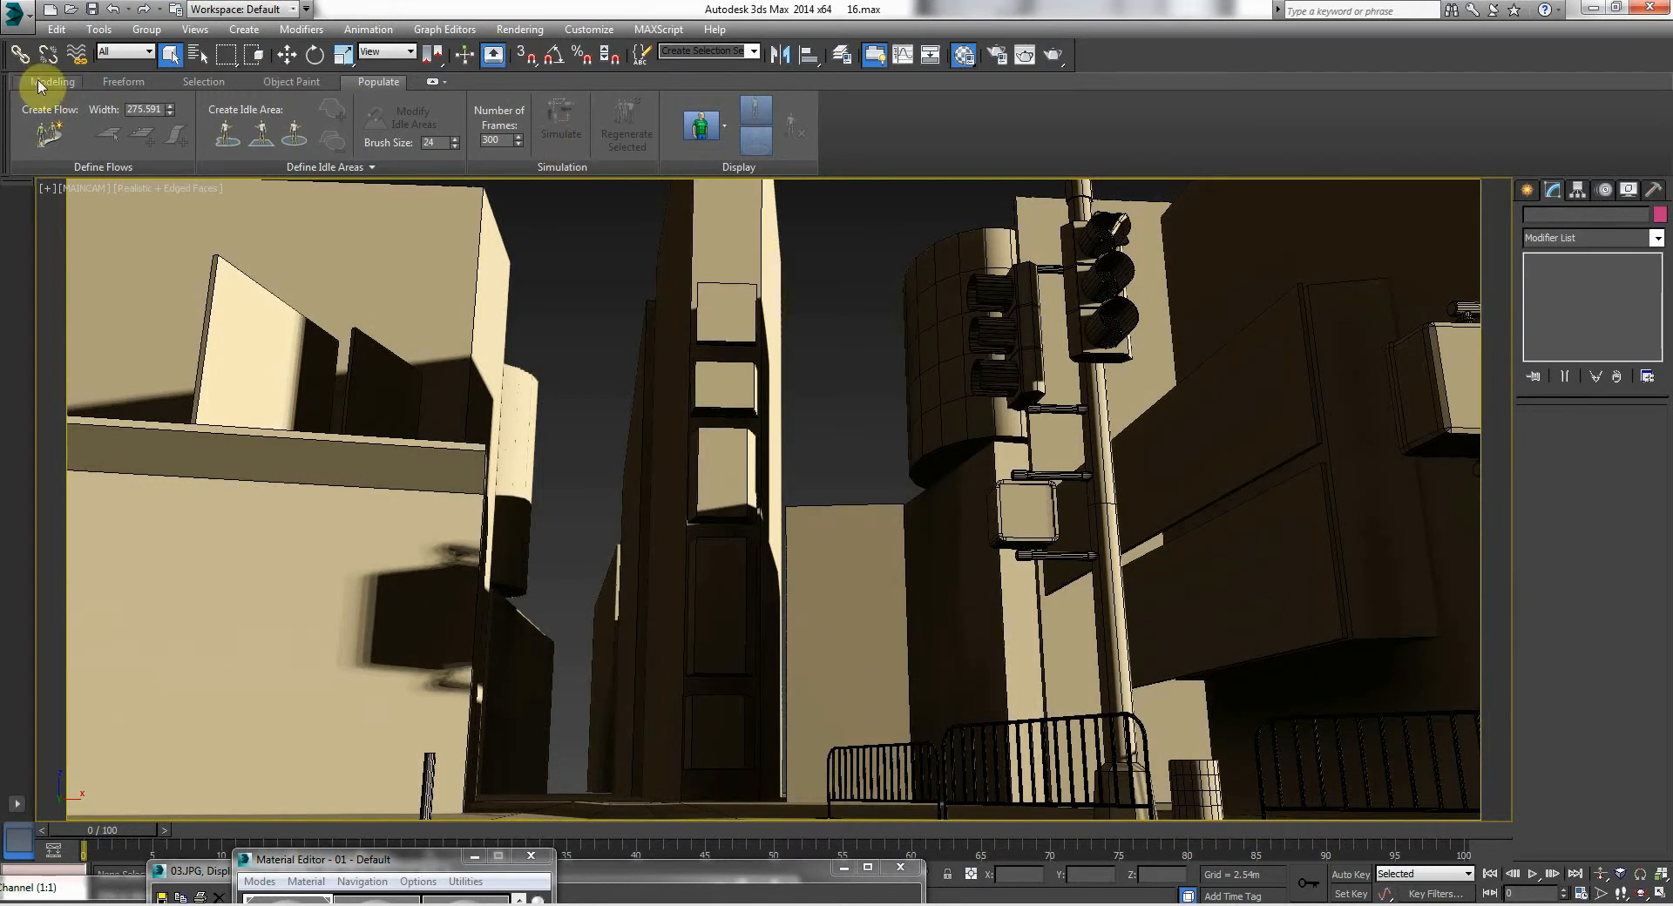
- Glance at the Object Paint ribbon tab, then return to the Populate tab
click(290, 81)
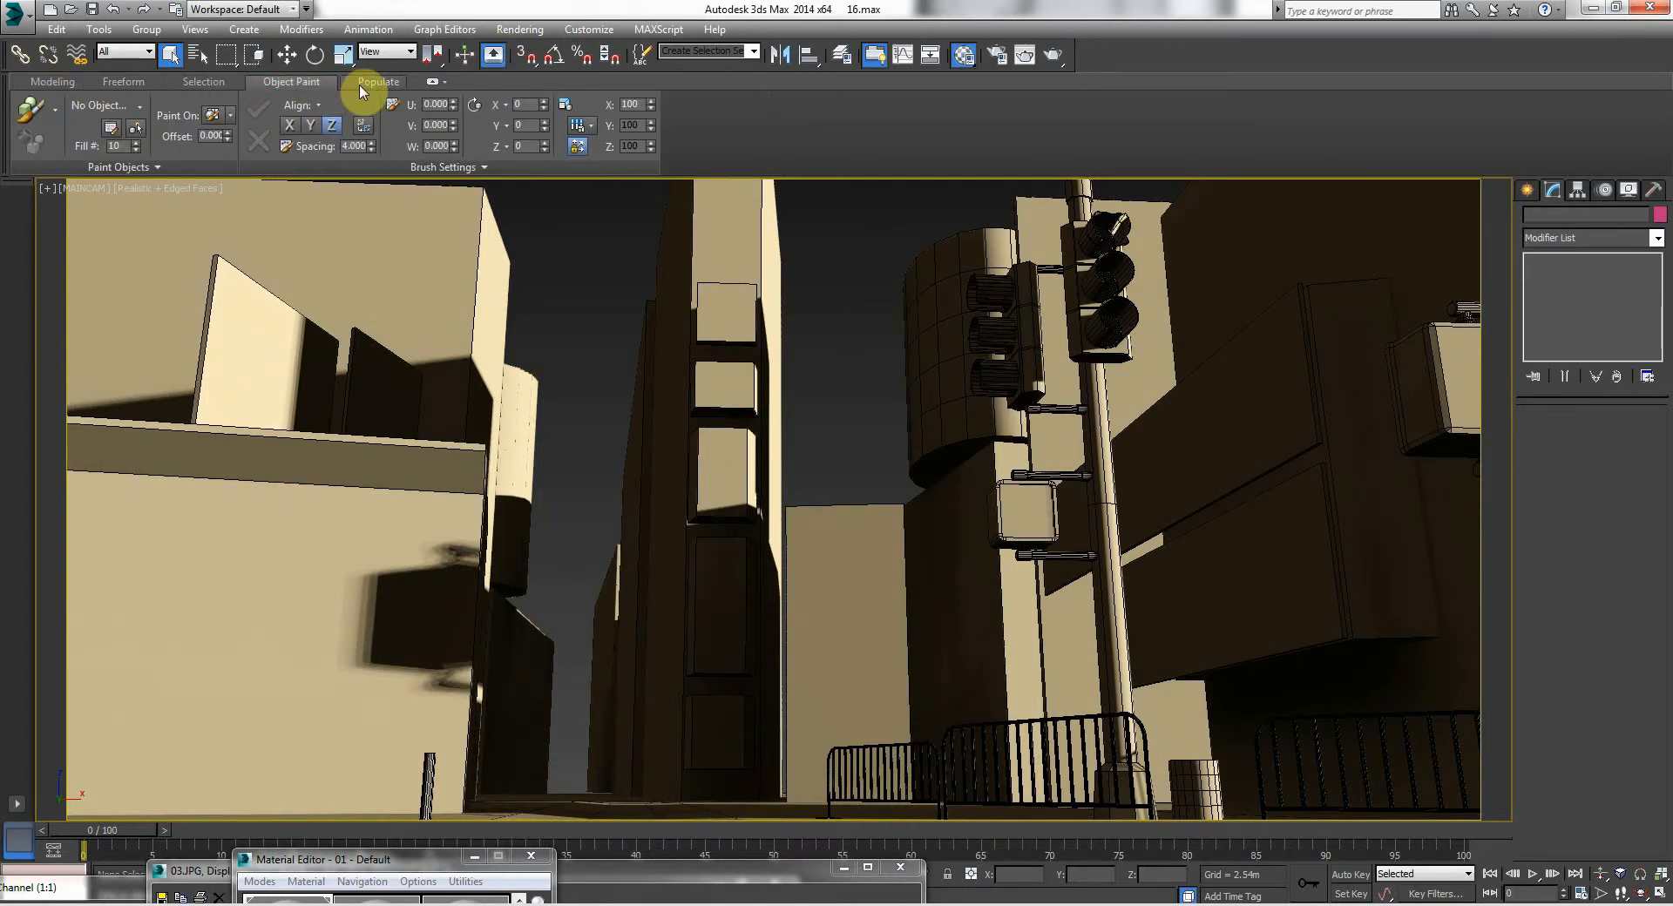
click(377, 81)
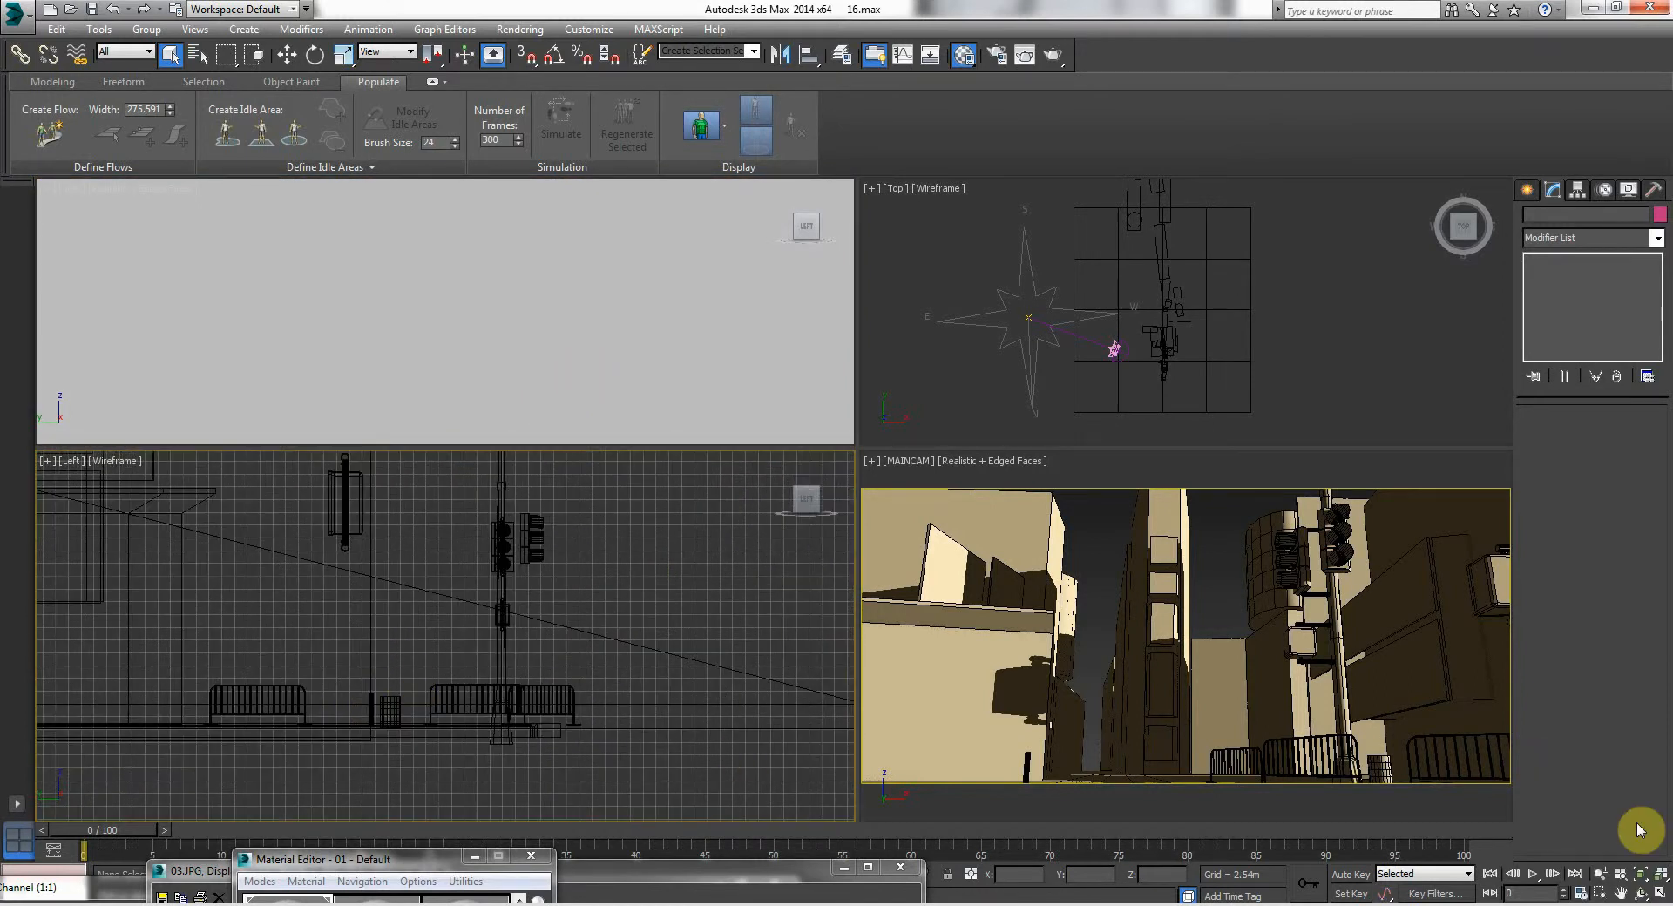
- Maximize the Left view and drag a tape measure from street level toward the traffic lights
key(alt+w)
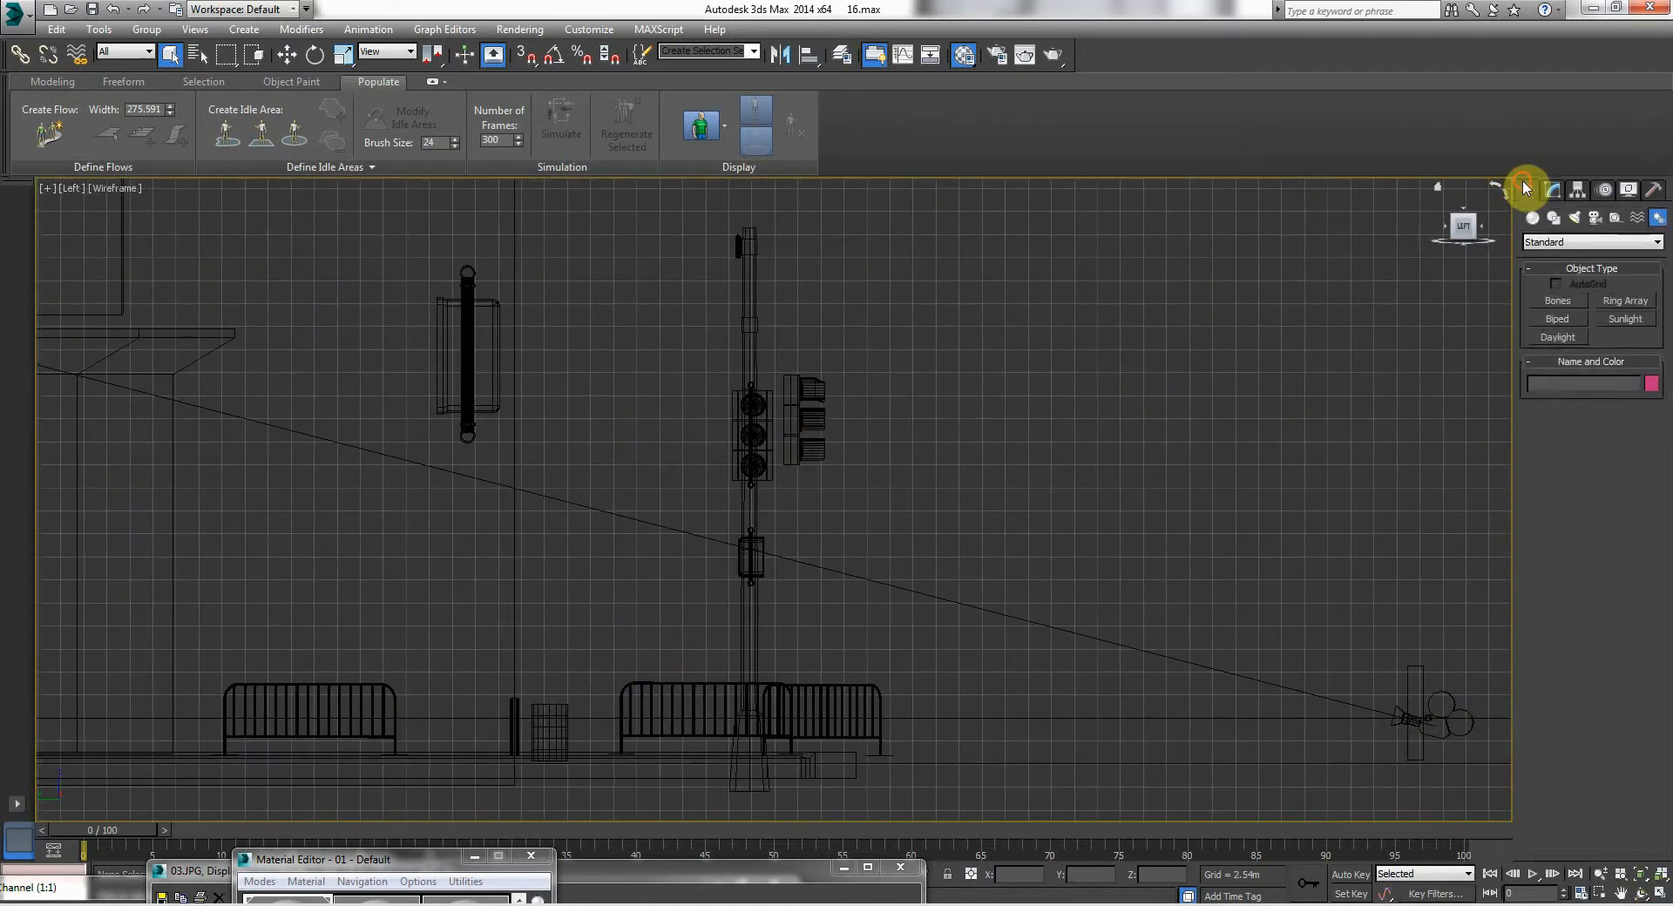
click(1553, 190)
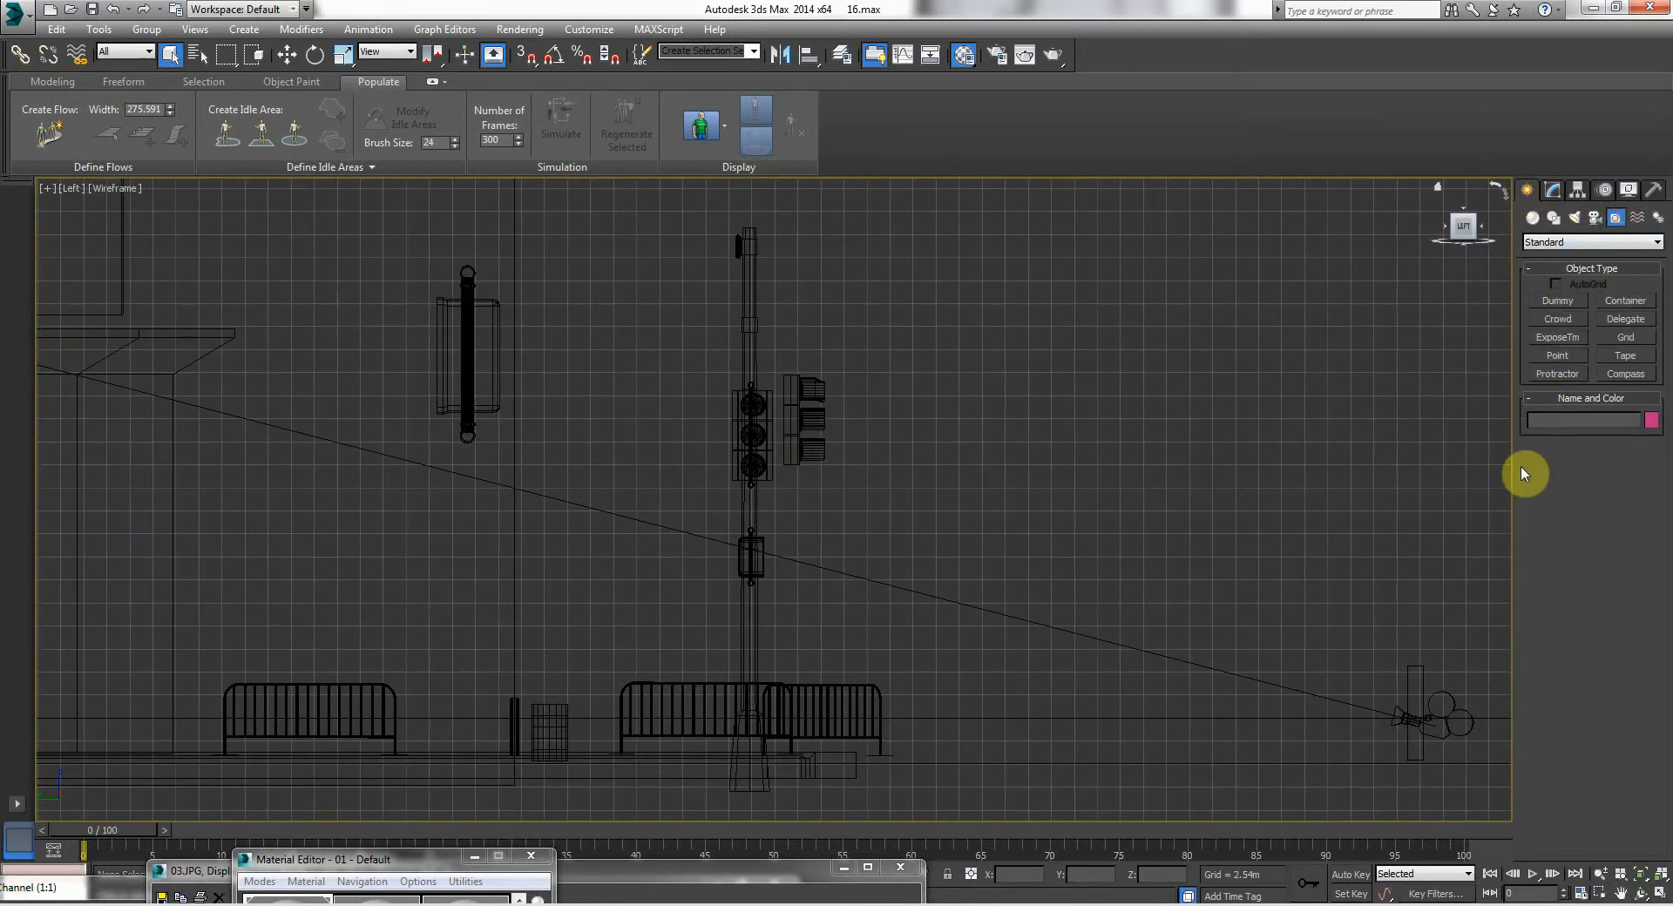
mouse_move(1609, 254)
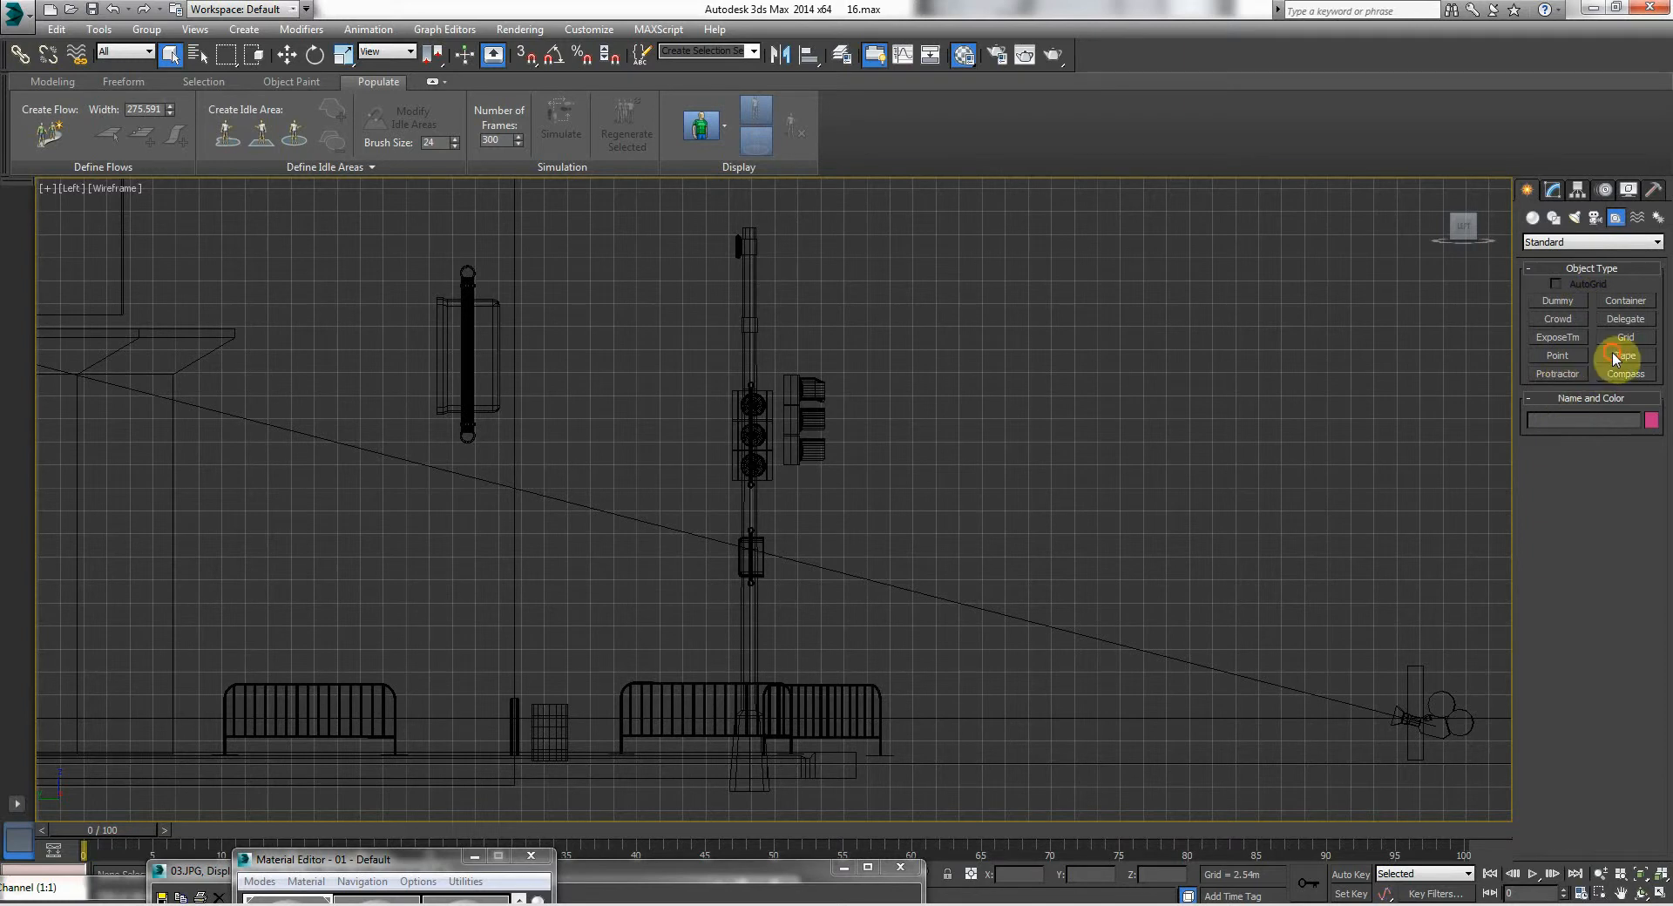
click(1625, 355)
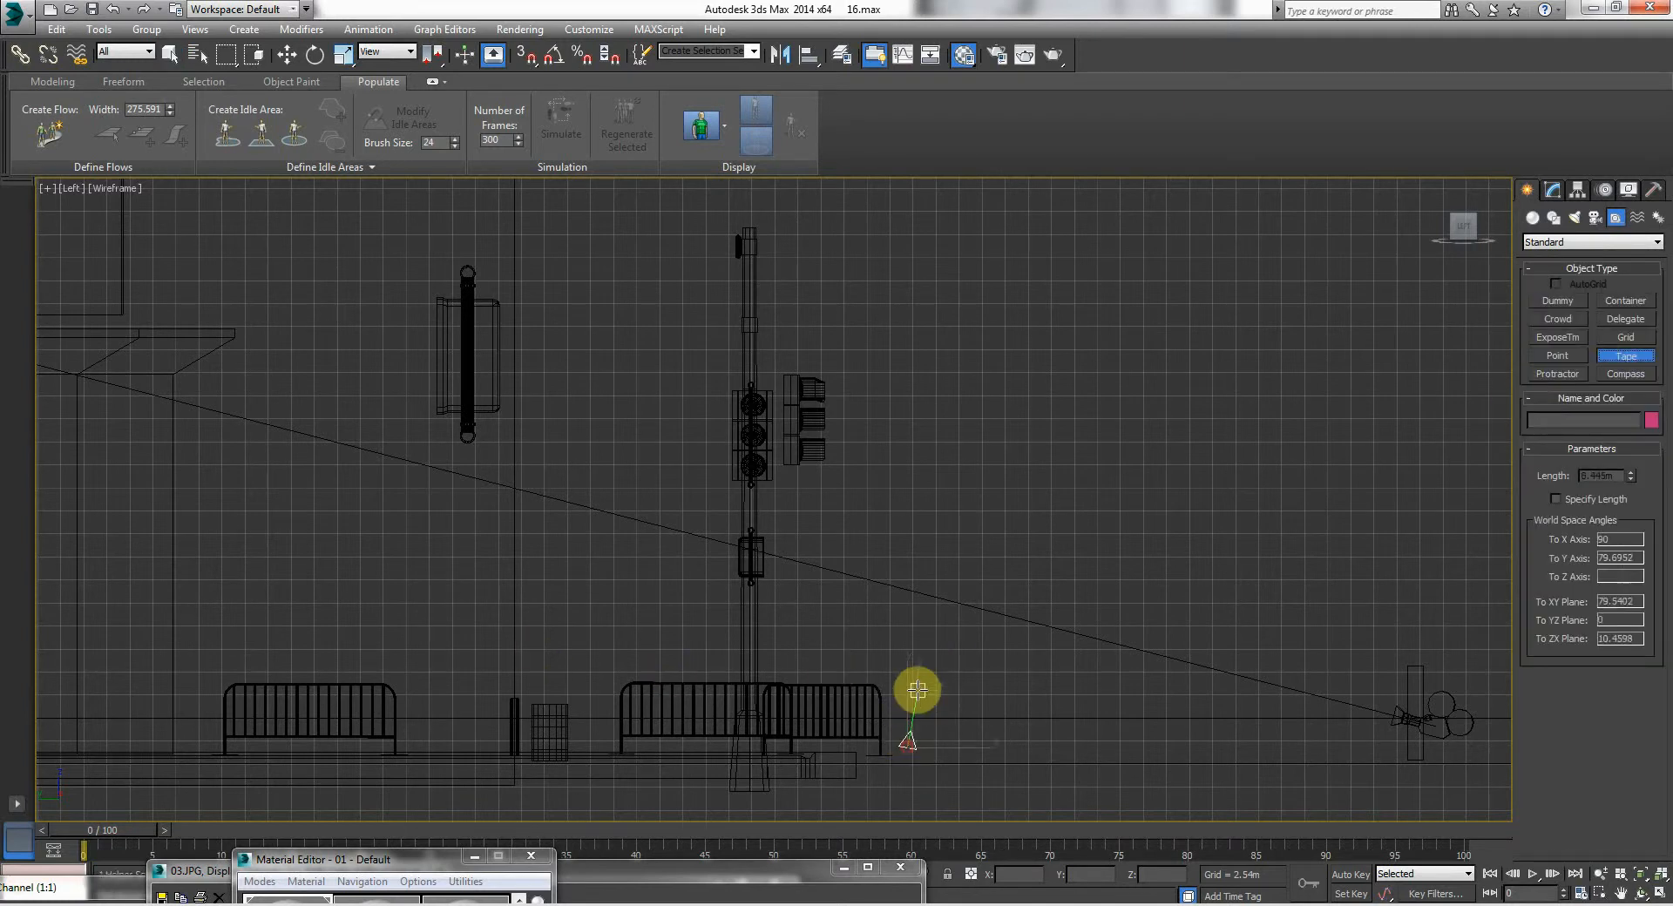
drag(918, 689, 913, 526)
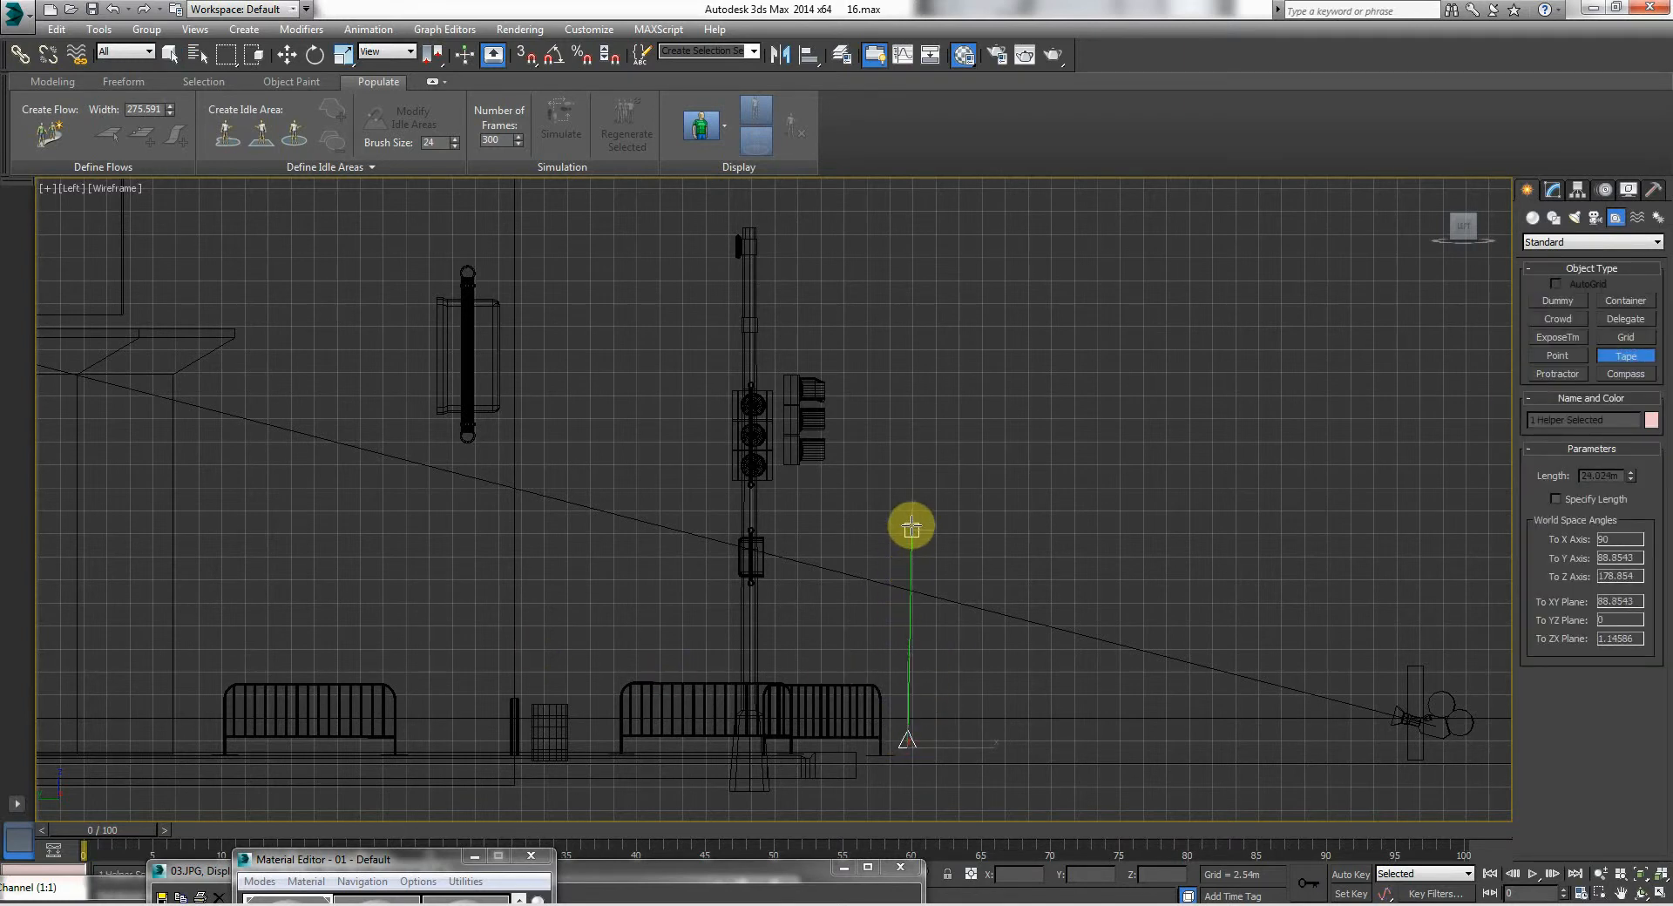
drag(911, 526, 911, 456)
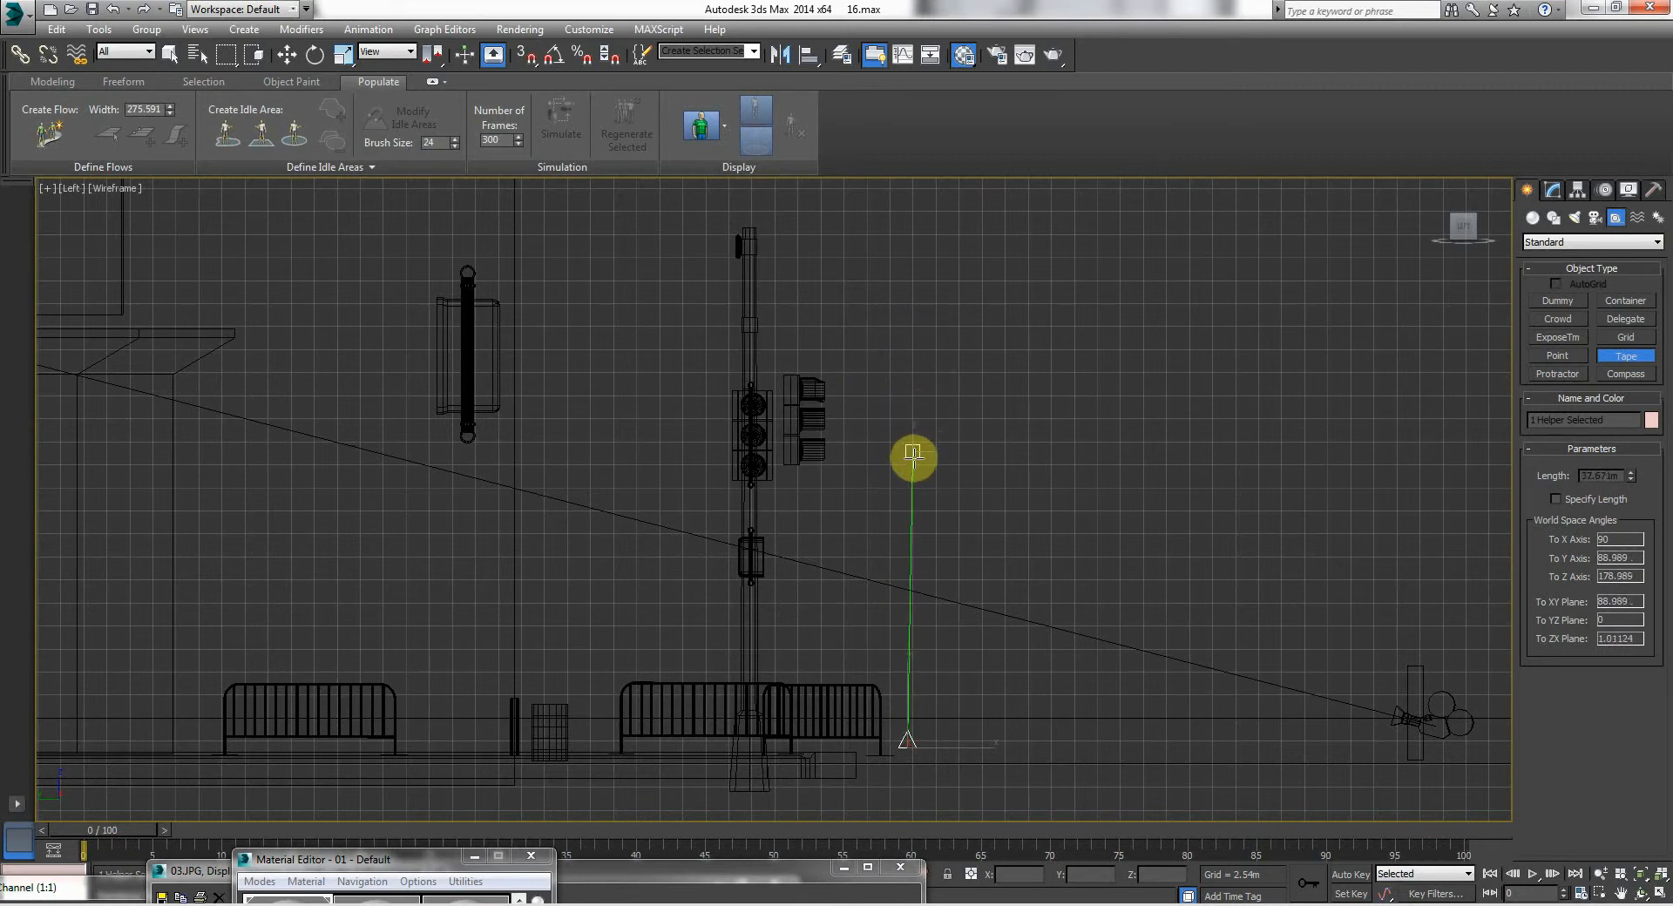
drag(912, 454, 921, 521)
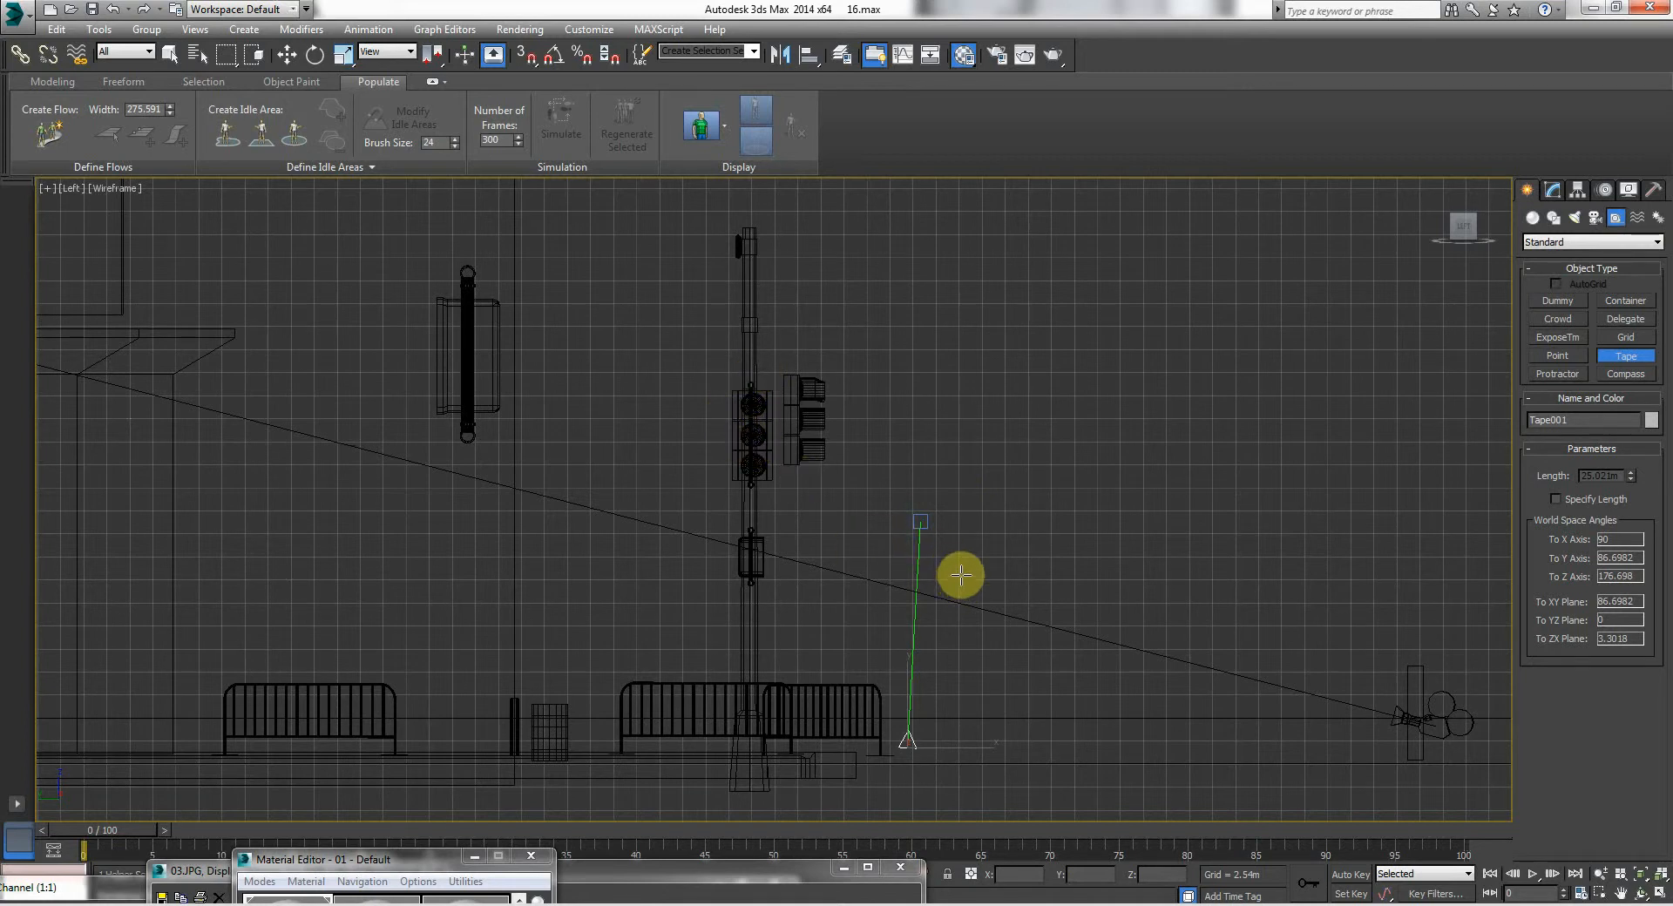
- Adjust the tape's end point and add a short height tape above the barriers
drag(961, 576, 912, 758)
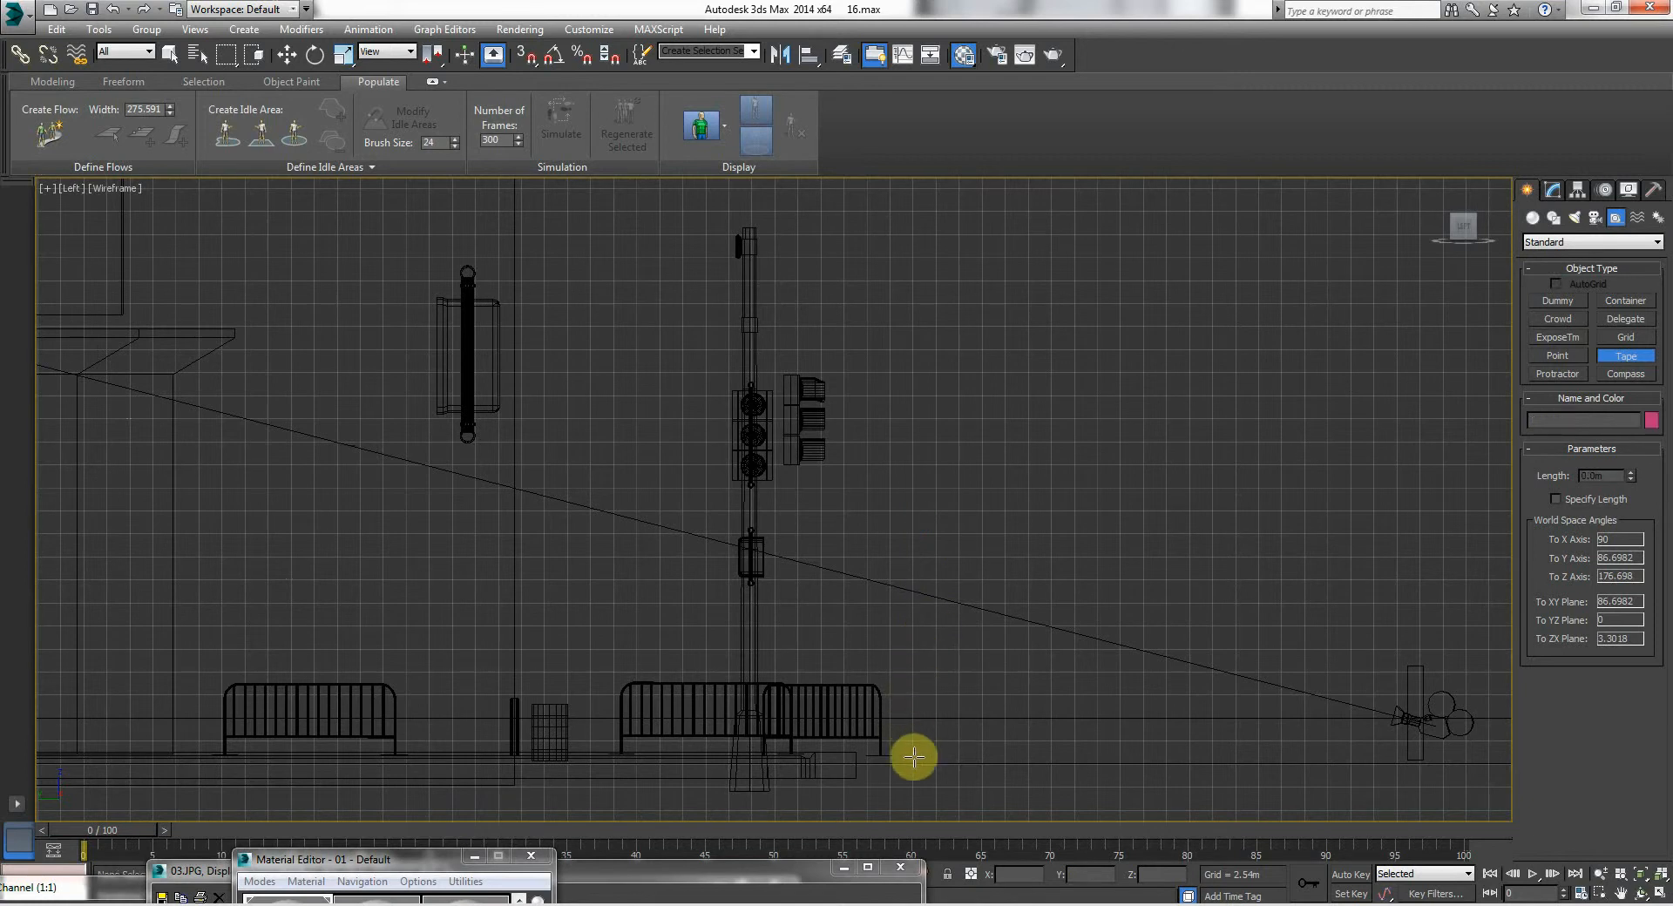
drag(913, 758, 912, 699)
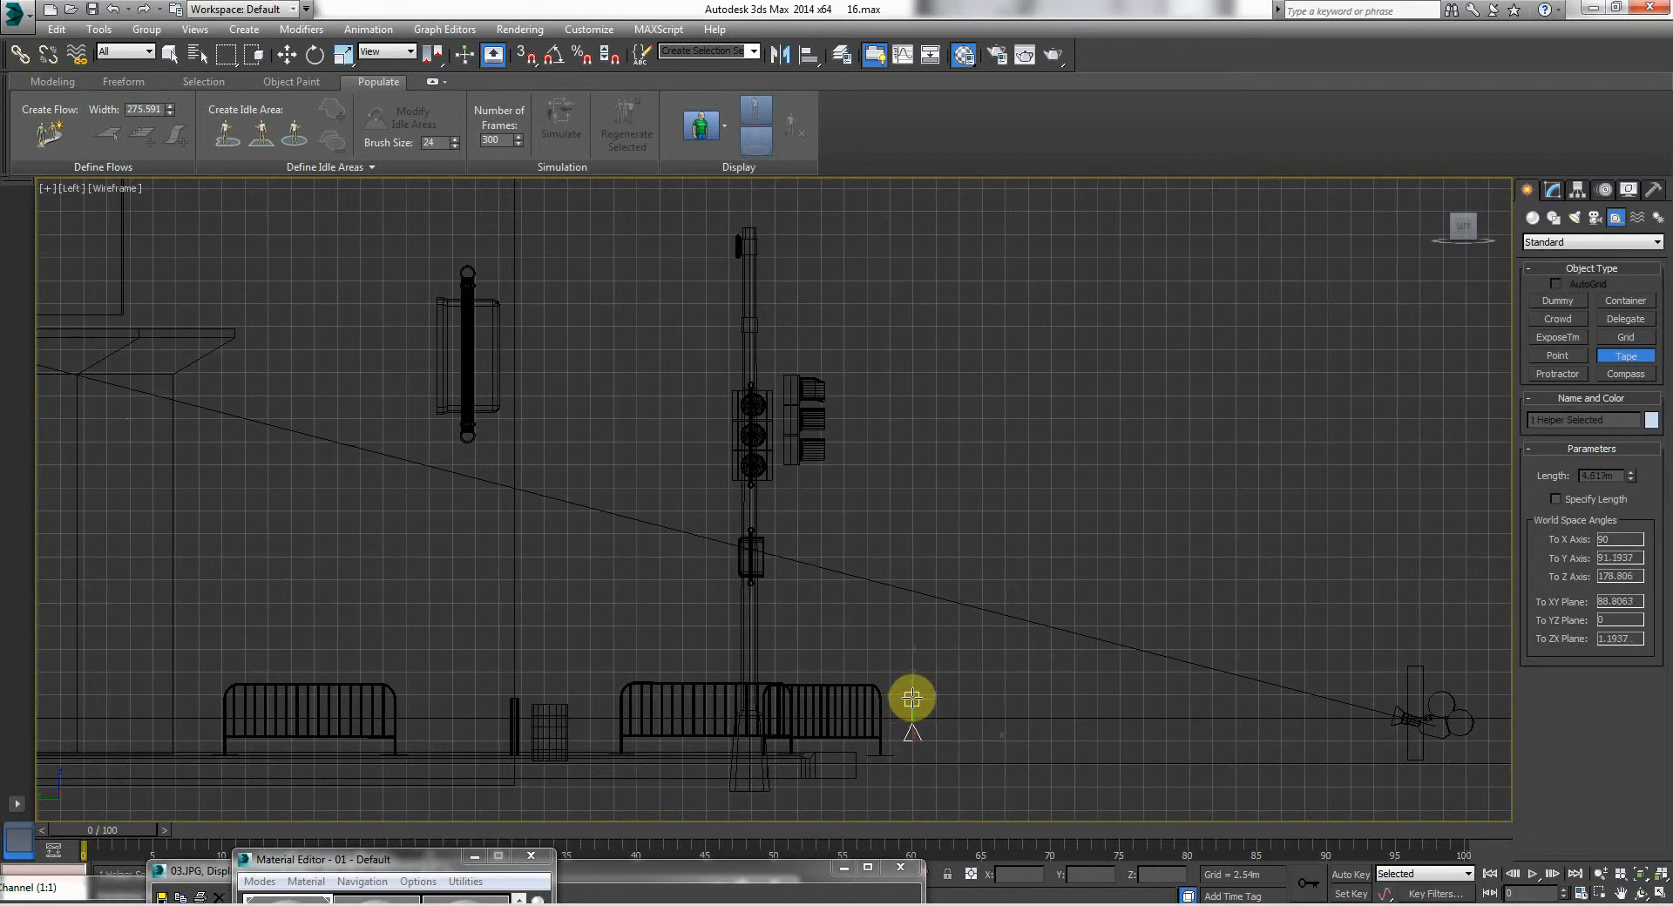
drag(912, 698, 914, 716)
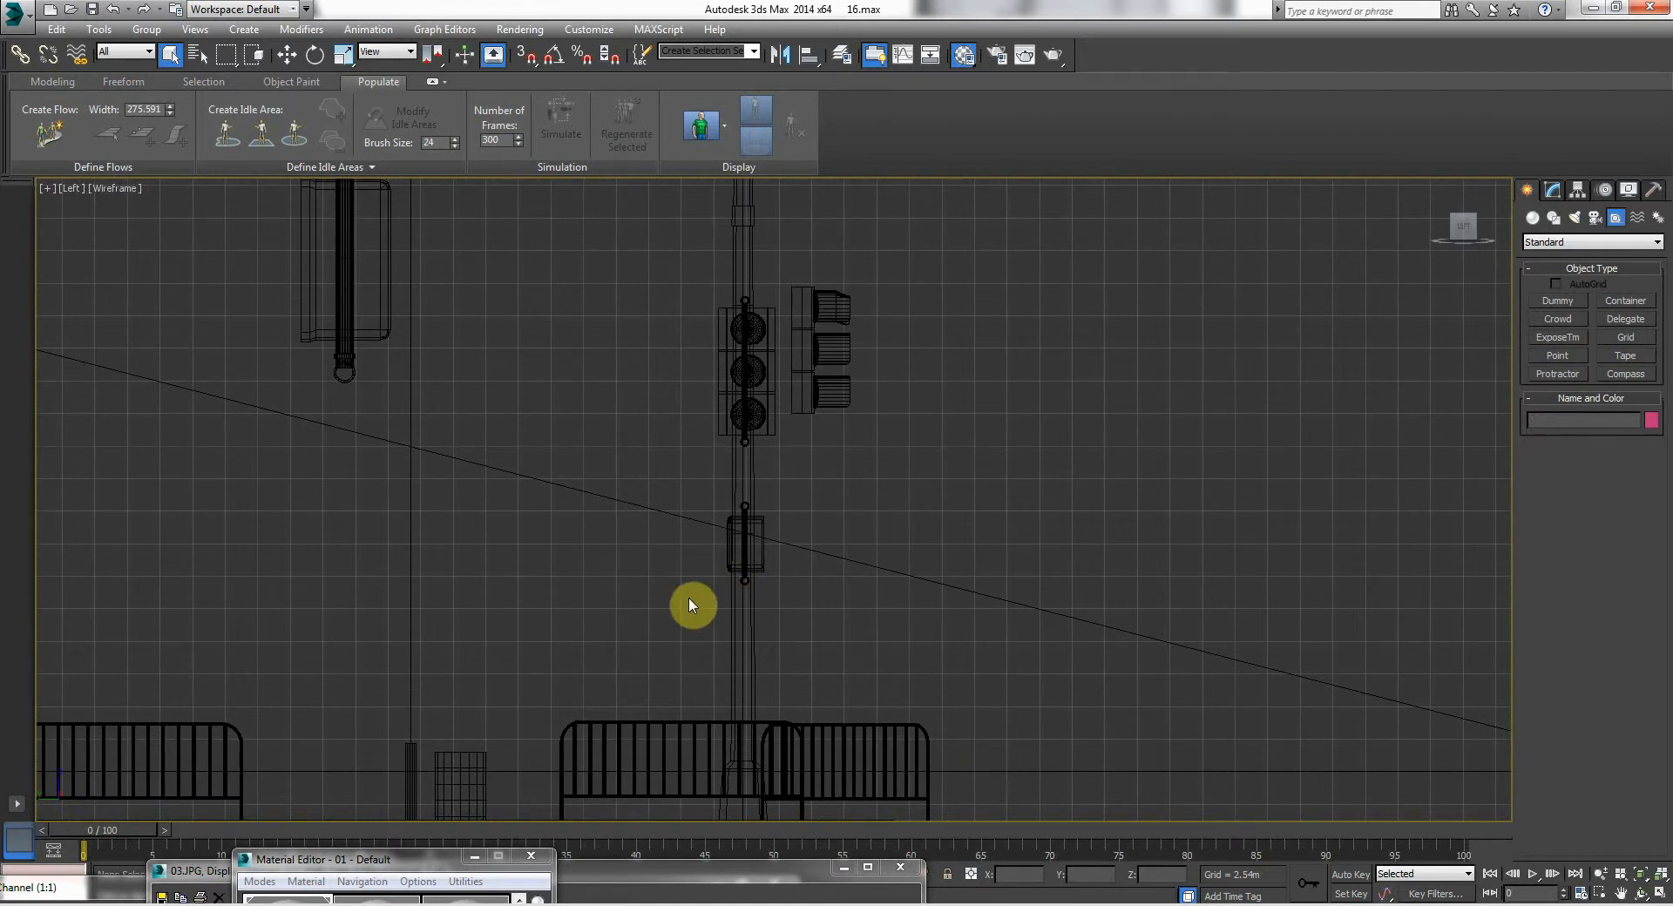
- Draw another Tape helper from the ground beside the right-hand barrier
right_click(691, 605)
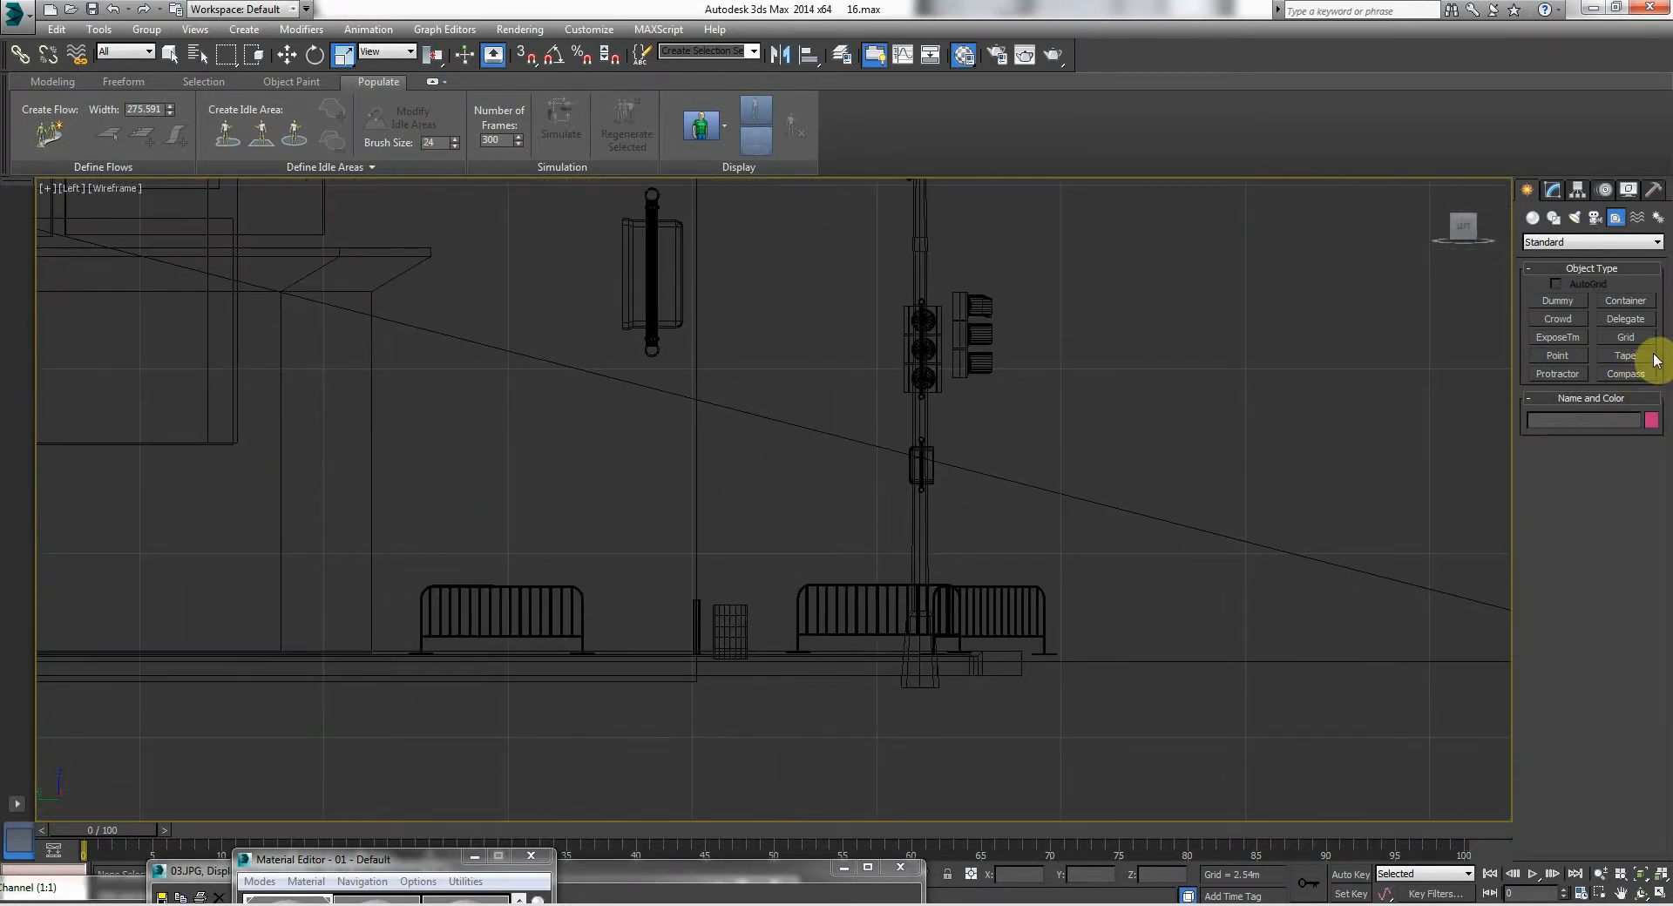
click(1624, 355)
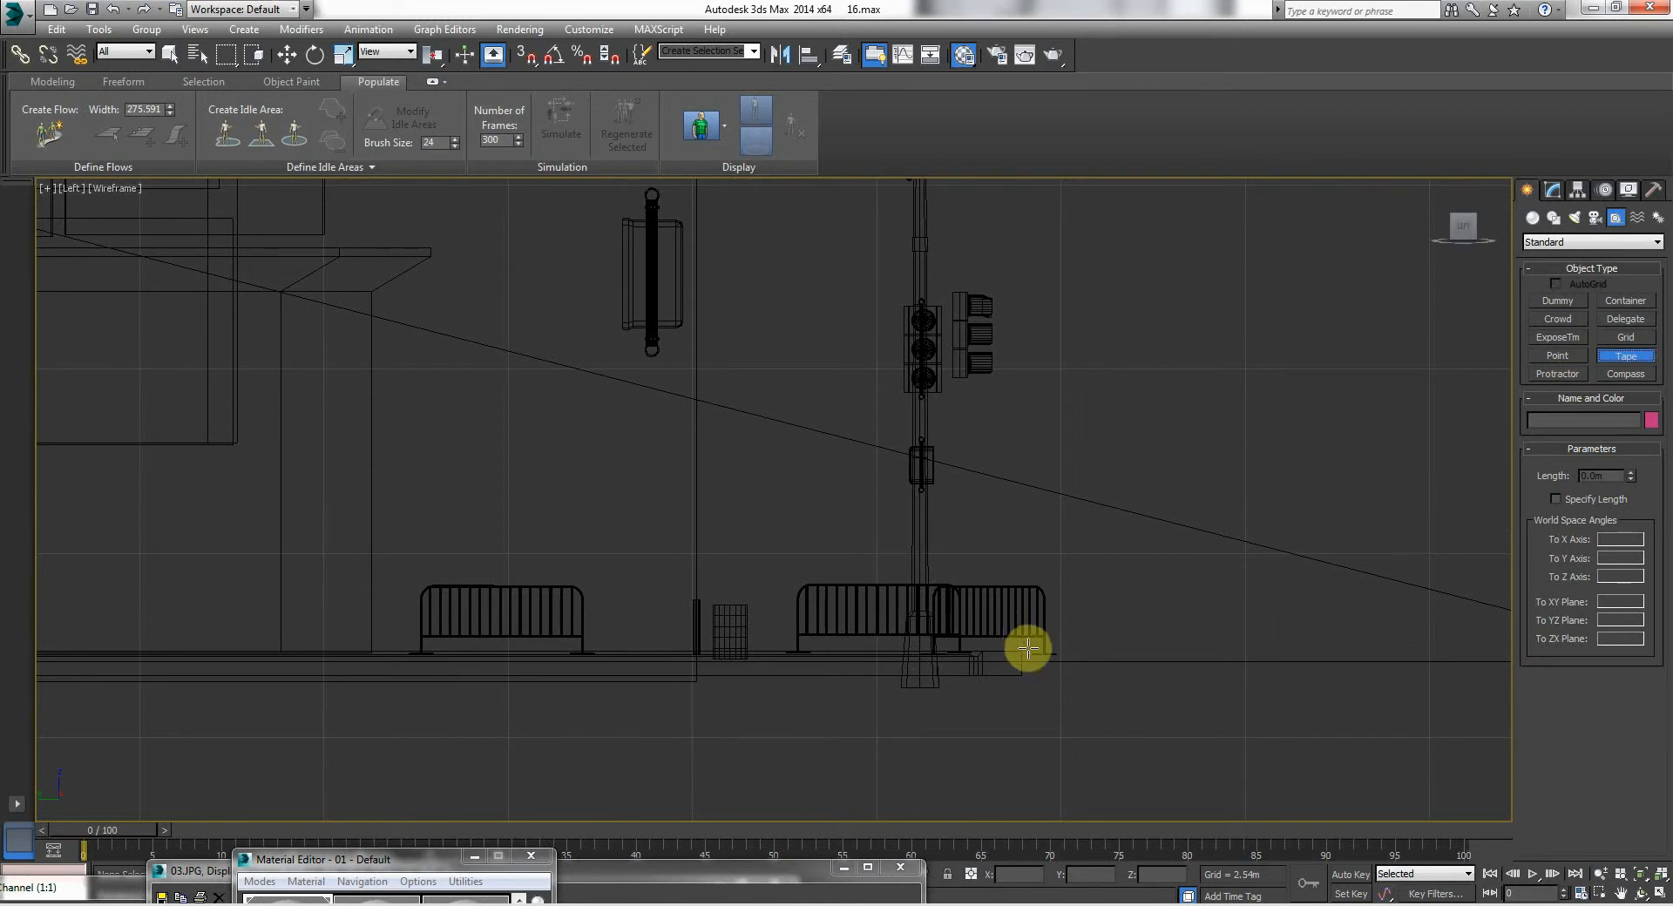
drag(1027, 648, 1036, 494)
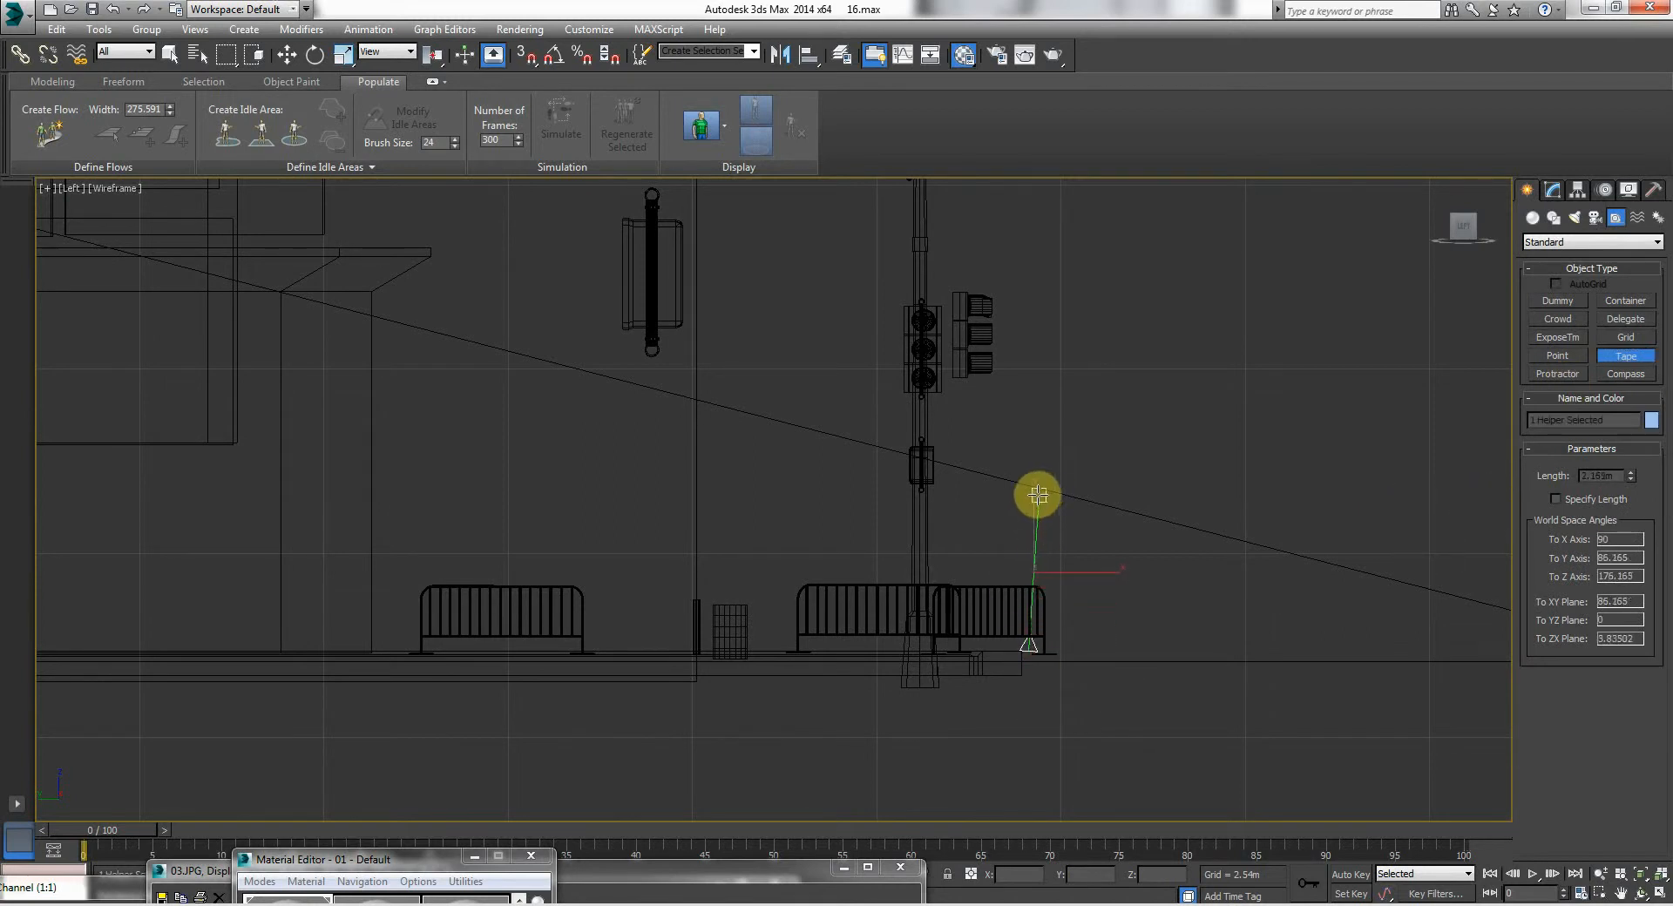
drag(1038, 494, 1021, 498)
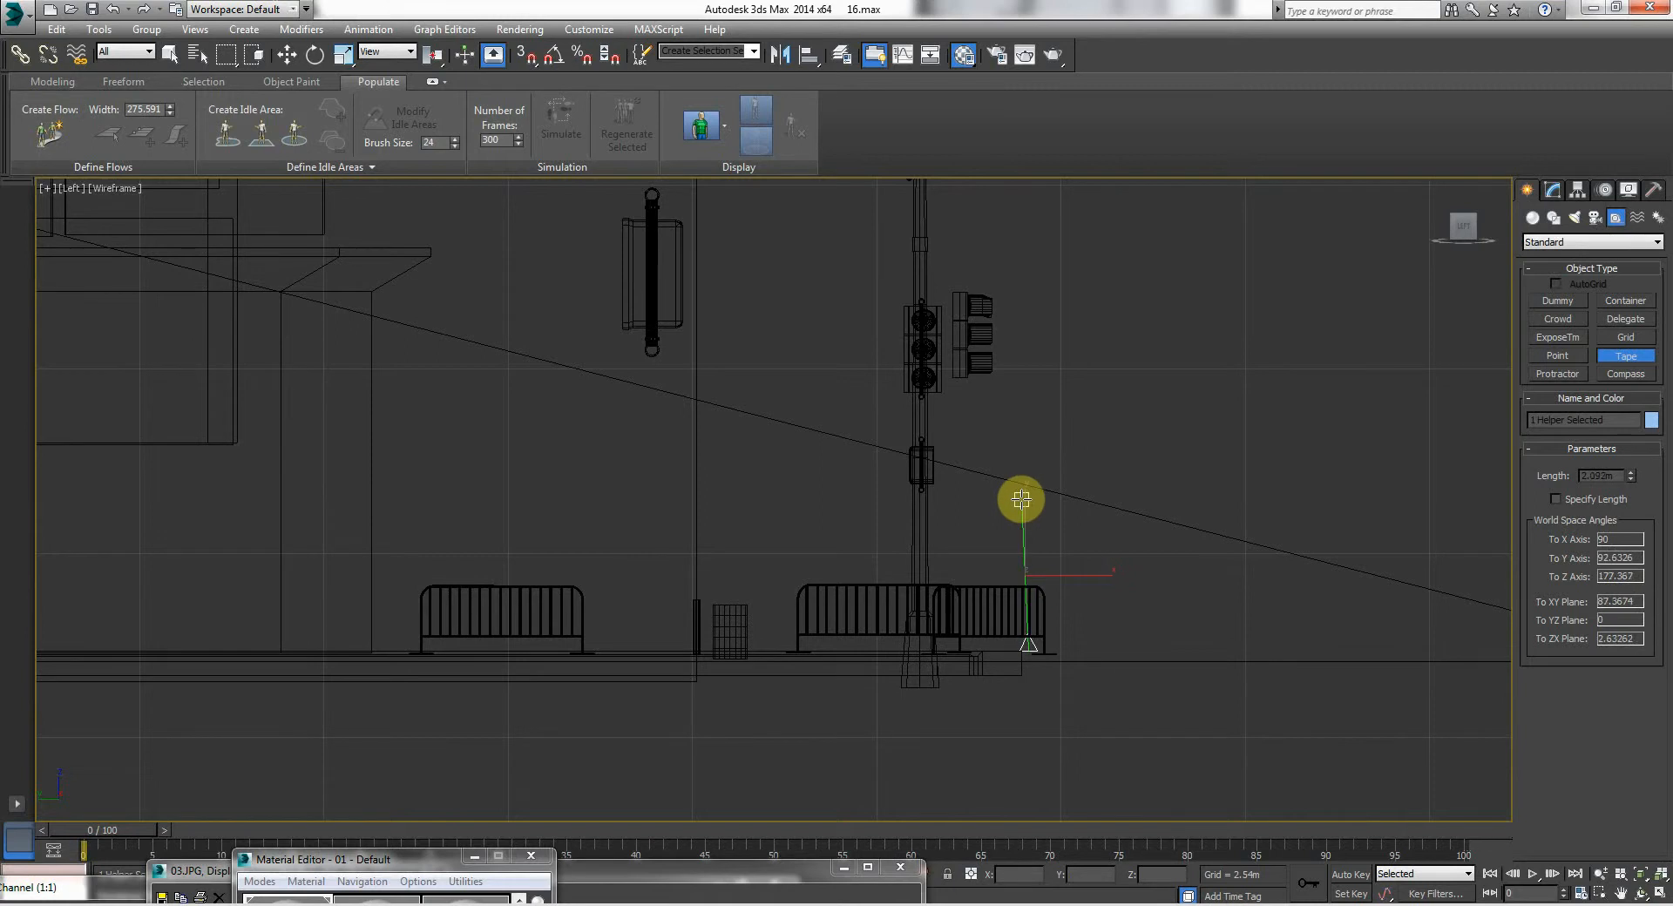
drag(1022, 499, 1014, 465)
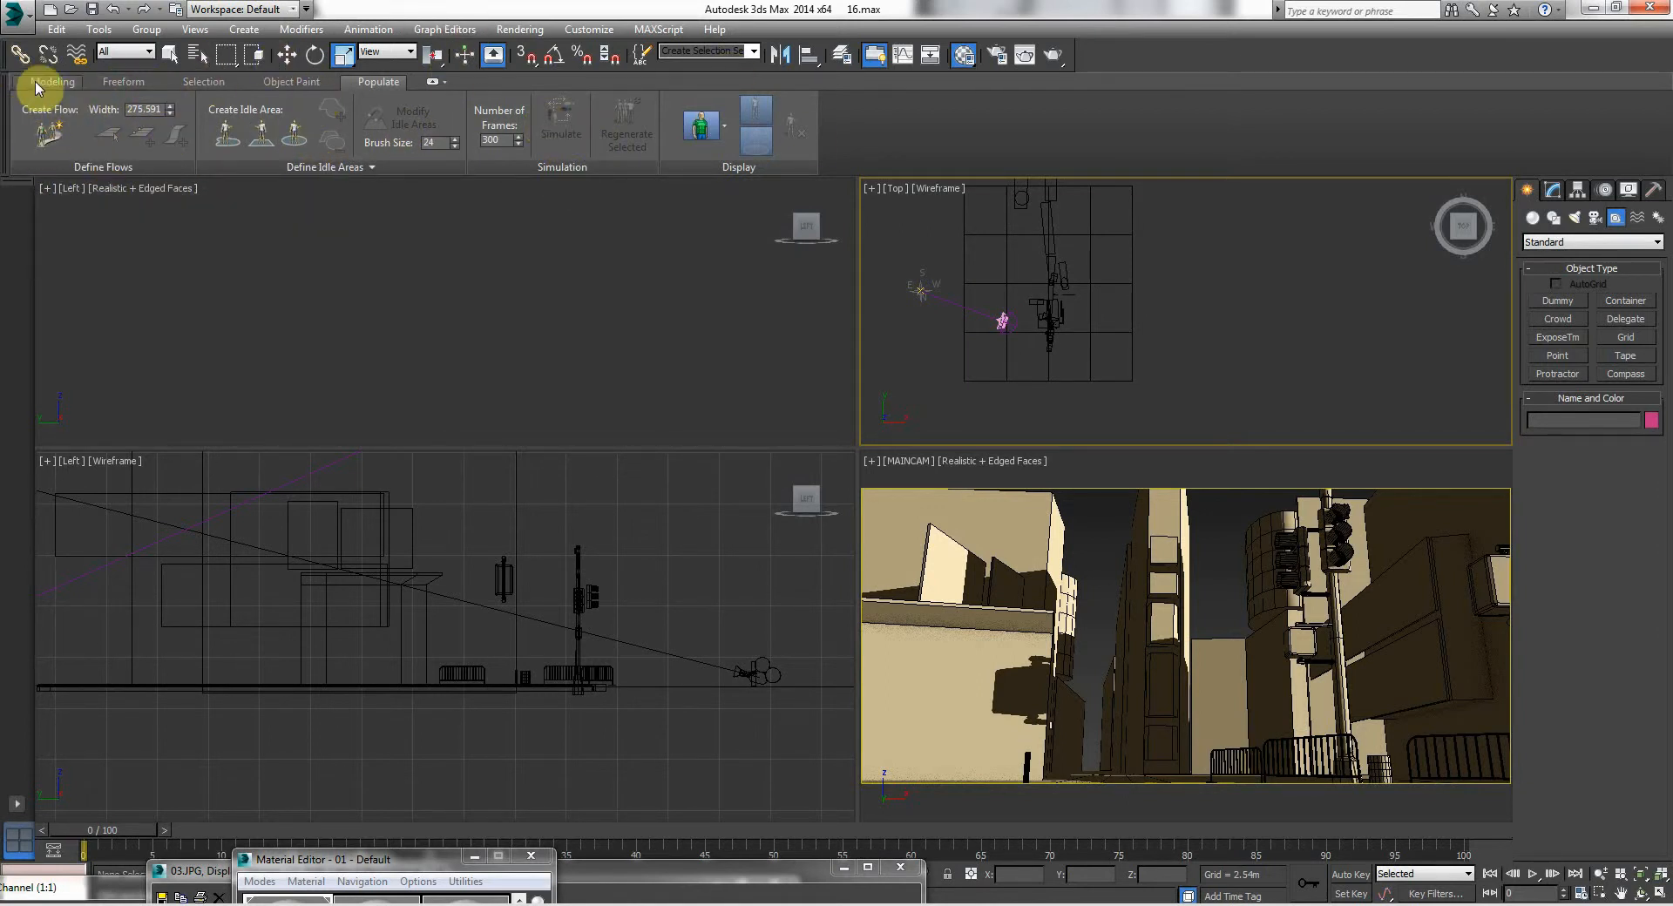
- Glance at the Modeling ribbon tab, then switch back to the Populate tab
click(52, 81)
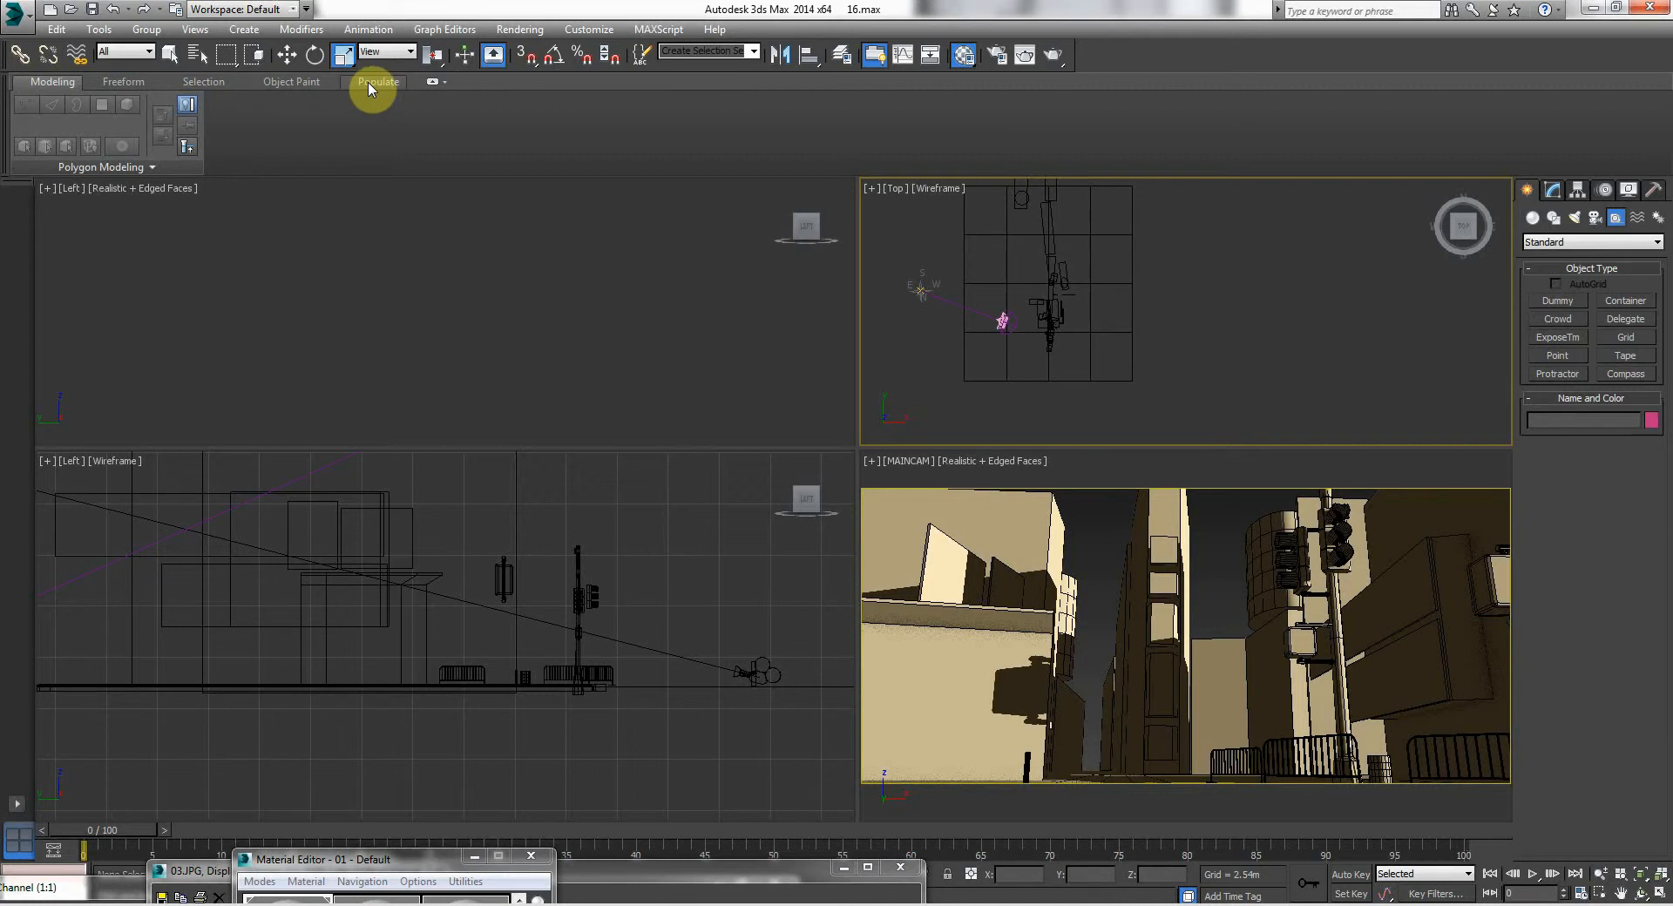
click(377, 81)
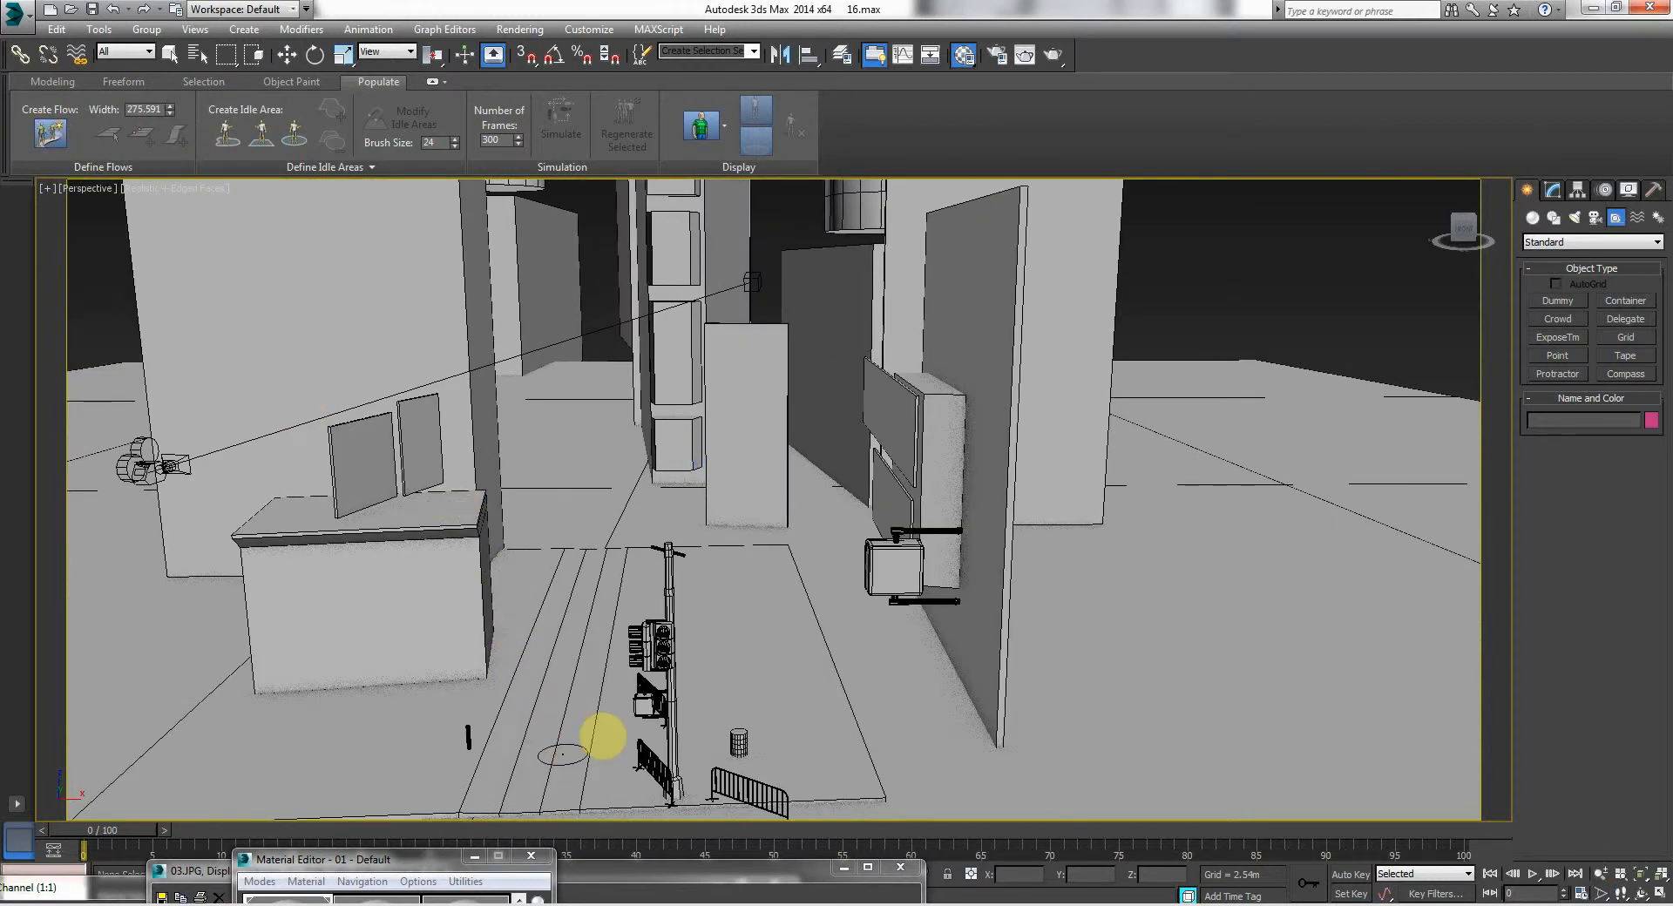
- Draw two Populate flows: one along the street and one across the foreground crosswalk
drag(603, 736, 528, 746)
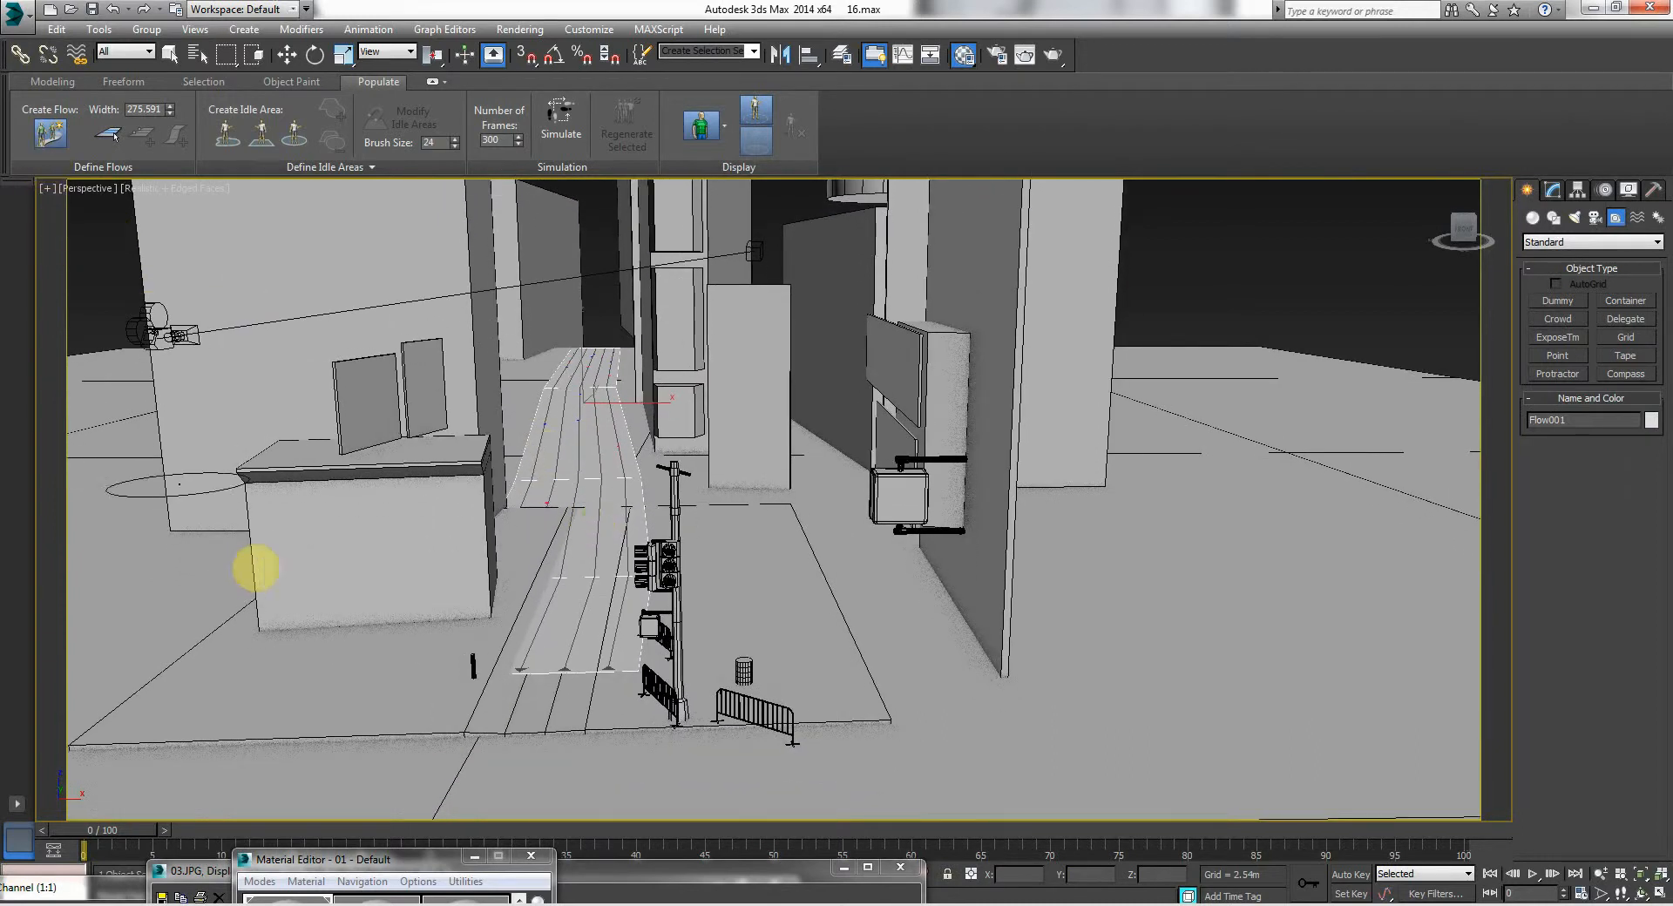
drag(258, 571, 448, 710)
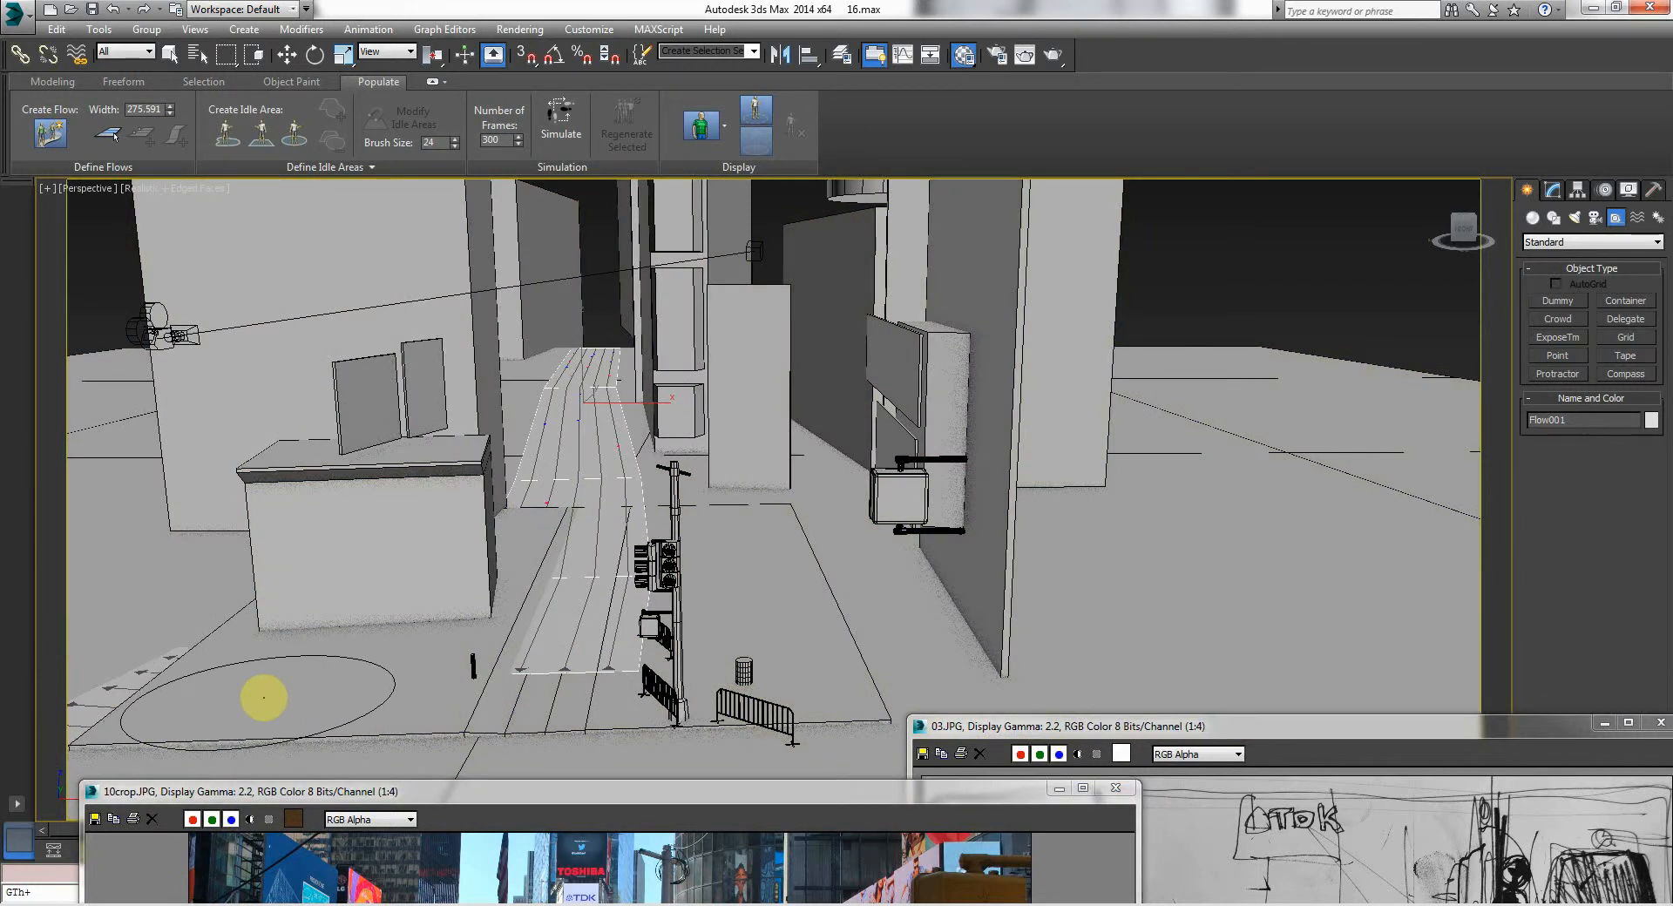
drag(263, 697, 552, 707)
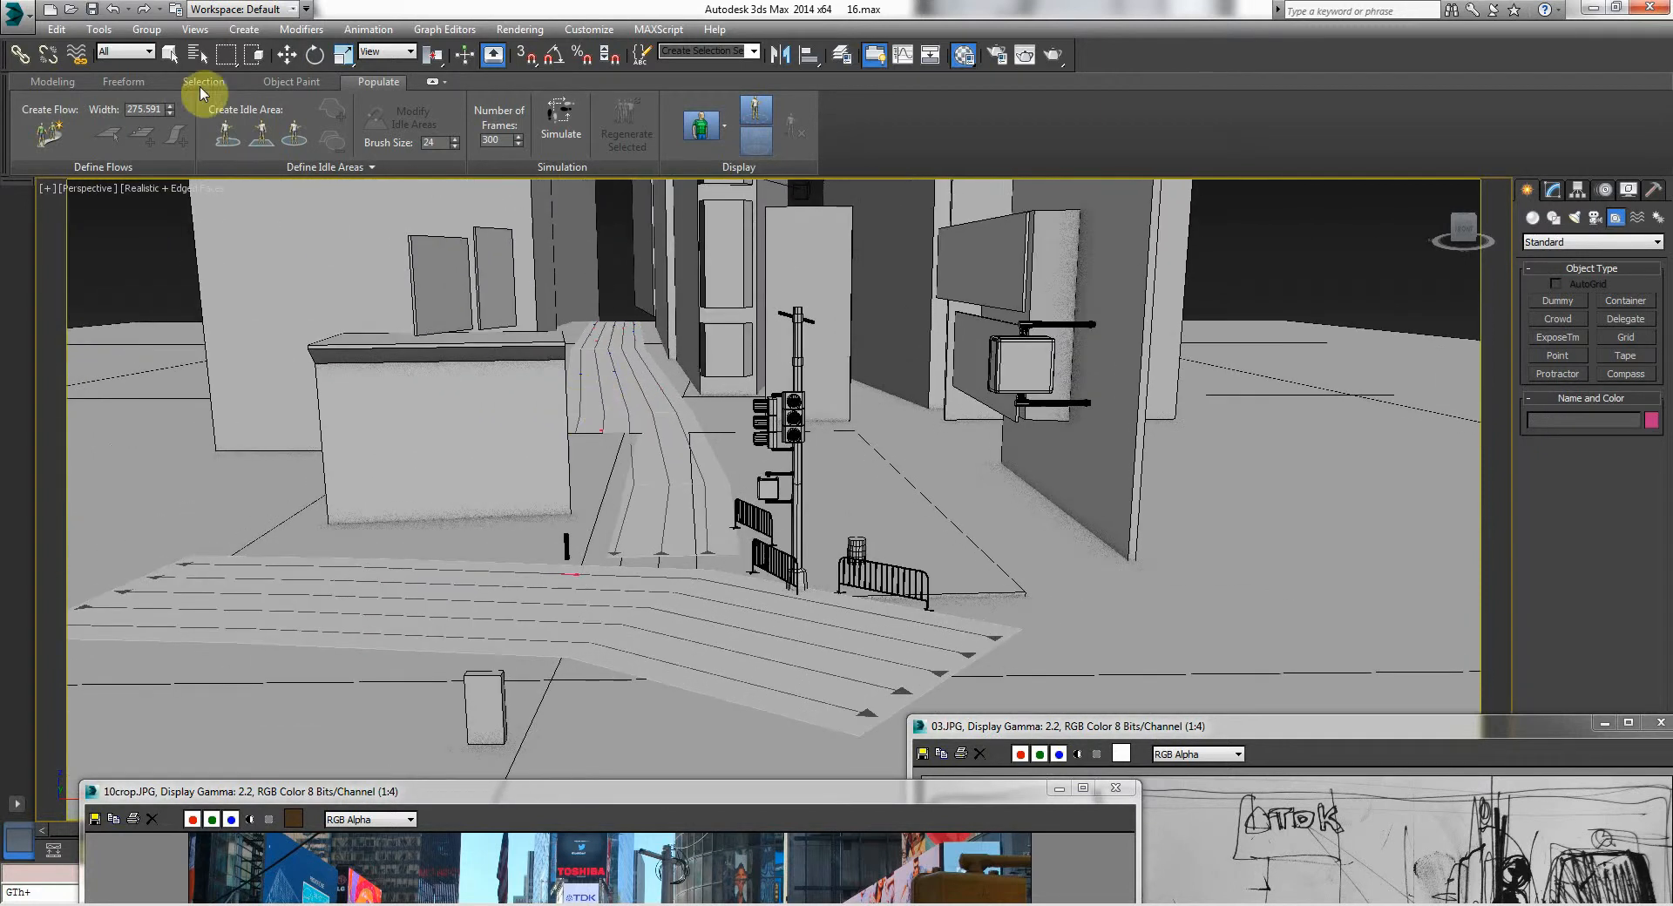
- Switch the viewport to MAINCAM, select the street flow, and open its Modify parameters
click(88, 190)
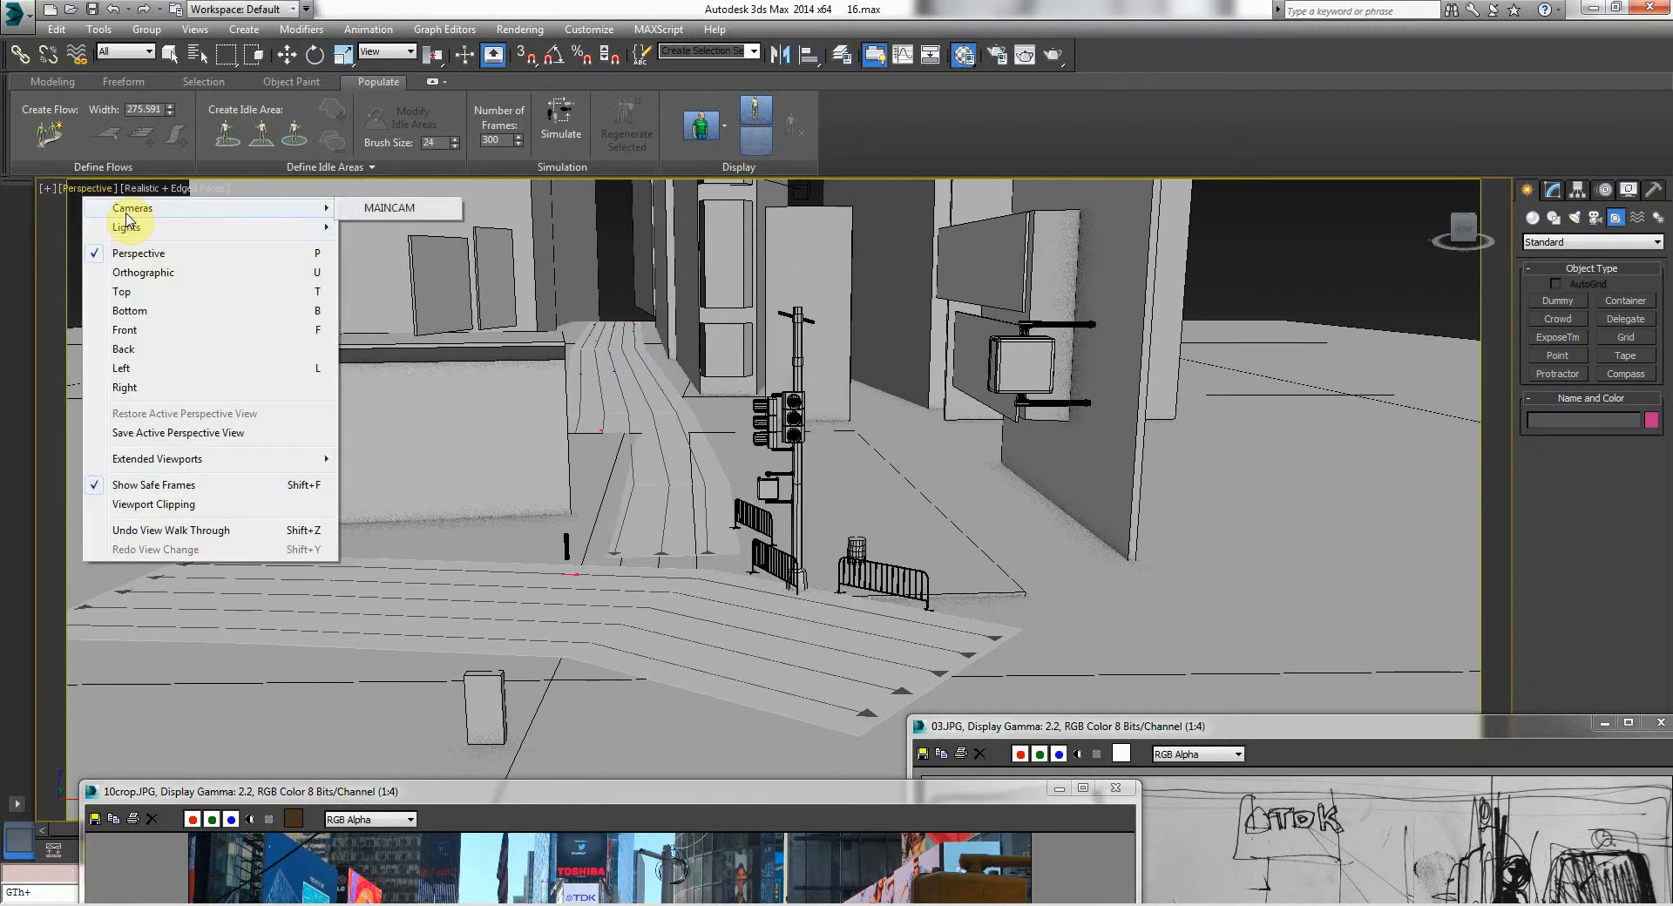
click(388, 207)
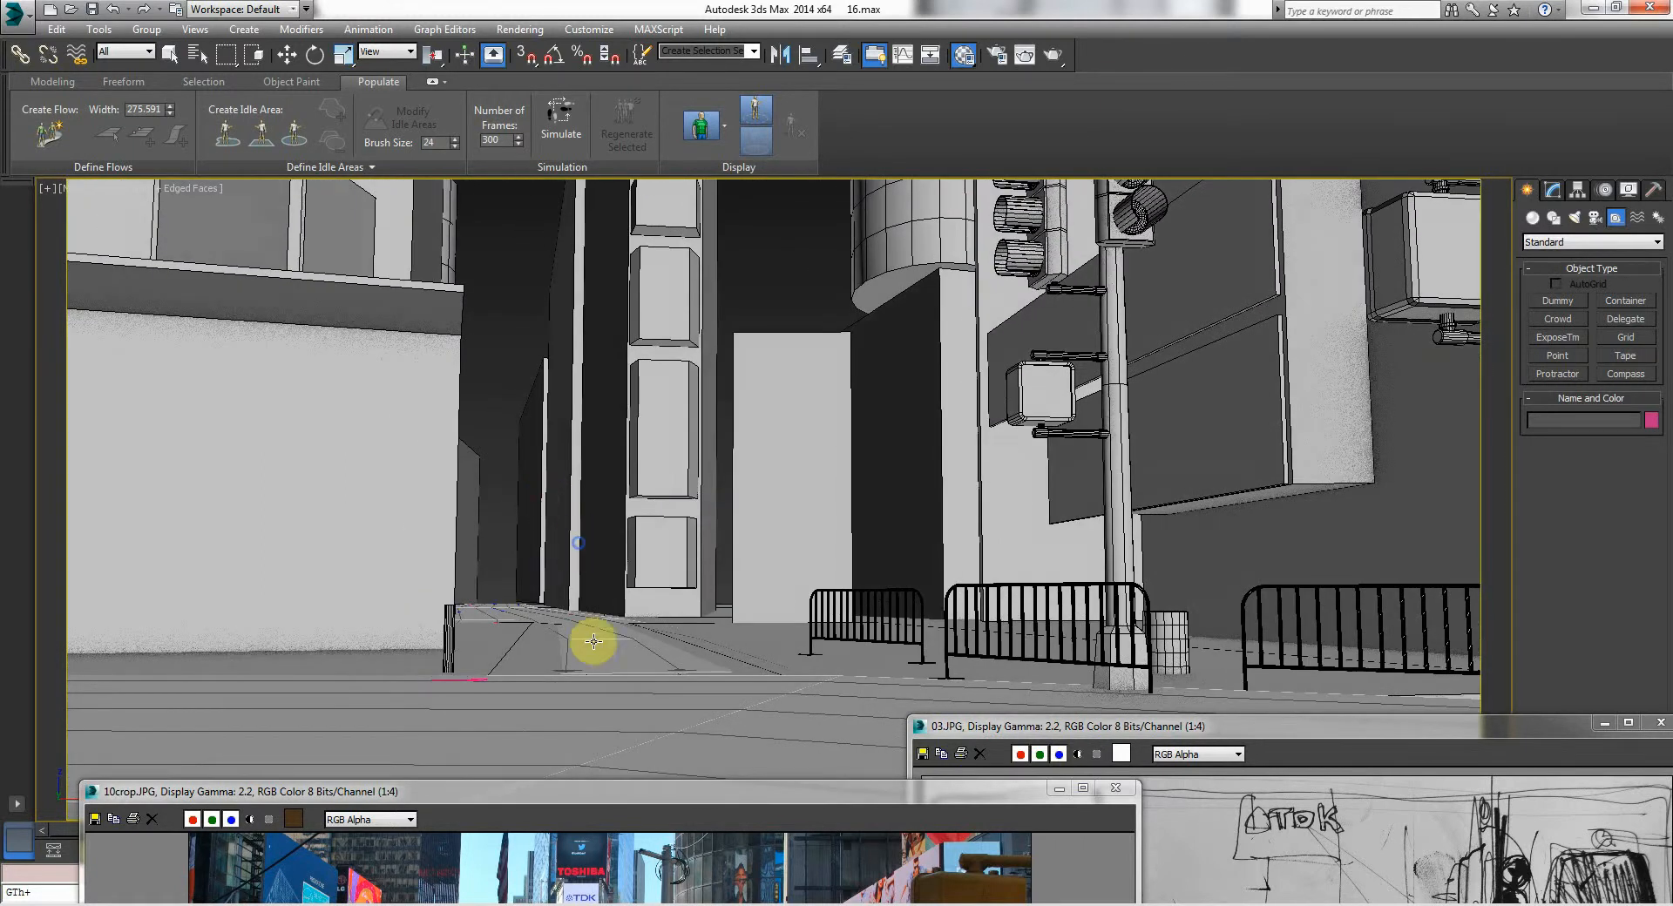
click(593, 641)
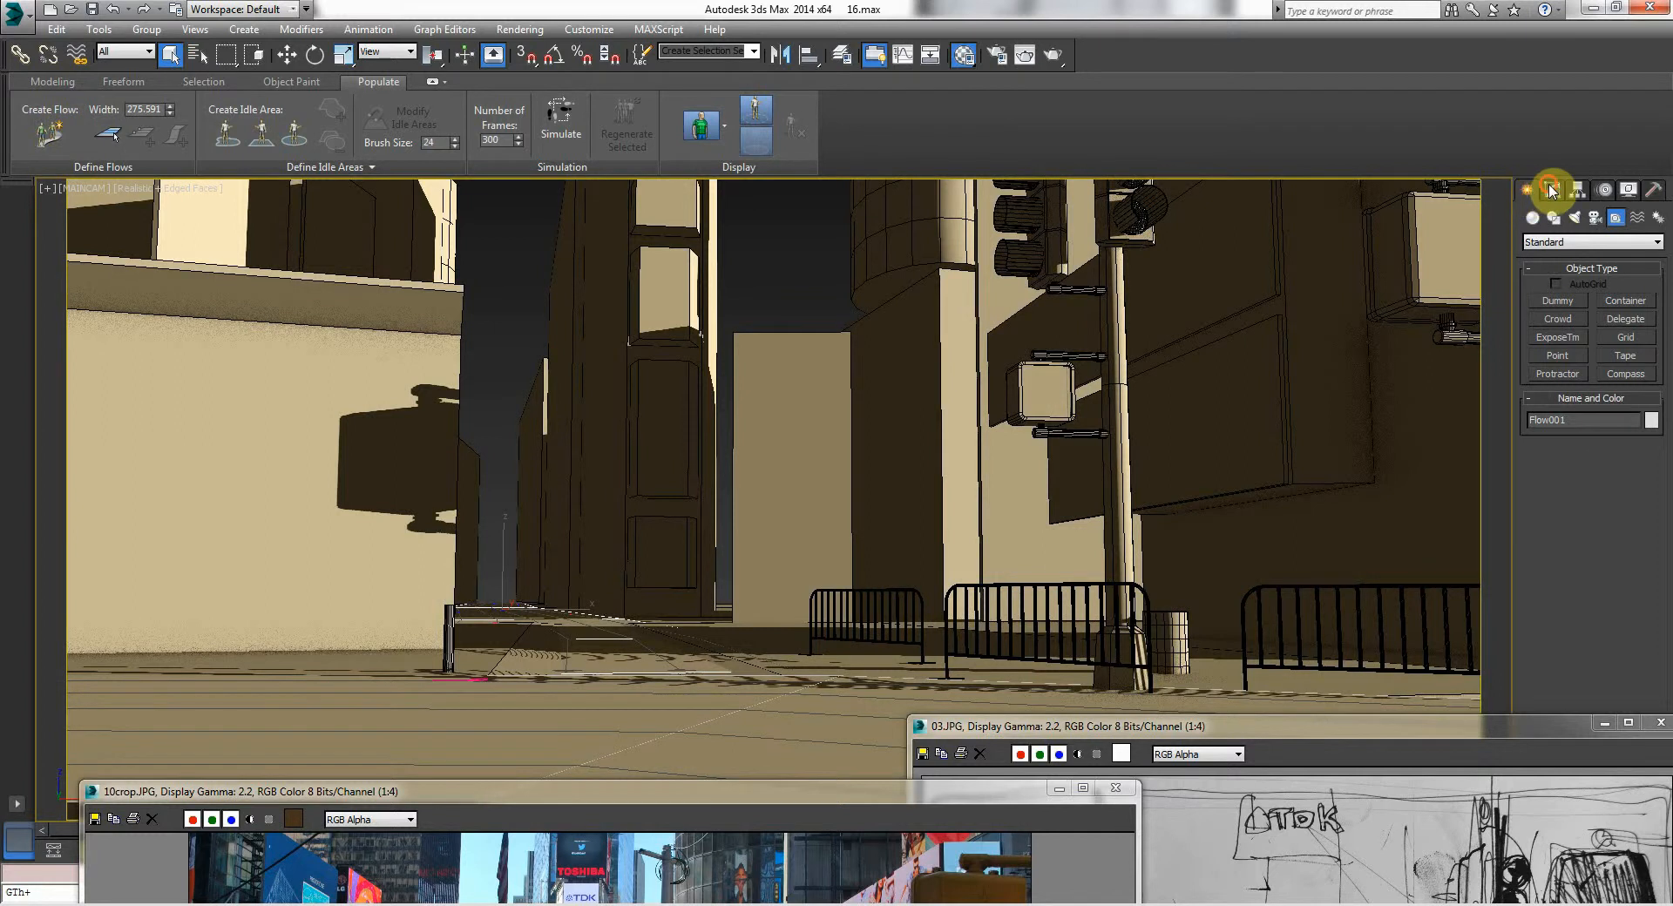
click(1549, 190)
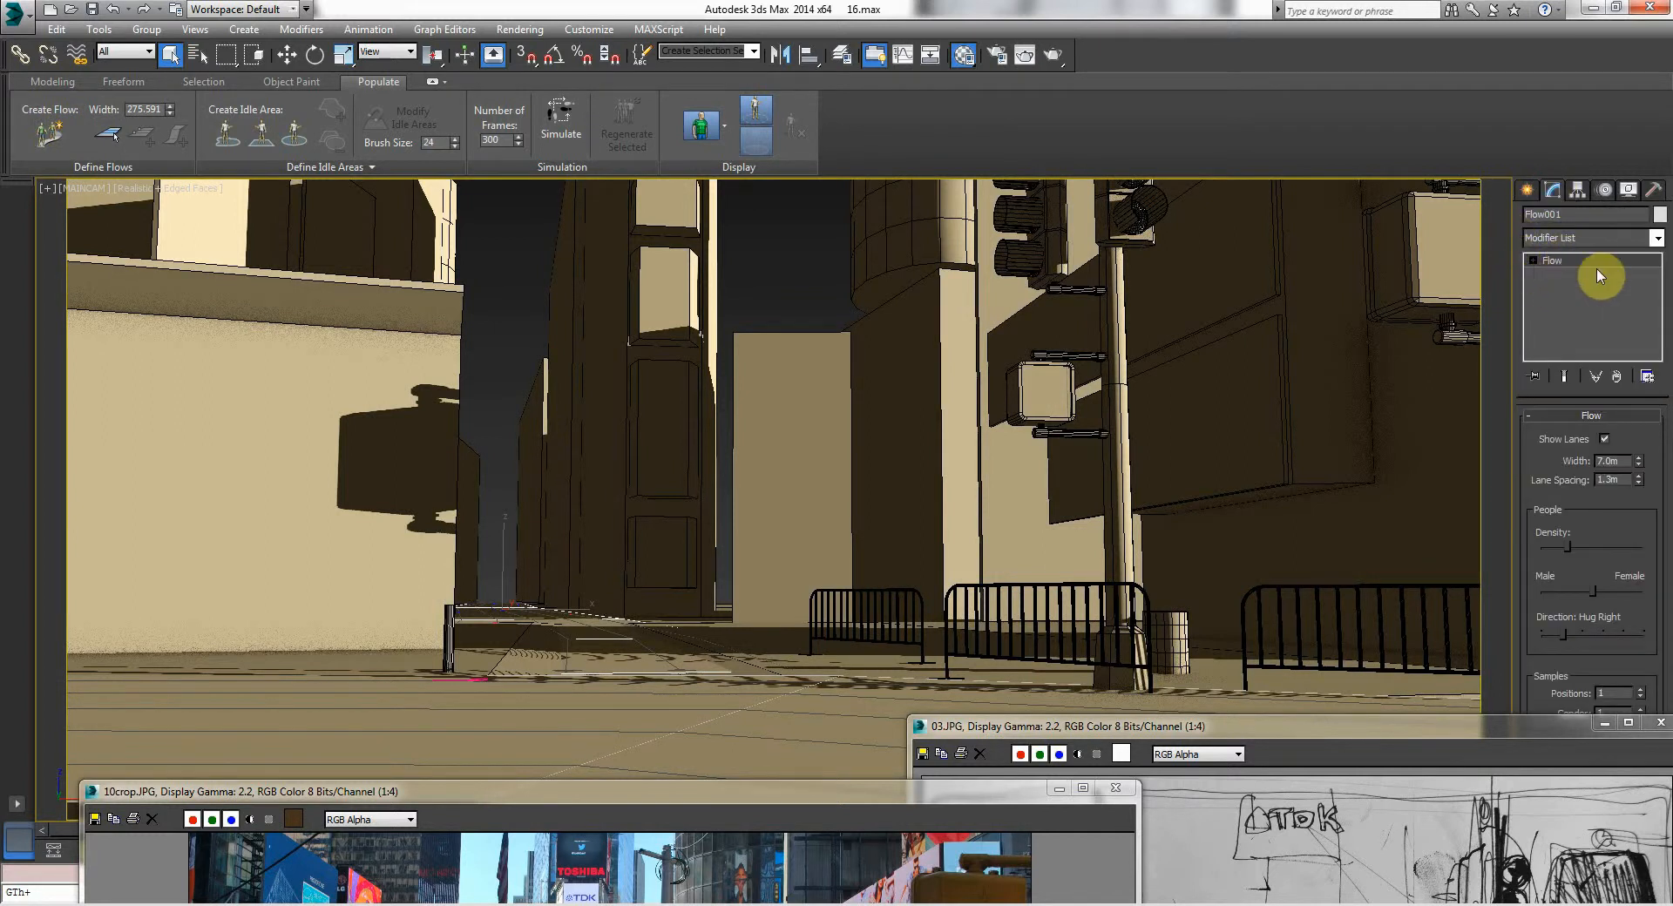
mouse_move(1591, 371)
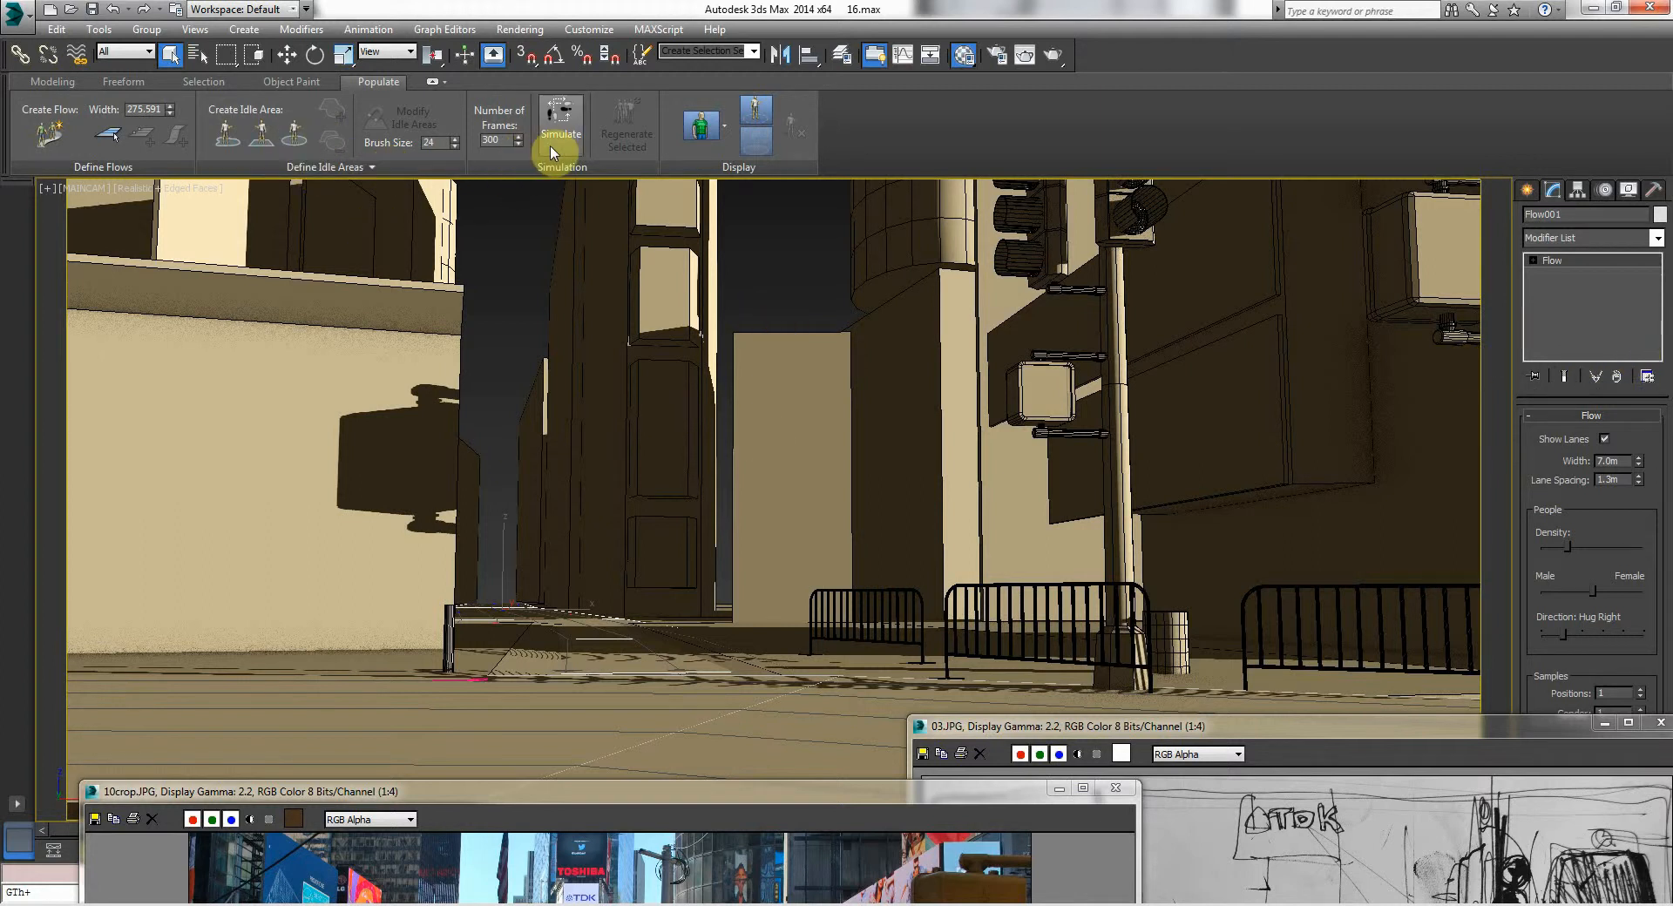
mouse_move(104, 147)
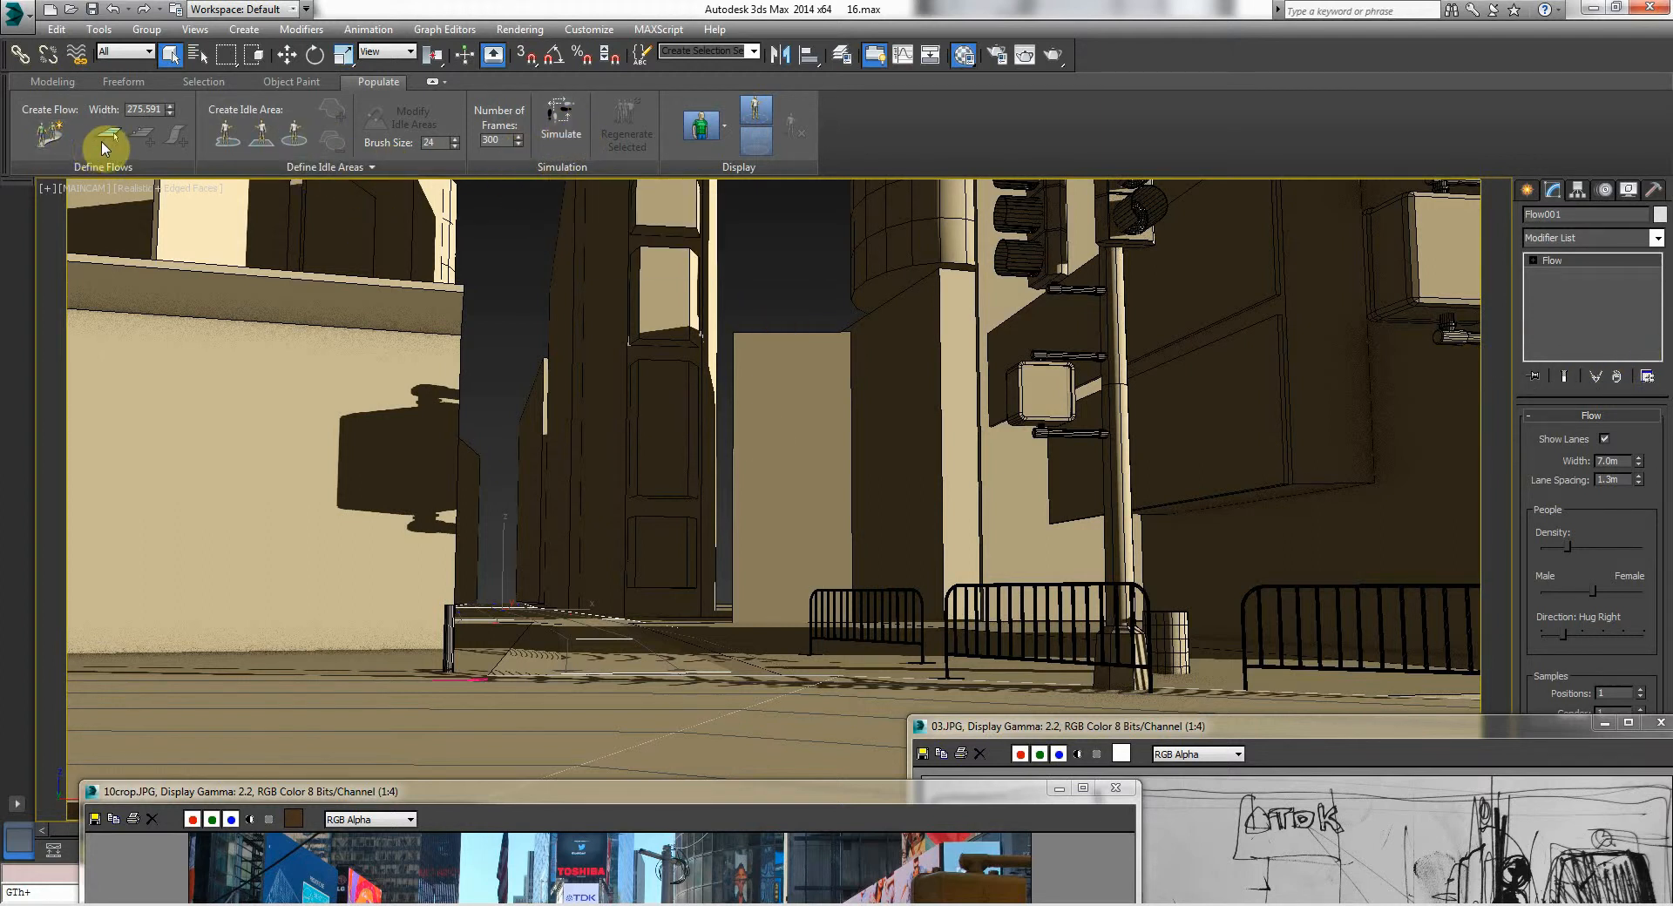
mouse_move(103, 148)
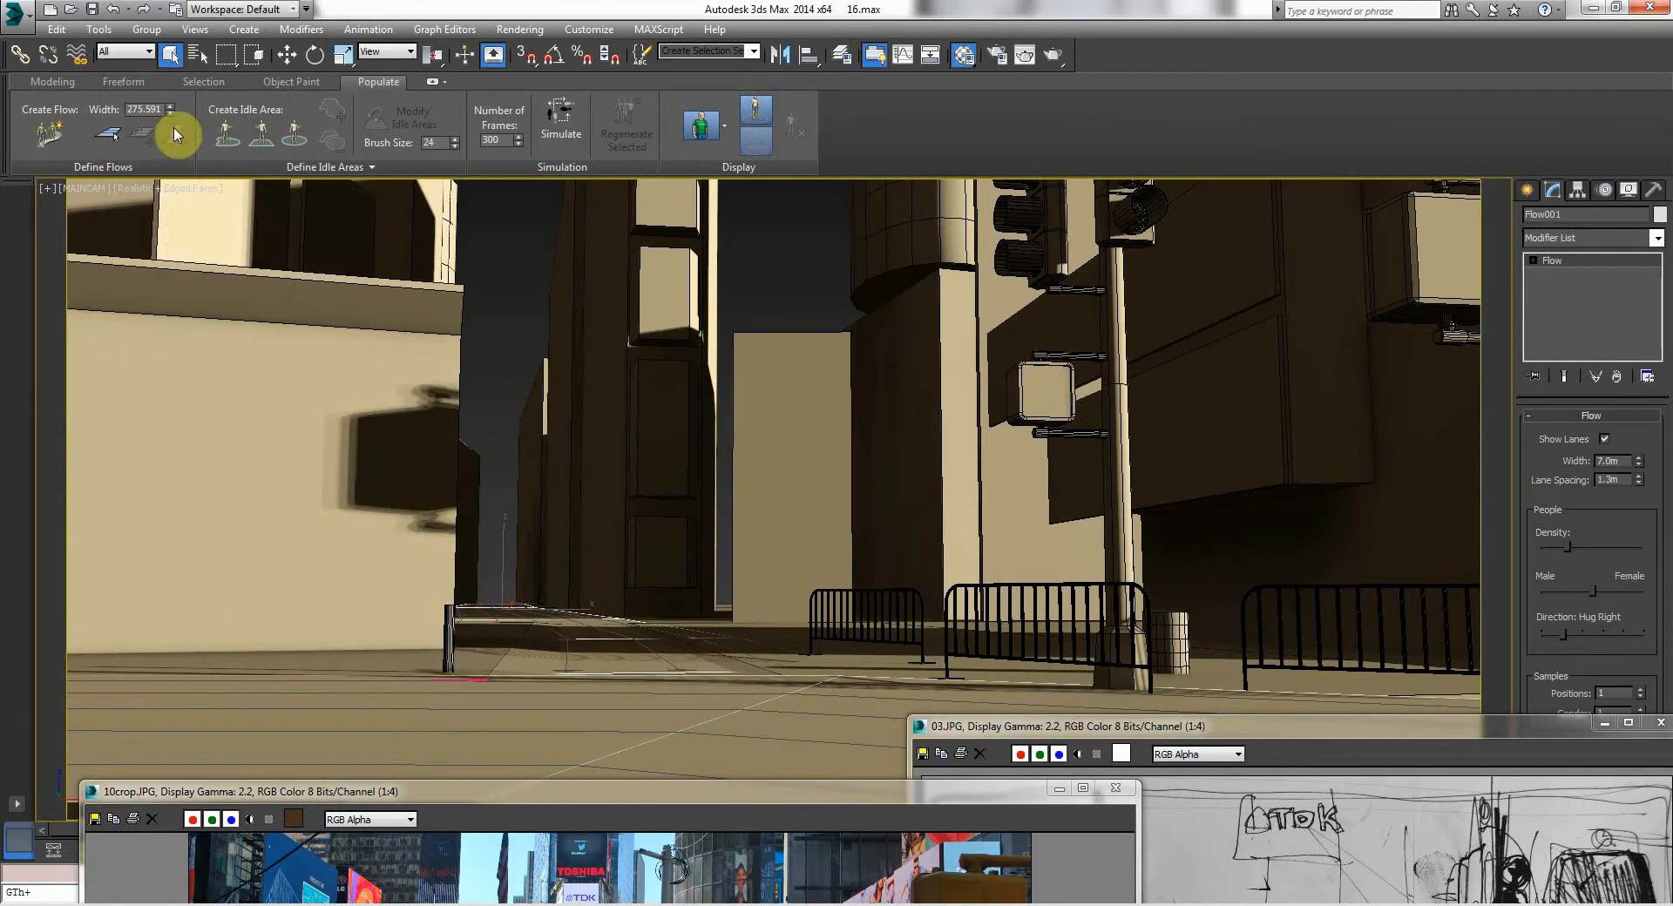
mouse_move(226, 133)
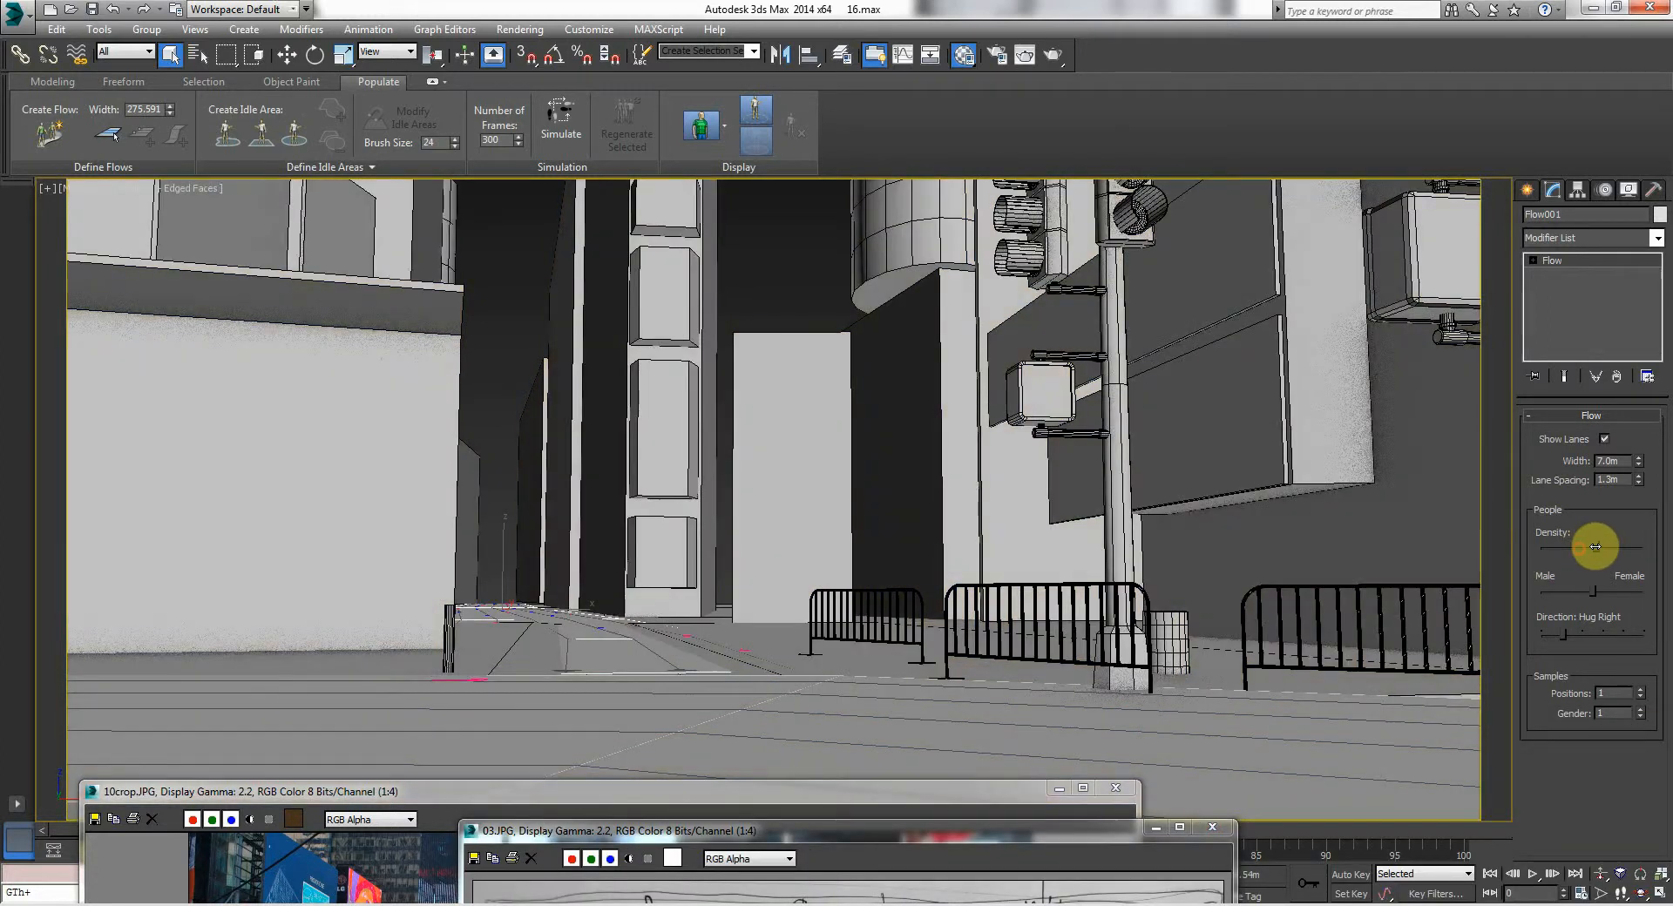
- Orbit the view to inspect the pavement, then pick the PAVEMENT01 object
drag(1590, 546, 1615, 546)
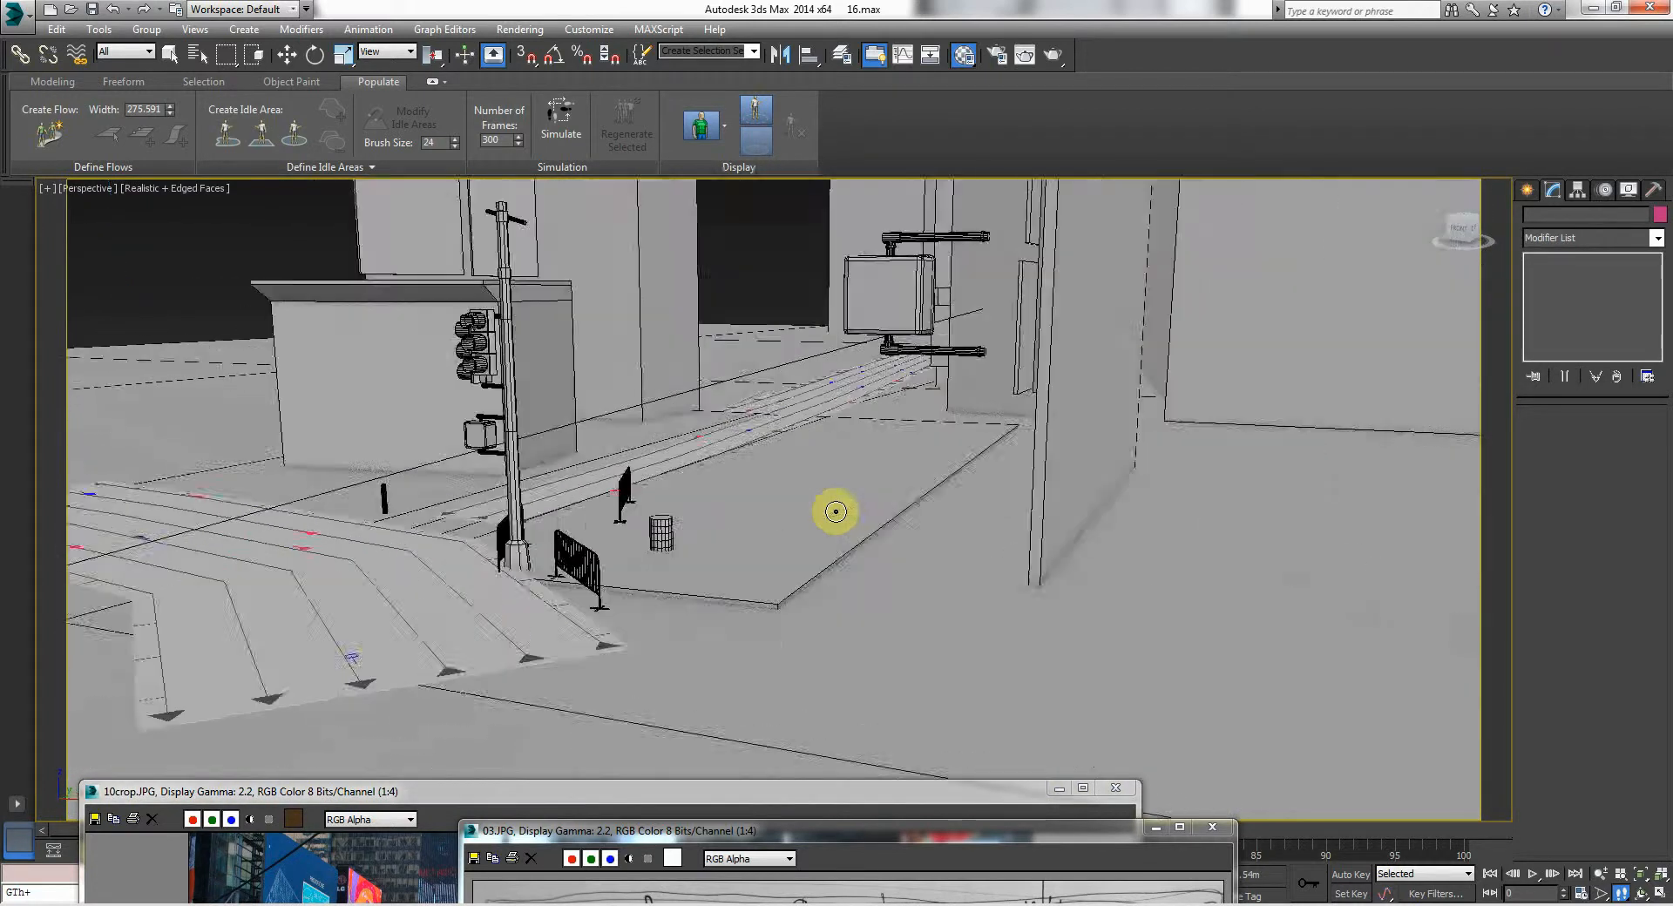
click(86, 188)
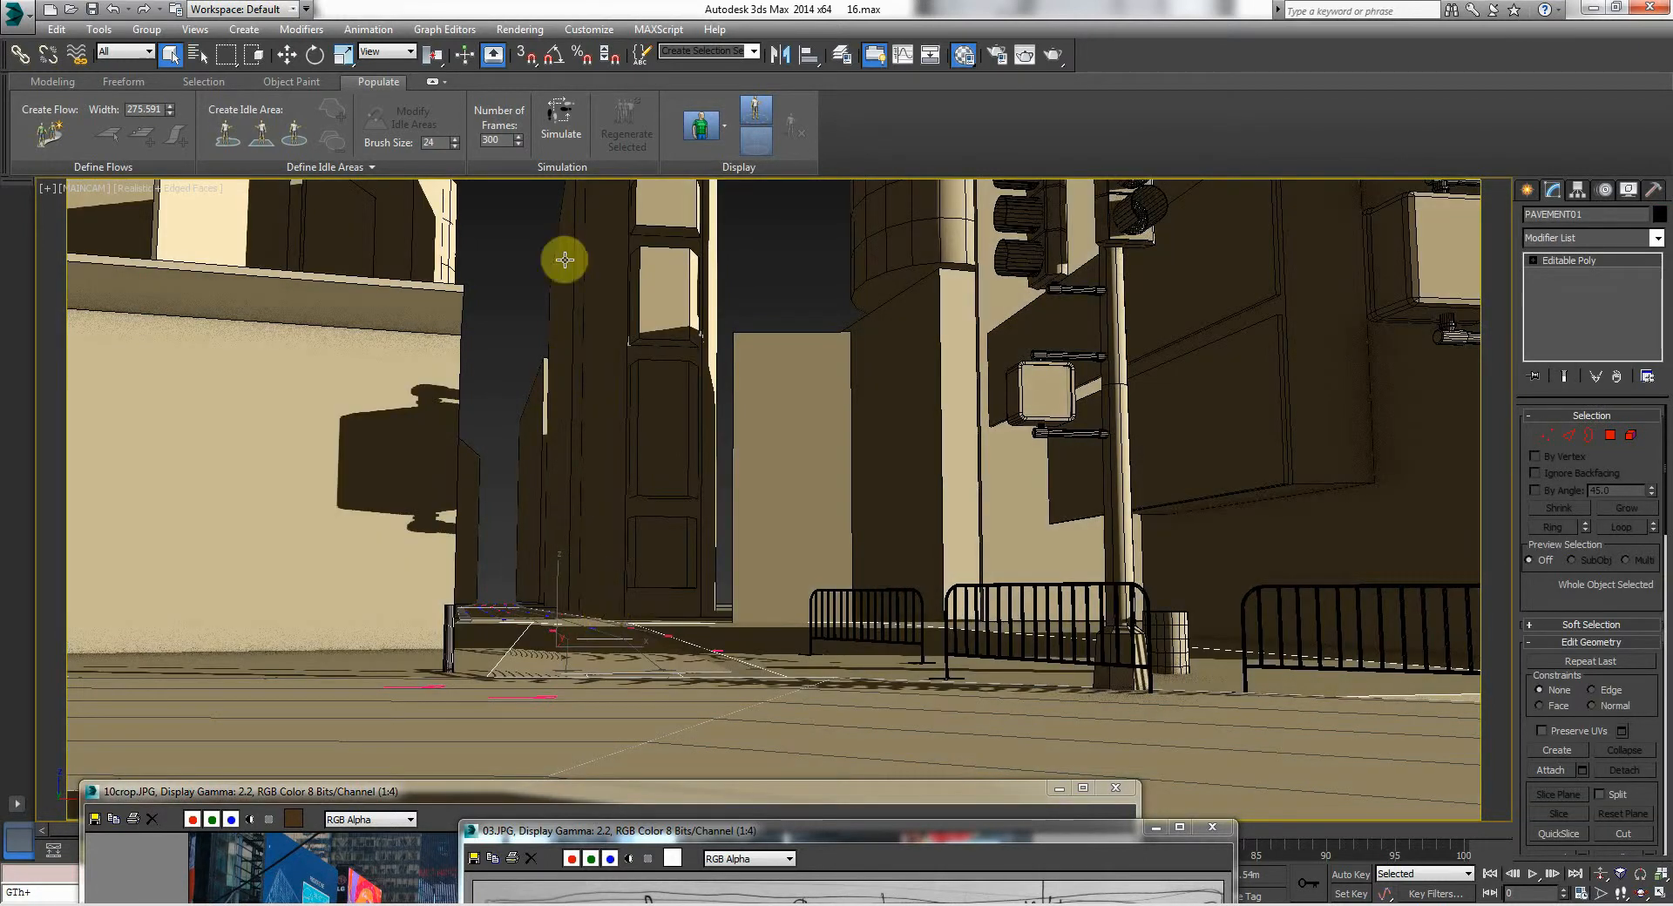
- Run Simulate to generate 63 pedestrians walking along the street flow
click(561, 119)
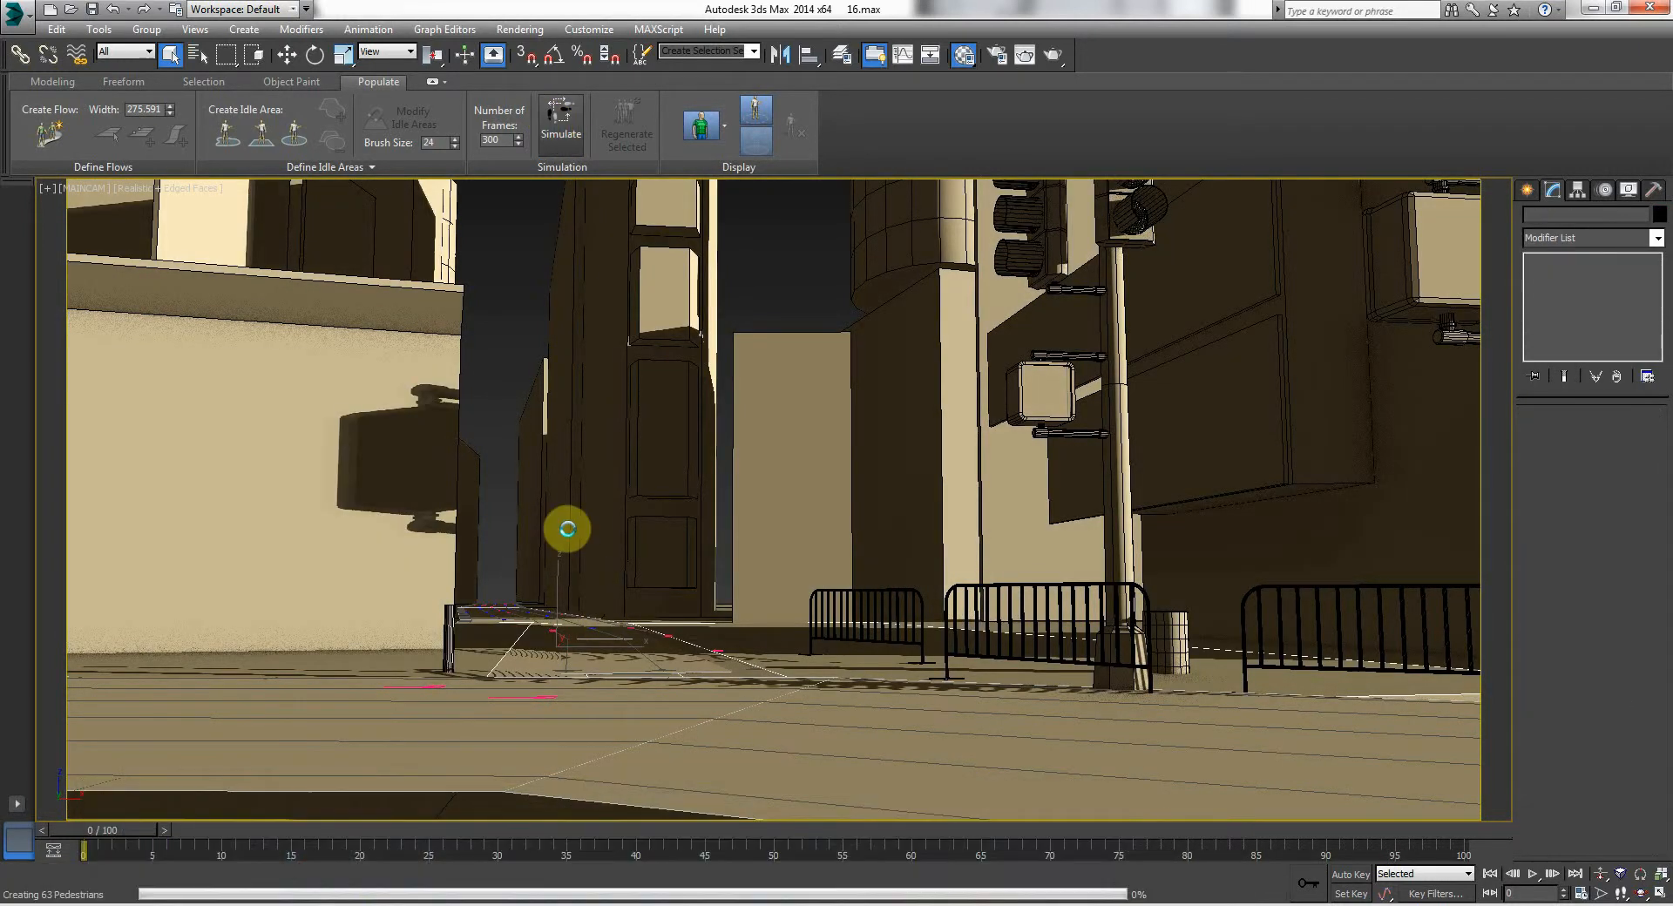
click(561, 123)
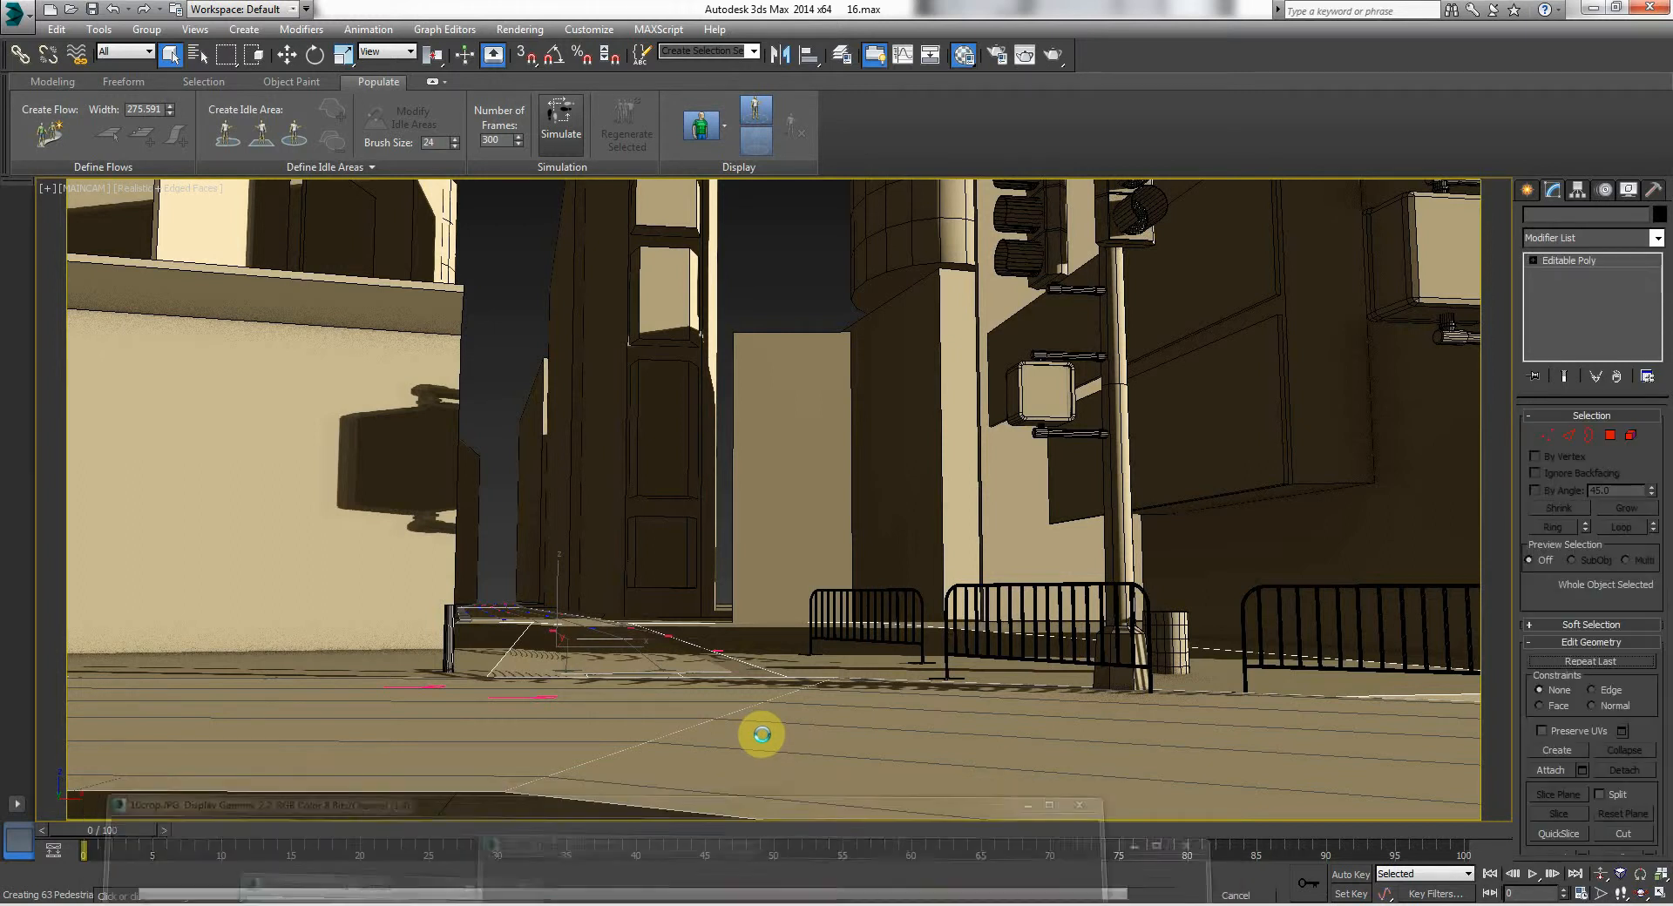
click(560, 125)
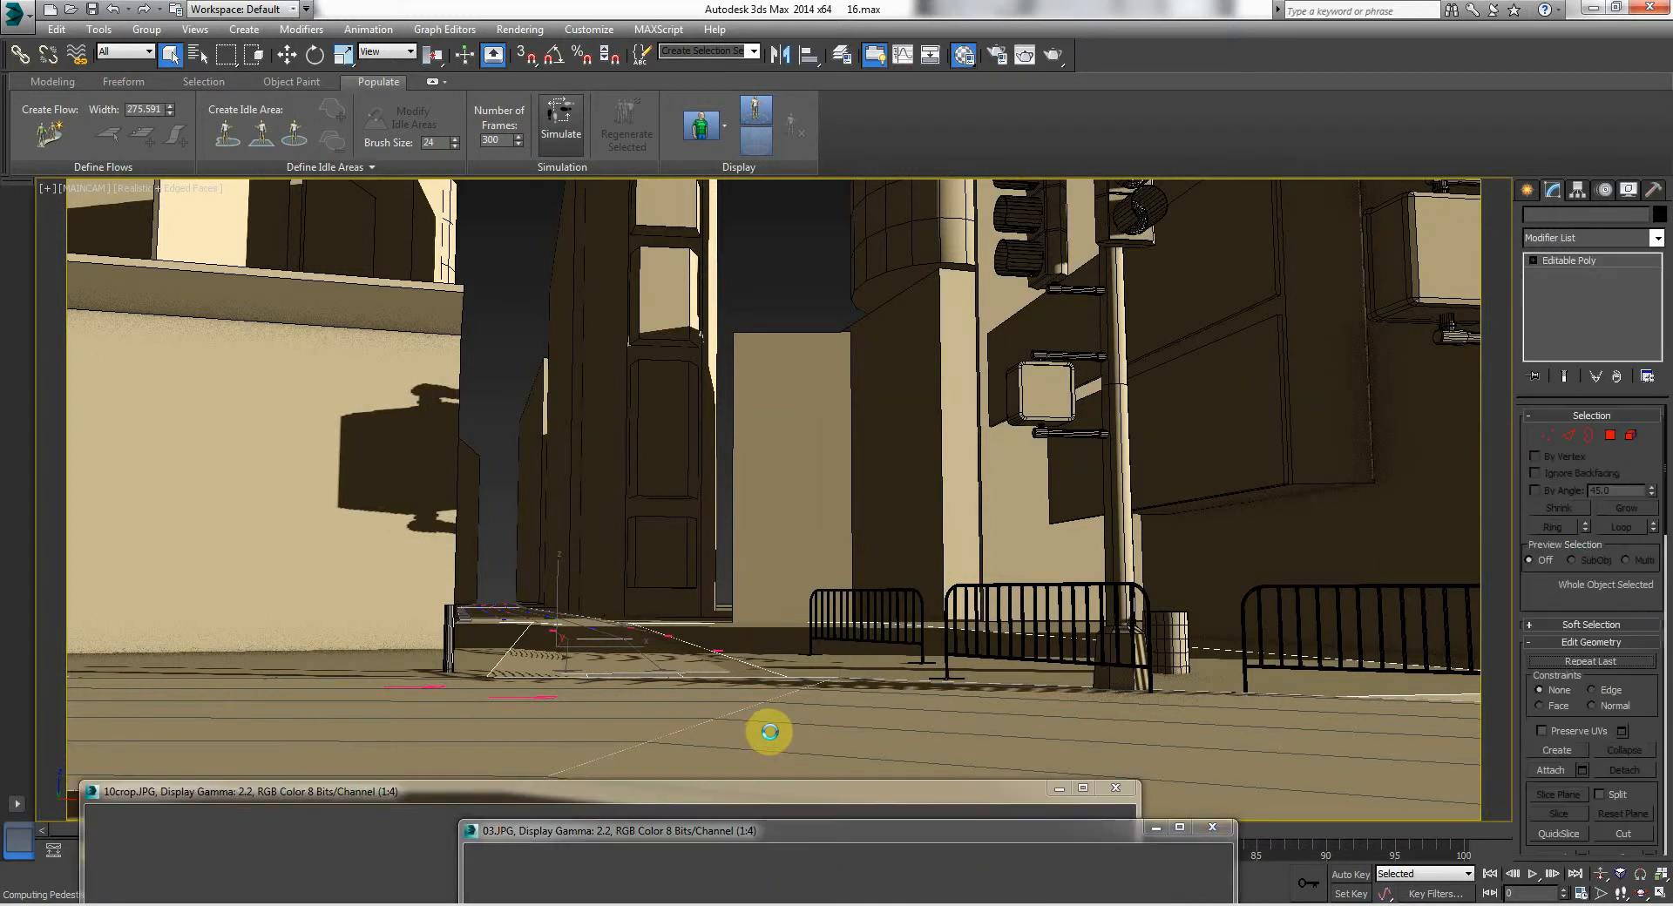
click(560, 124)
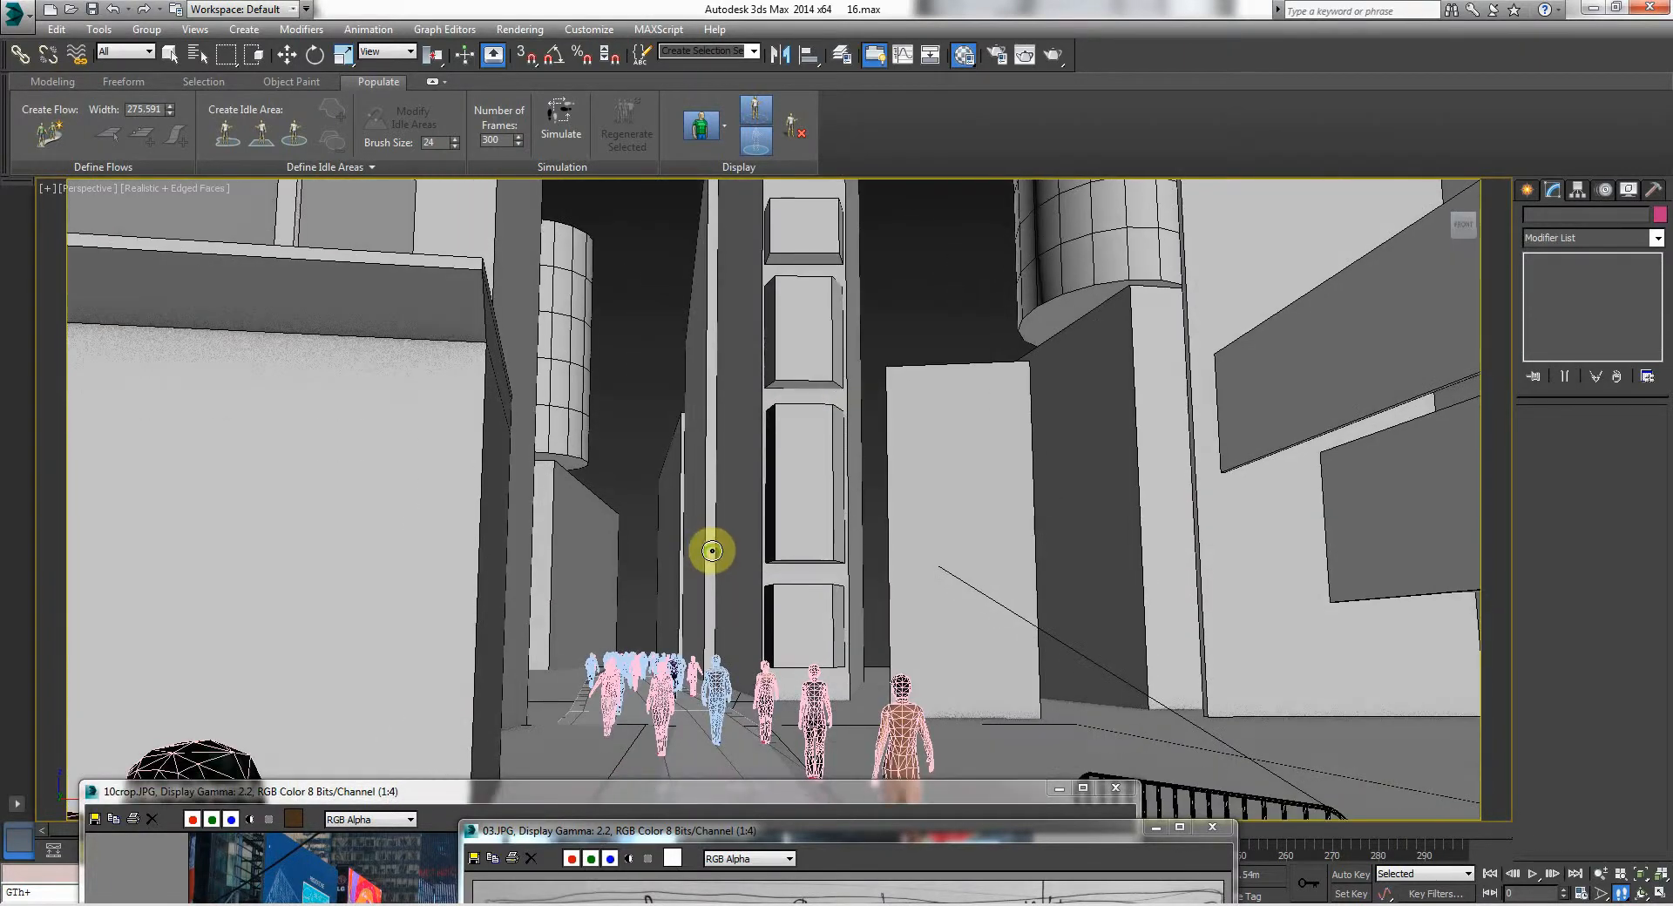
- Orbit and pan the Perspective view to frame pedestrians passing the railings at street level
drag(712, 551, 723, 532)
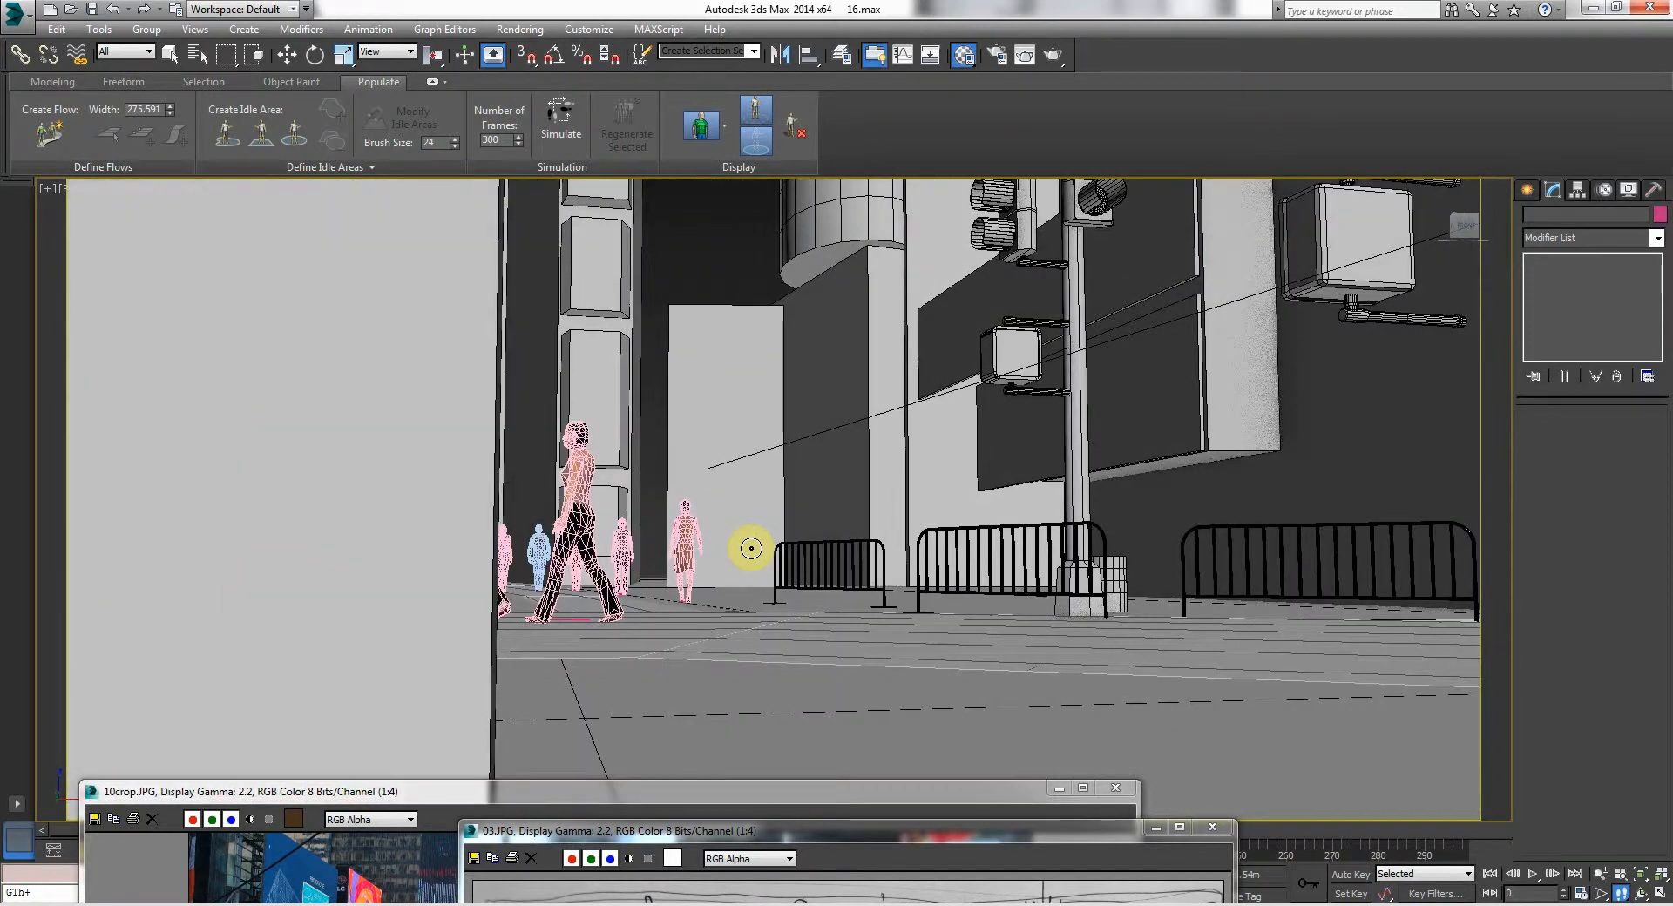
drag(751, 549, 737, 526)
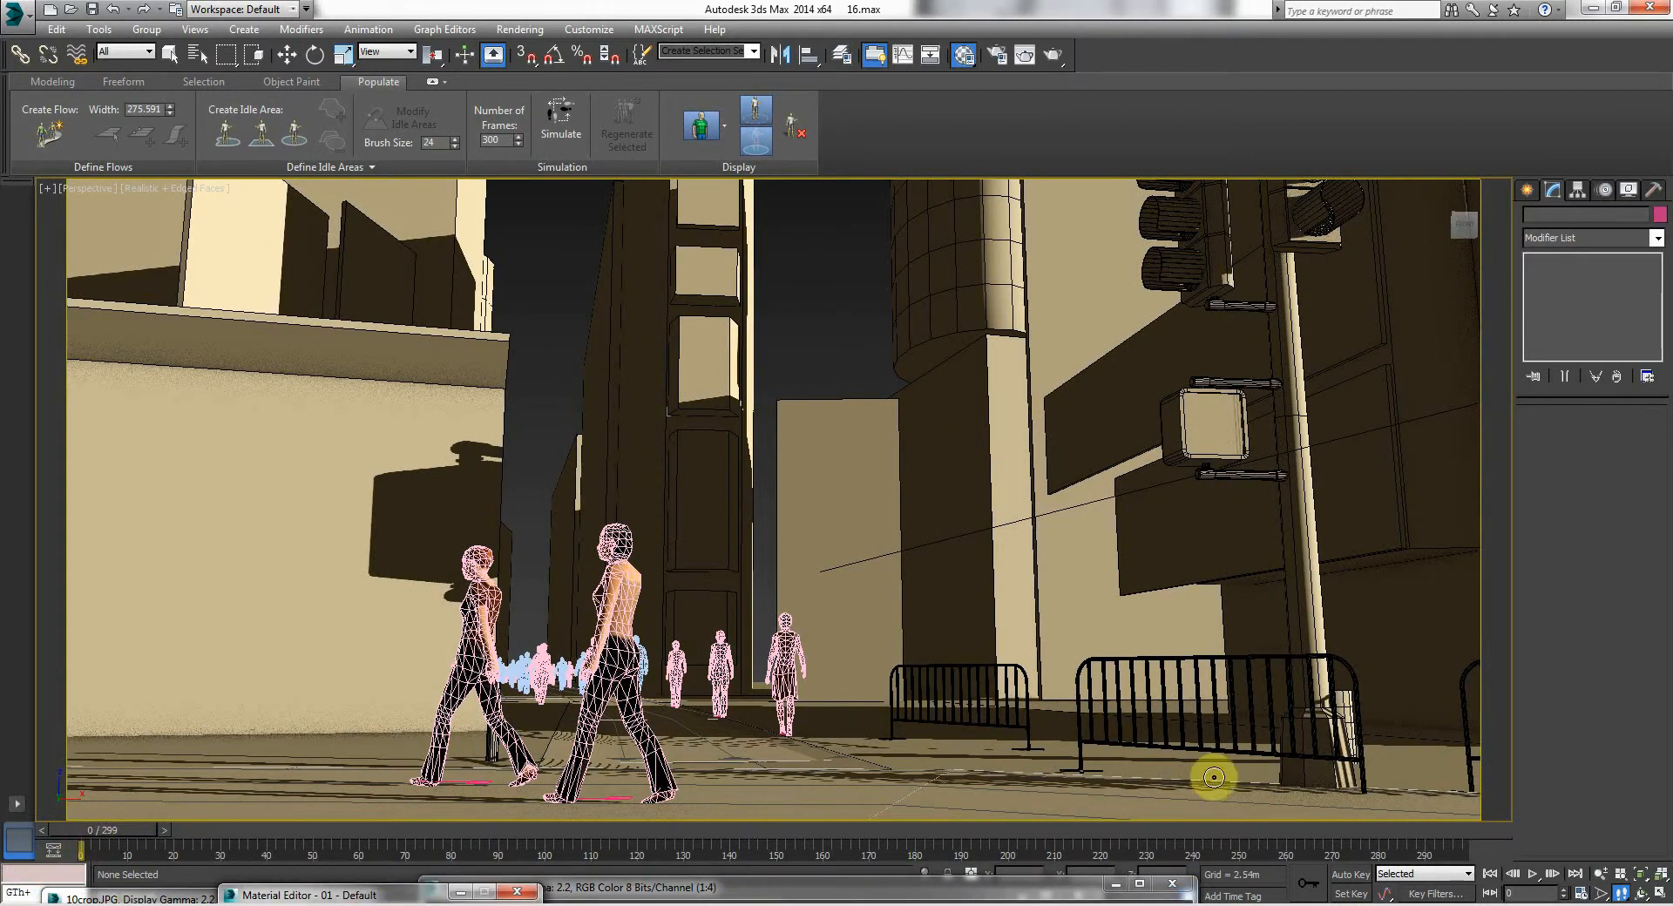
- Show full-resolution pedestrians and scrub the time slider across frames 0–299 to watch them walk
click(1577, 874)
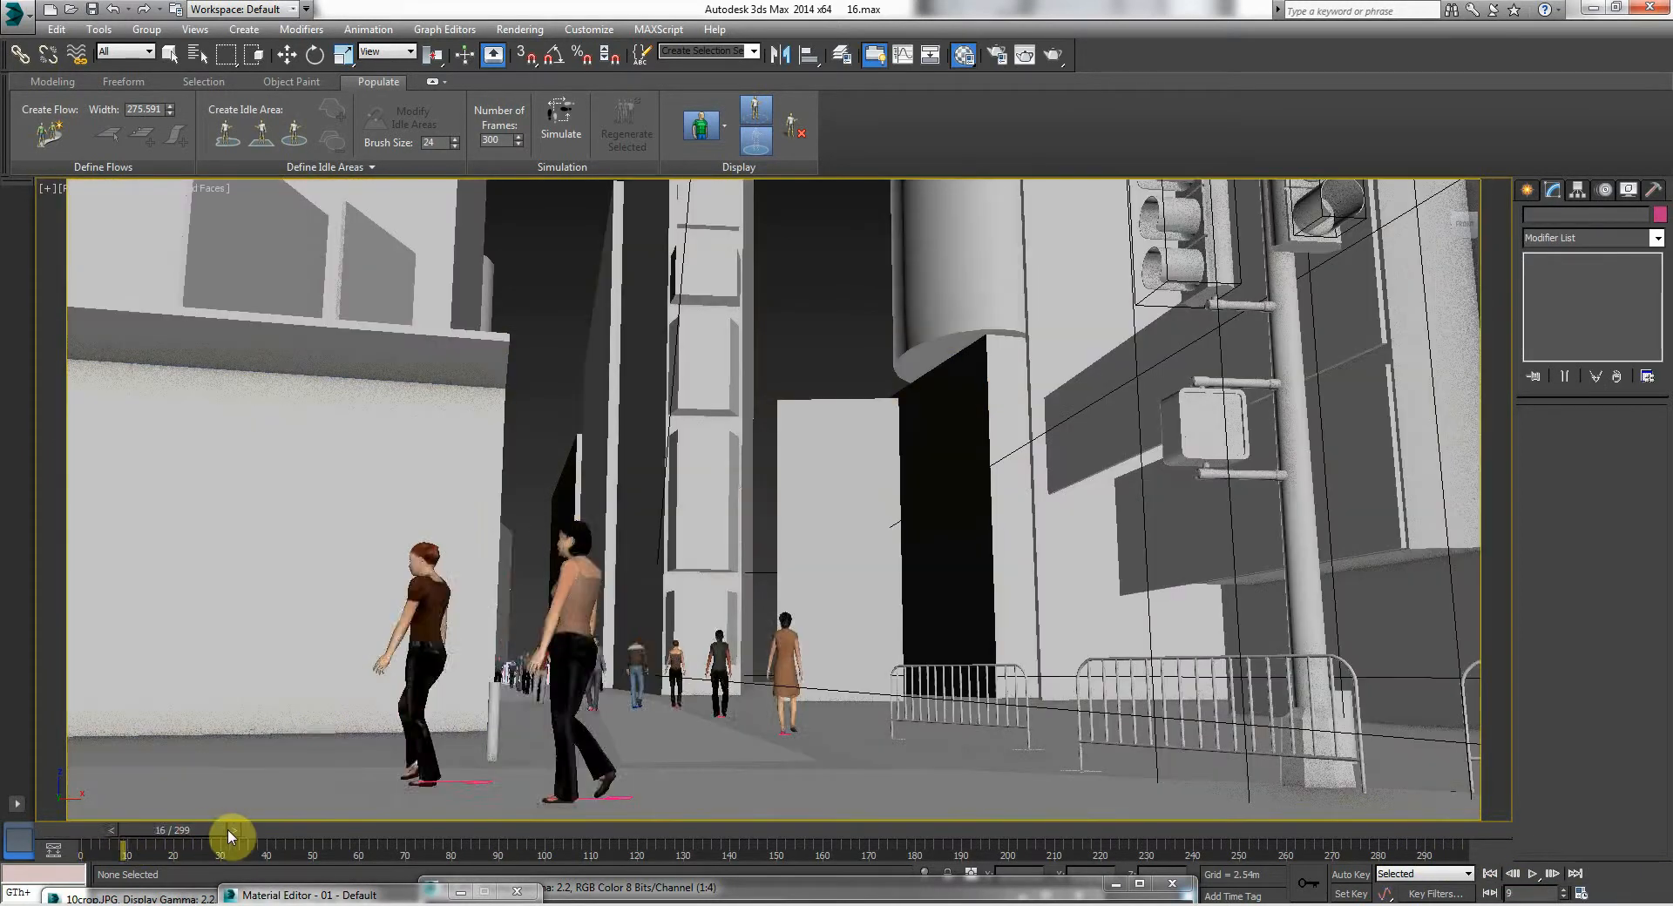
drag(232, 843, 608, 843)
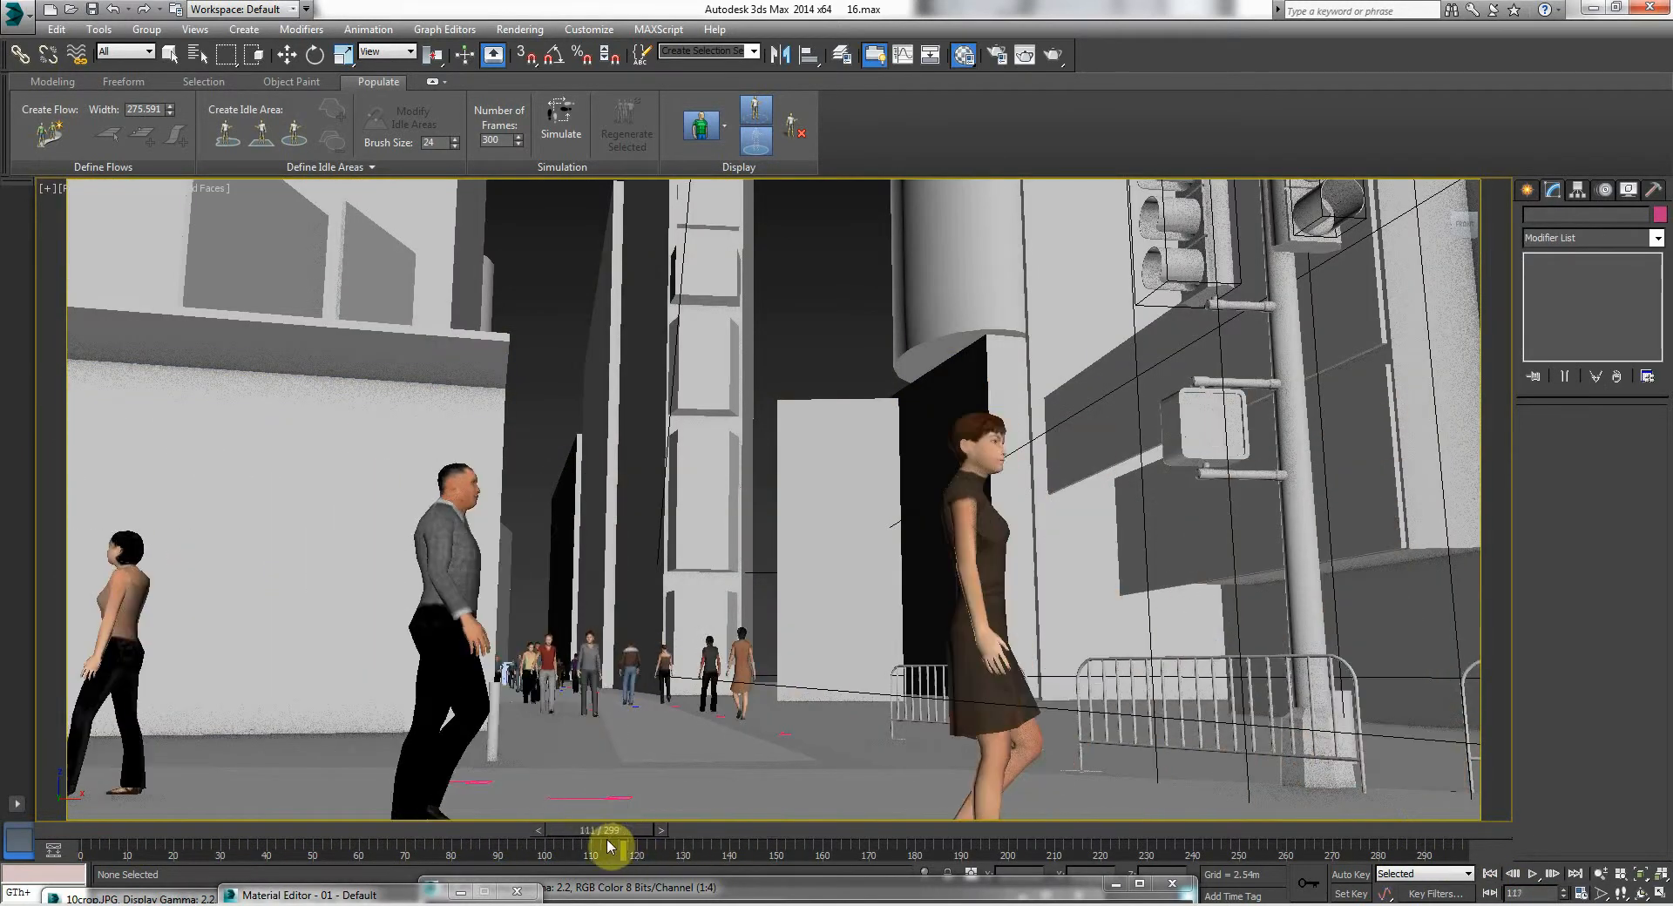
drag(597, 845, 368, 845)
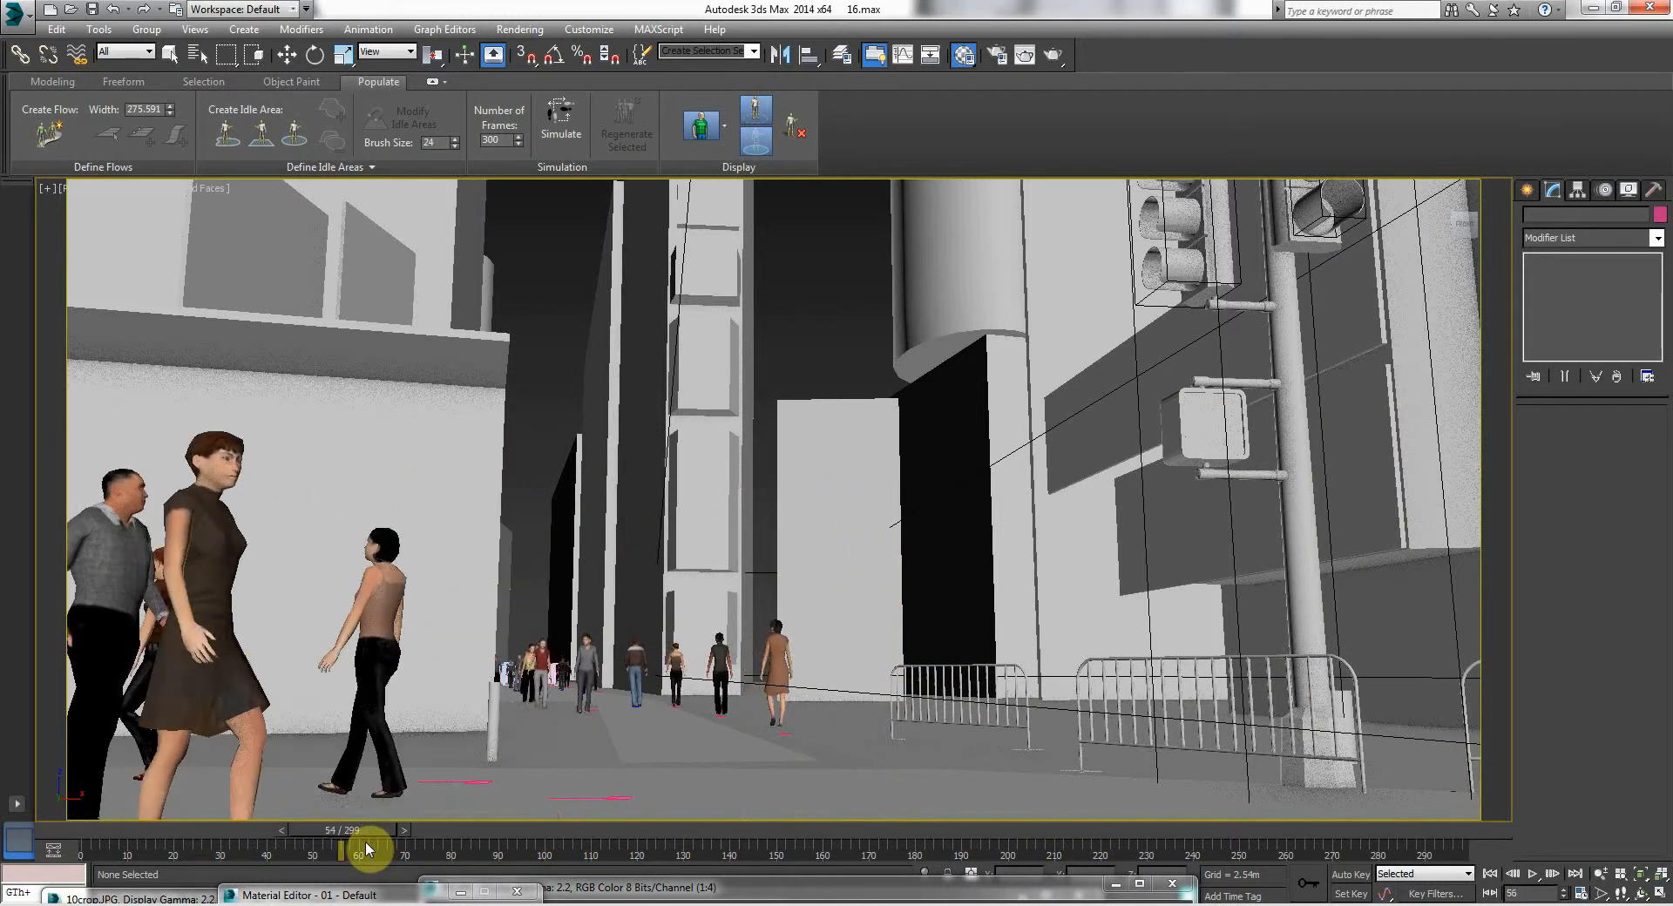
drag(367, 848, 760, 849)
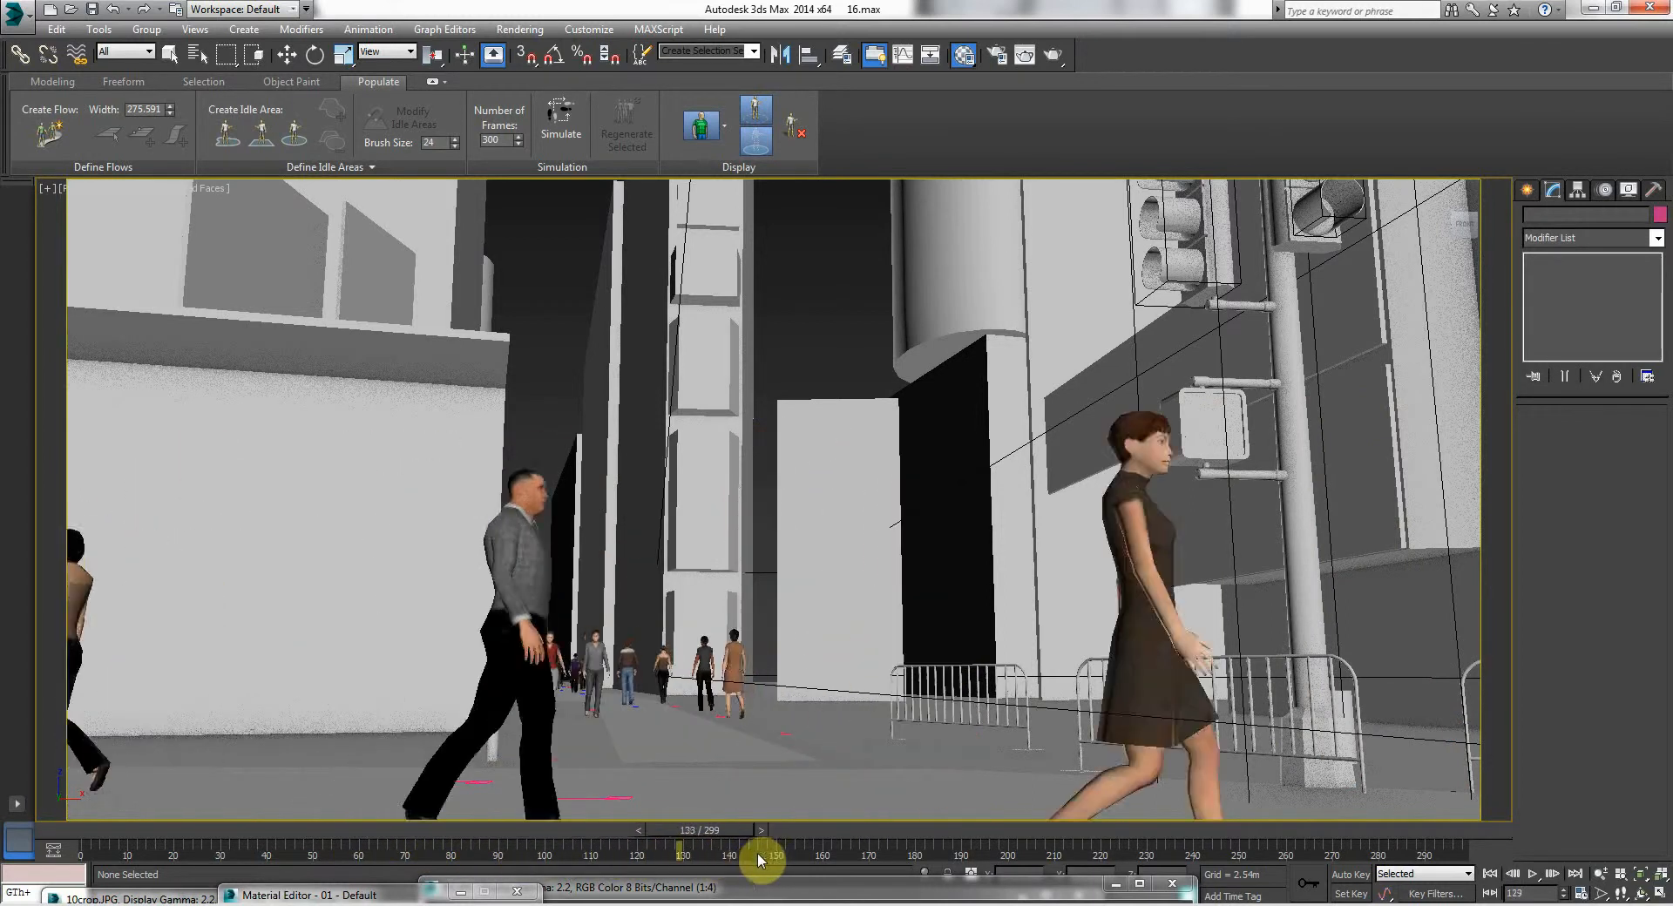
drag(761, 857, 1099, 857)
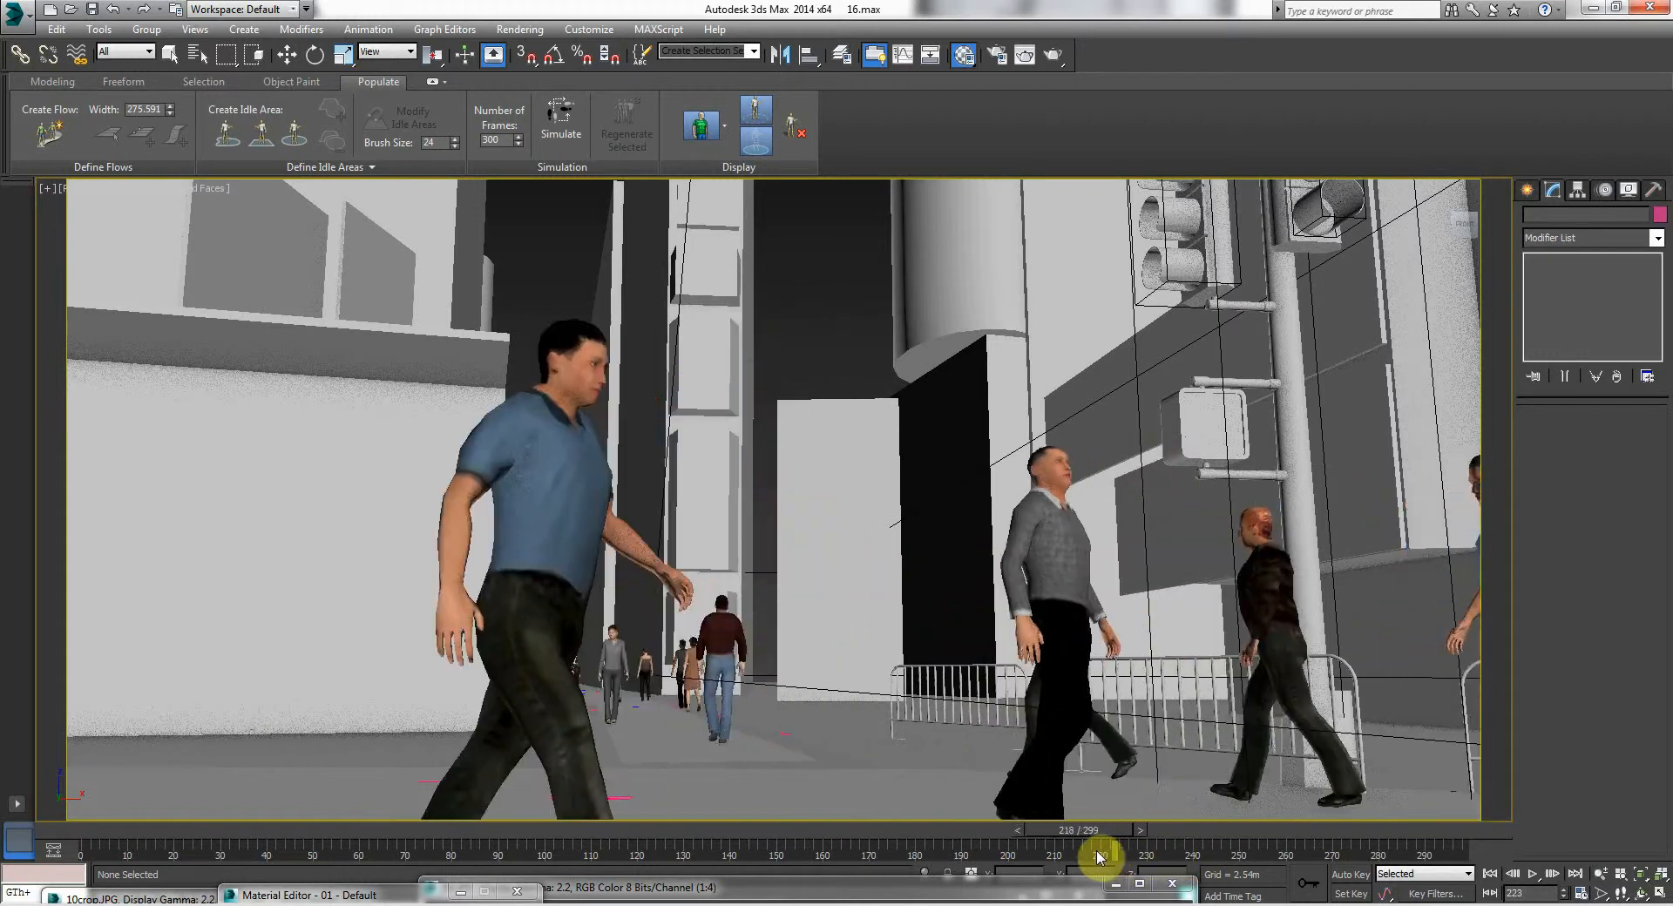
drag(1099, 854, 1025, 854)
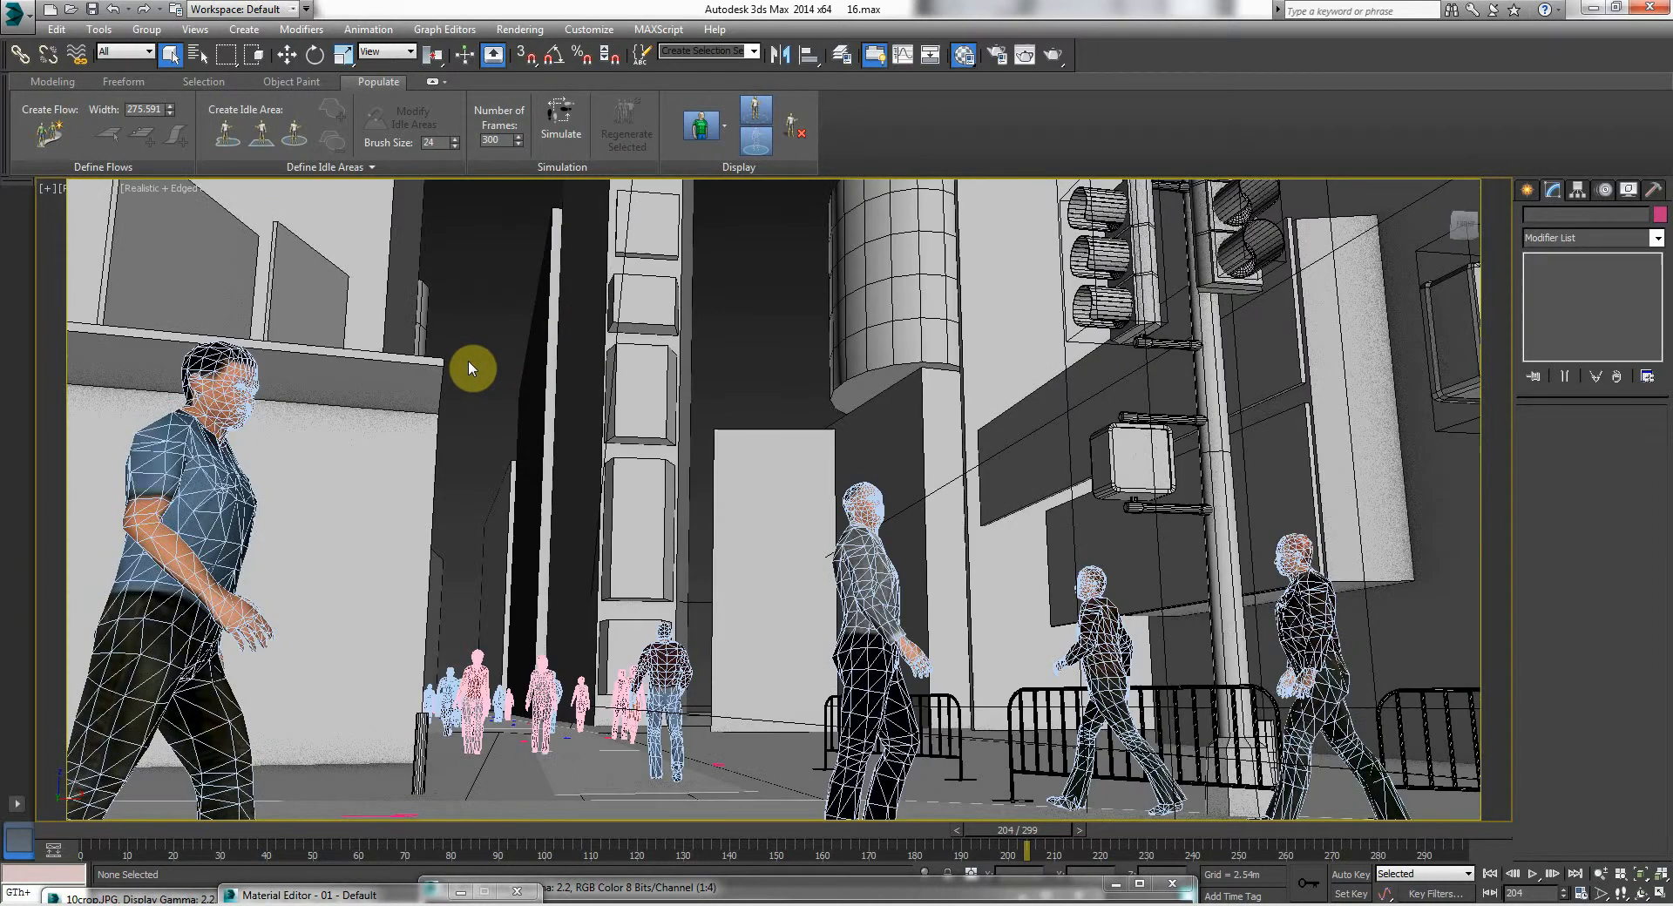
- Select all pedestrians and drag the 01 - Default material onto them in the Material Editor
click(627, 124)
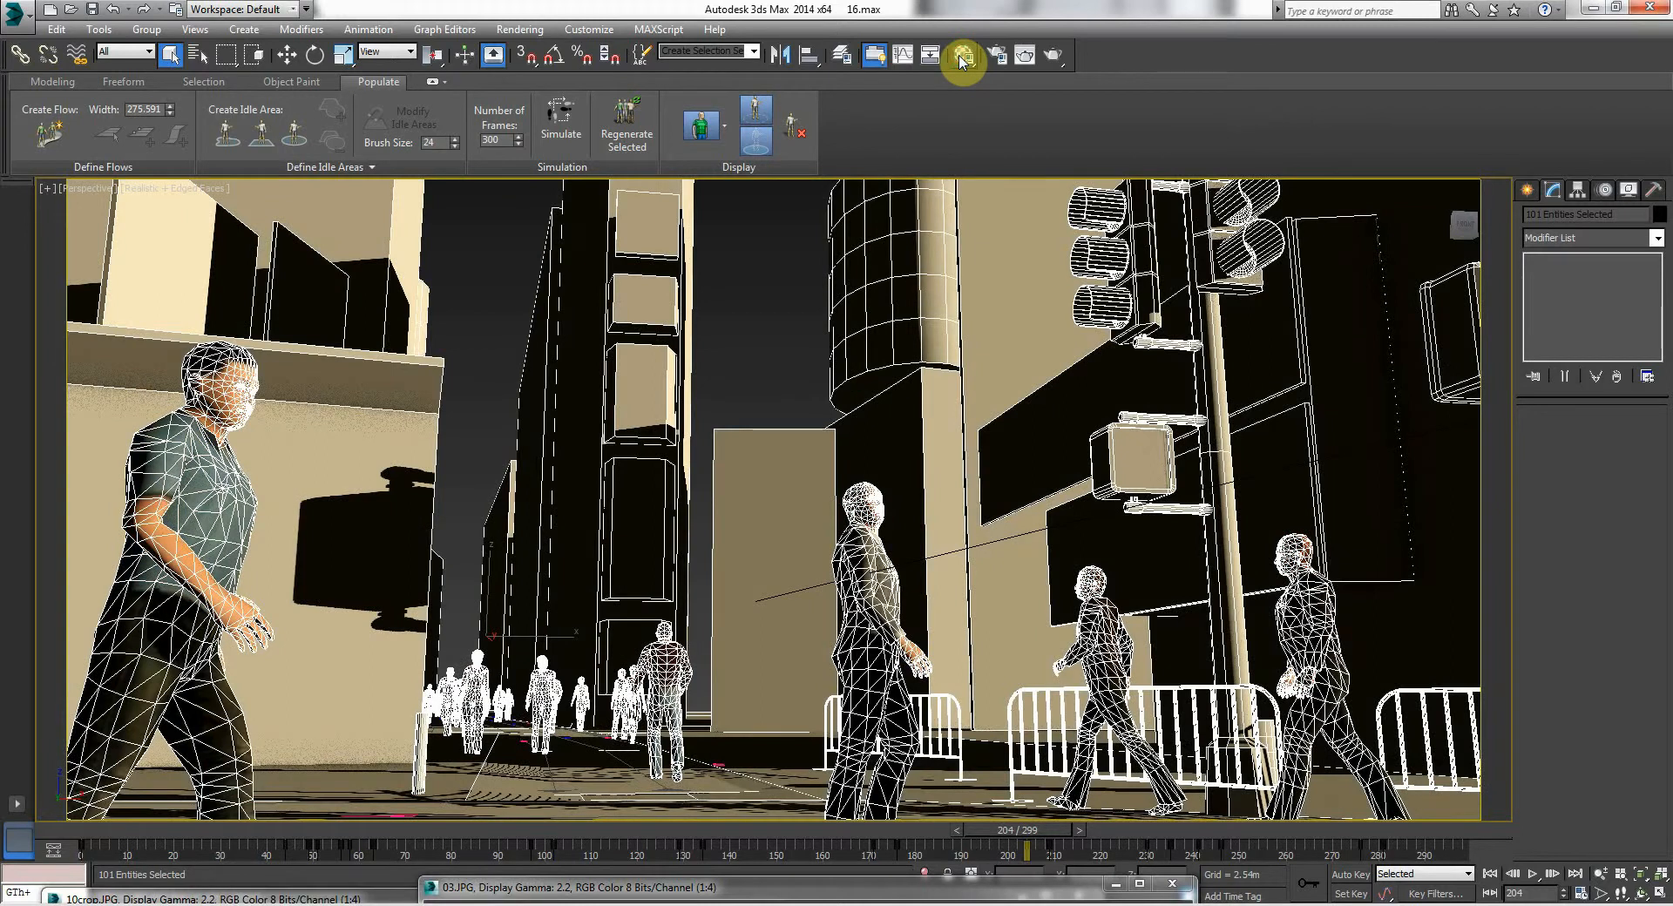
click(962, 56)
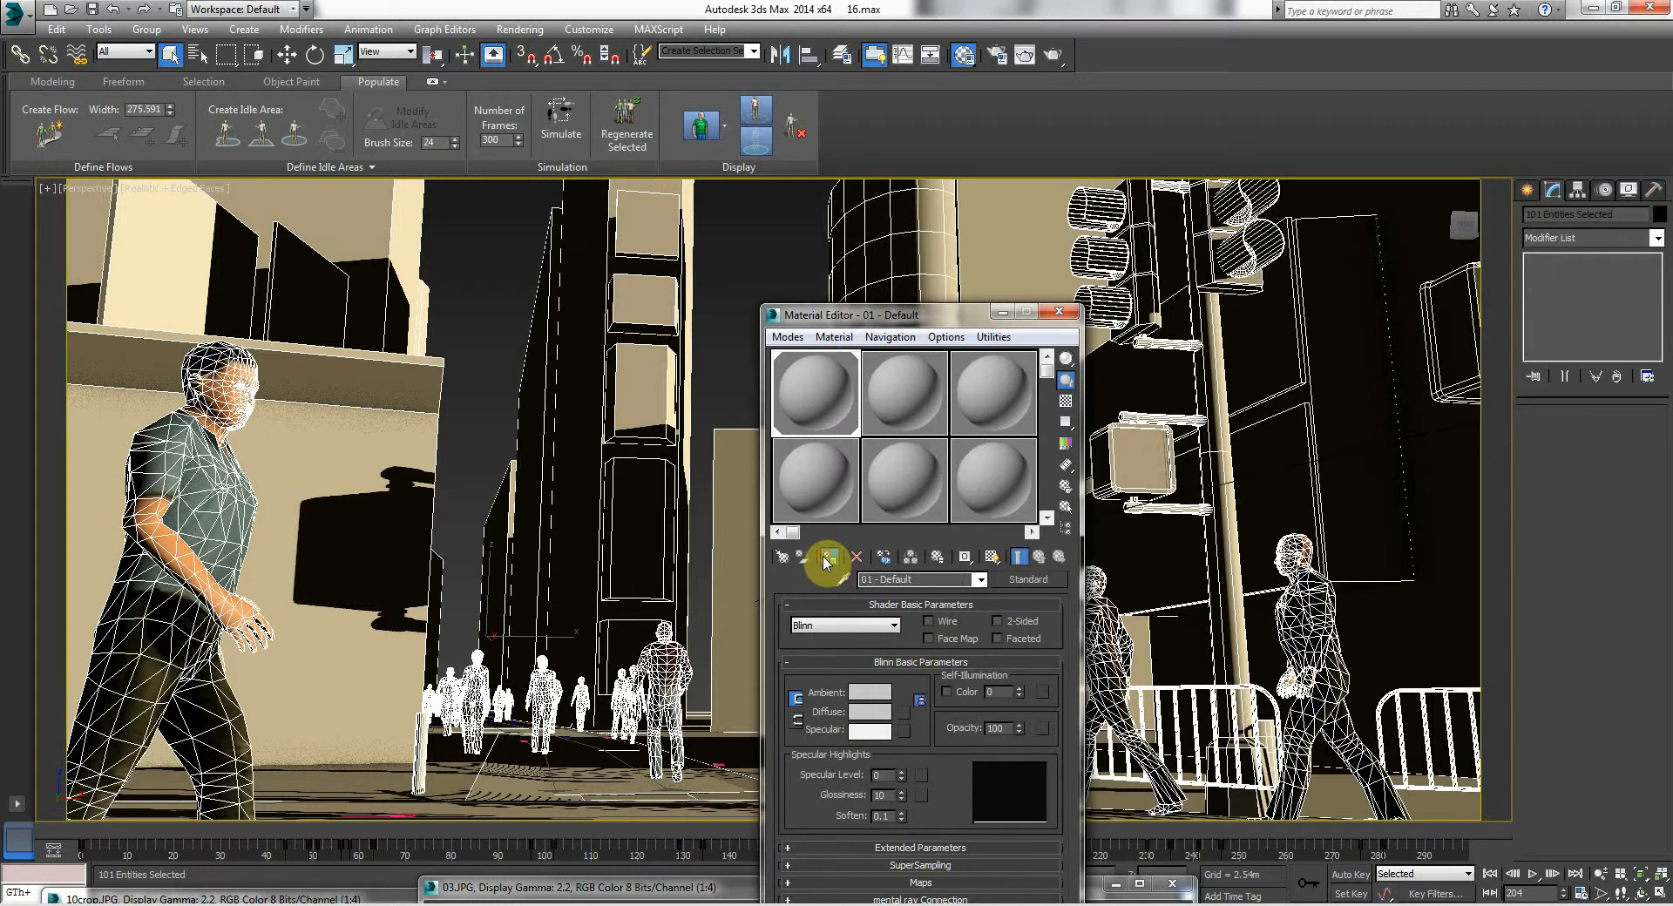
drag(846, 314, 774, 809)
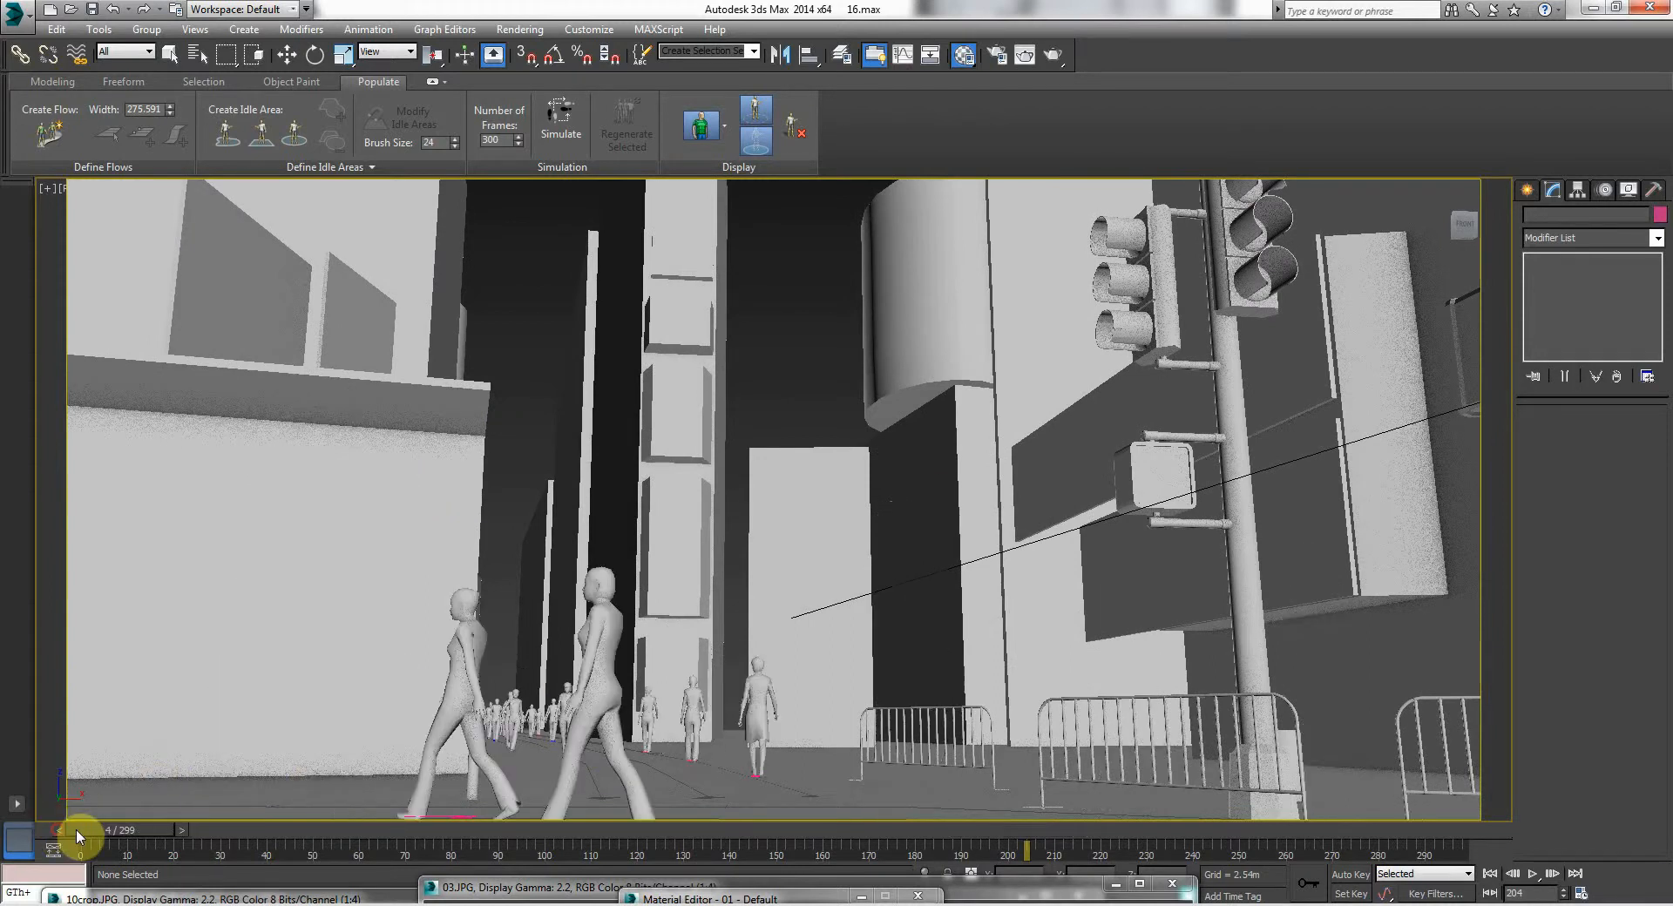
- Scrub the animation from near the start past frame 95 to review the pedestrians walking
drag(80, 829, 859, 830)
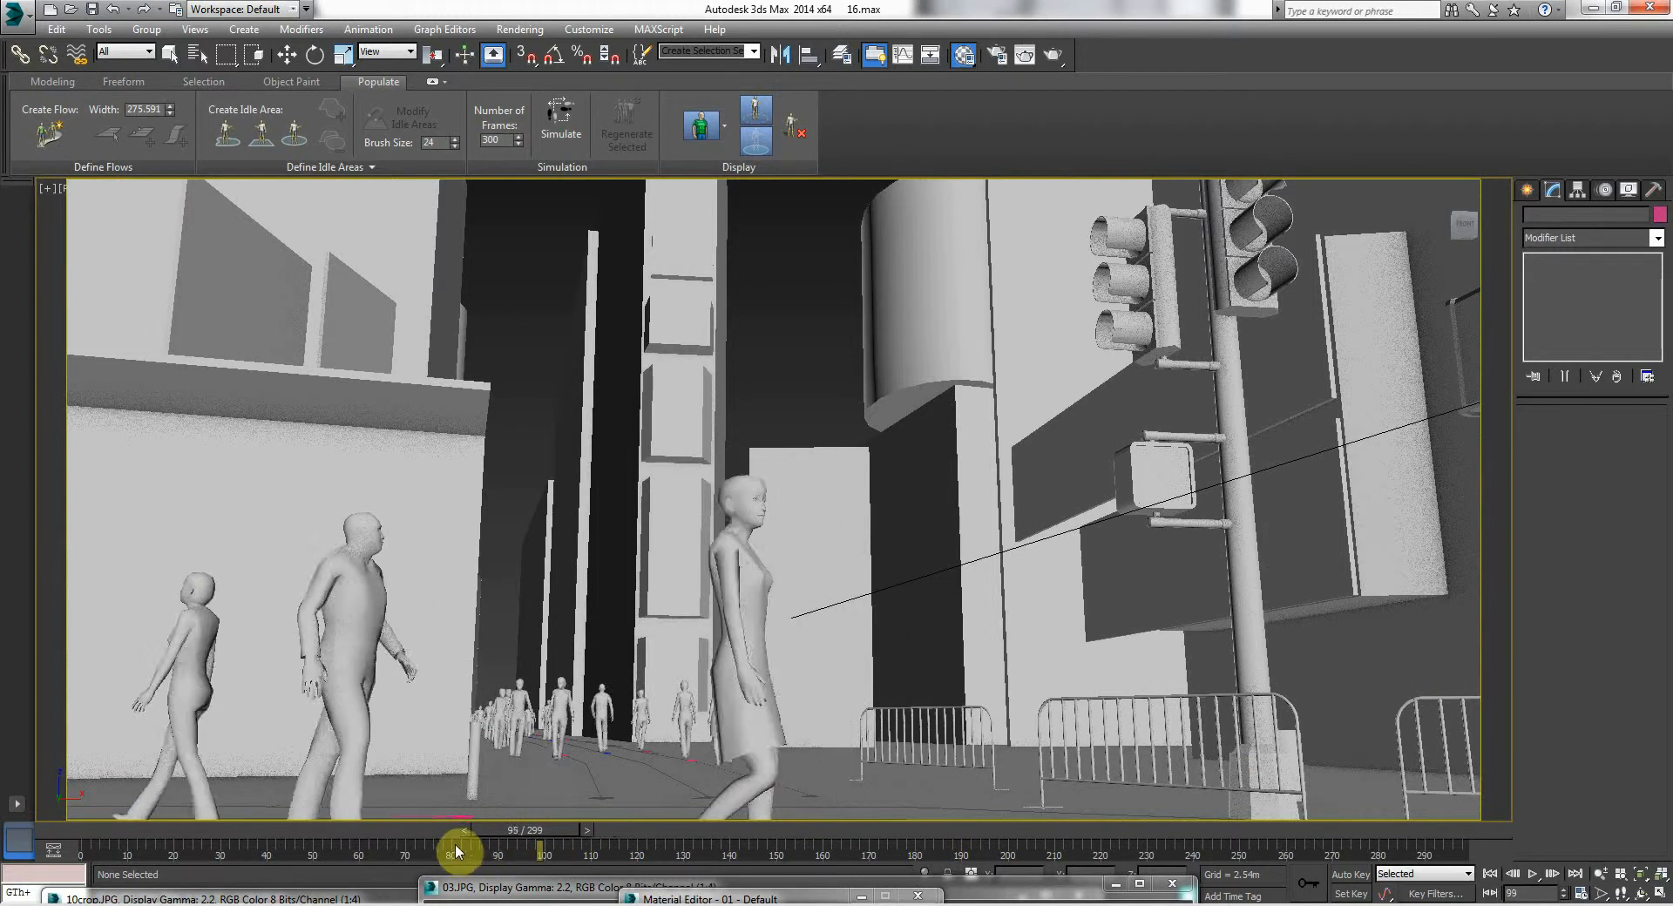
drag(460, 851, 640, 850)
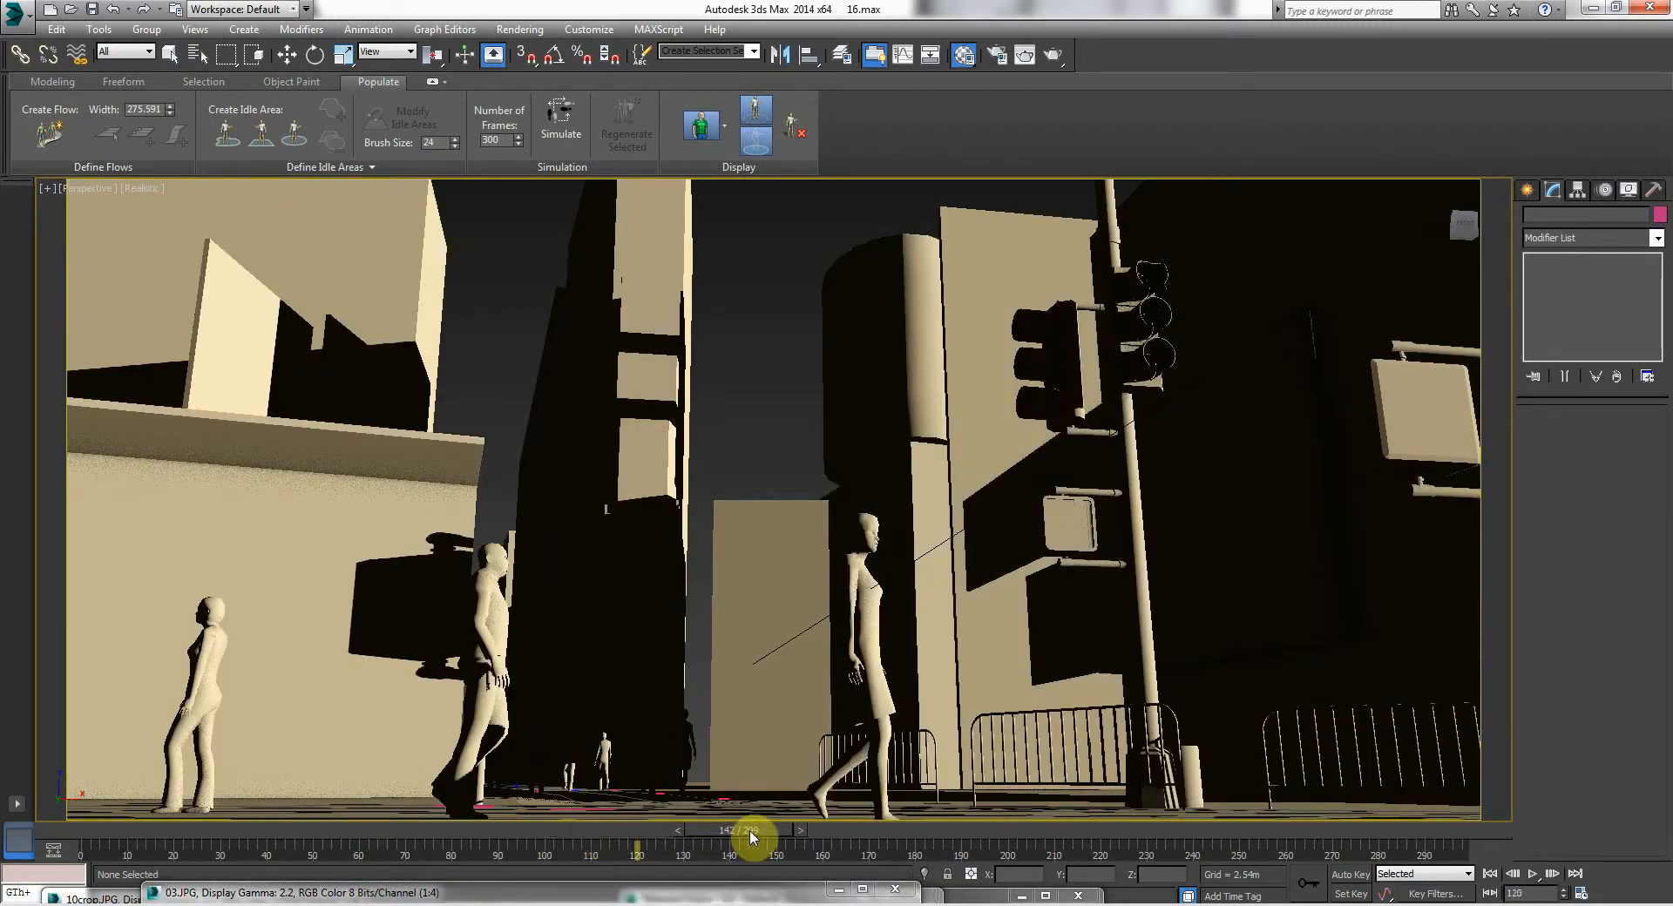
drag(752, 831, 772, 831)
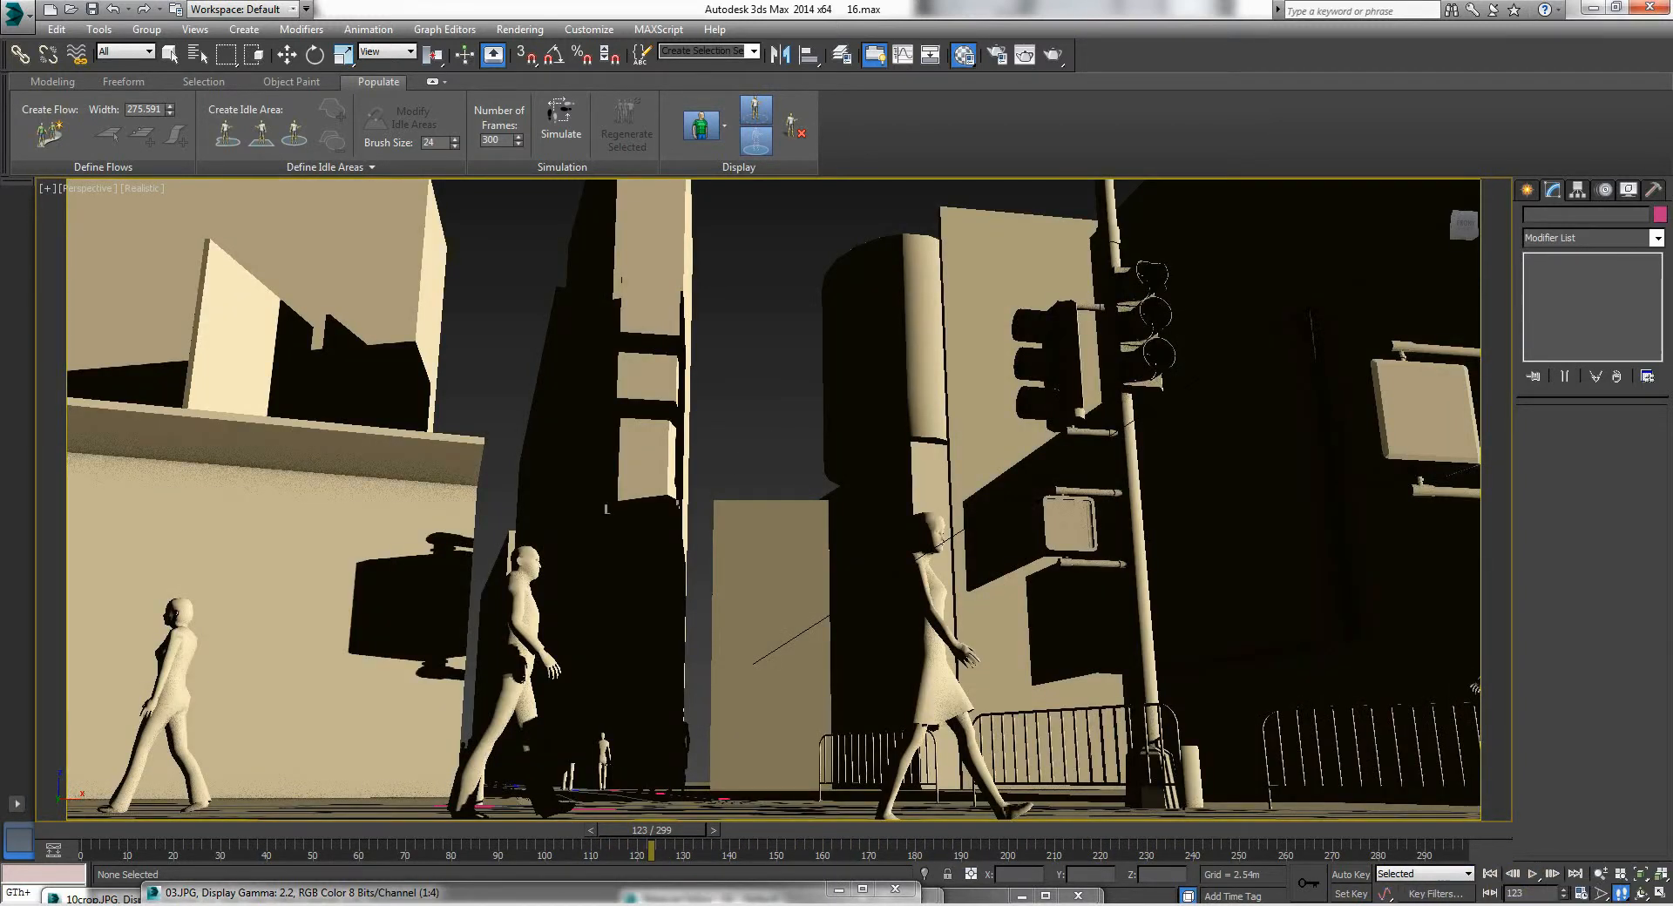
- Change the viewport shading, scrub to frames 67–75, and return to the Modeling ribbon tab
click(1653, 895)
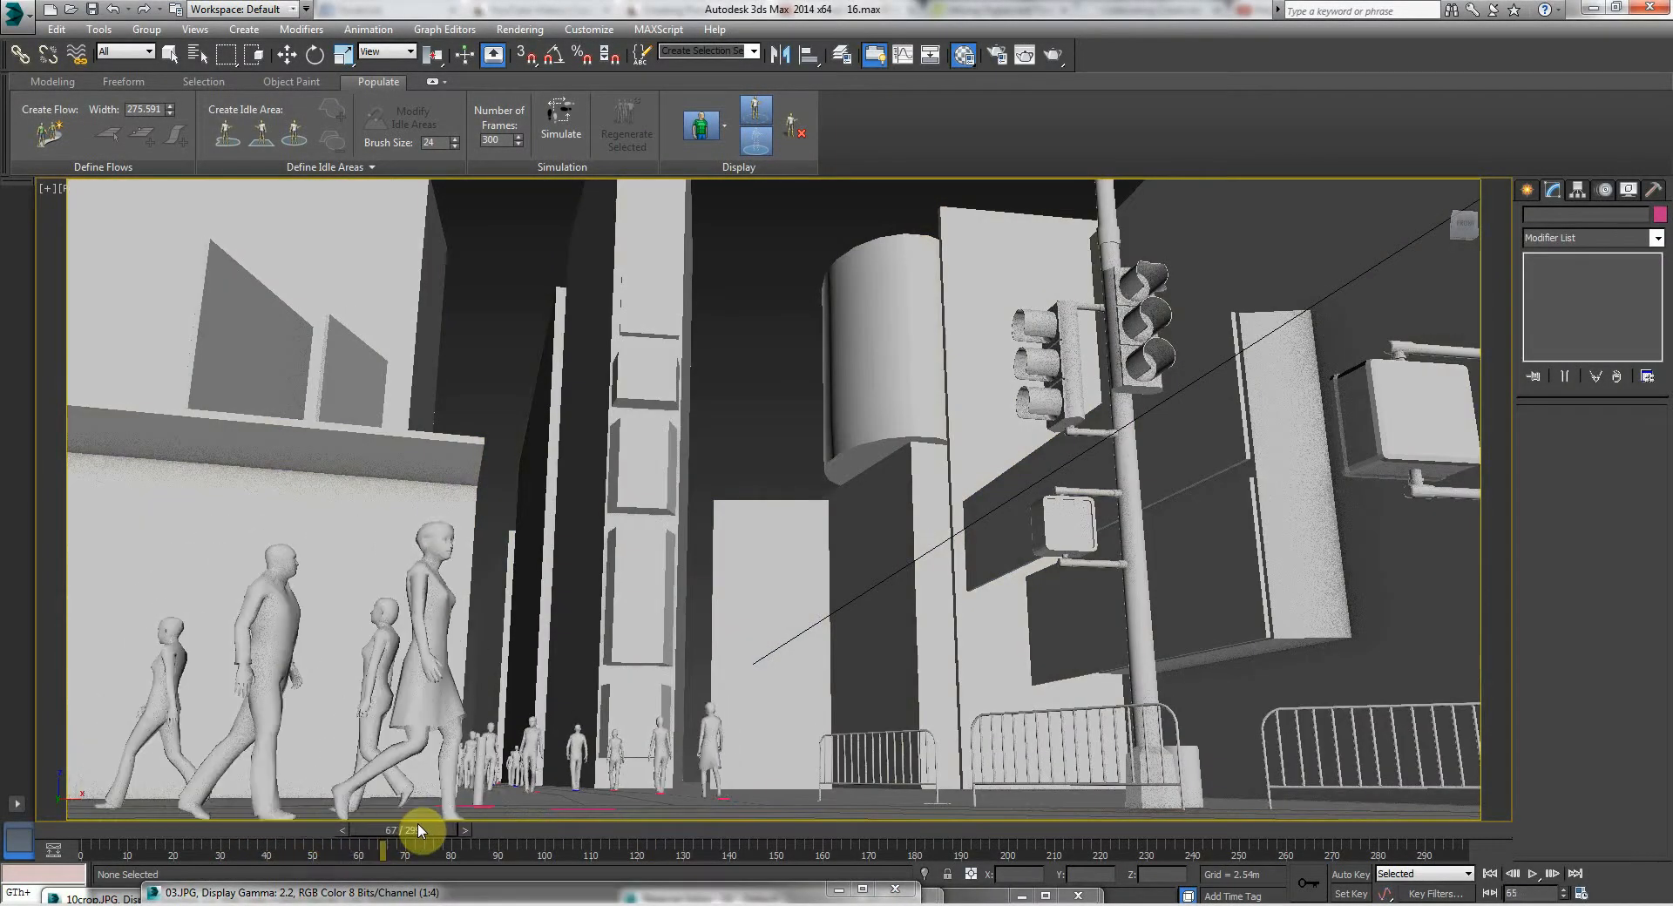
drag(381, 830, 400, 831)
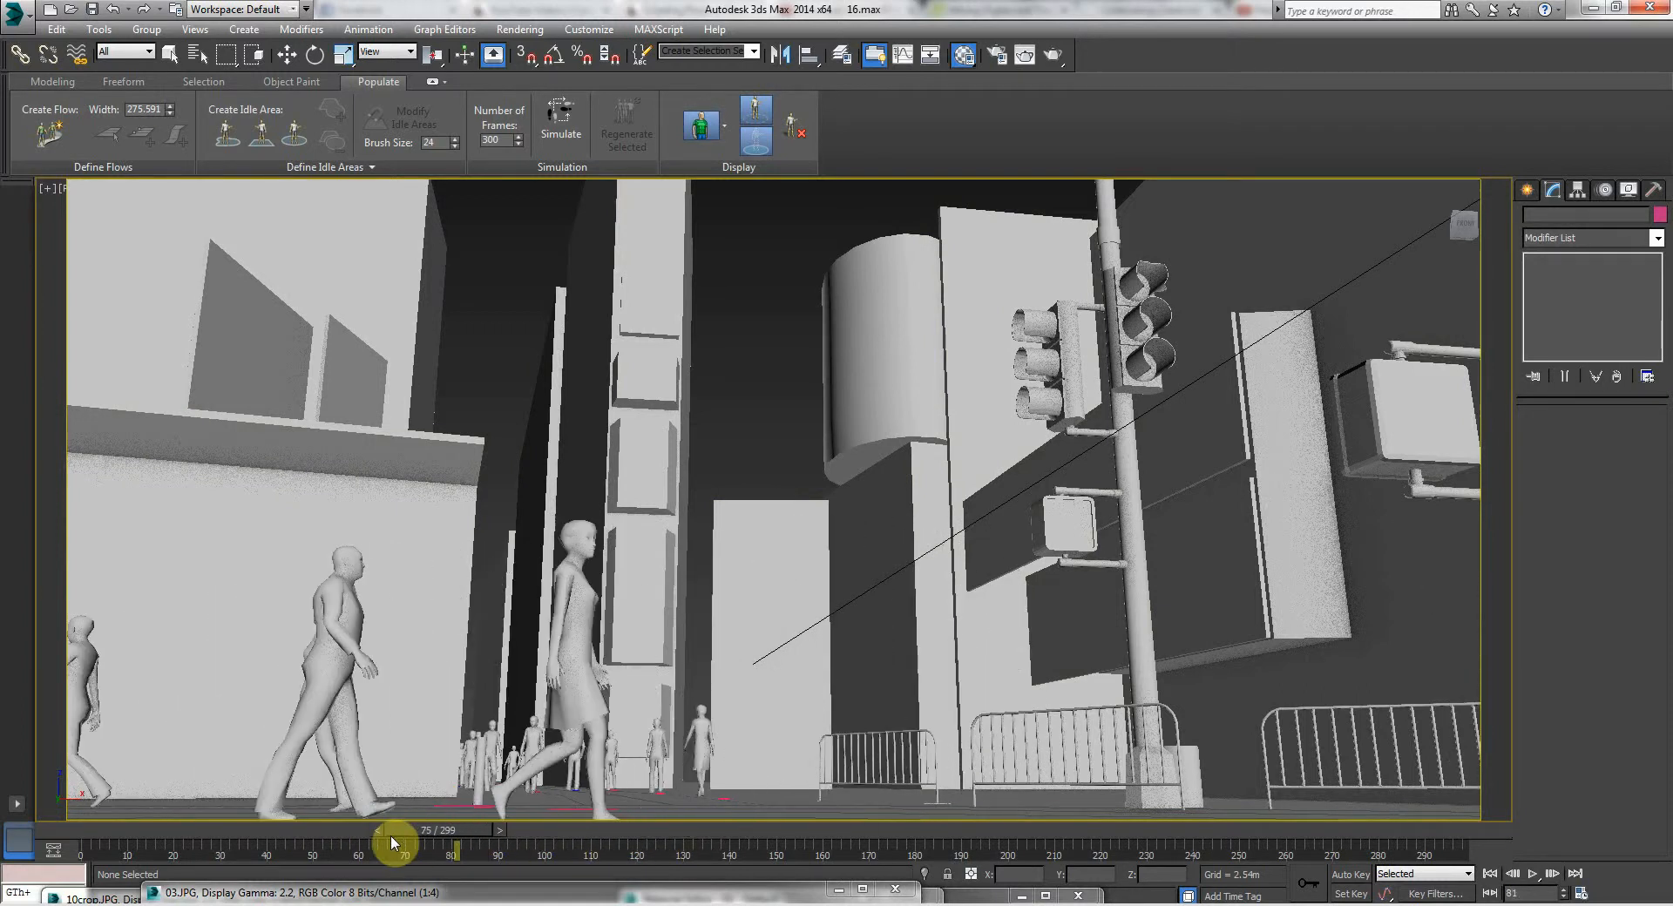
drag(405, 846, 363, 846)
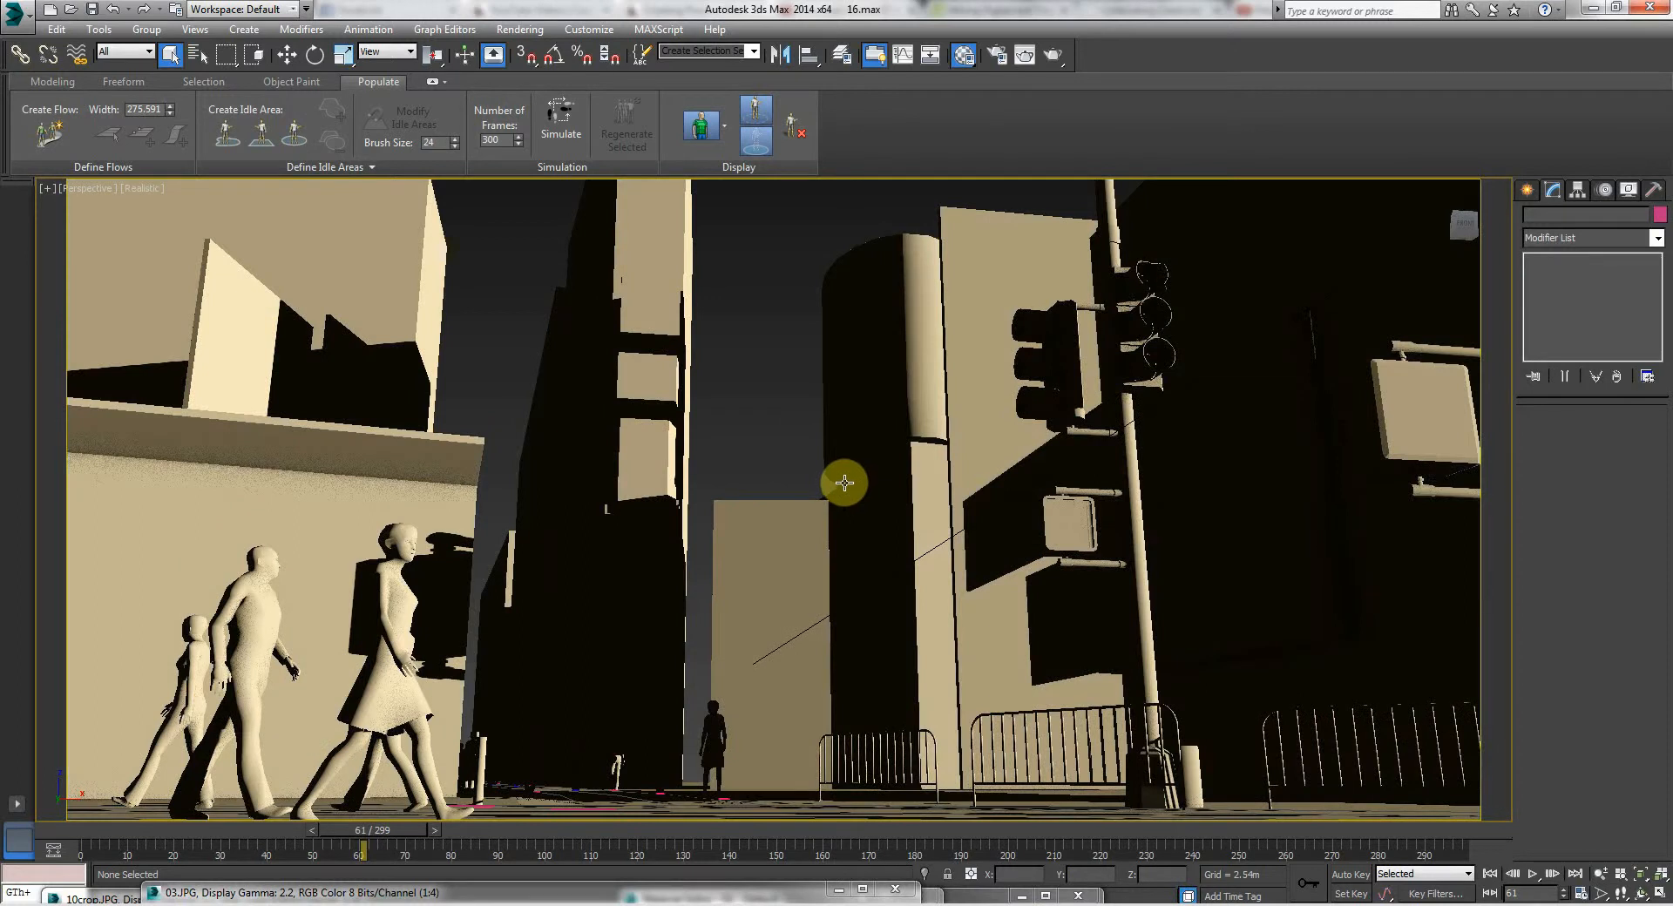
mouse_move(855, 445)
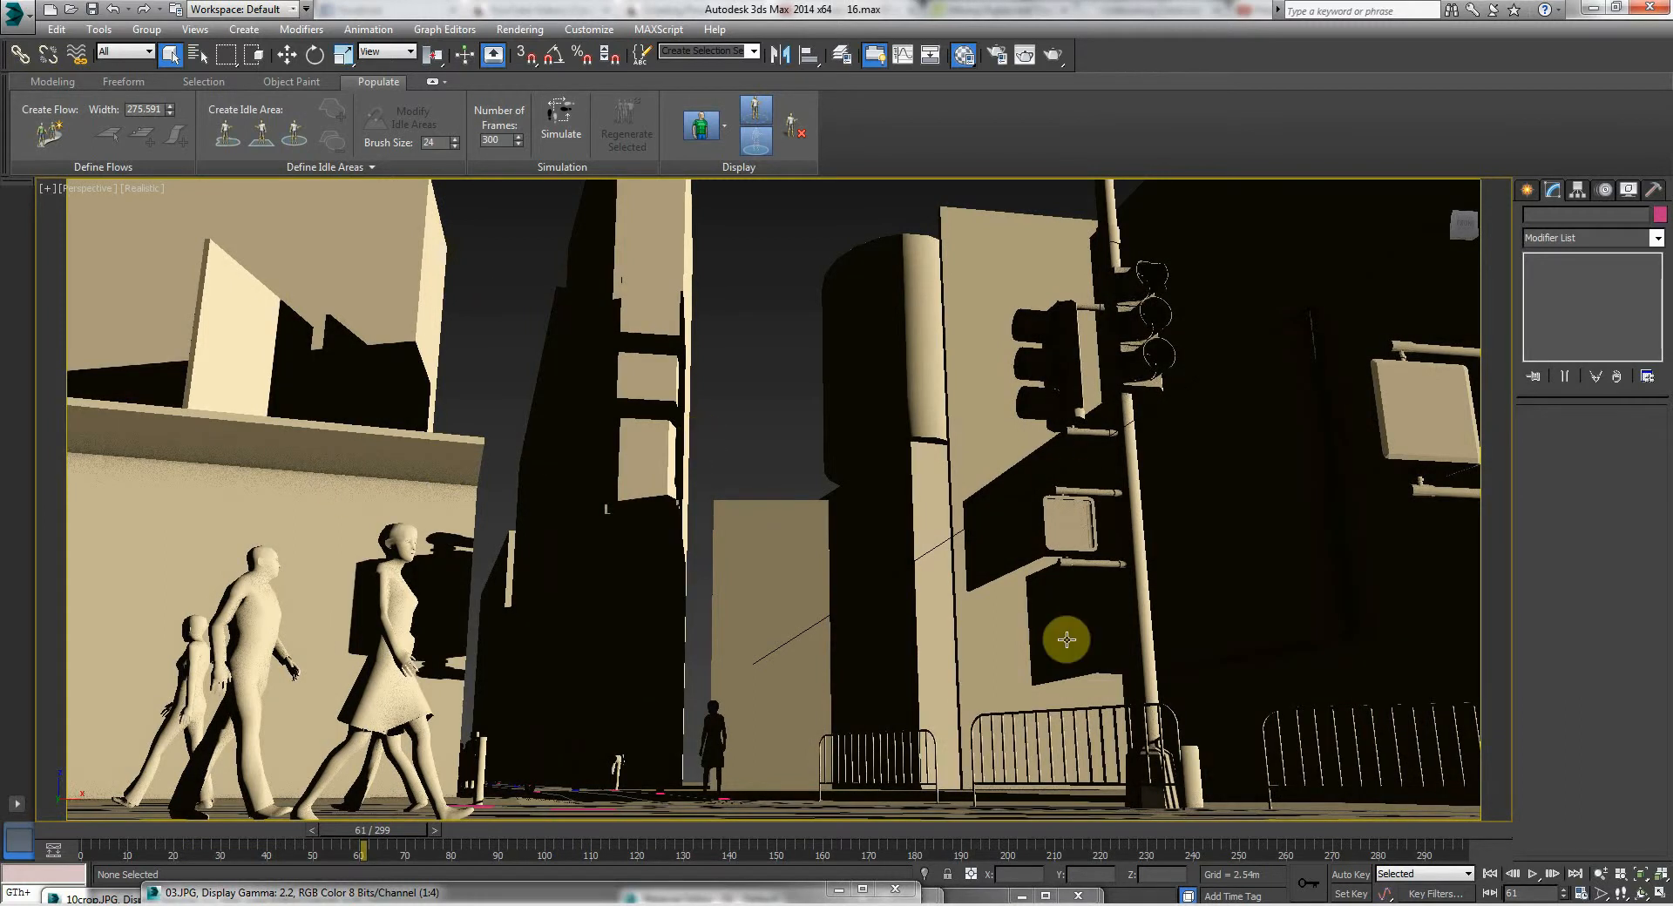
mouse_move(5, 328)
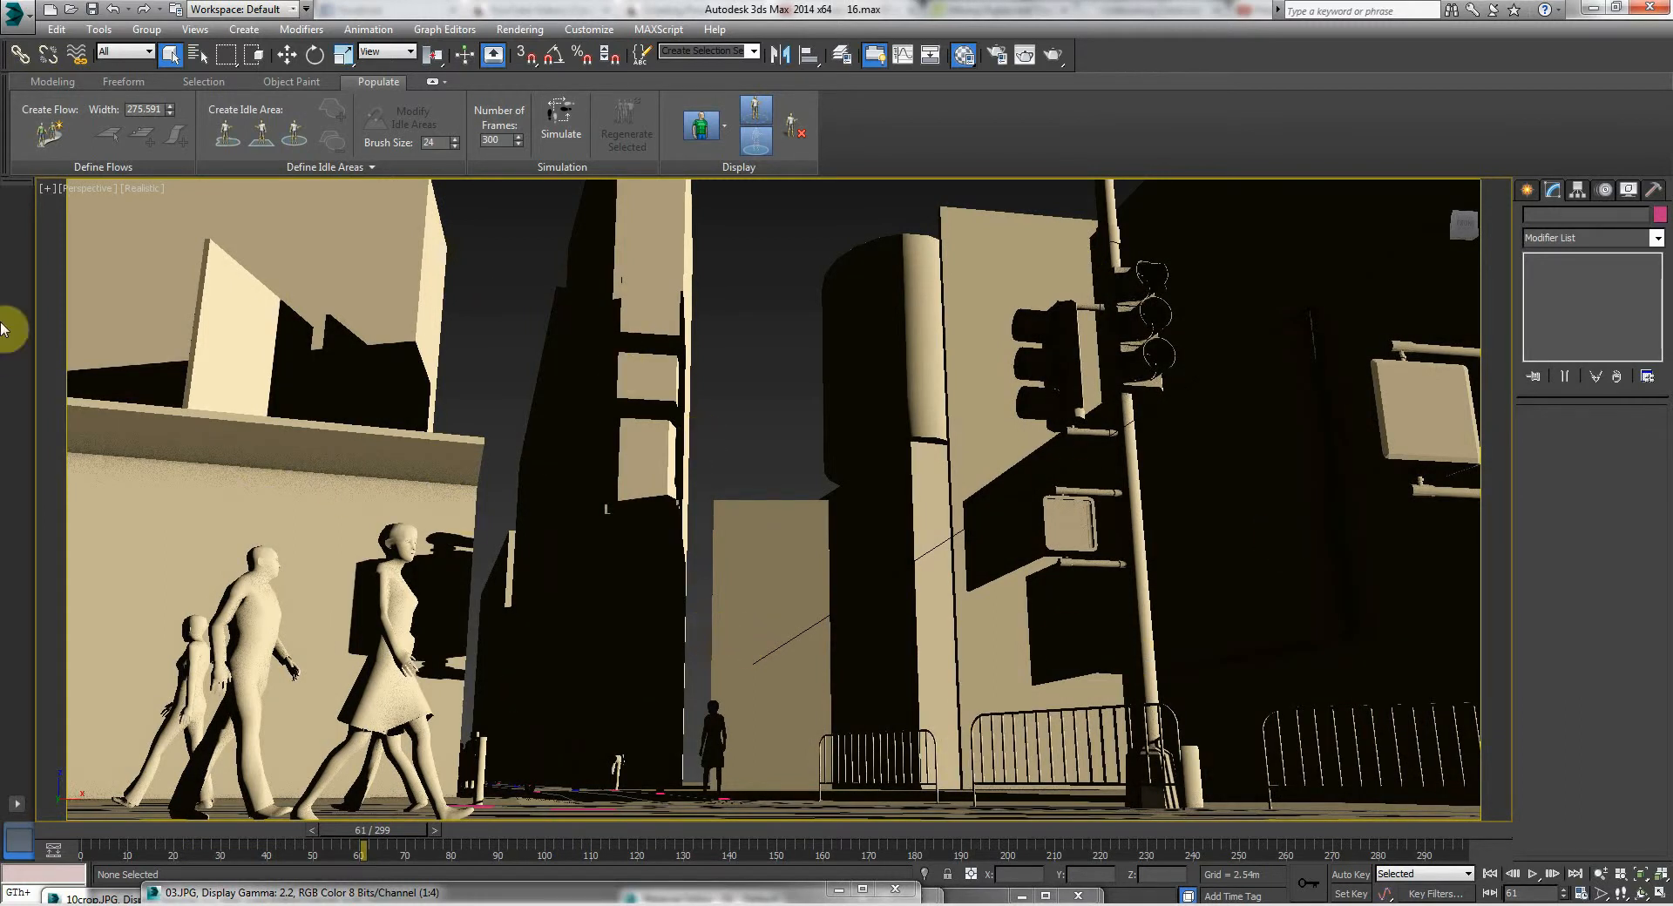
click(52, 81)
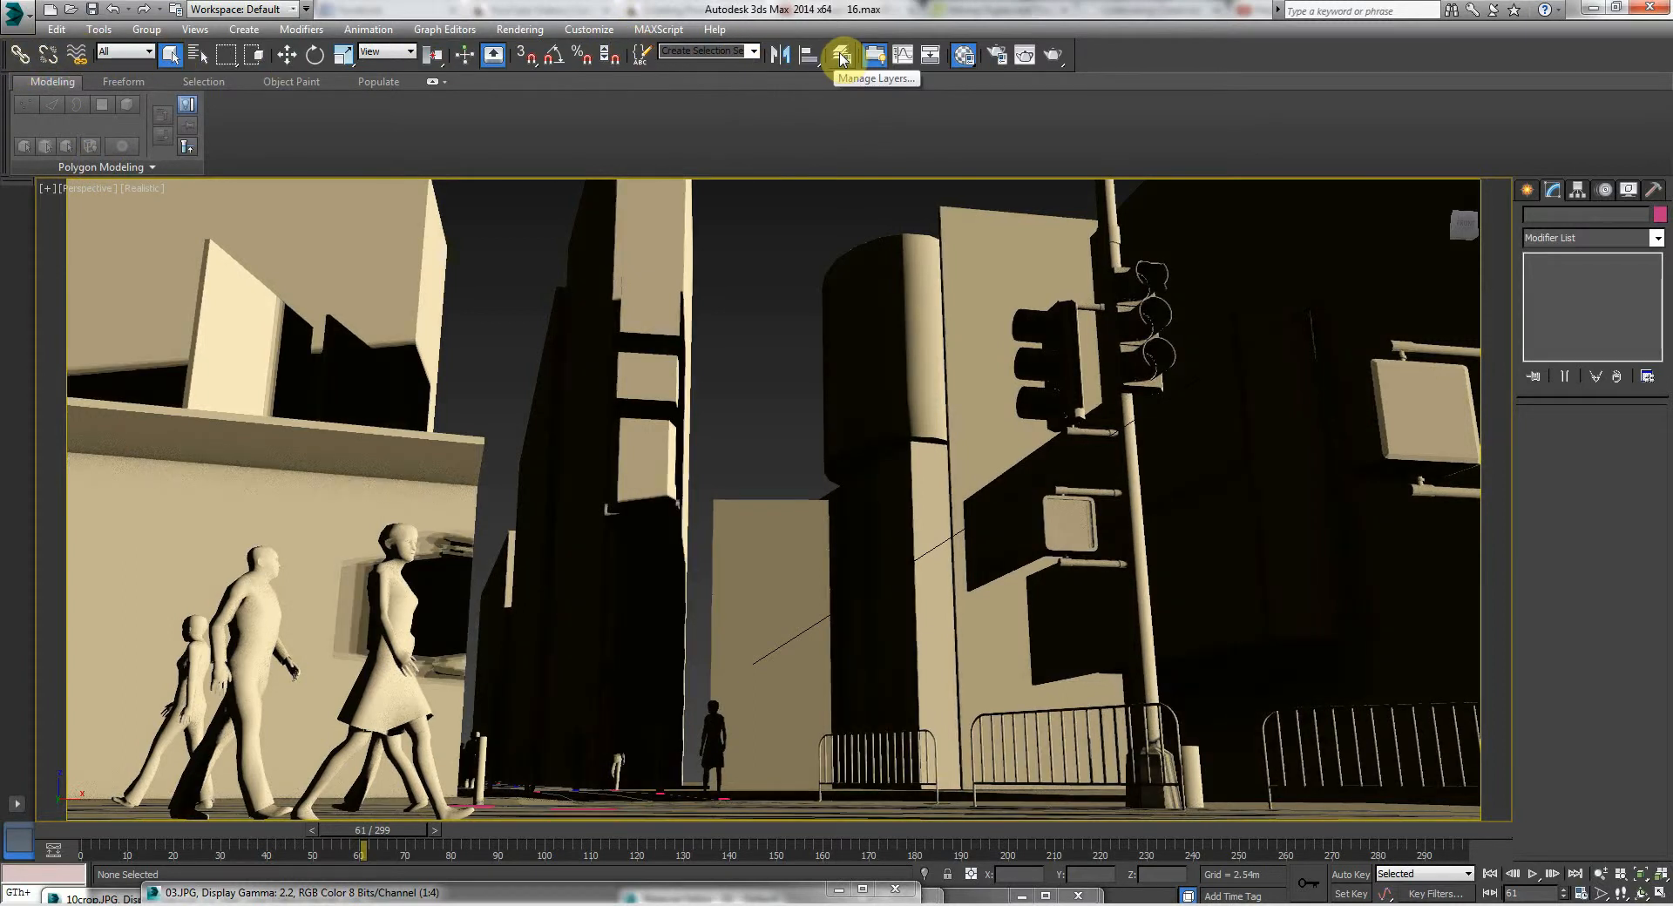
- Toggle Manage Layers on the main toolbar to show the layer list with layer 0
click(842, 56)
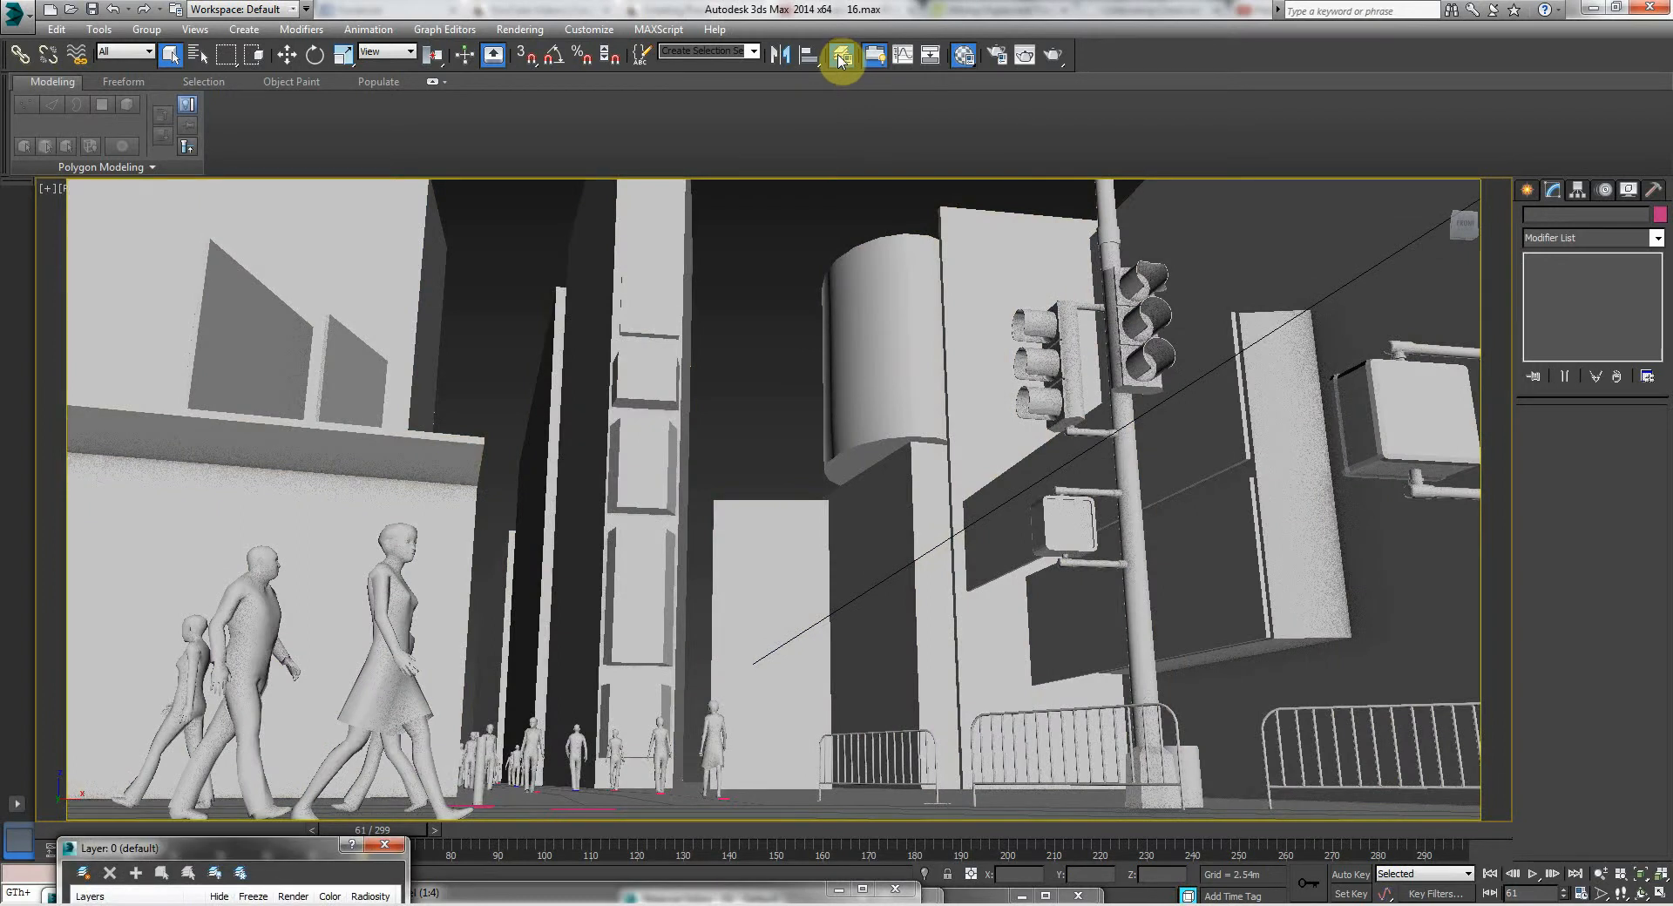
click(842, 56)
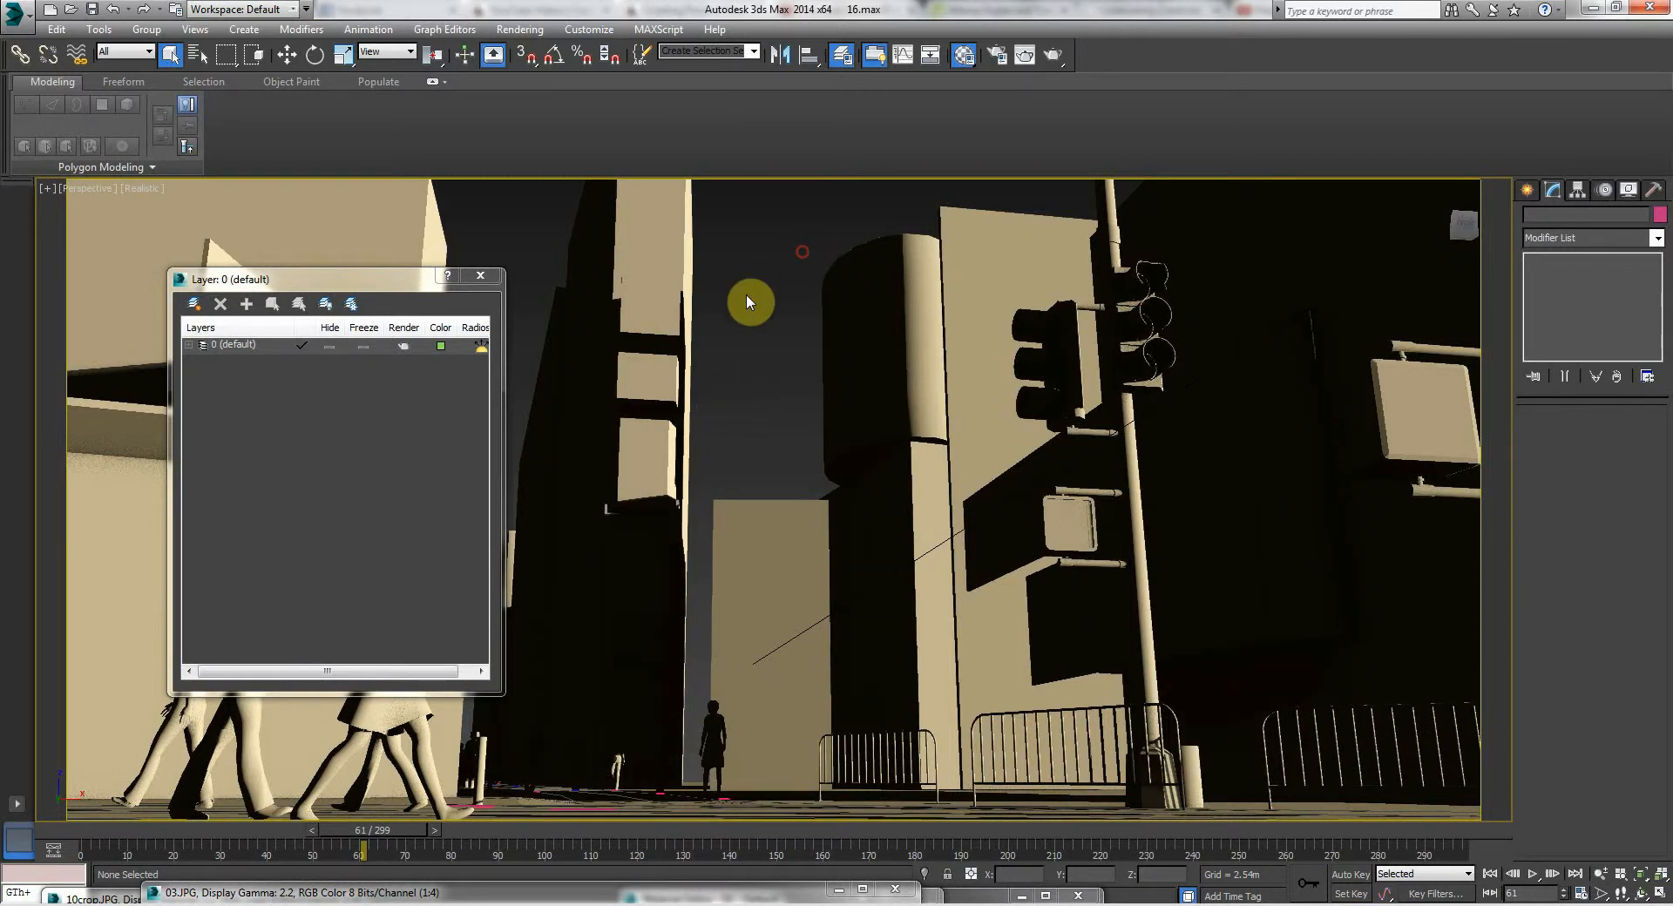
mouse_move(370, 567)
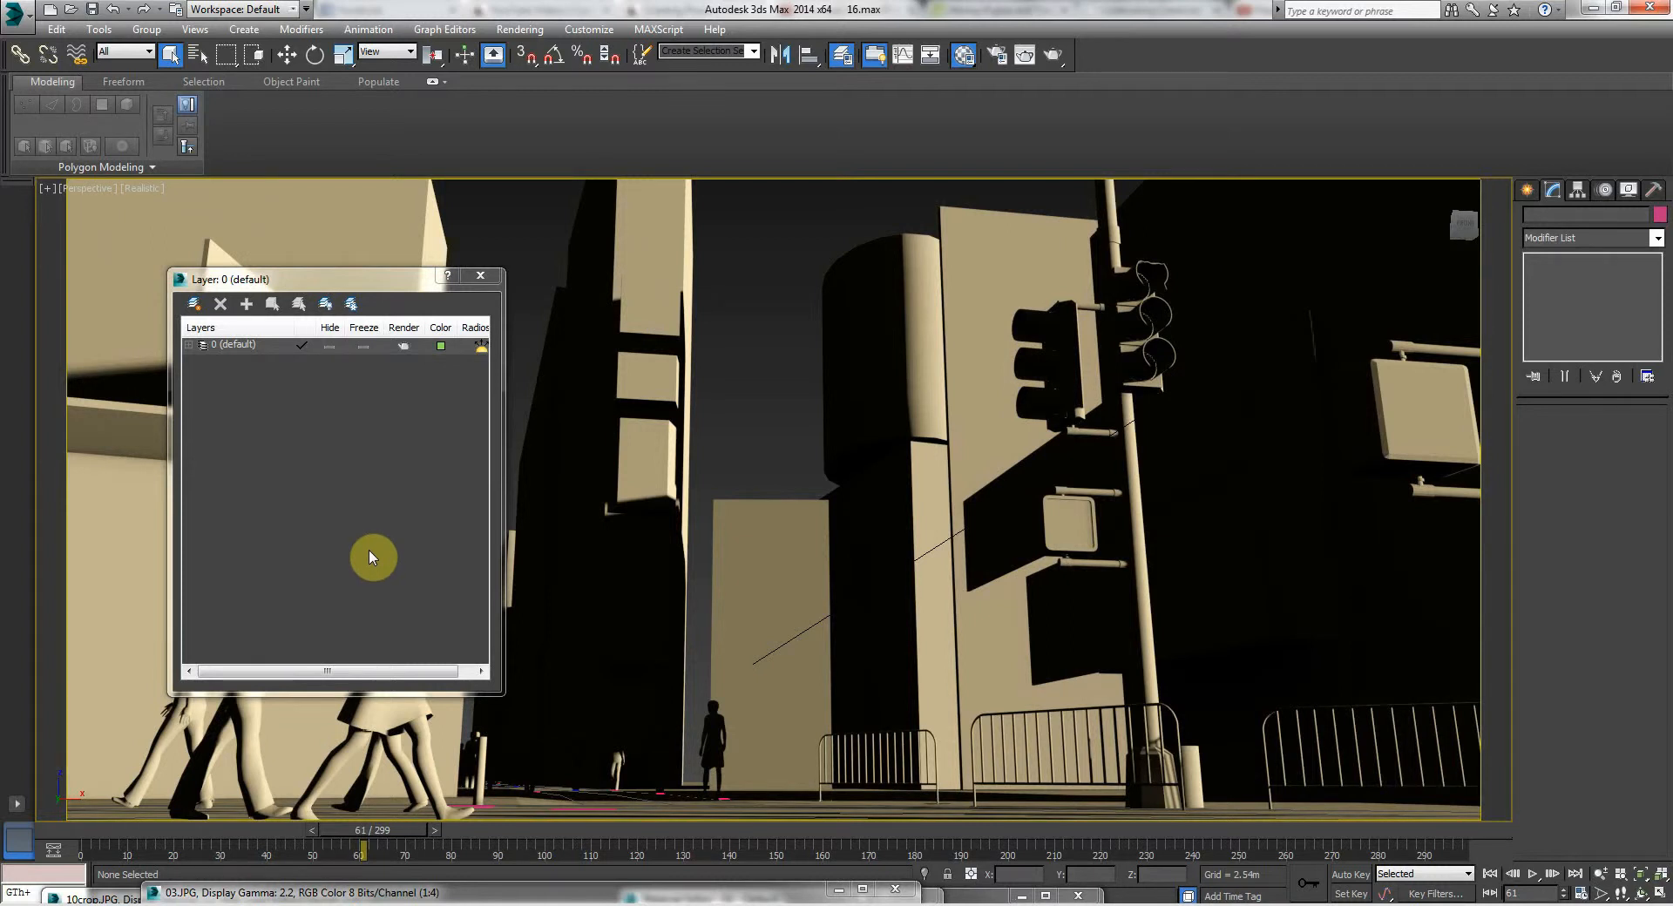
mouse_move(784, 266)
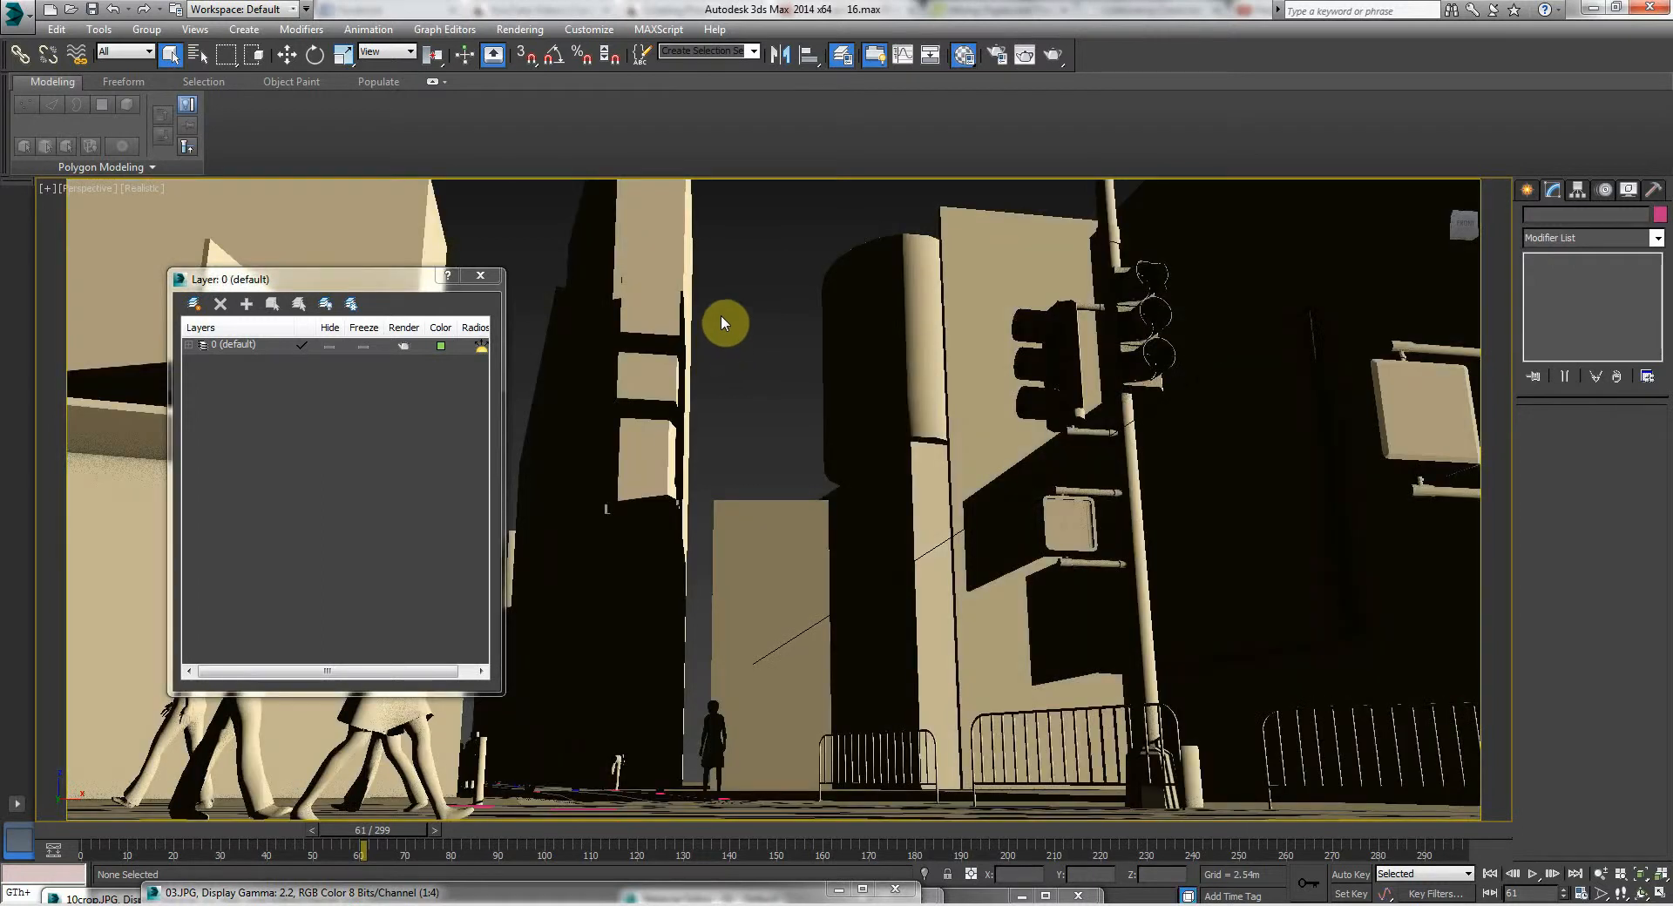
mouse_move(795, 303)
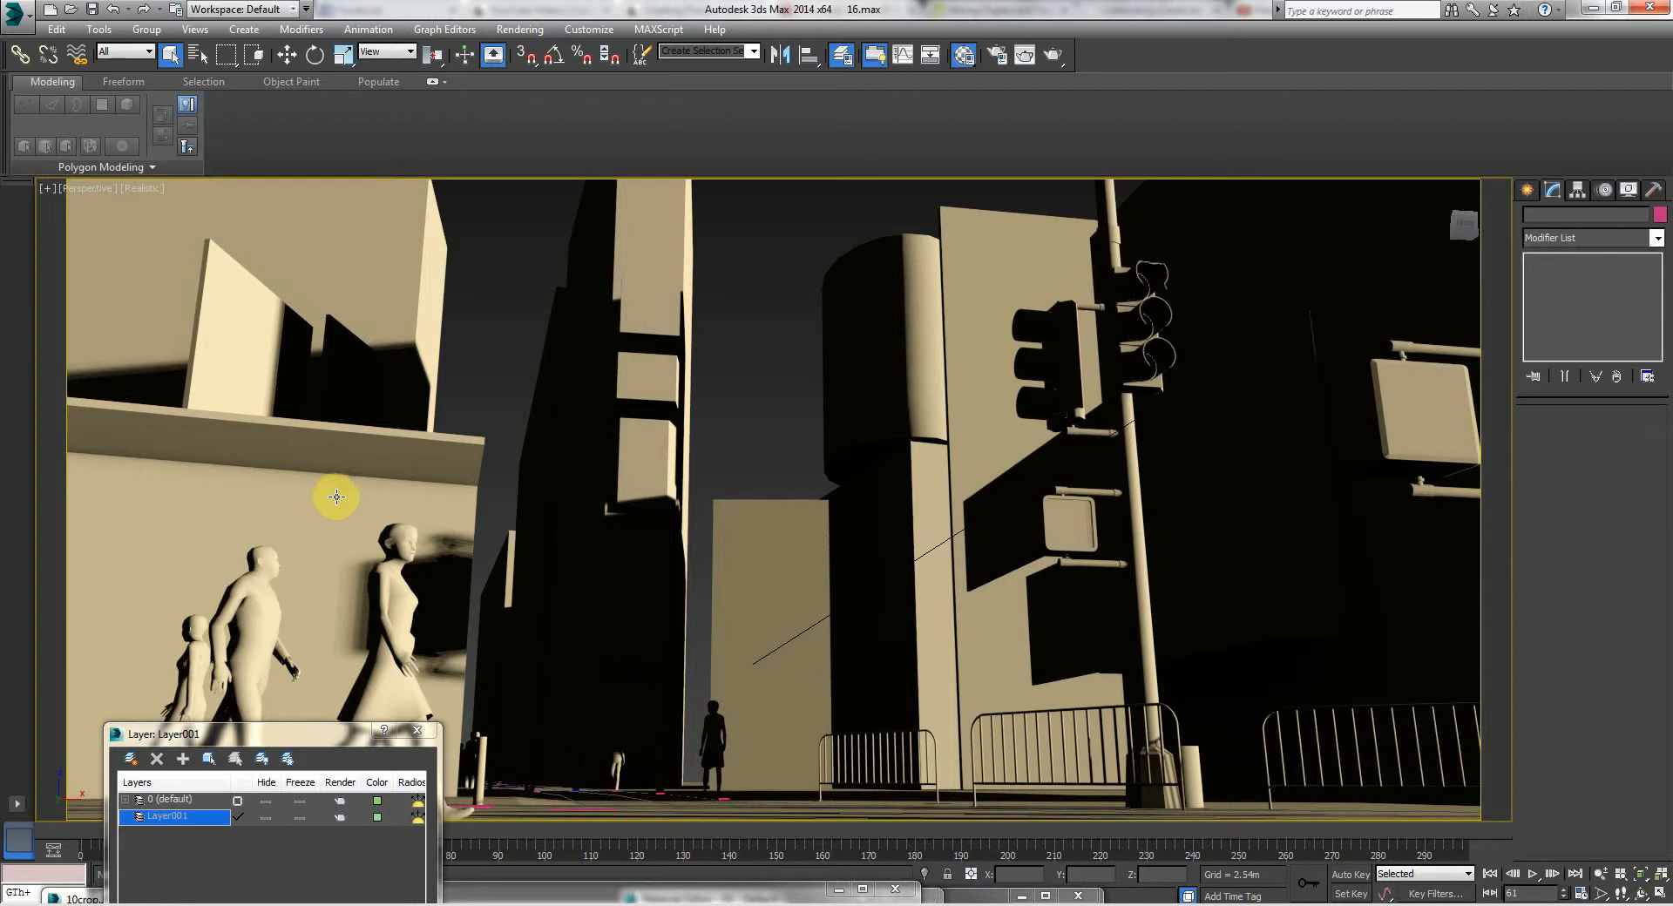
mouse_move(1352, 388)
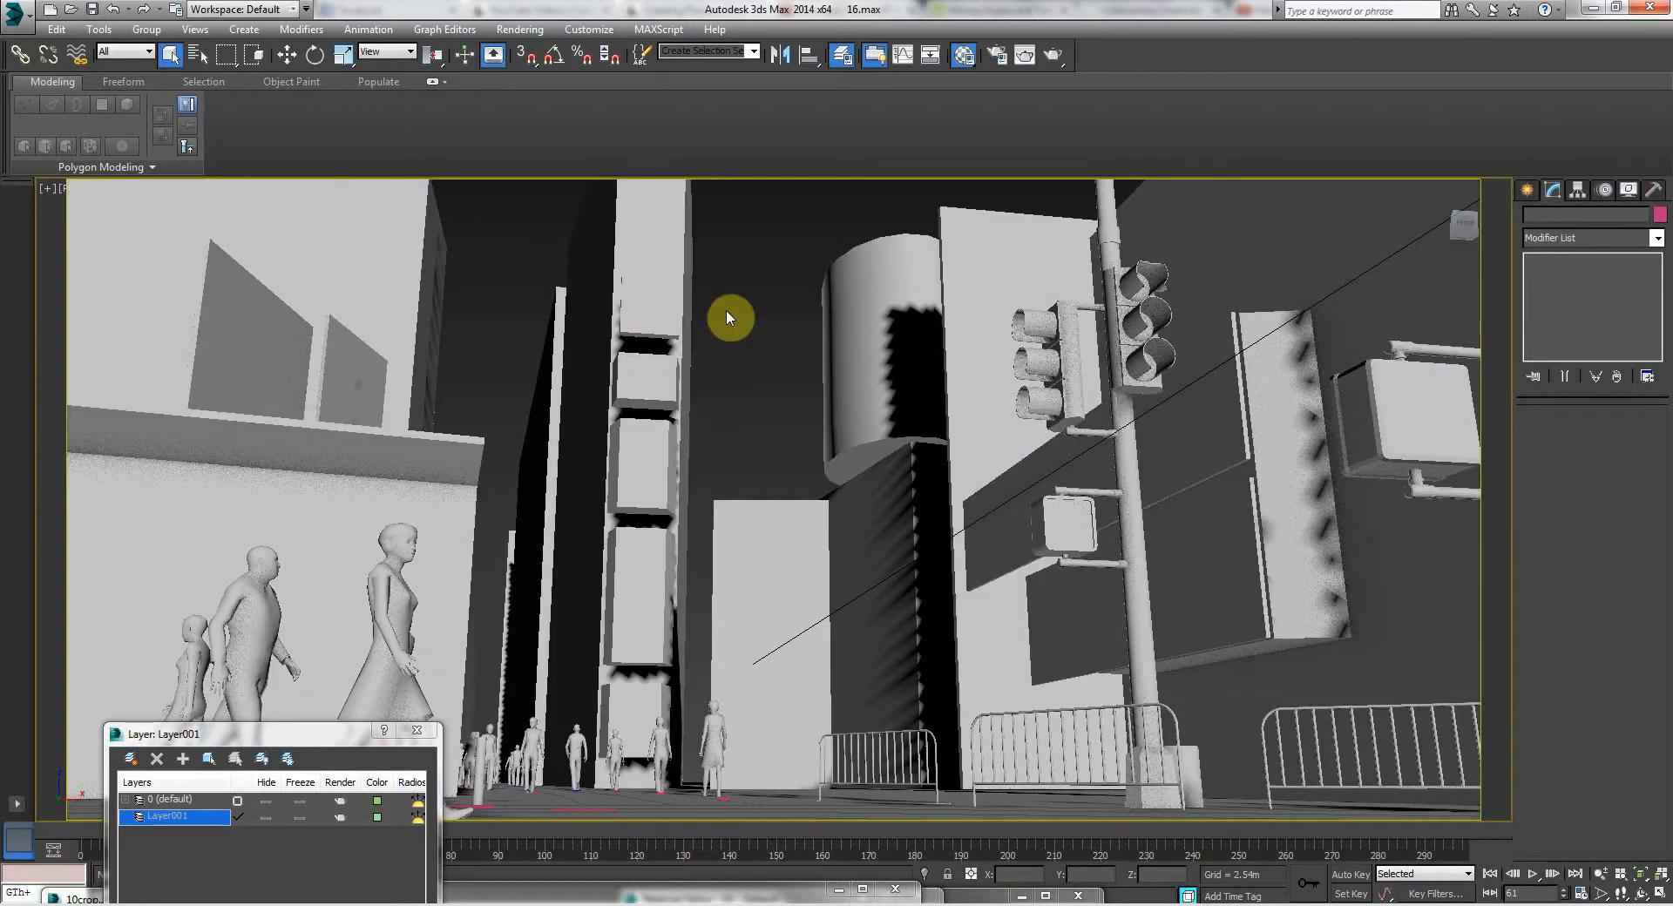
- Set the perspective viewport display style to Shaded
click(139, 189)
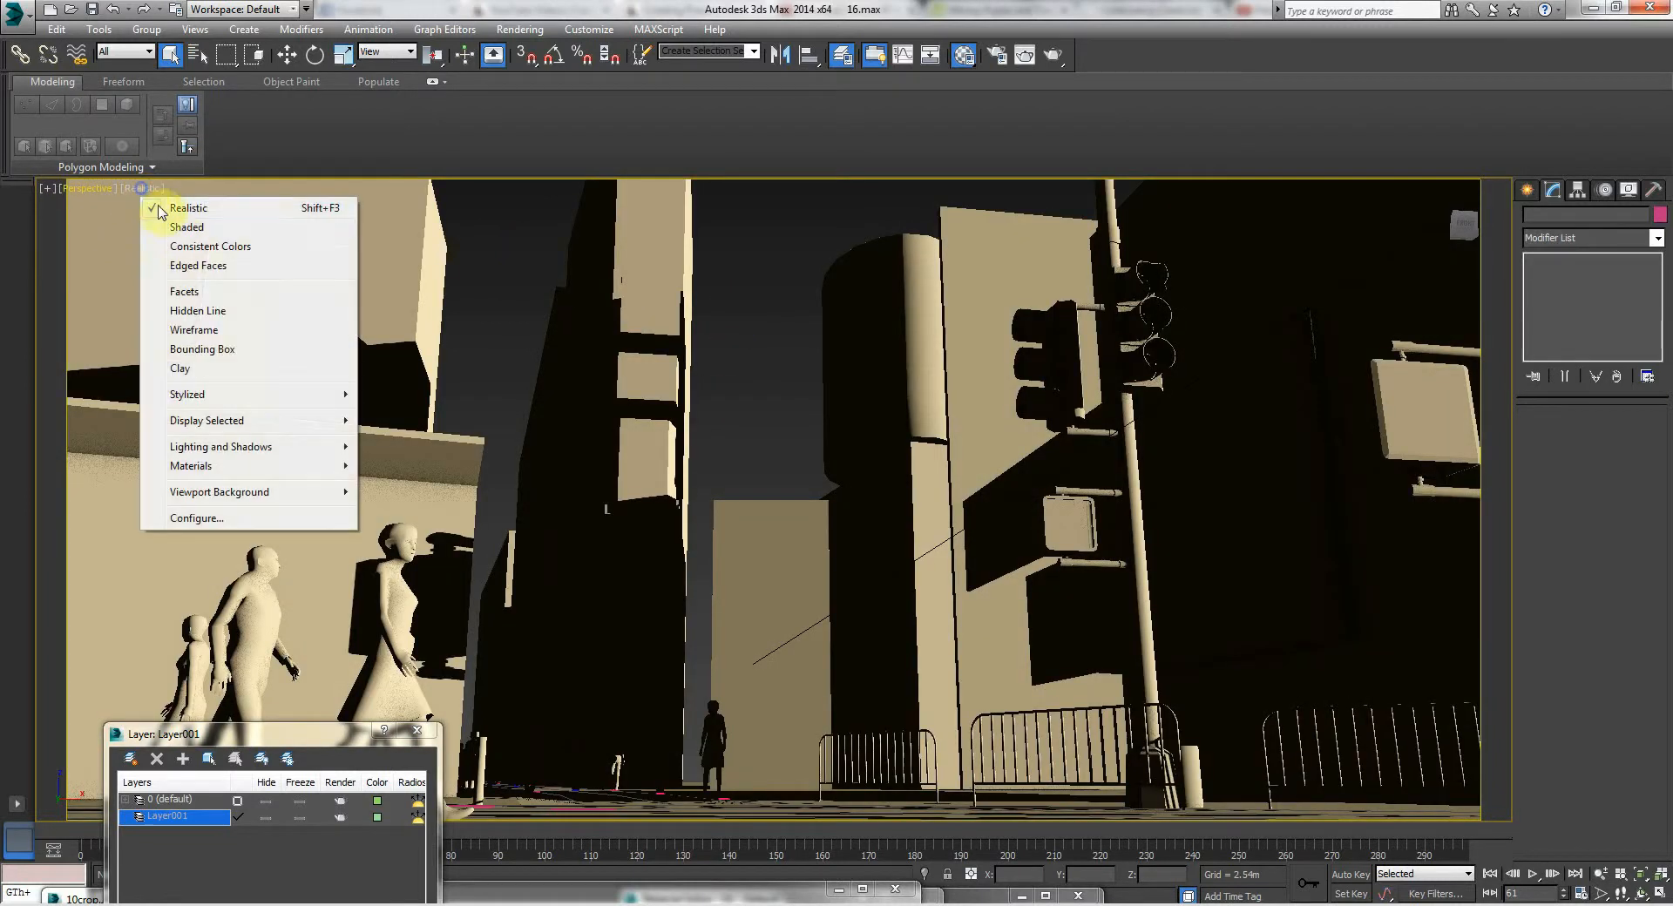
click(185, 227)
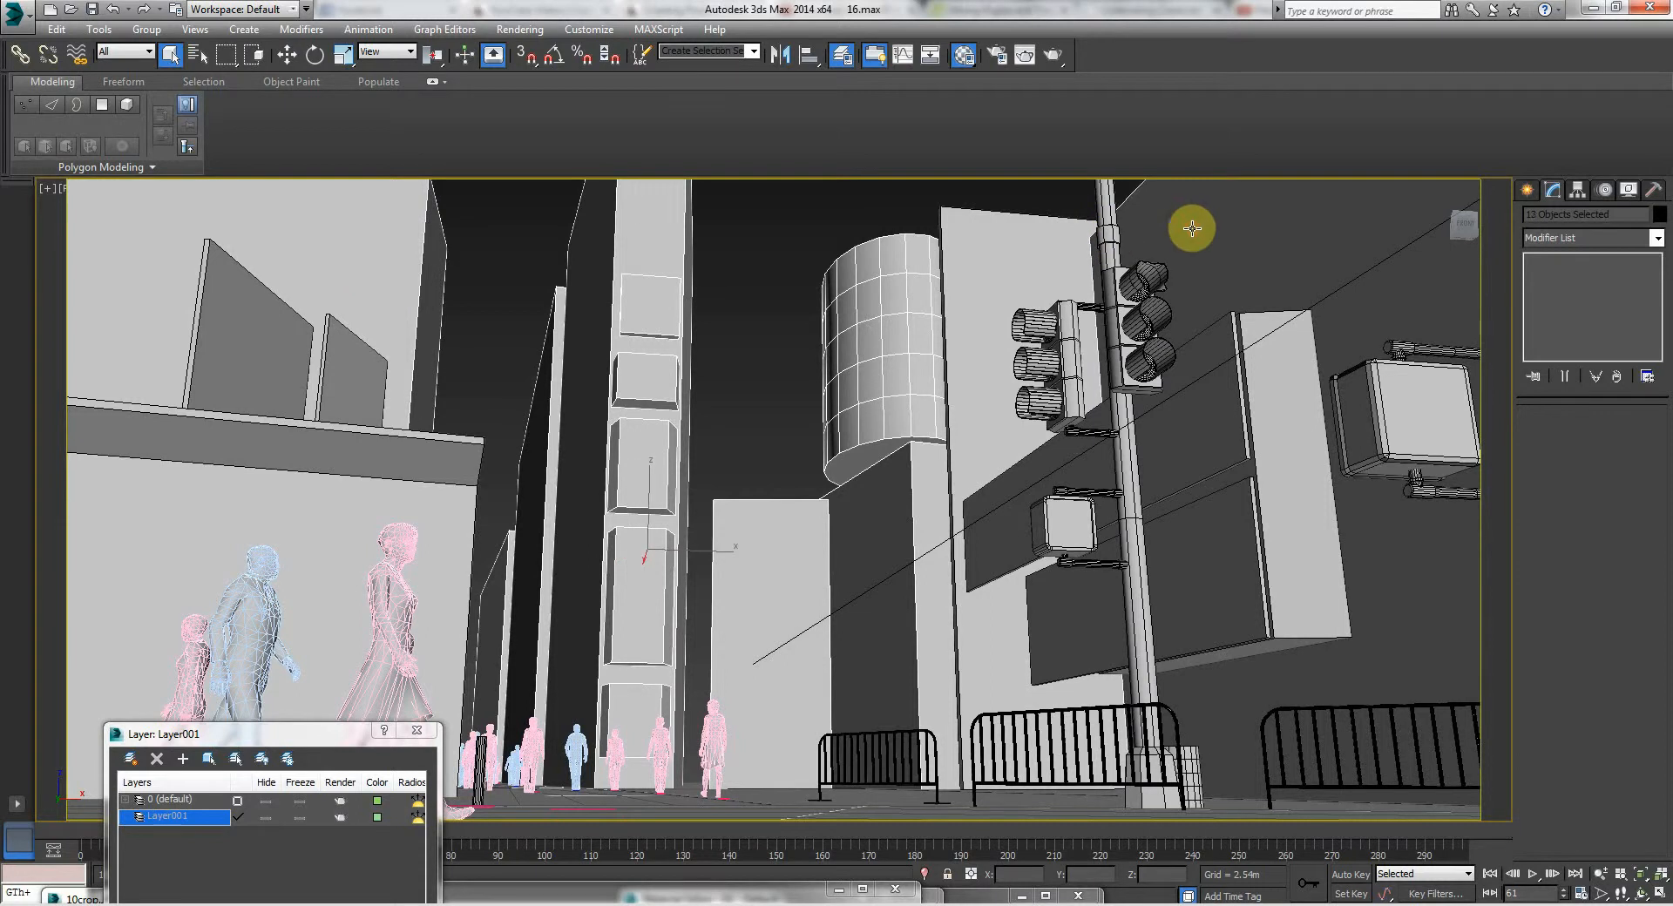
mouse_move(350, 730)
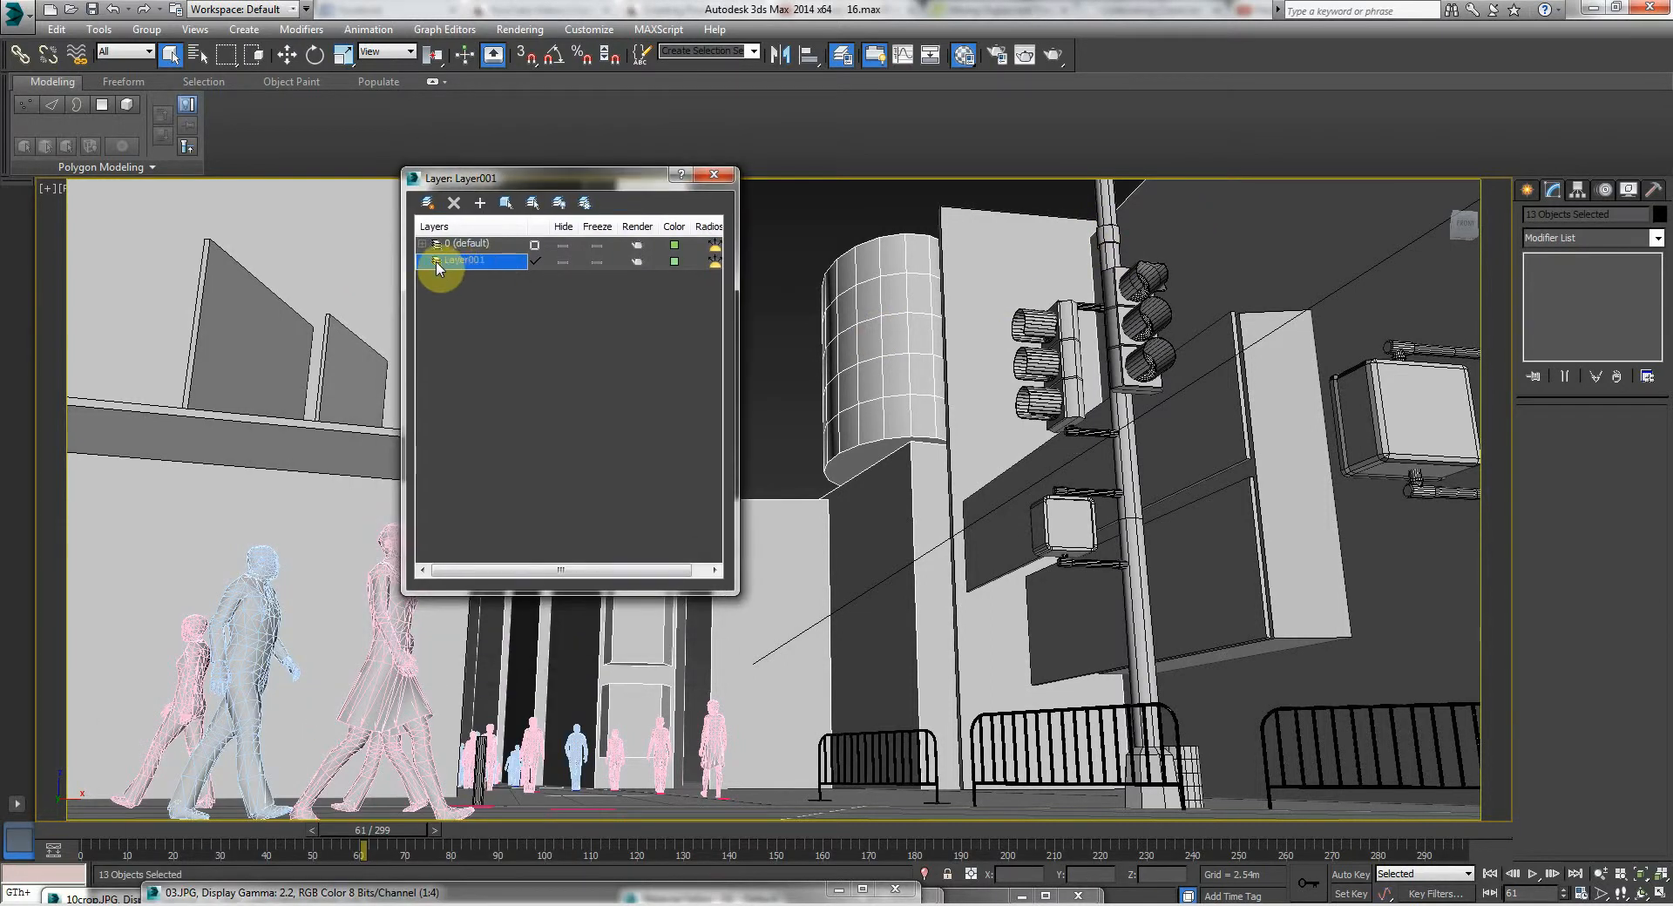
mouse_move(478, 203)
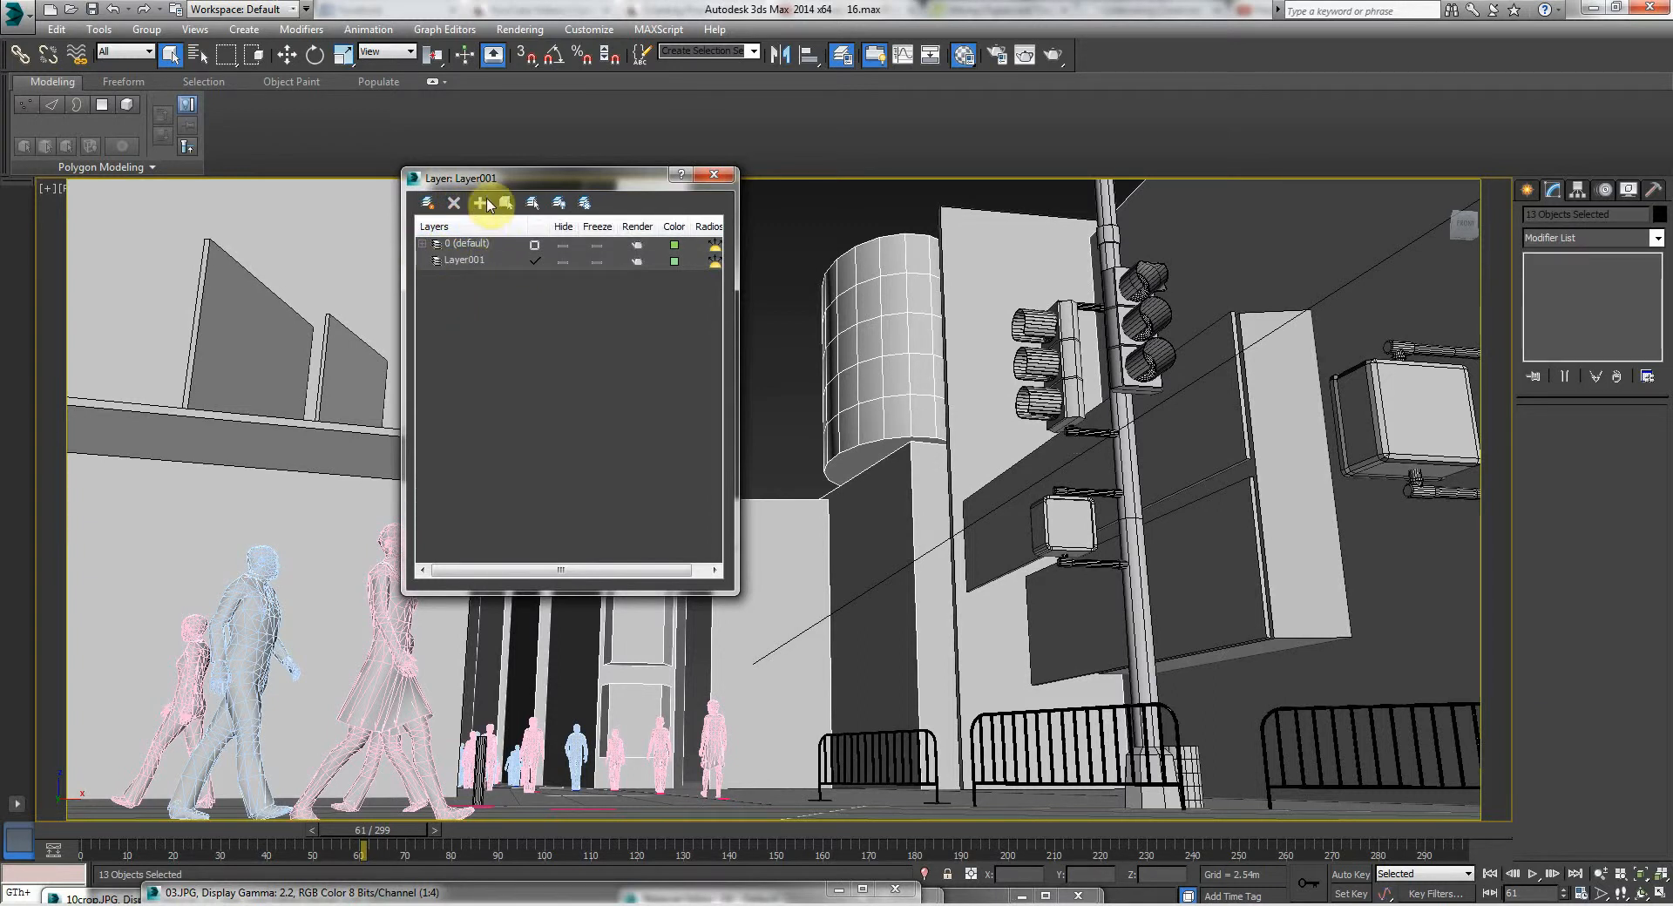
mouse_move(531, 203)
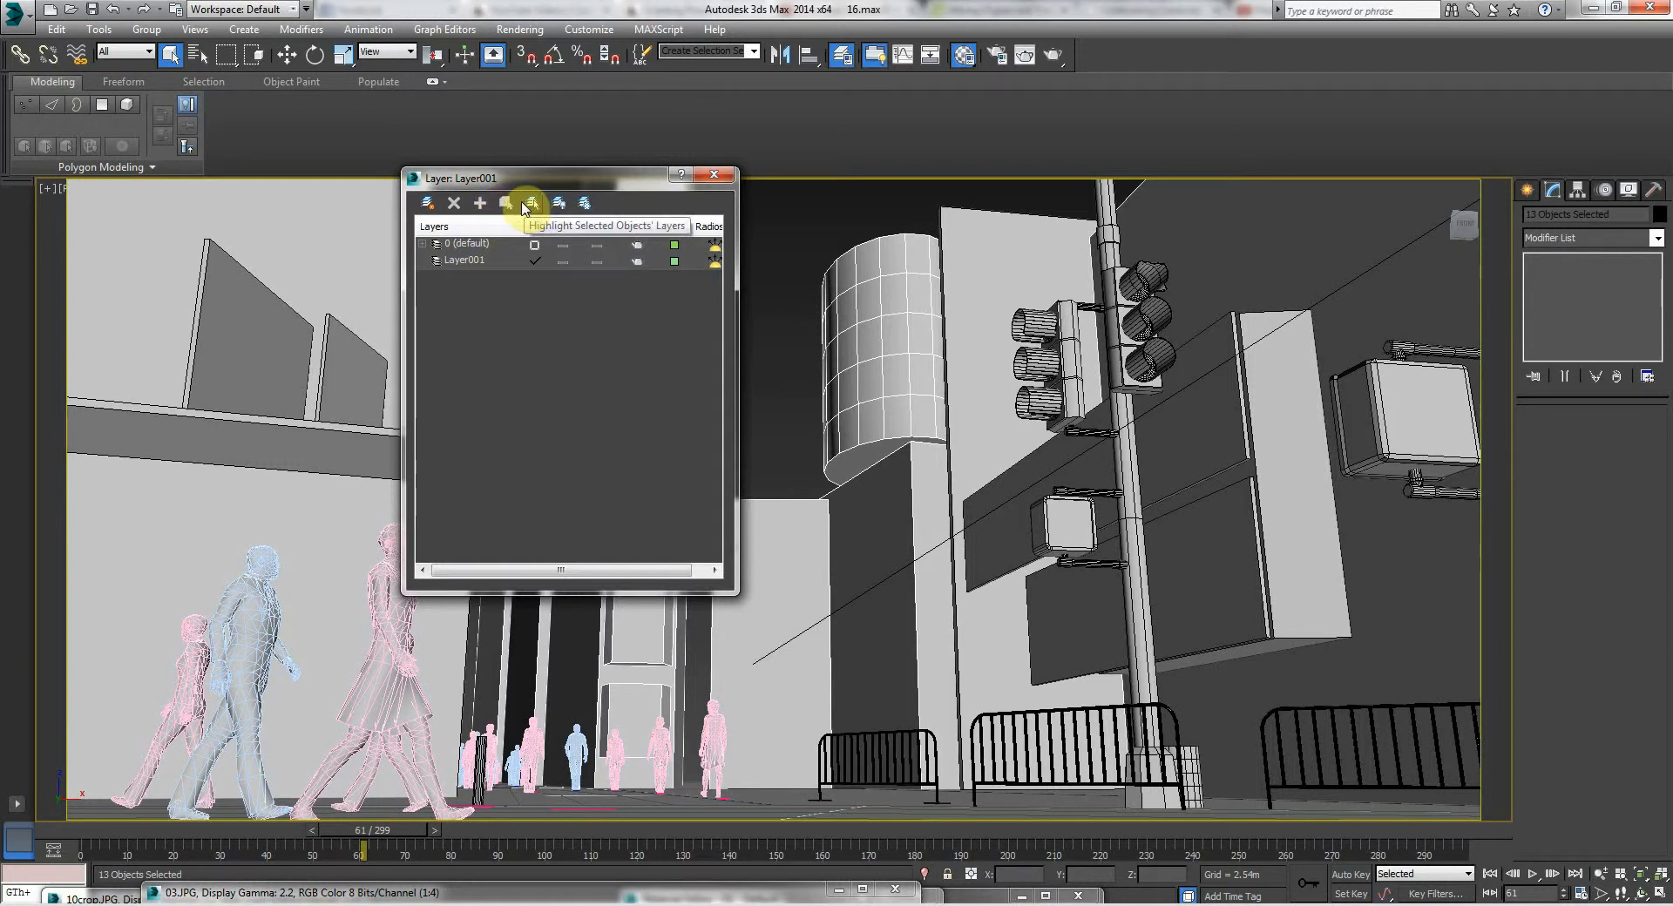
mouse_move(452, 203)
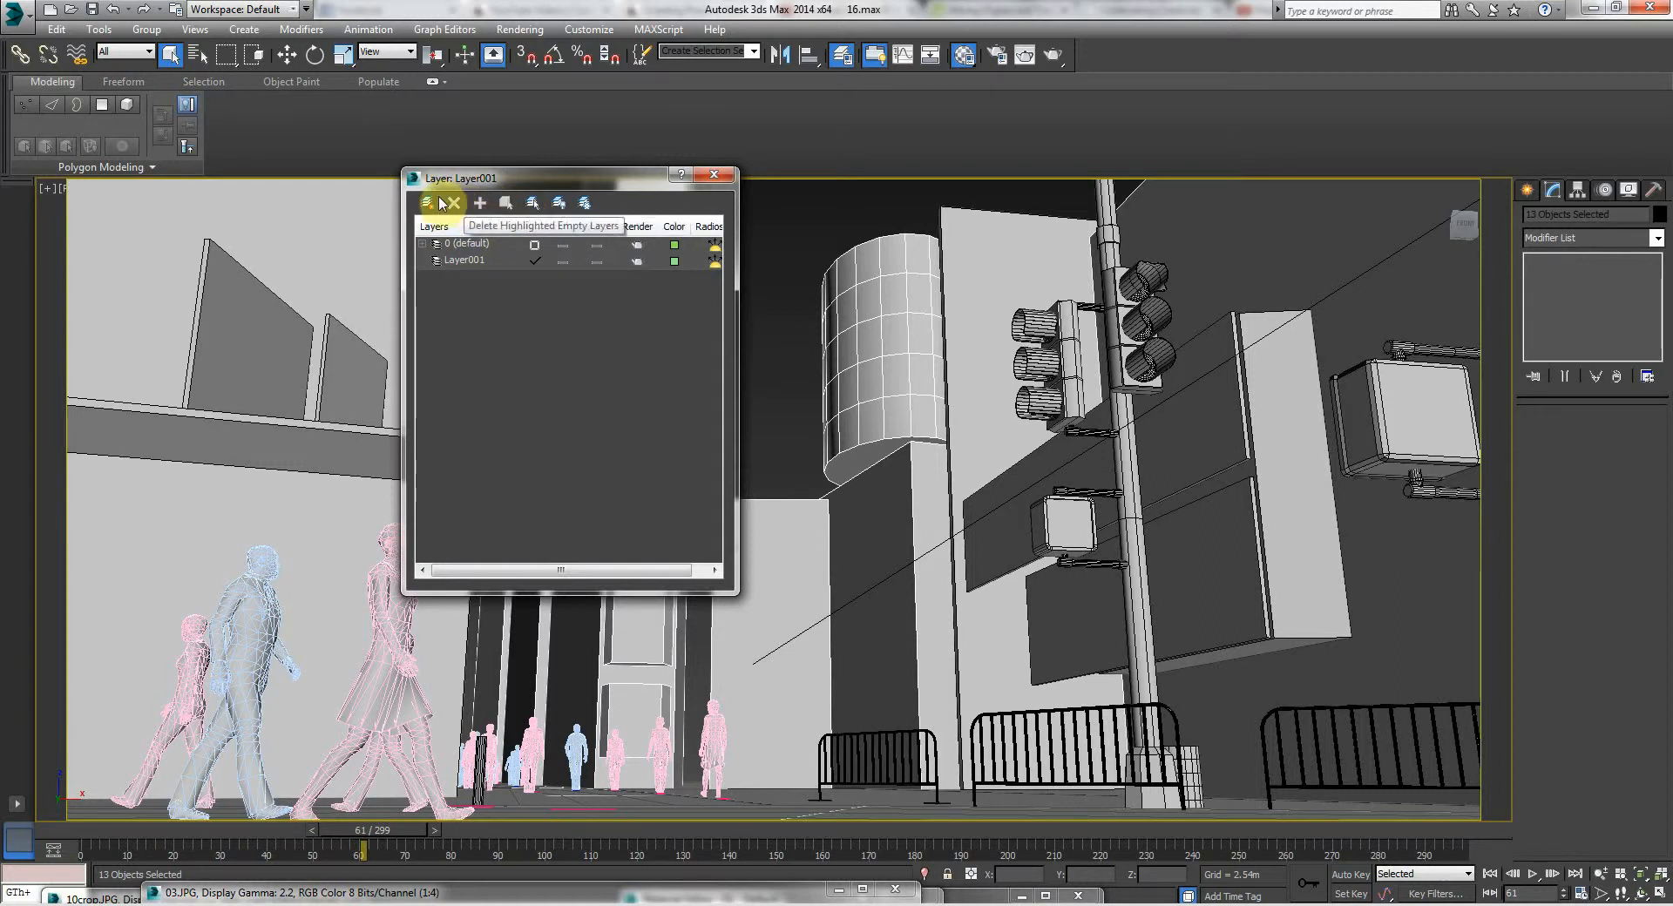
- Create a new layer named BACKBUILDINGS and hide it
click(479, 203)
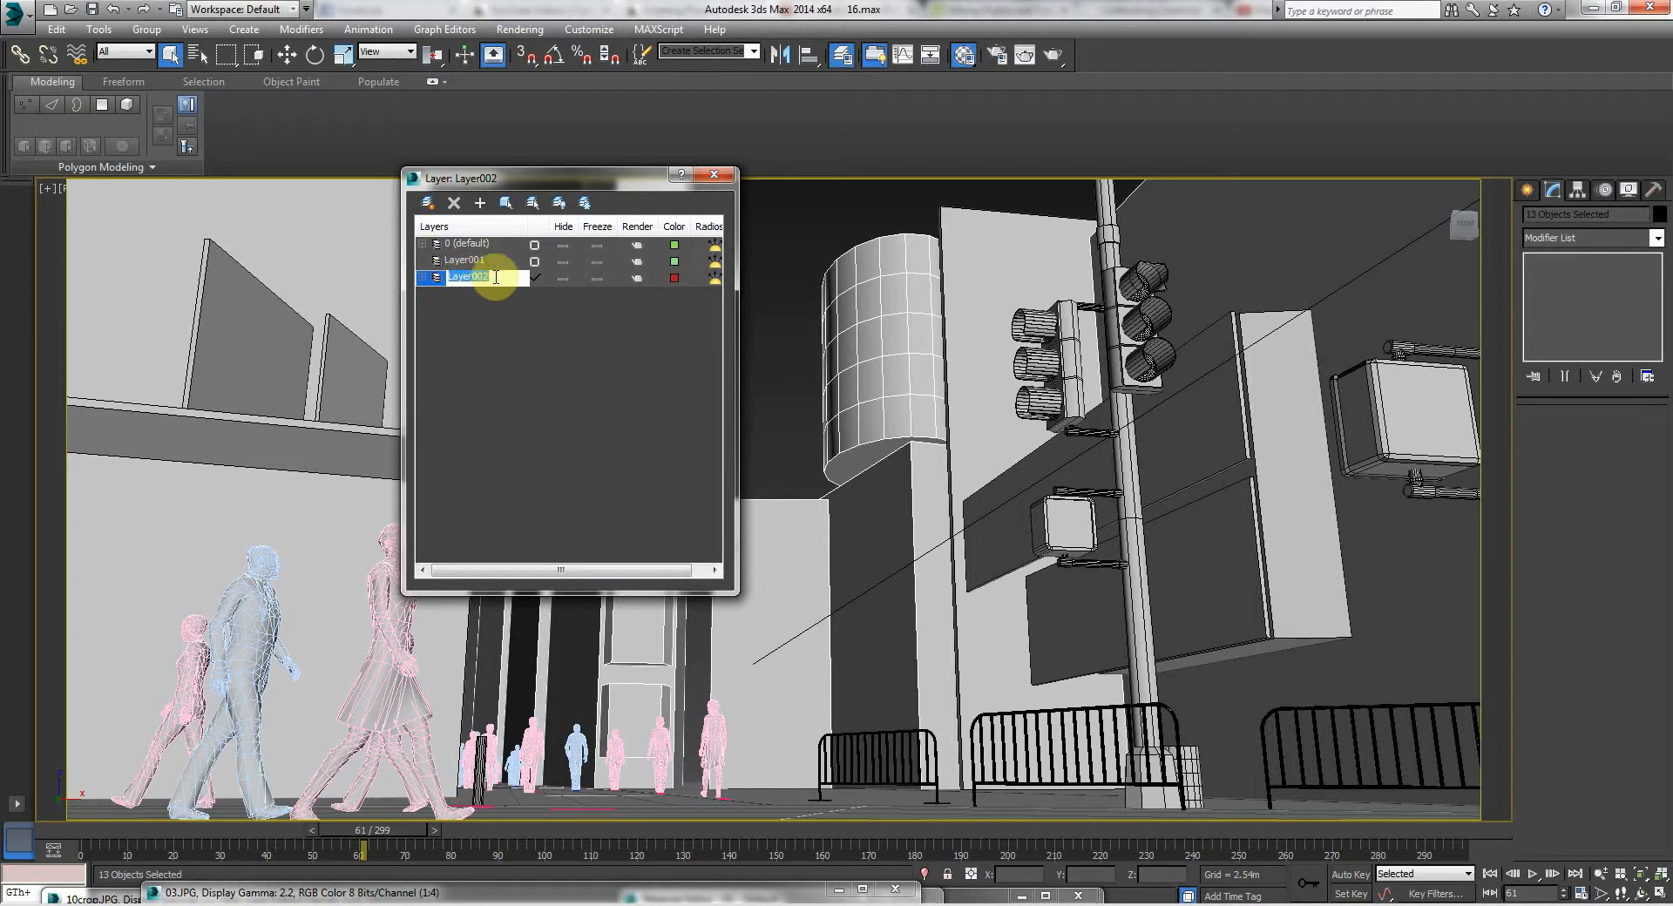
text(BACKBUILDINGS)
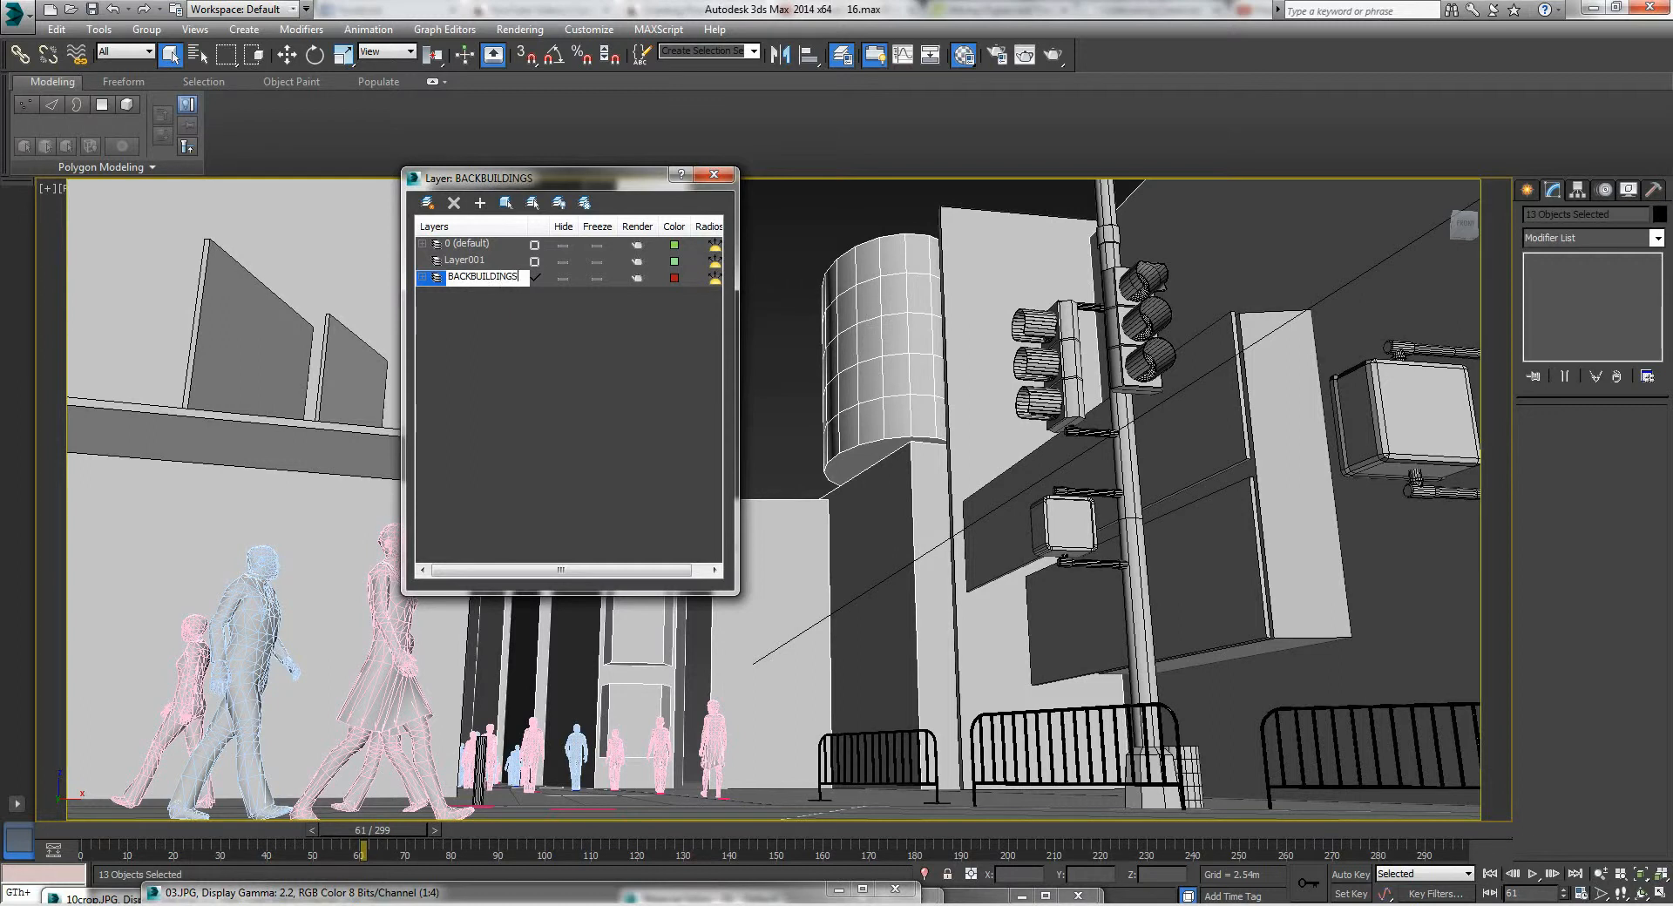
click(467, 260)
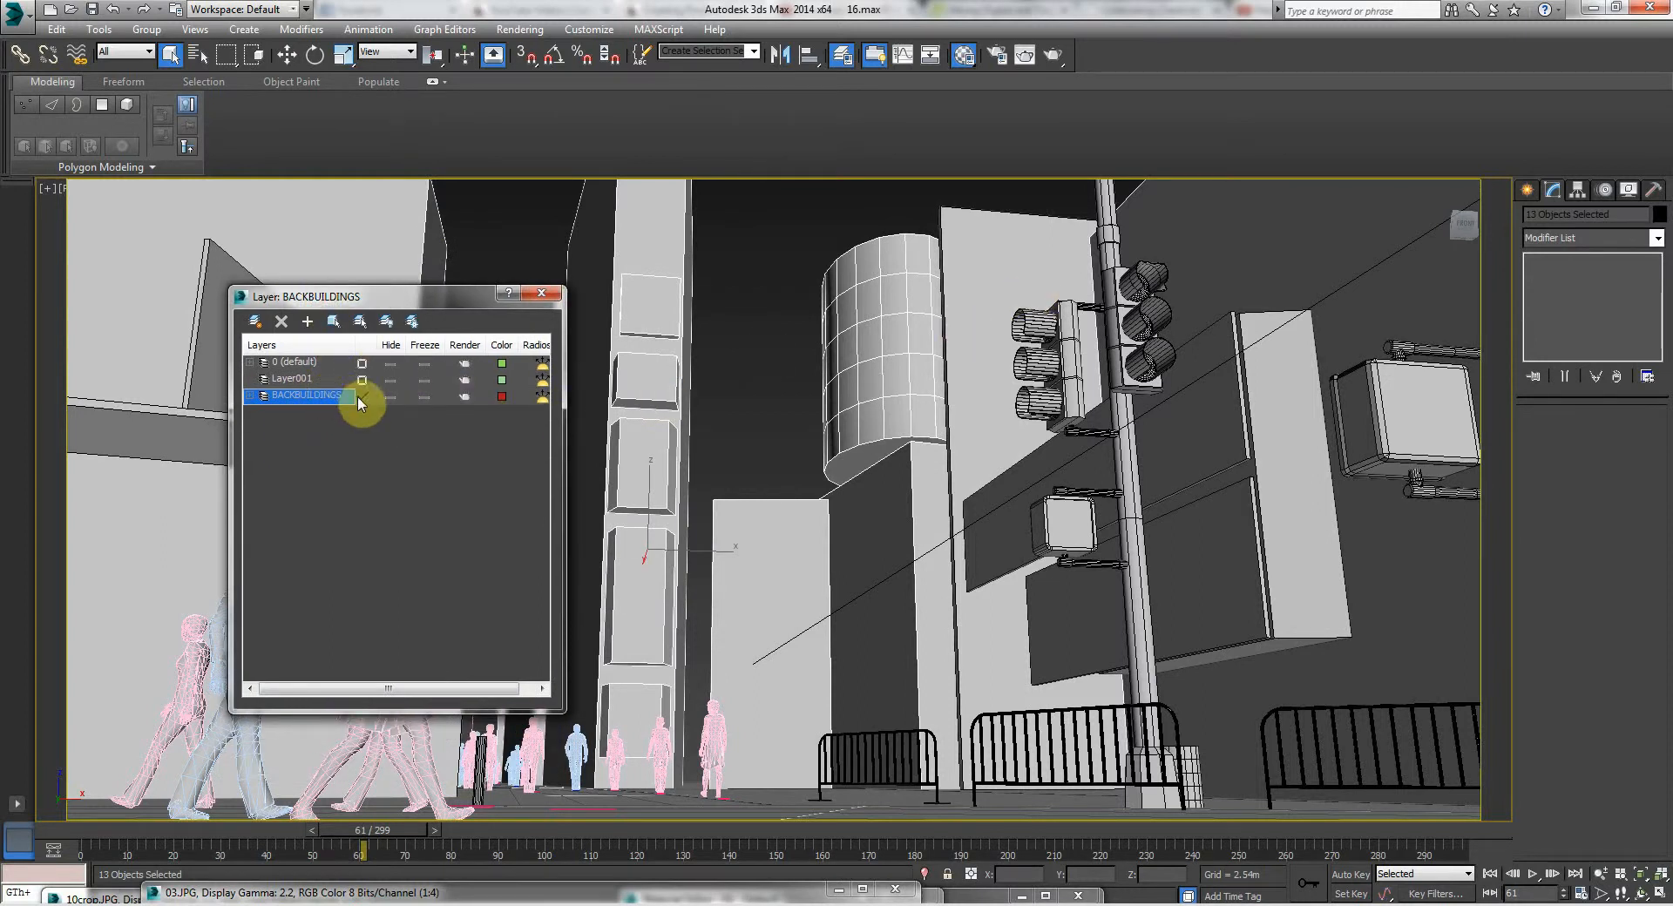
click(362, 396)
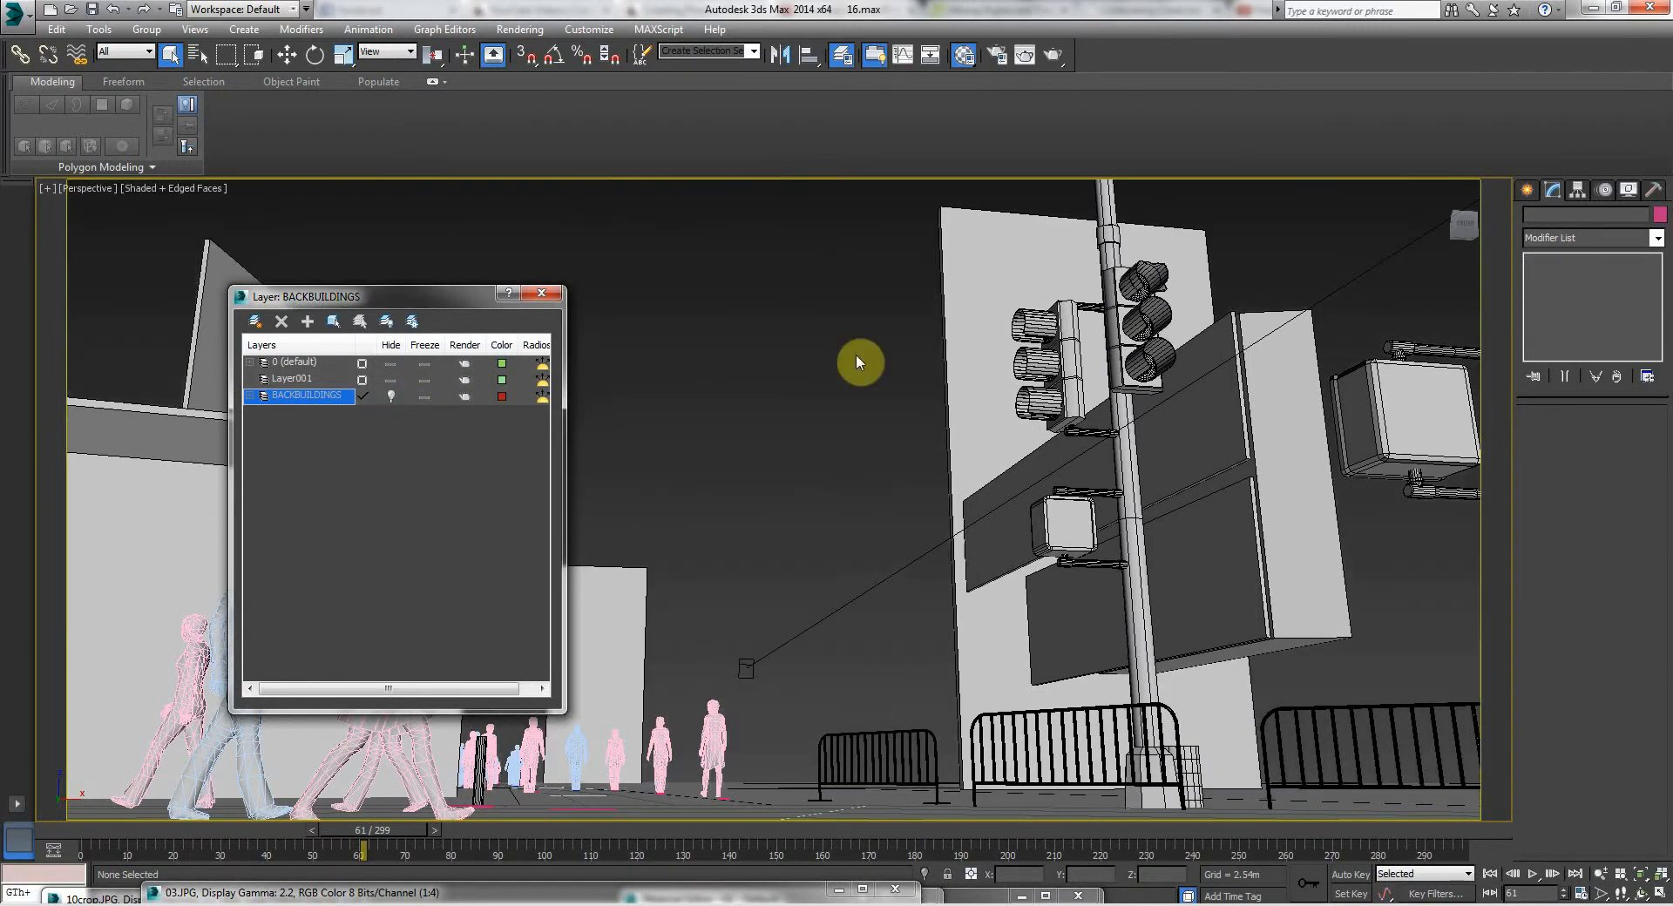
- Select the remaining background buildings and add them to the BACKBUILDINGS layer
click(965, 288)
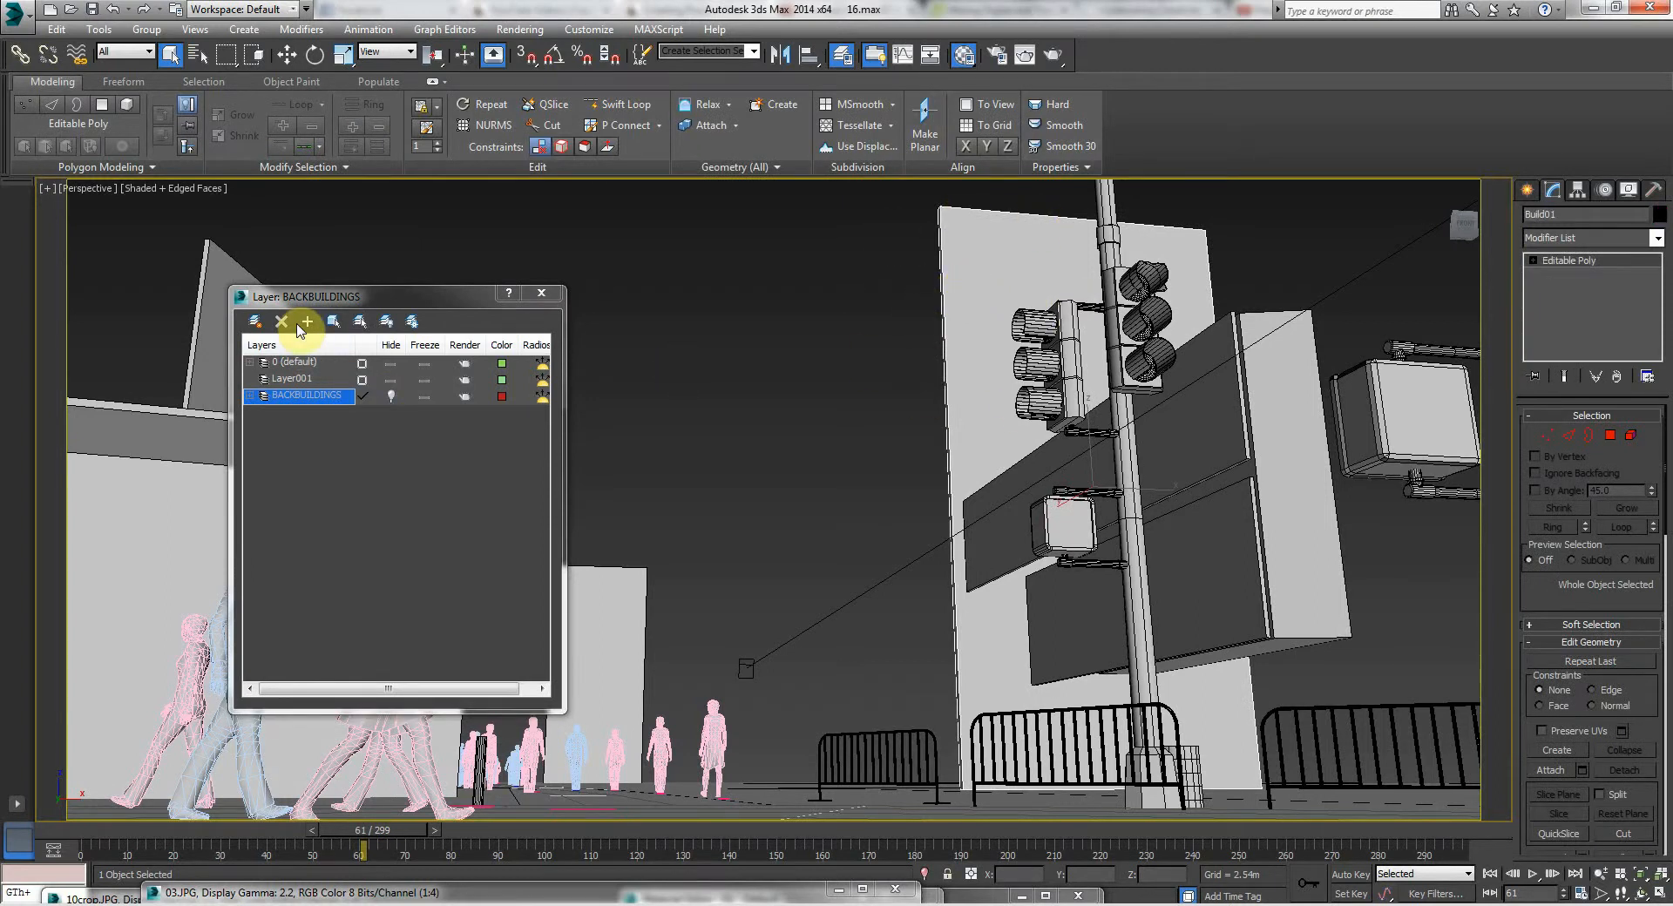
mouse_move(308, 323)
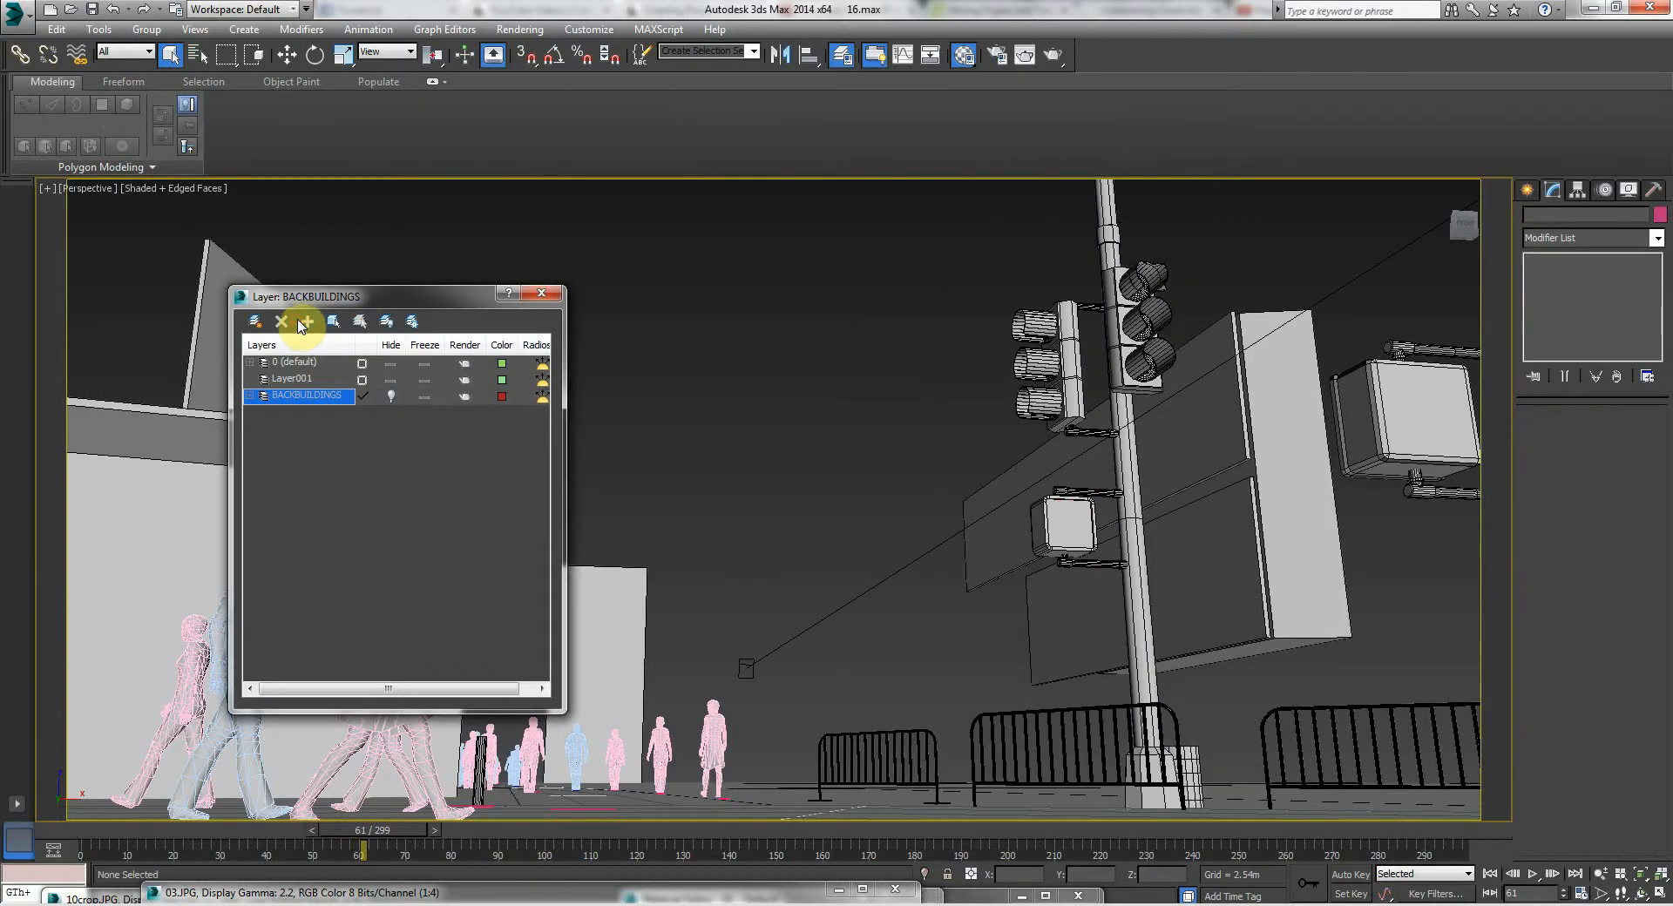
drag(309, 295, 641, 236)
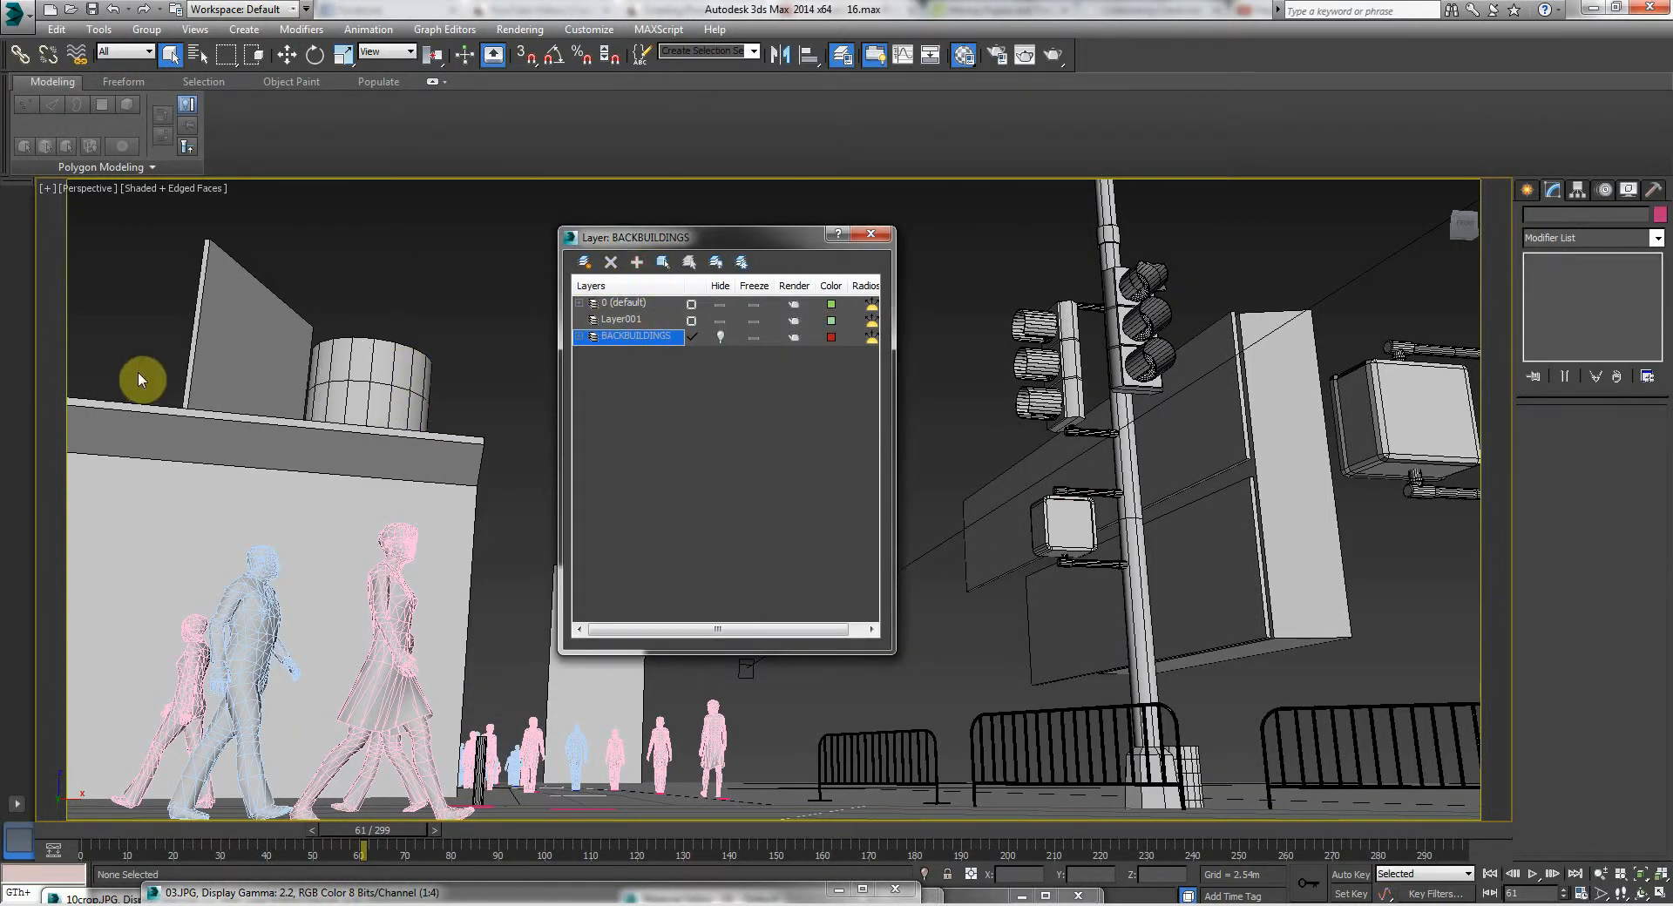
click(635, 264)
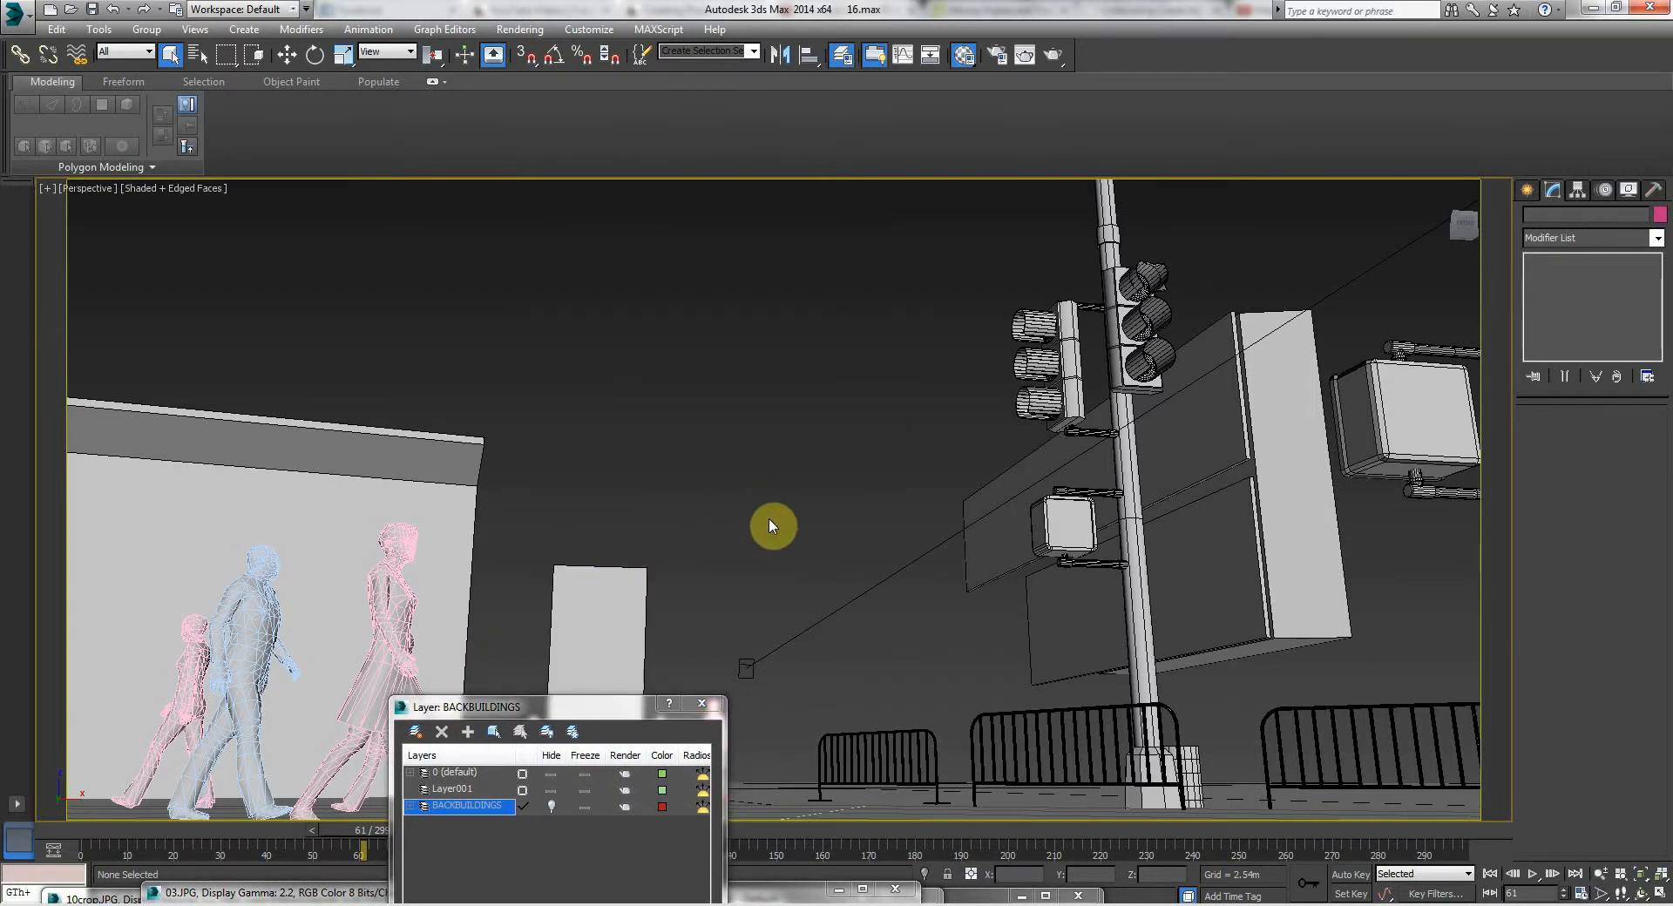
drag(771, 524, 809, 514)
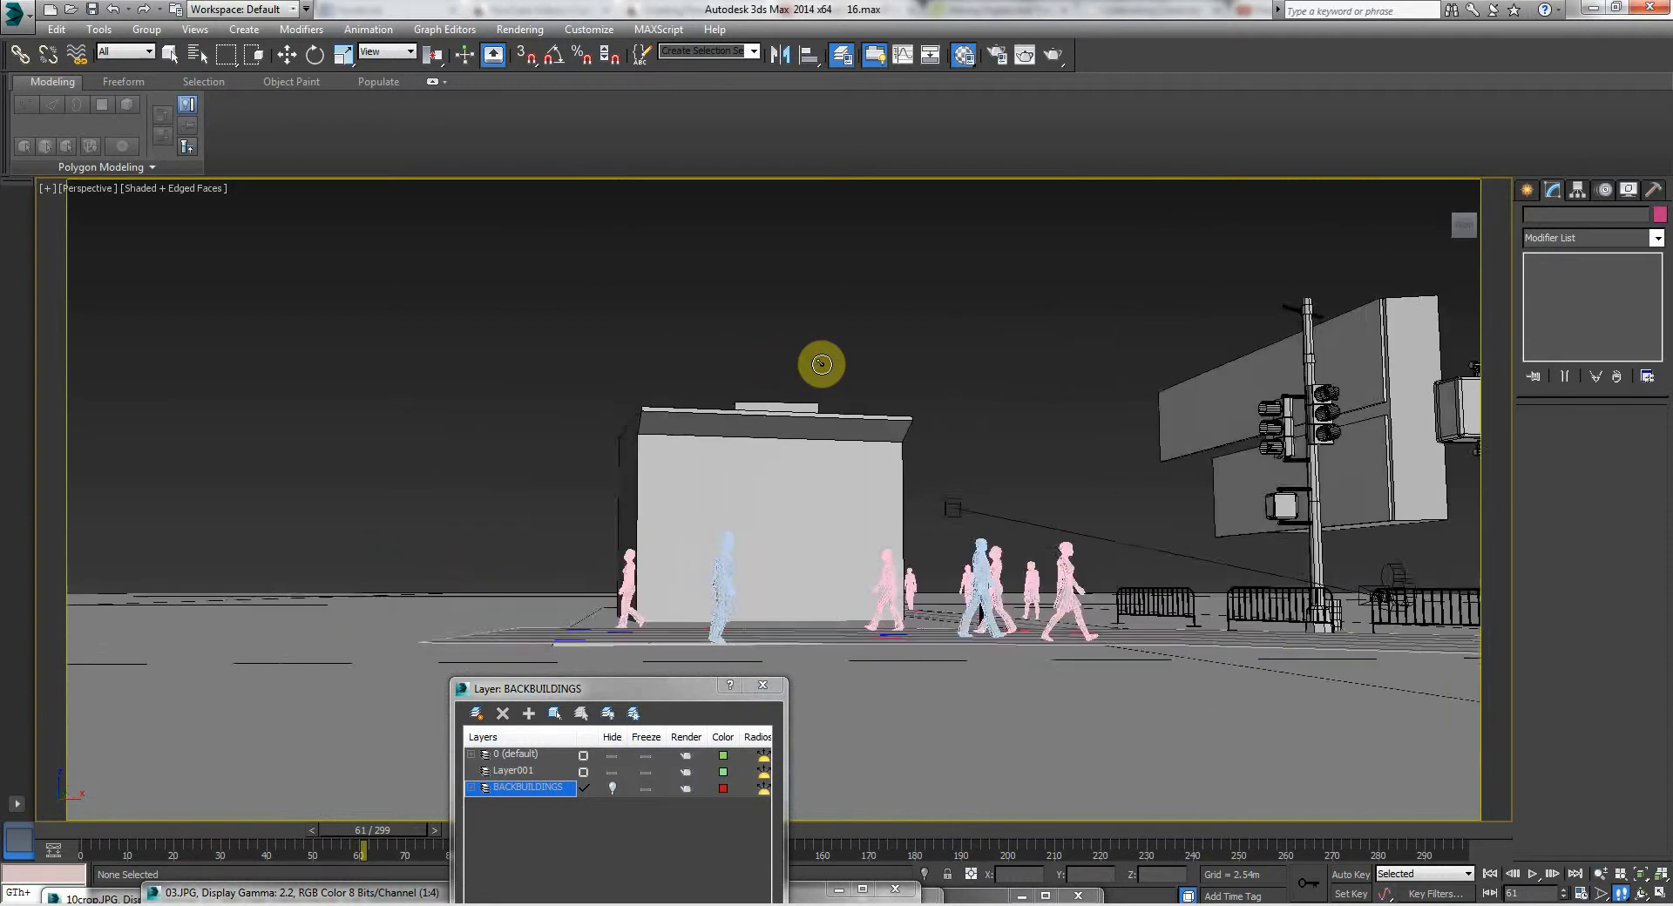
drag(822, 364, 841, 379)
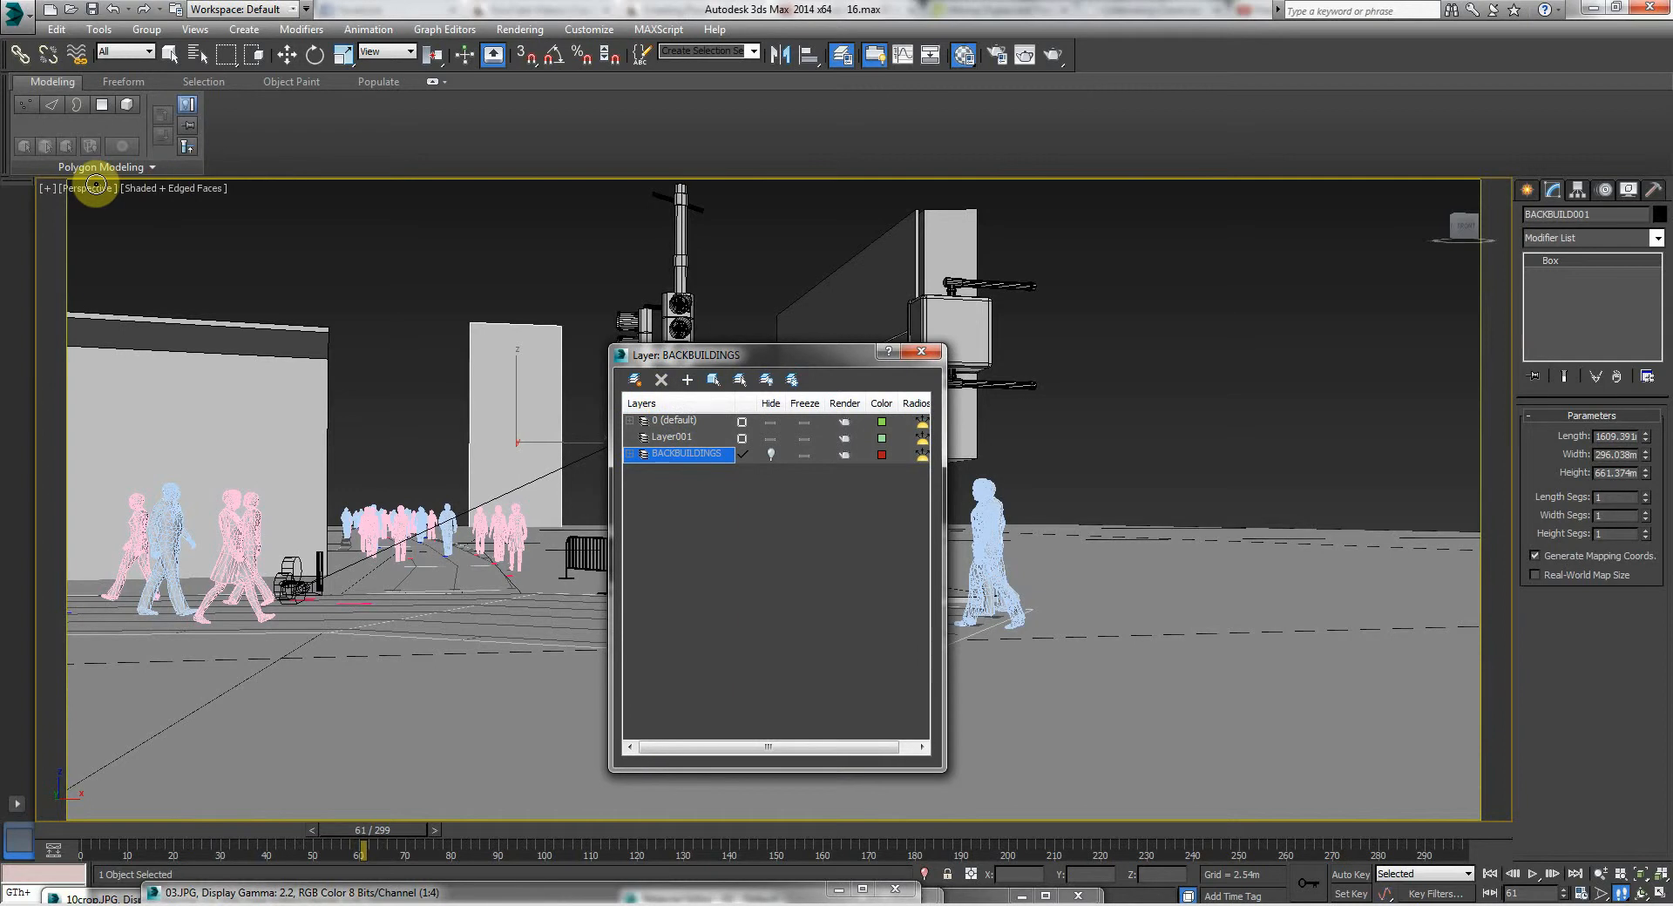
mouse_move(687, 380)
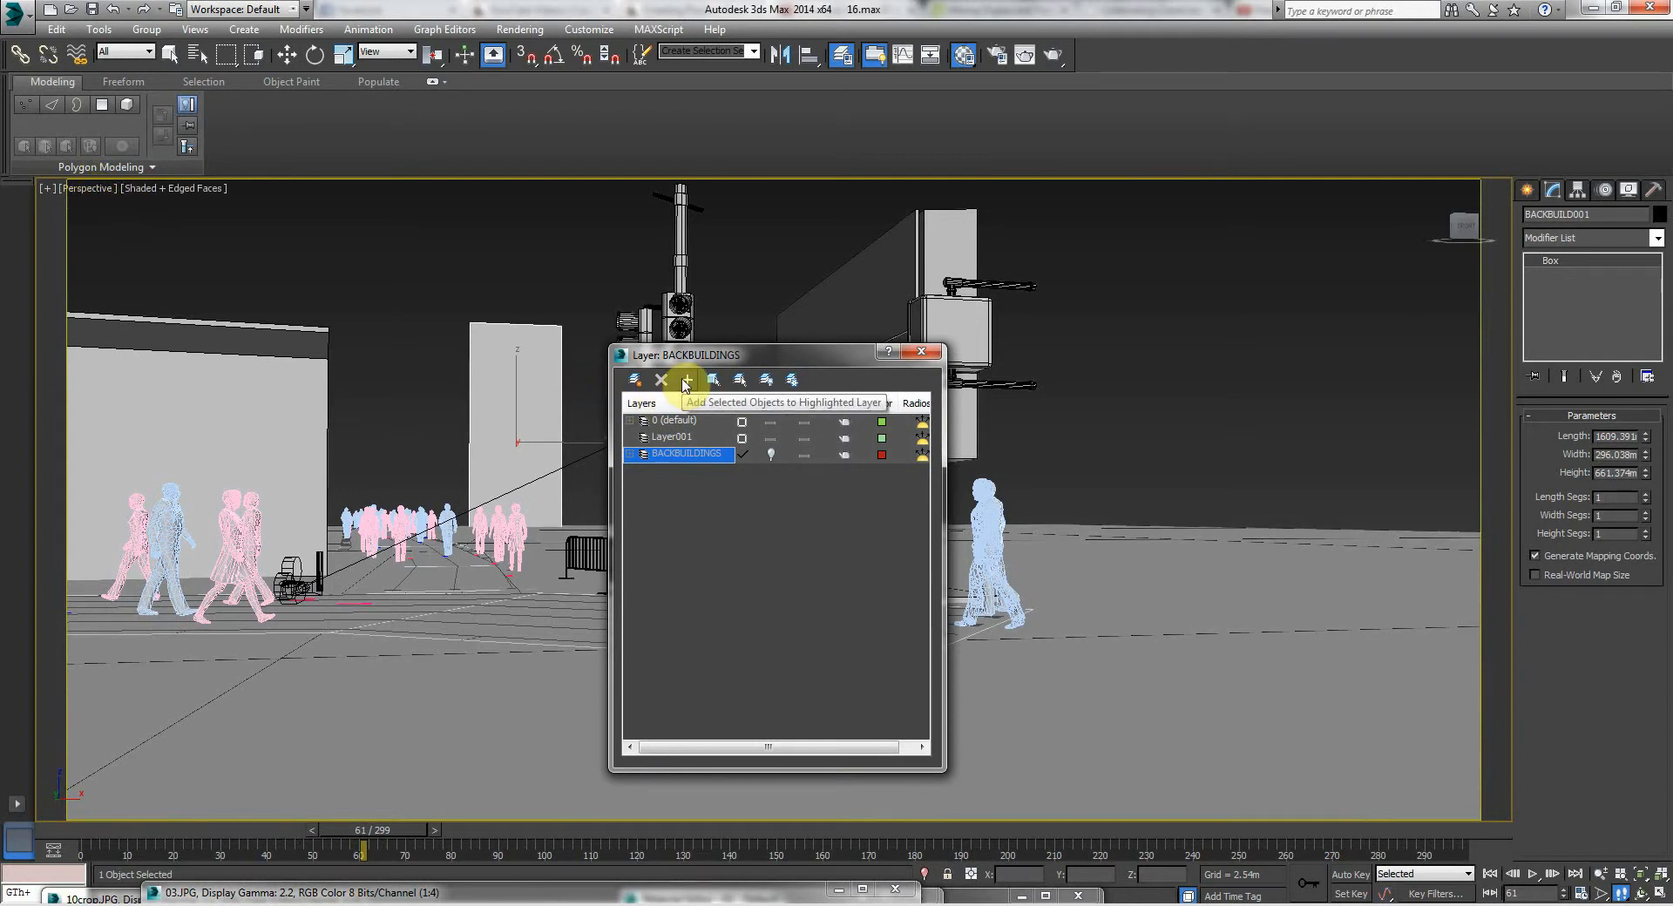
click(688, 379)
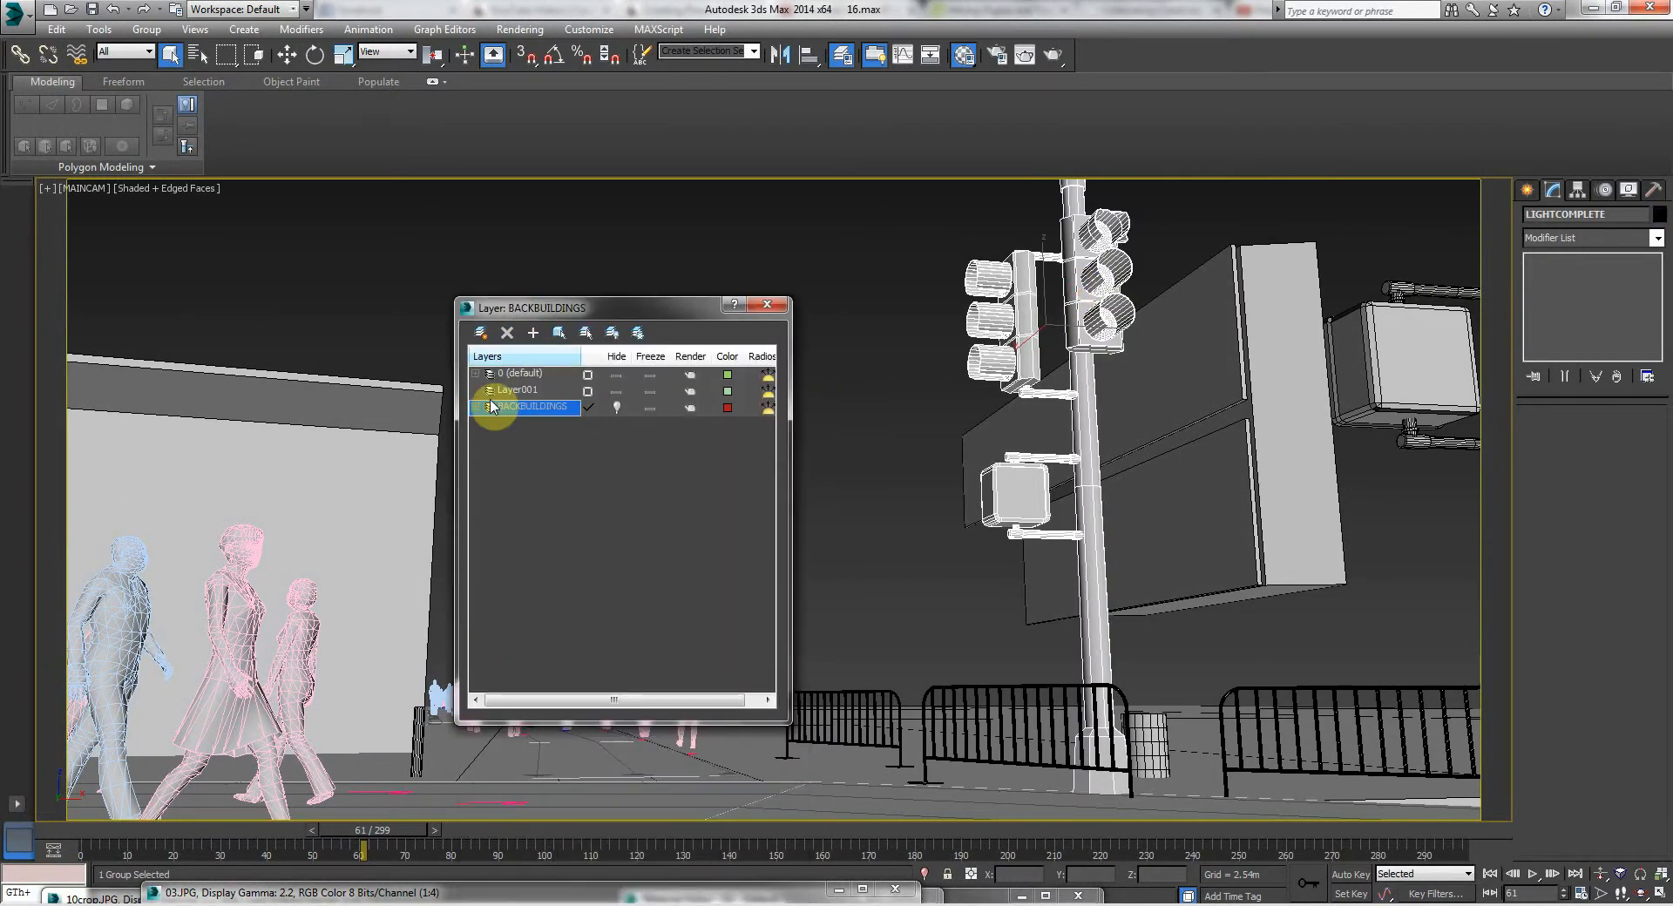
mouse_move(531, 333)
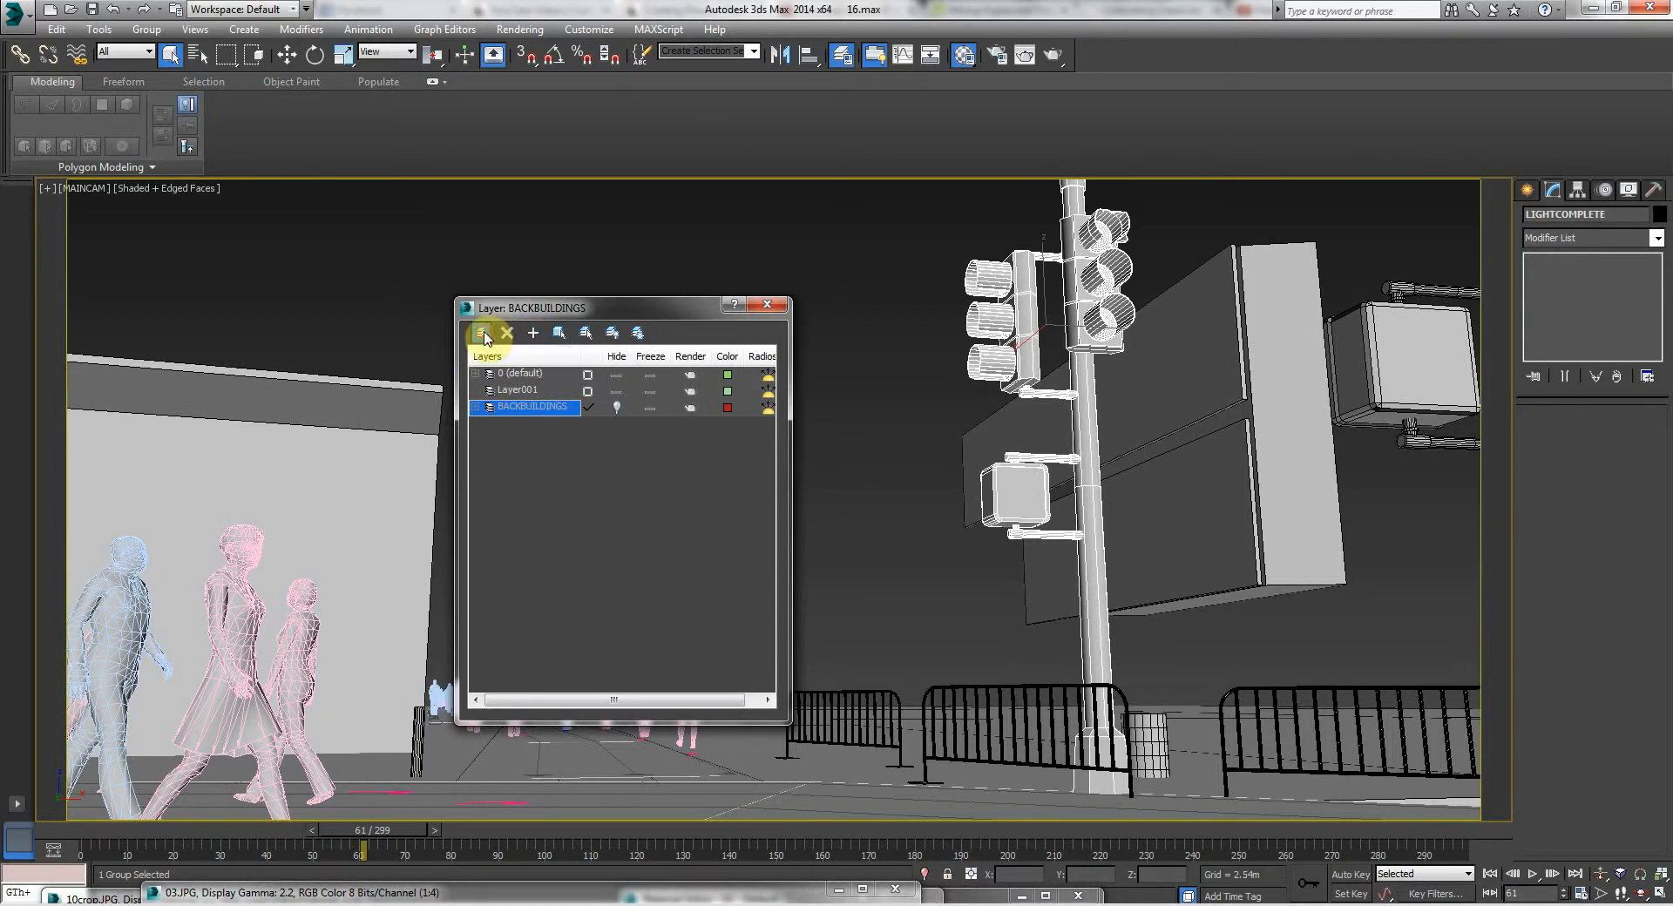
- Create a STREETFURNITURE layer holding the traffic lights, signs, barriers and bin, and hide it
click(482, 332)
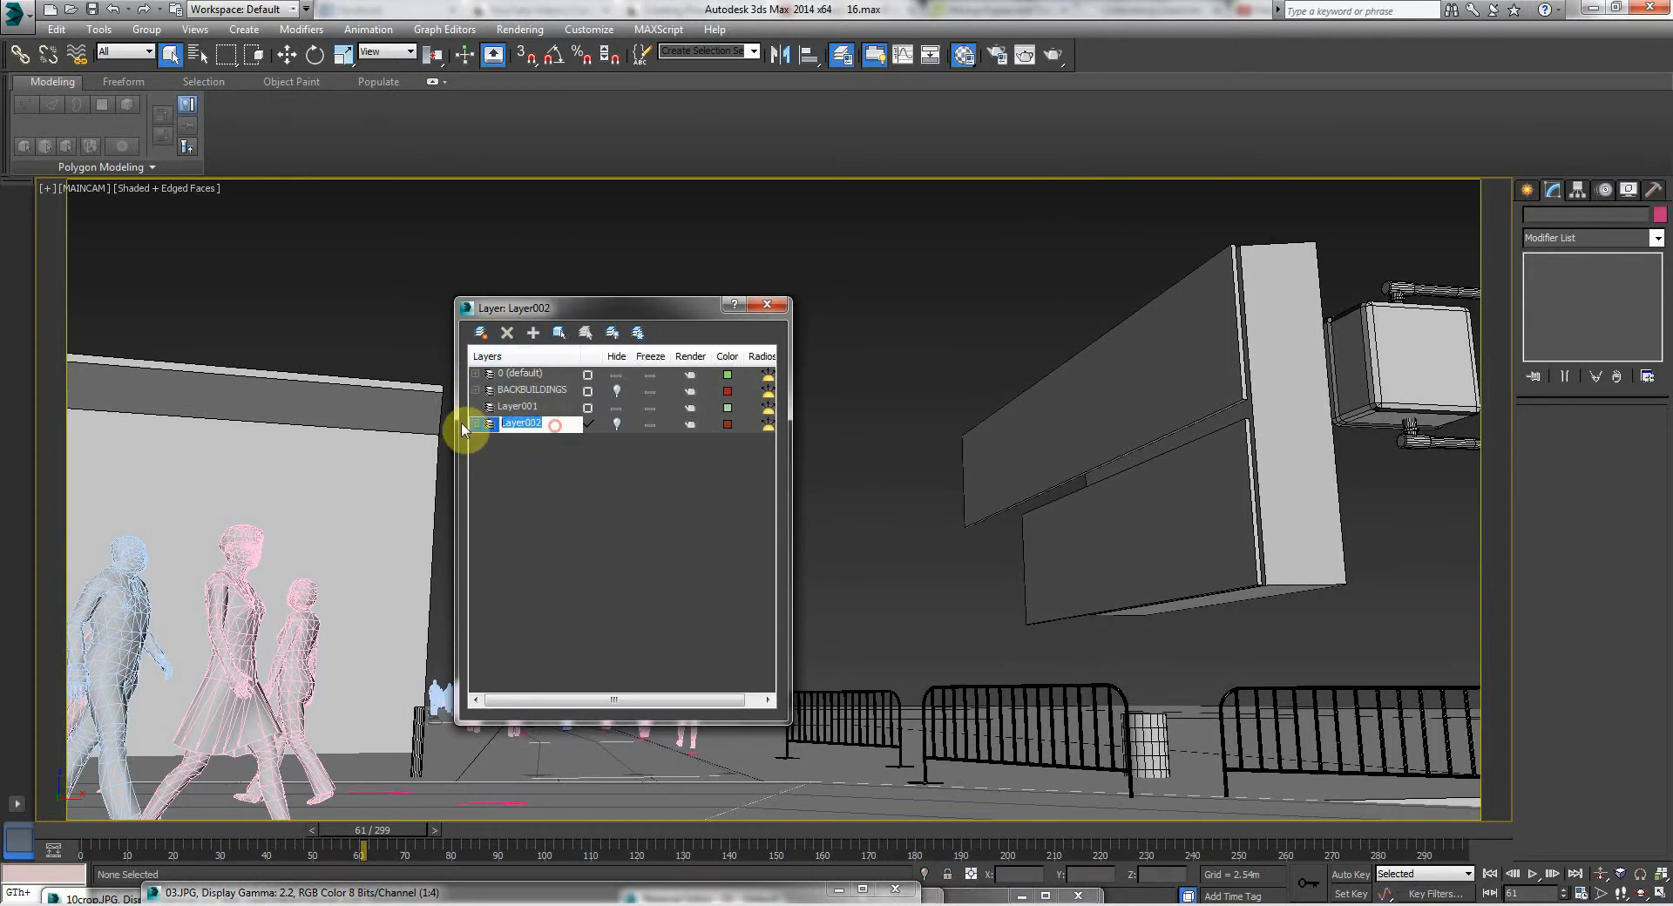
text(STREETFURNITURE)
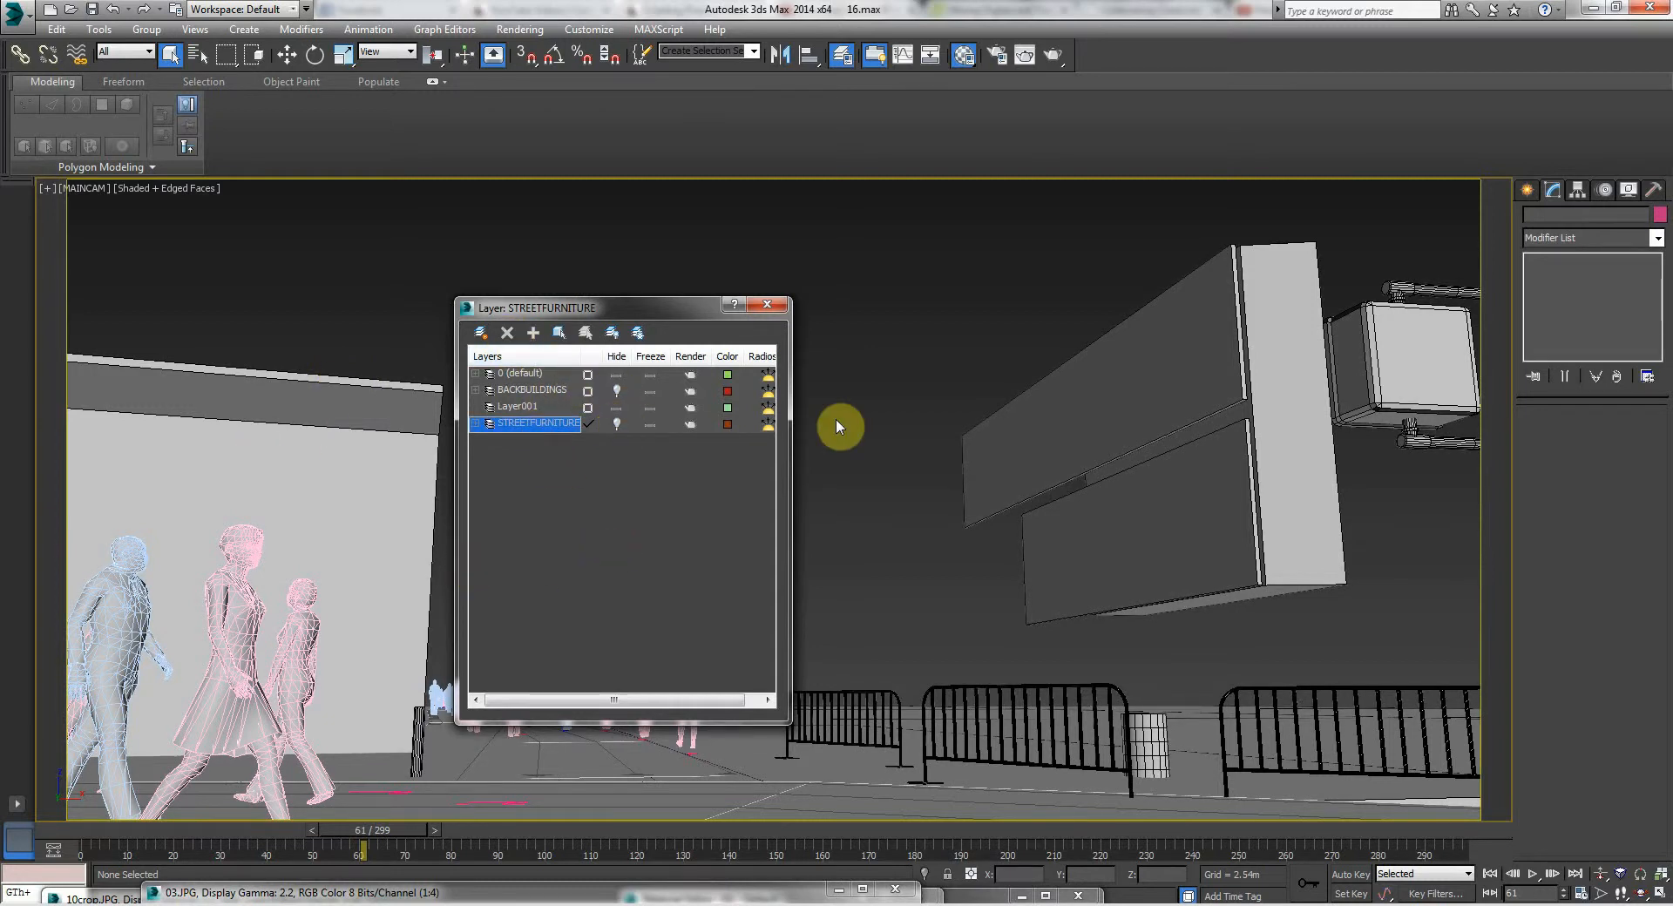
click(1201, 513)
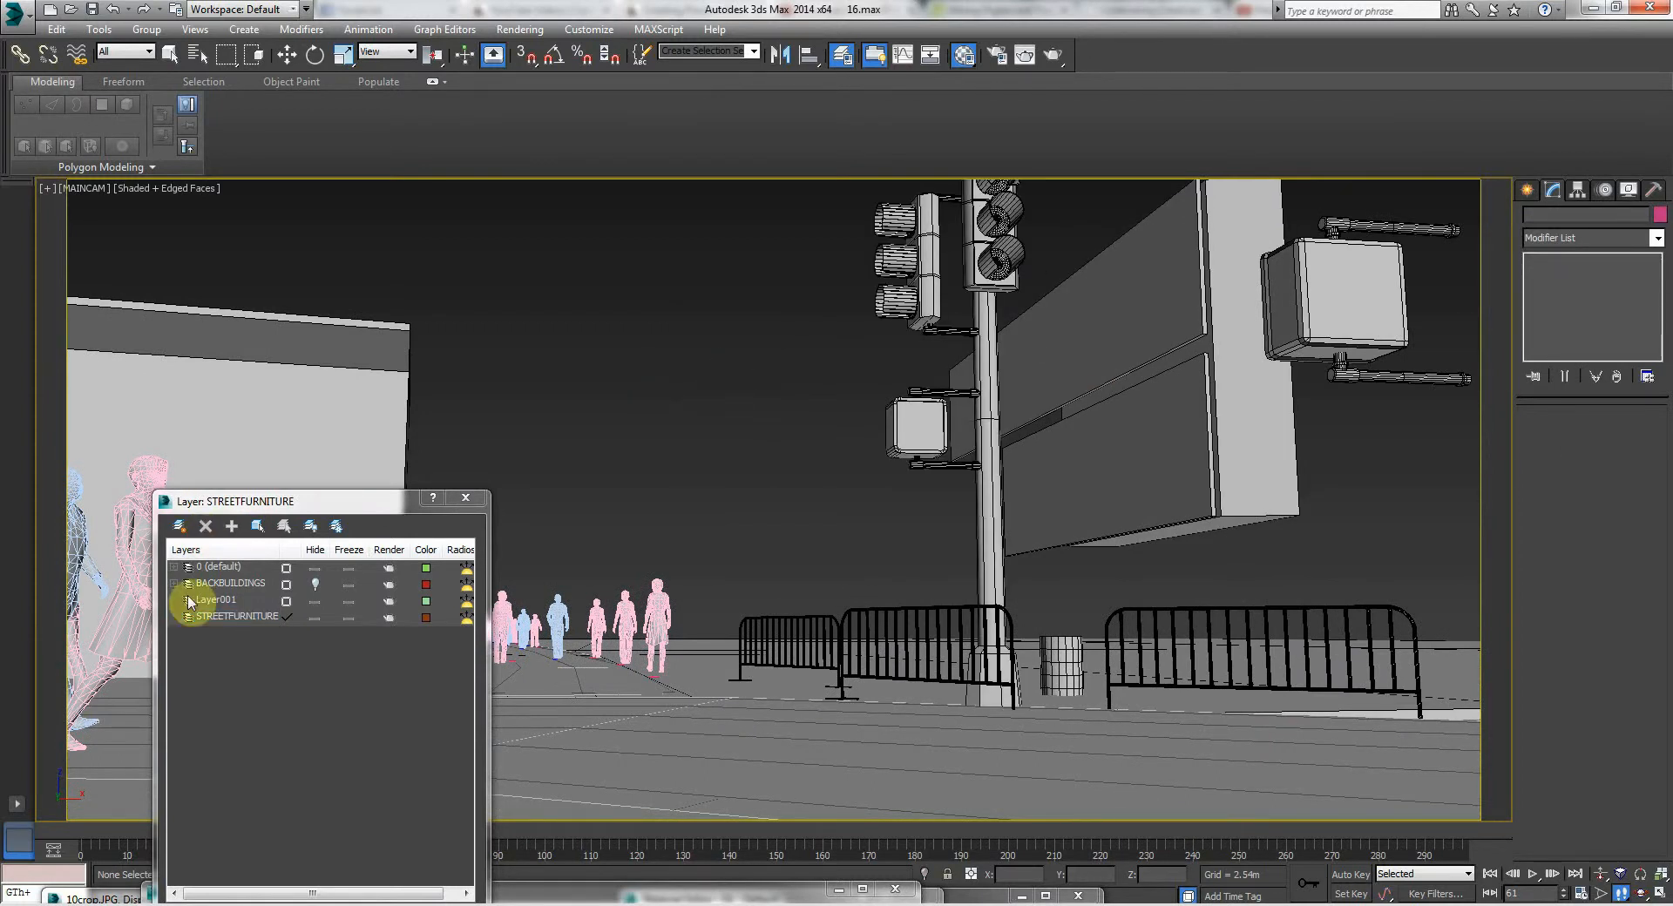
click(237, 616)
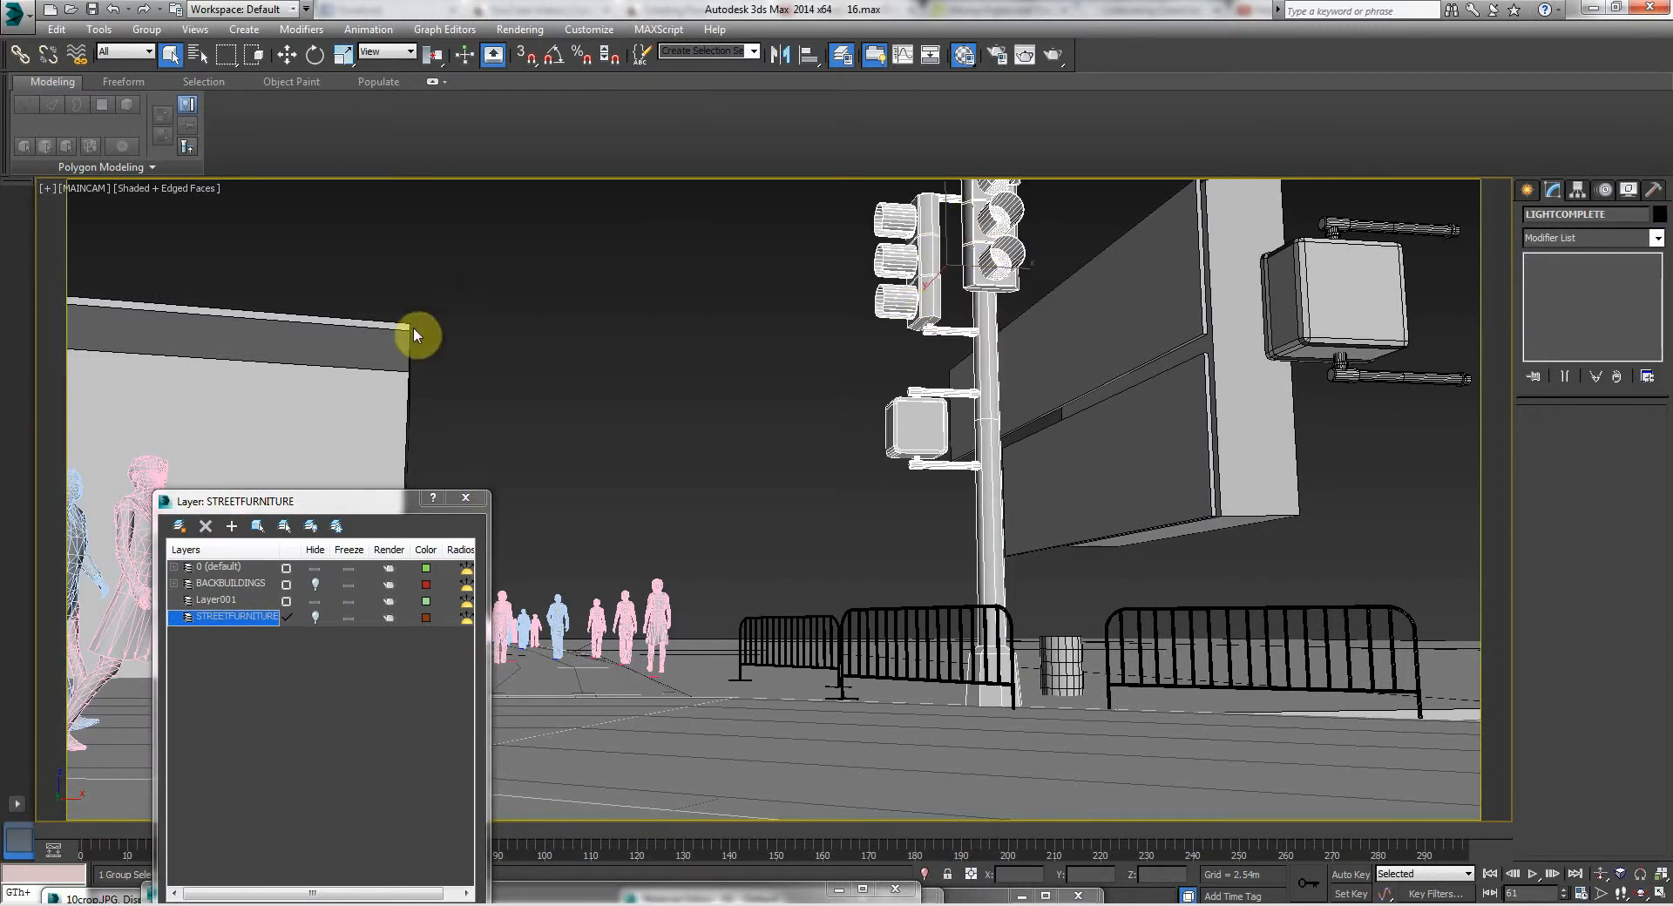
mouse_move(233, 525)
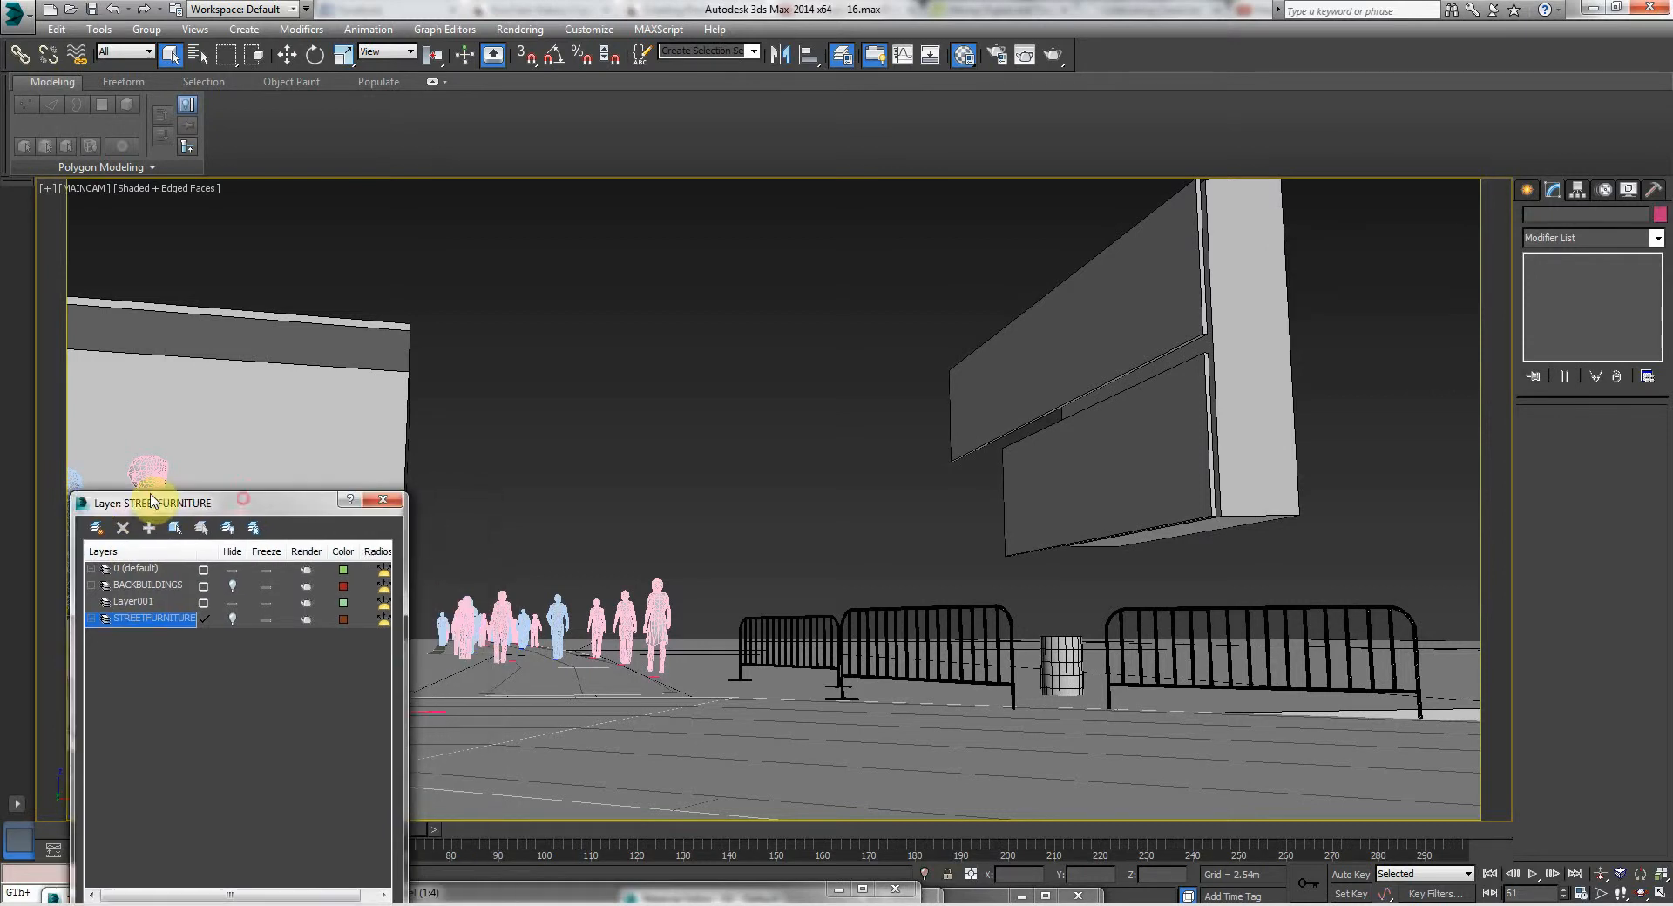
click(903, 619)
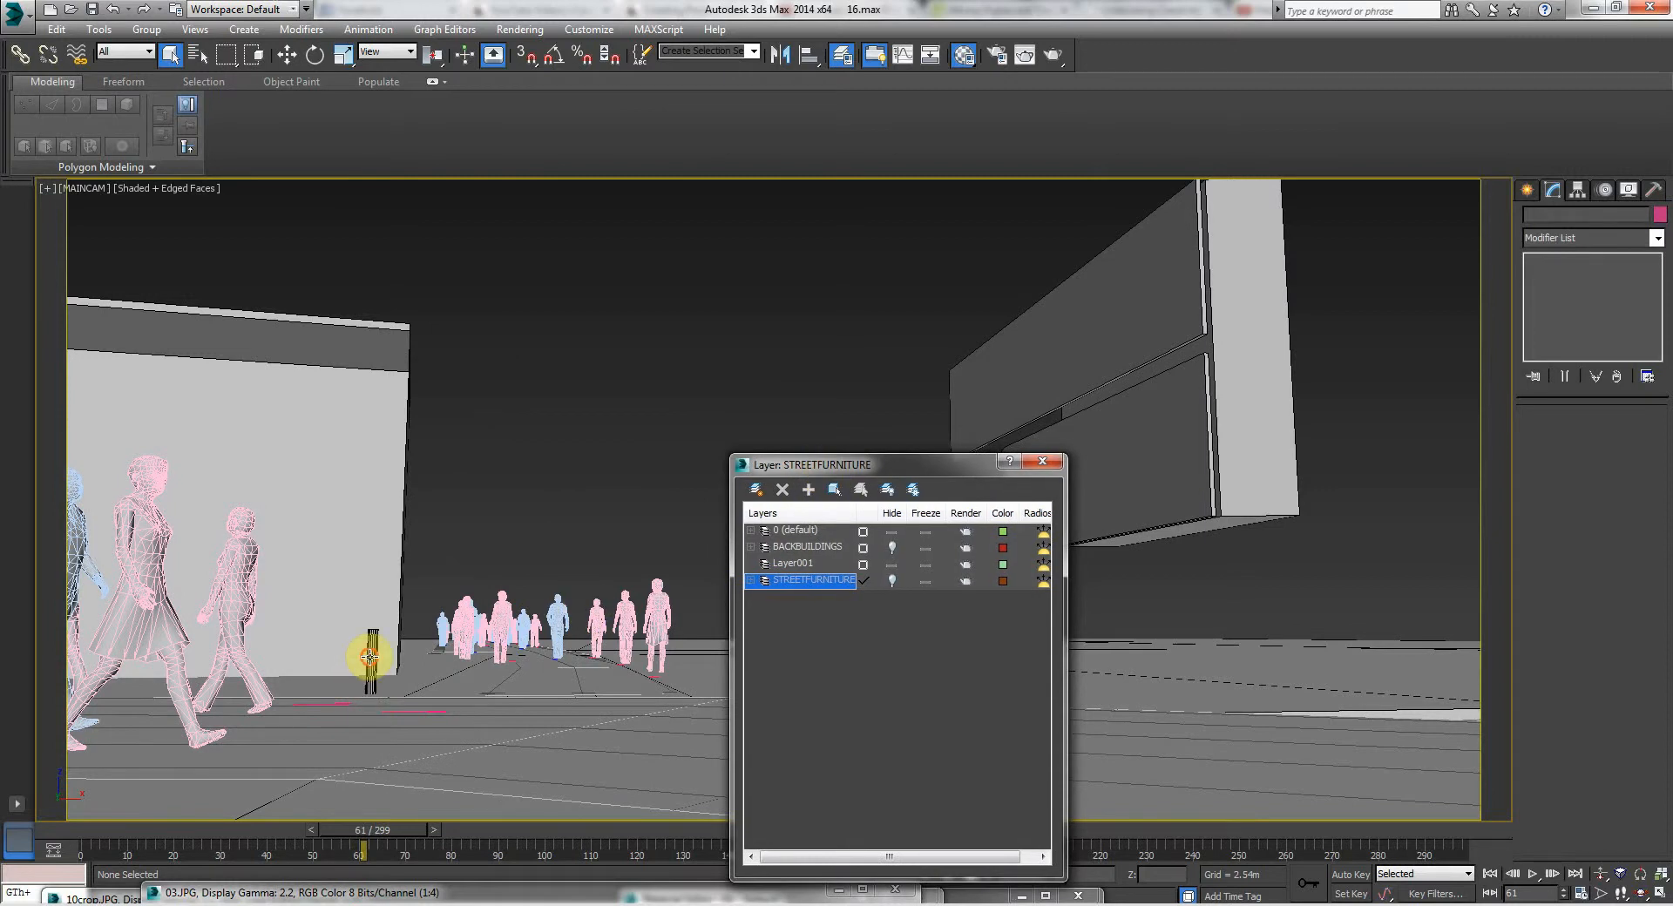
mouse_move(811, 470)
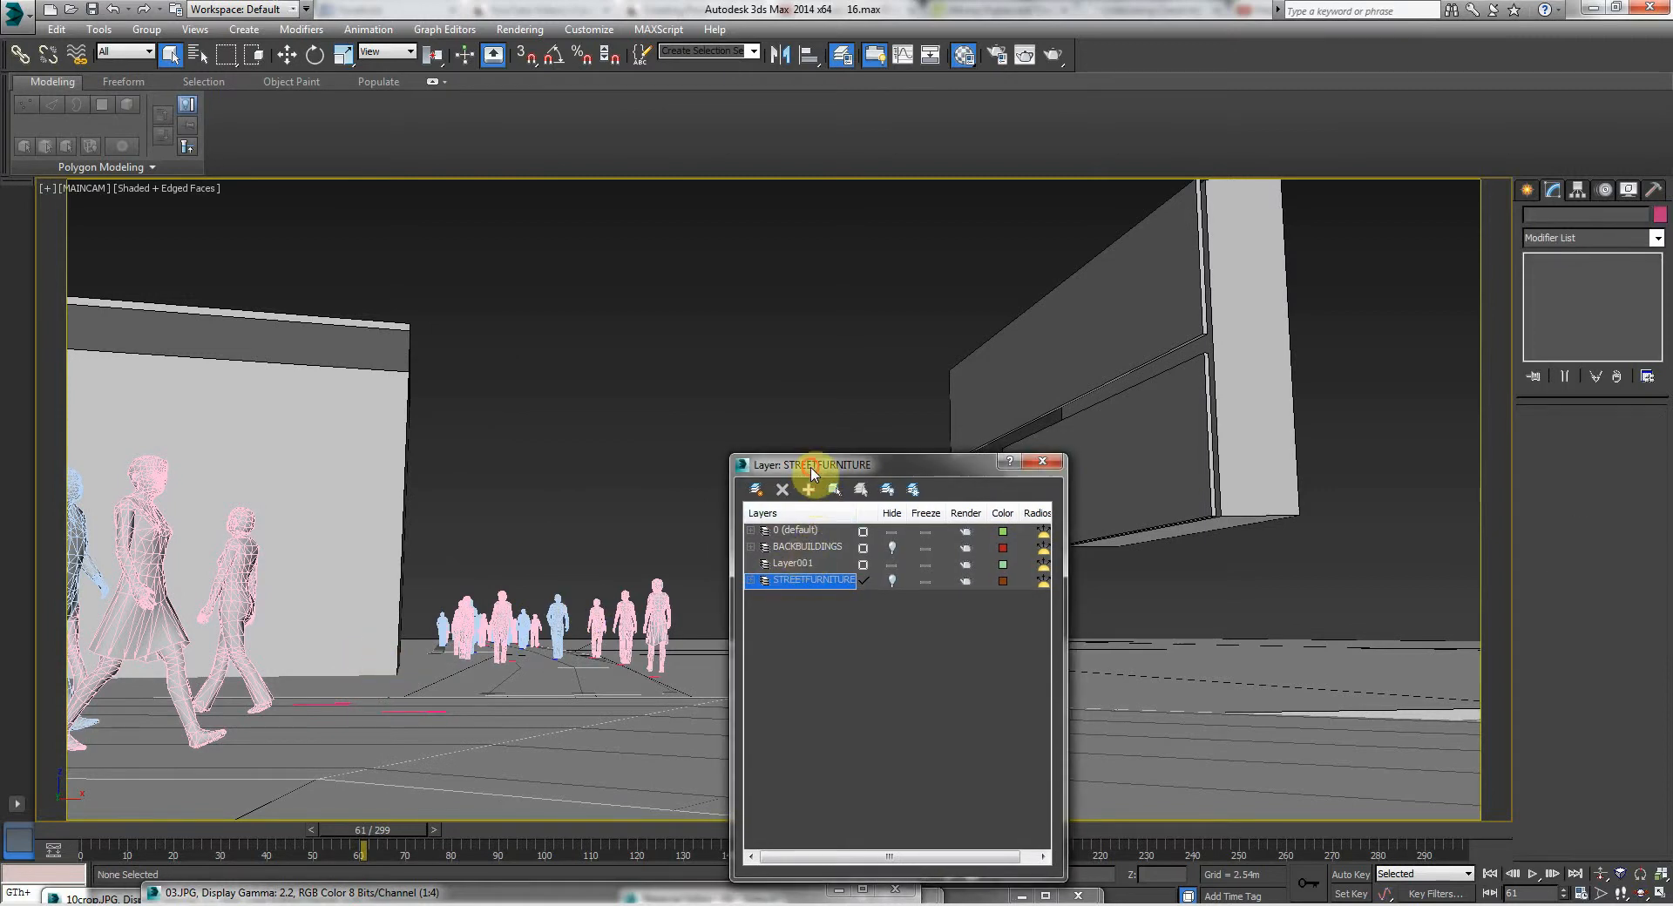
drag(813, 464, 602, 669)
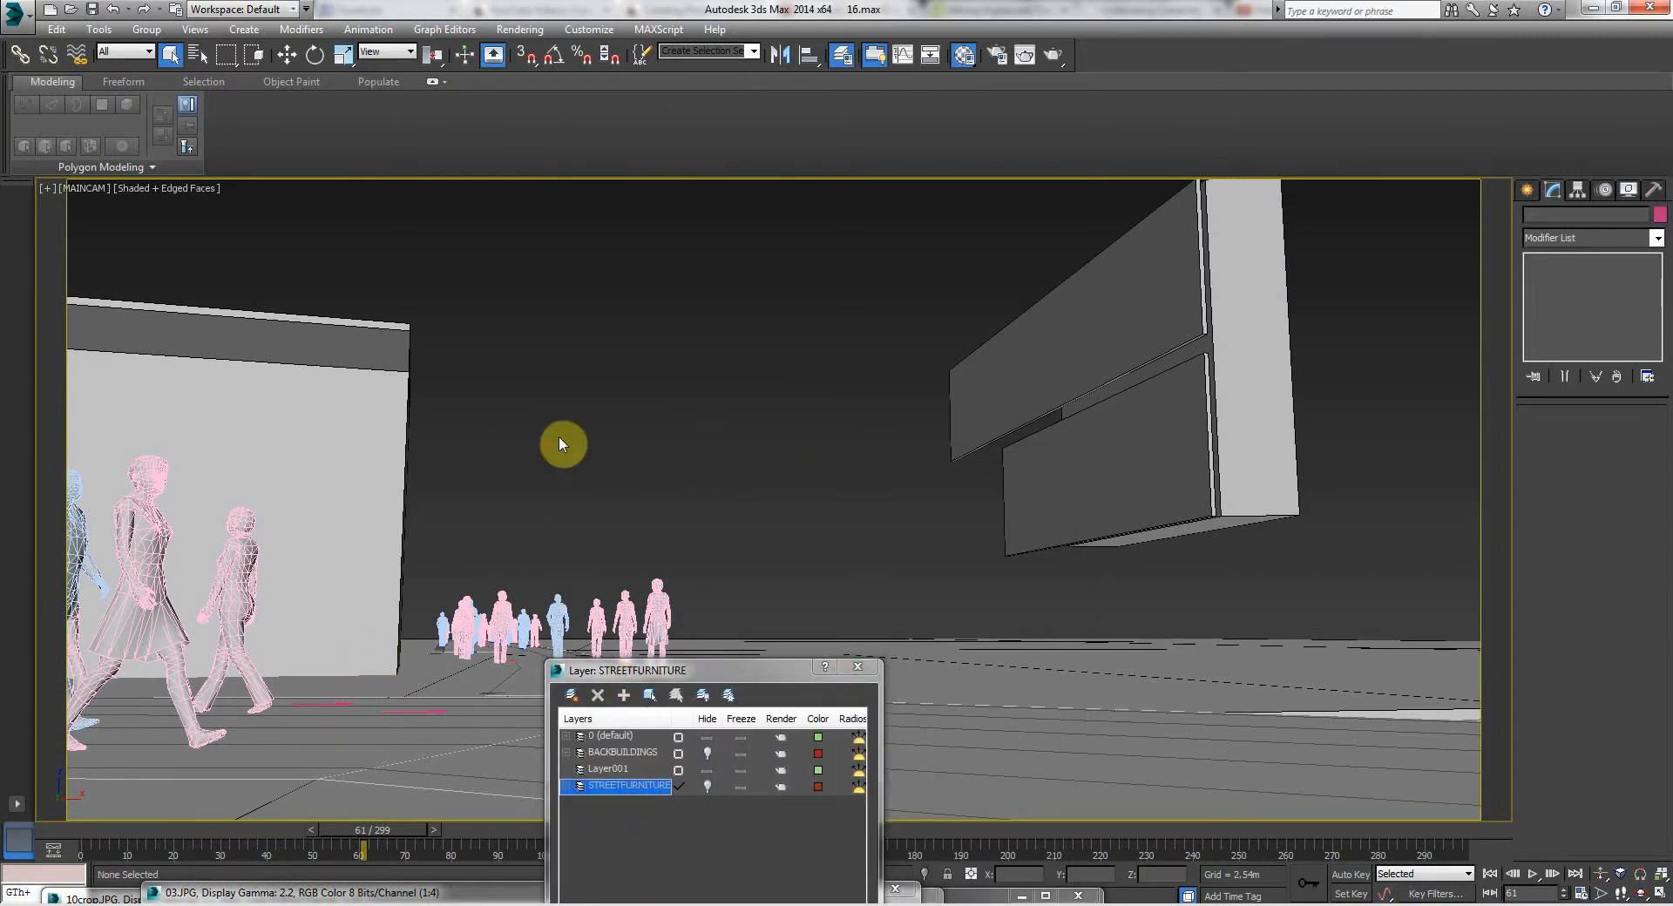
click(1088, 405)
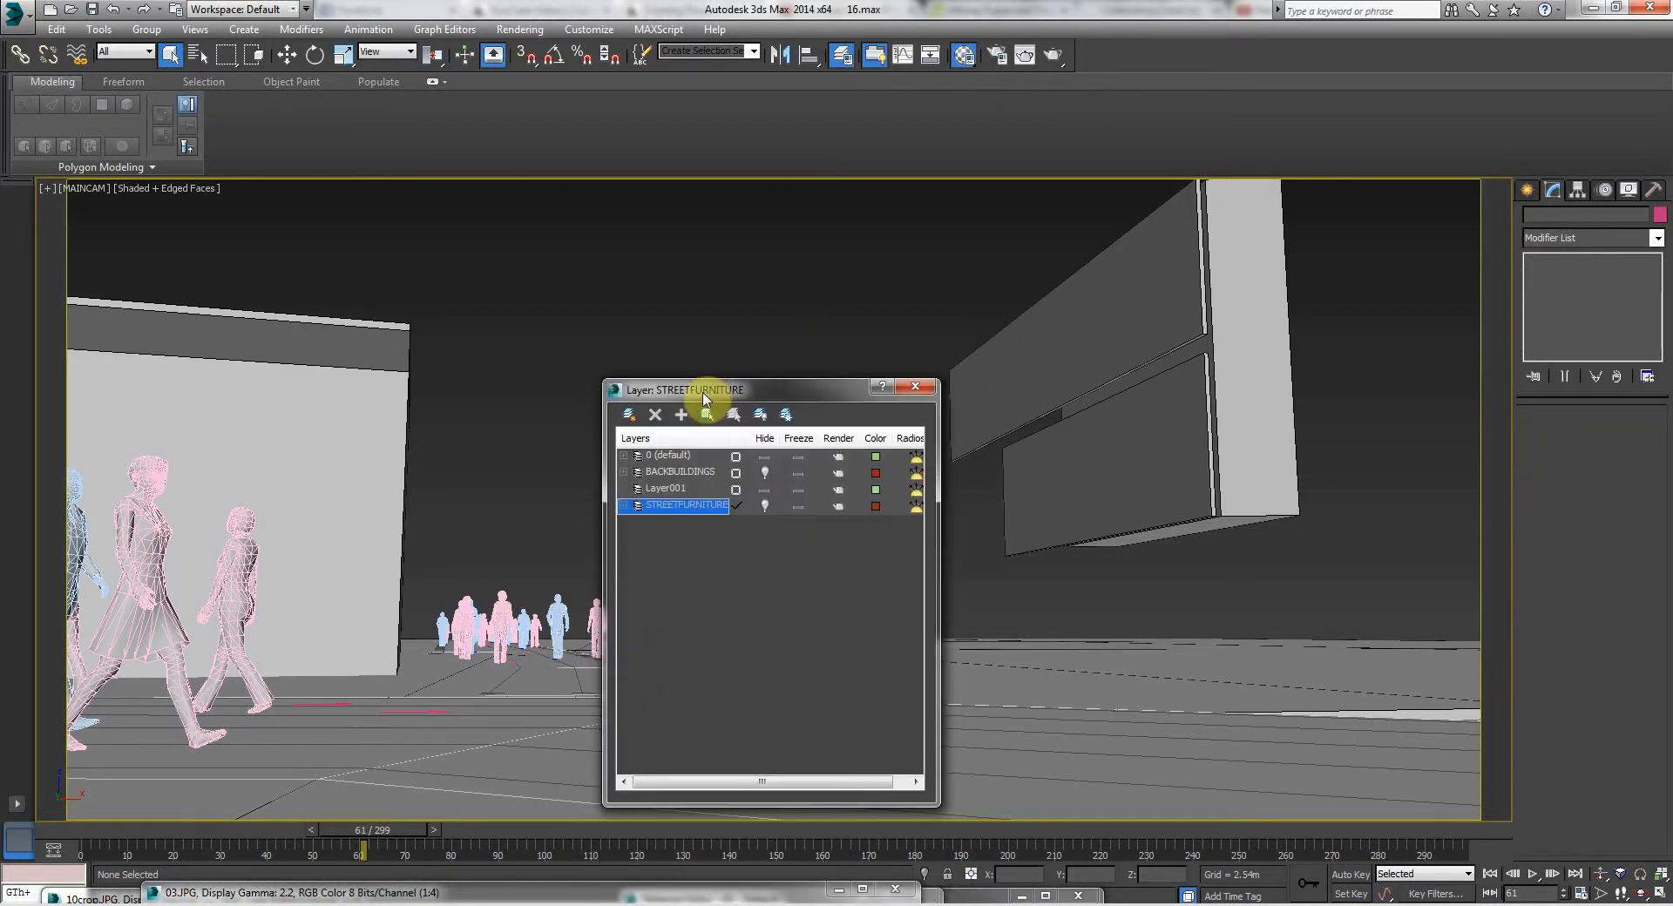
- Create a FOREGROUNDBUILDINGS layer and add the selected foreground buildings to it
click(681, 414)
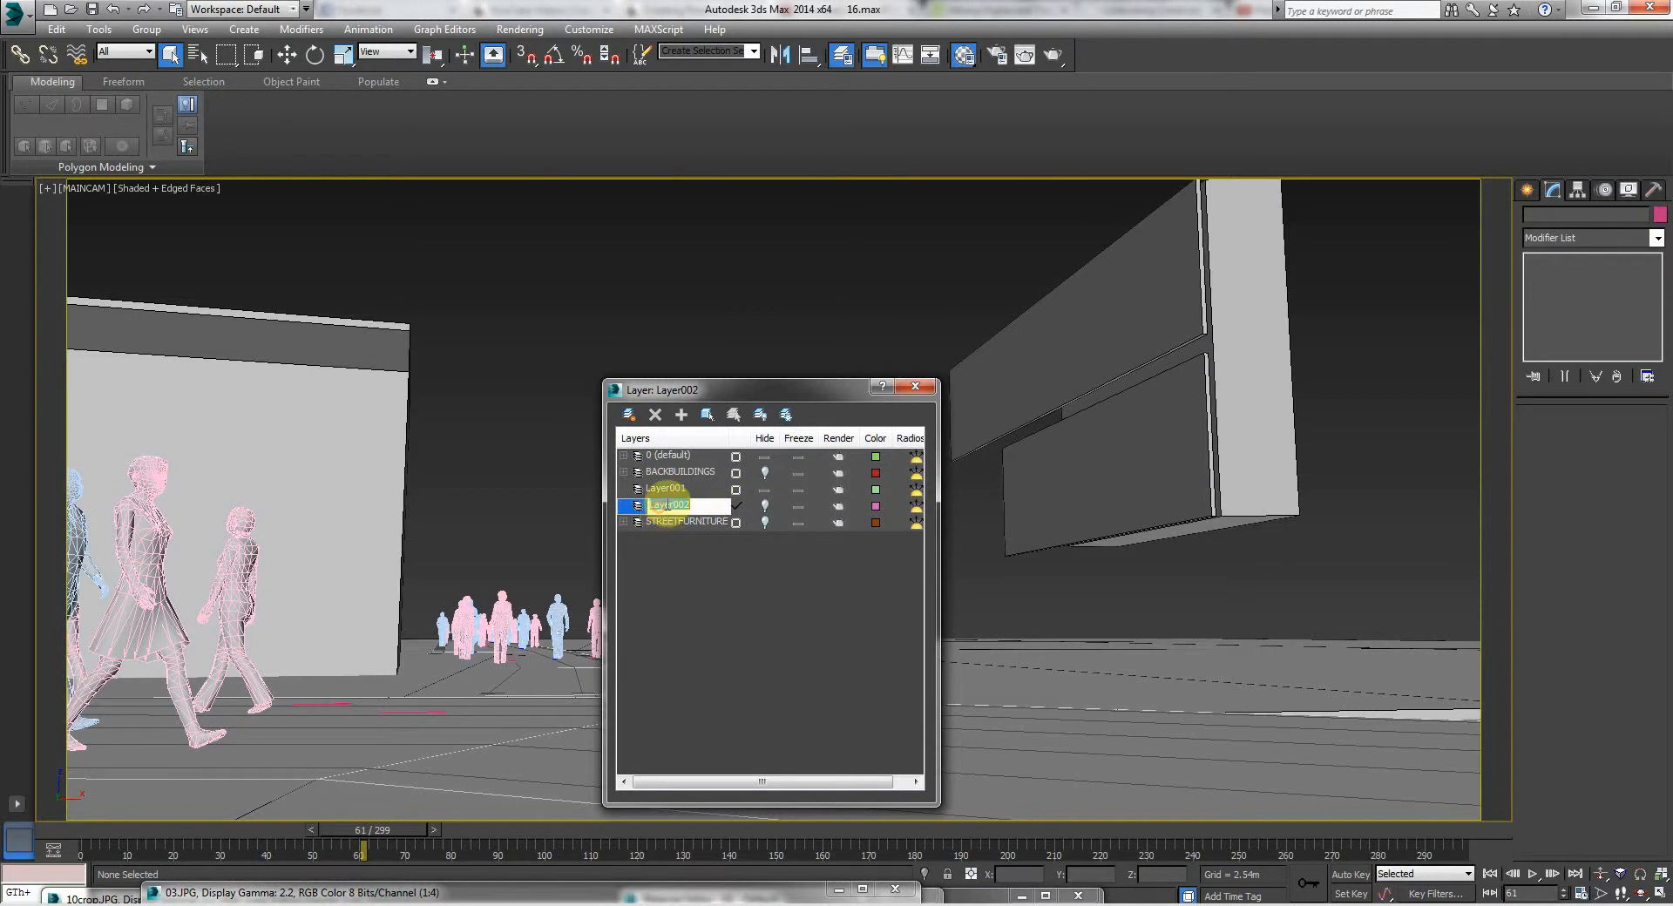
text(FOREGROUNDBUIL)
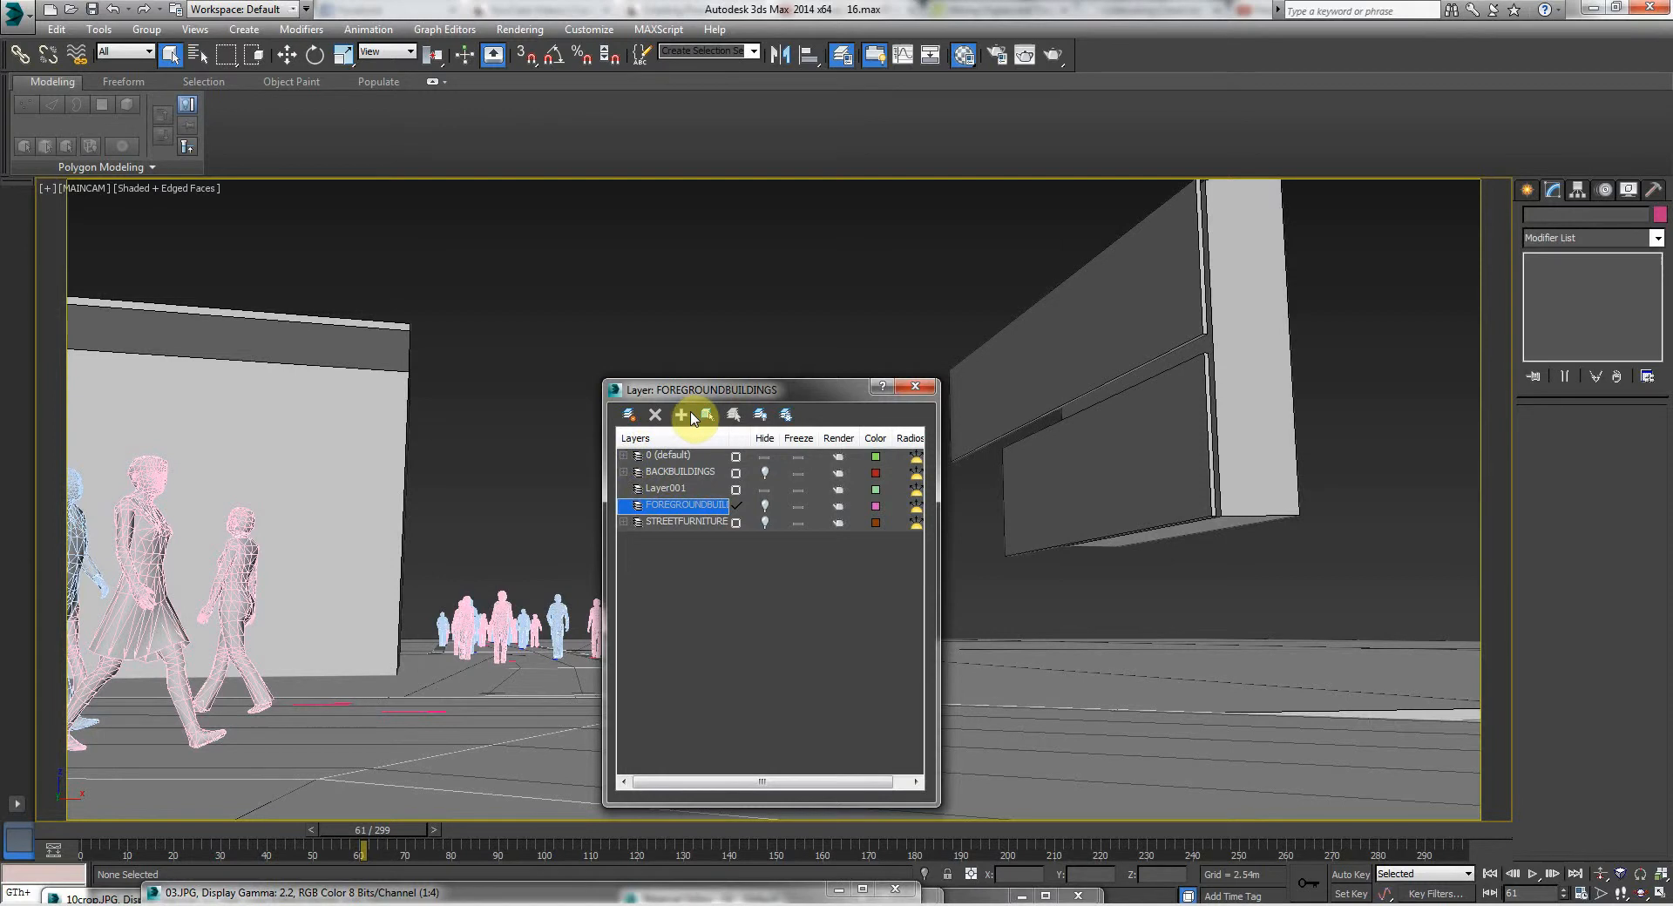
click(1211, 339)
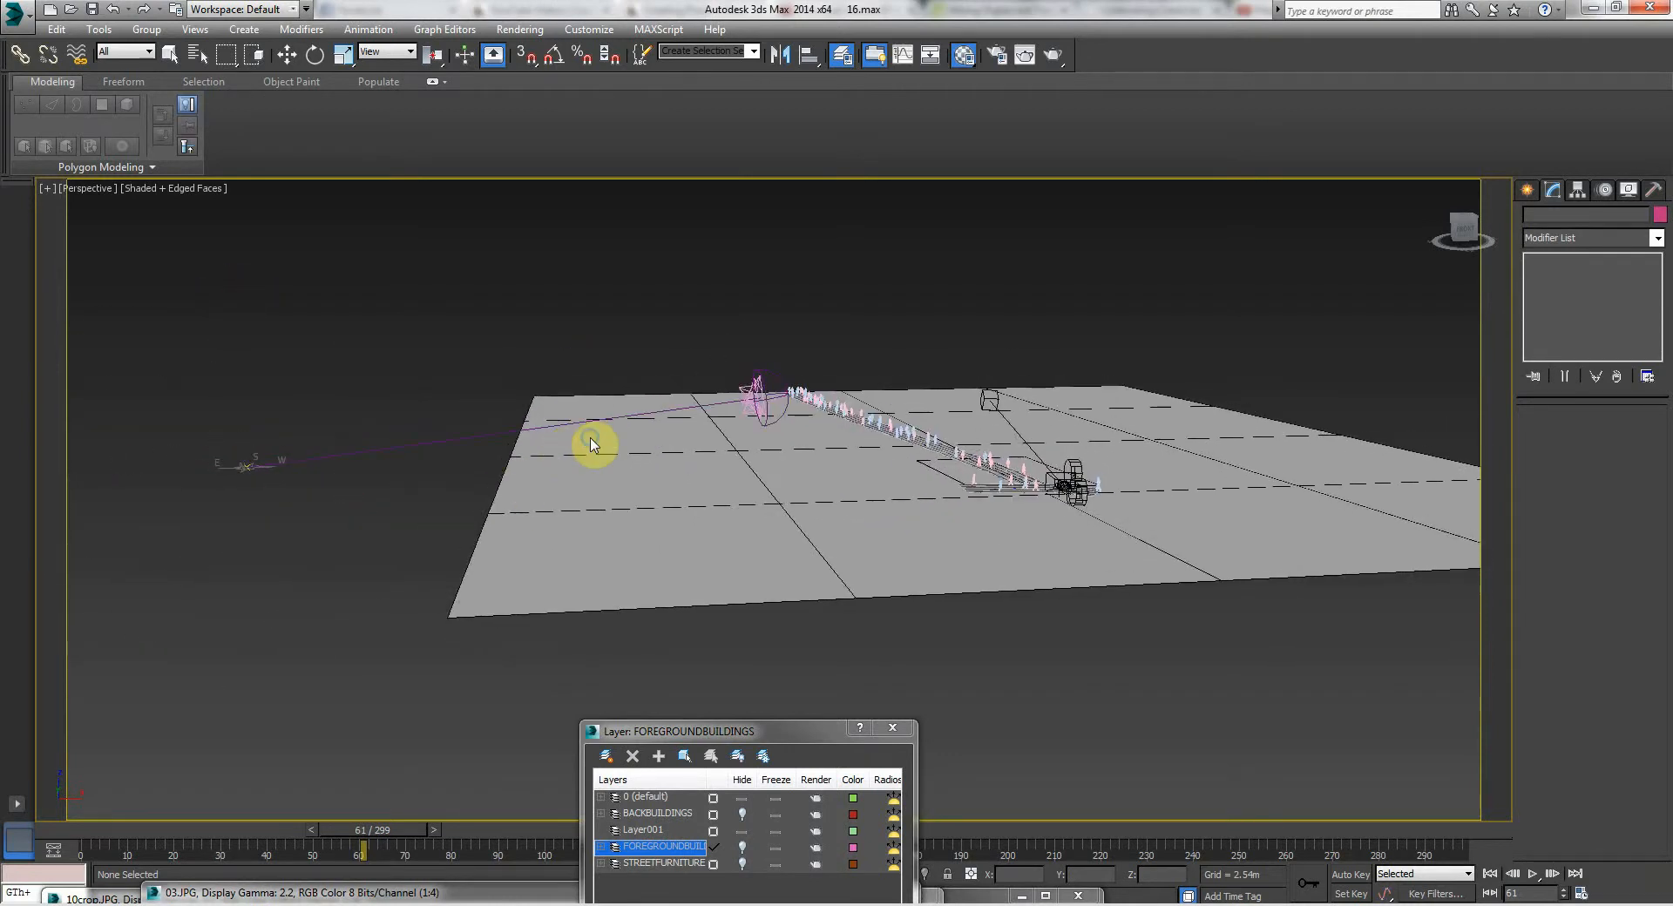
- Select the sun compass and camera helpers and create a new layer renamed SUNANDCAM
click(768, 384)
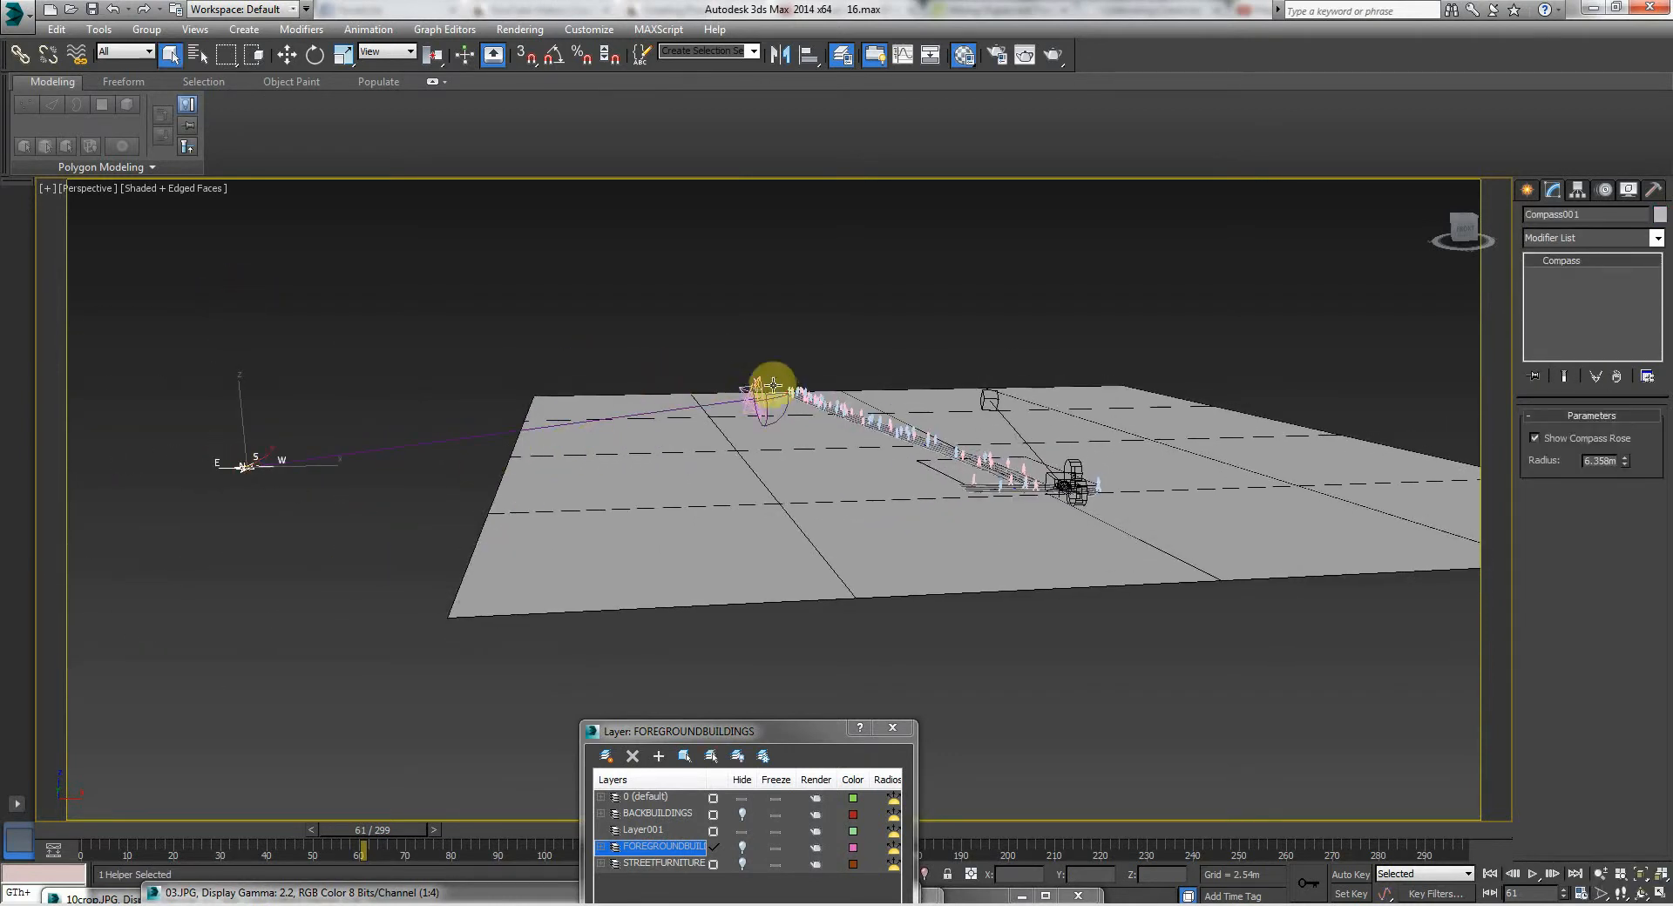
click(993, 400)
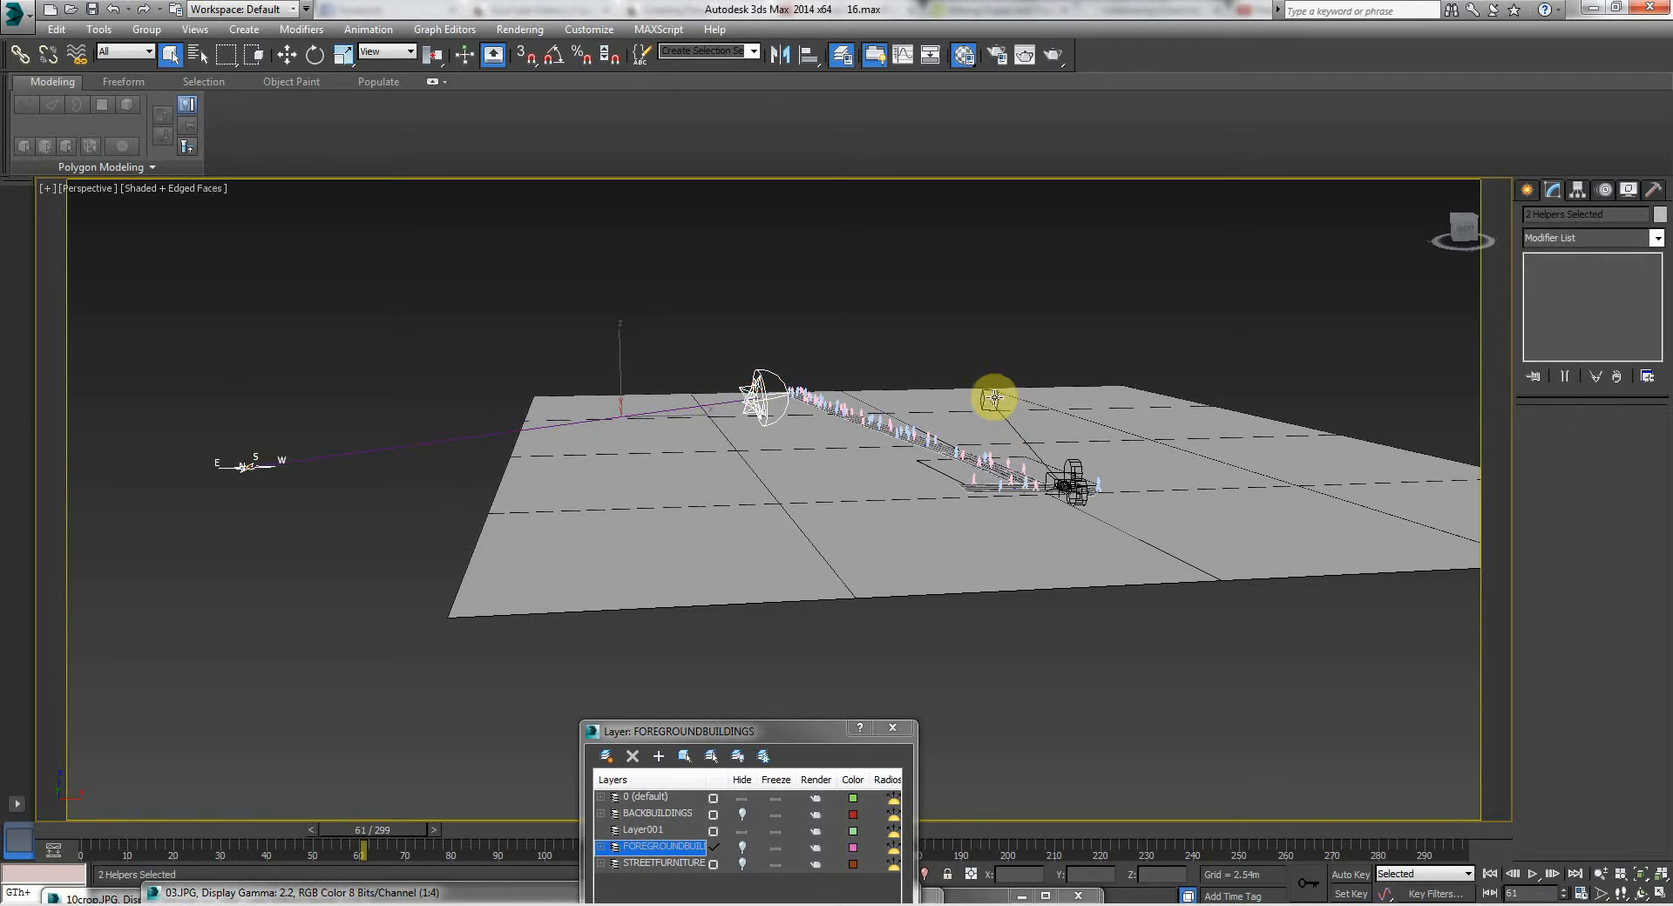
click(1040, 480)
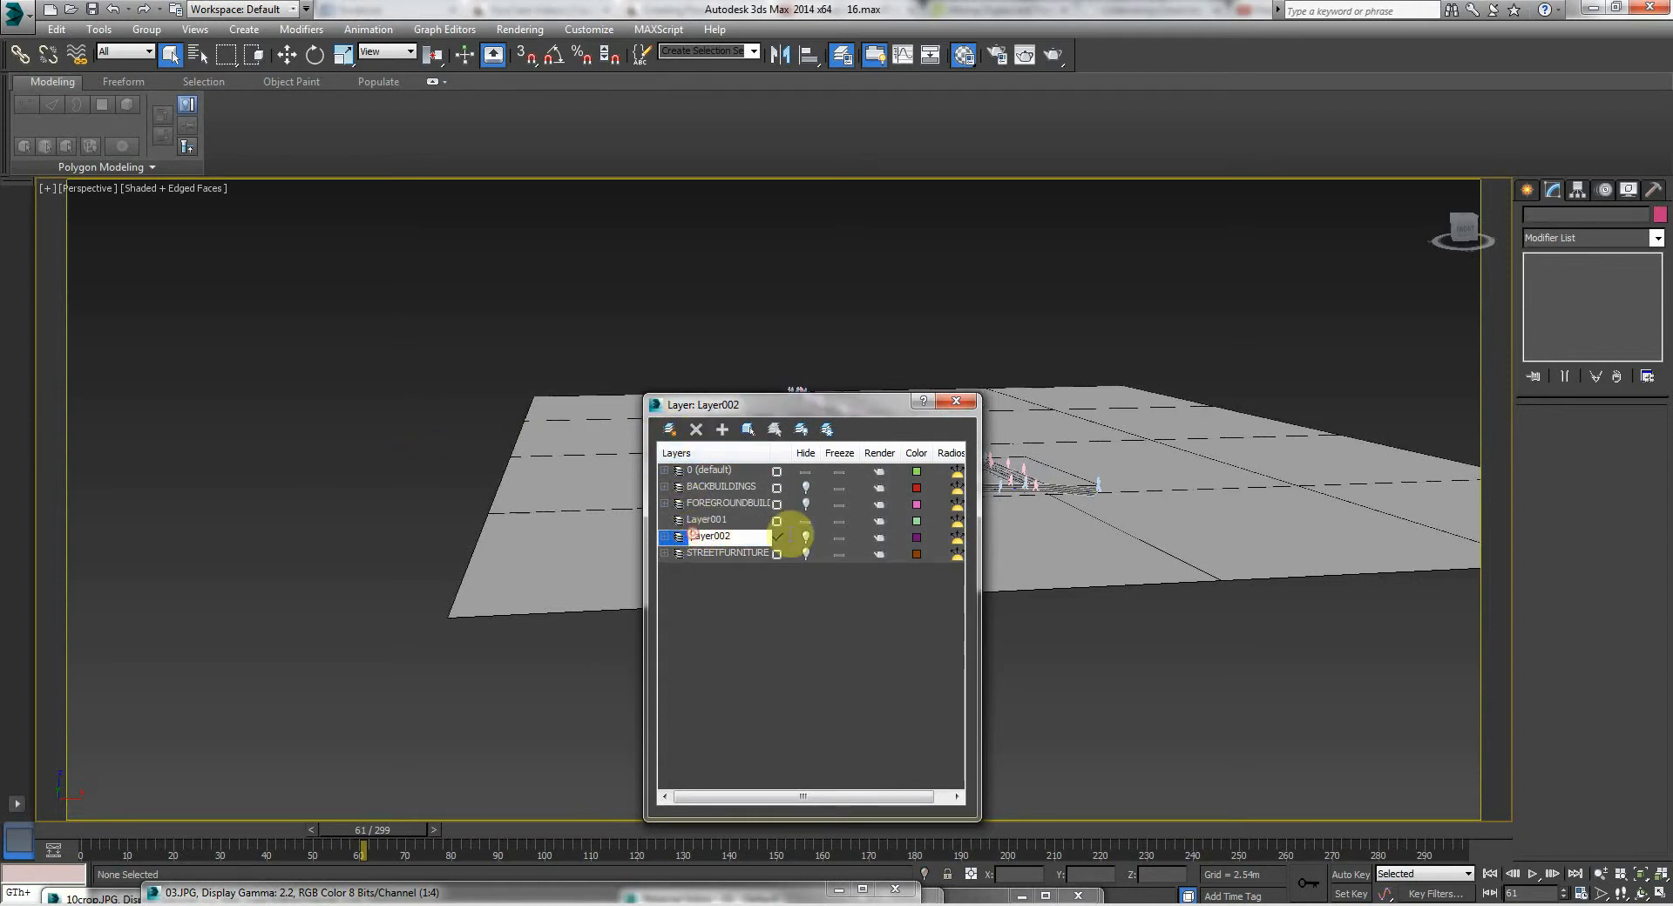
double_click(707, 535)
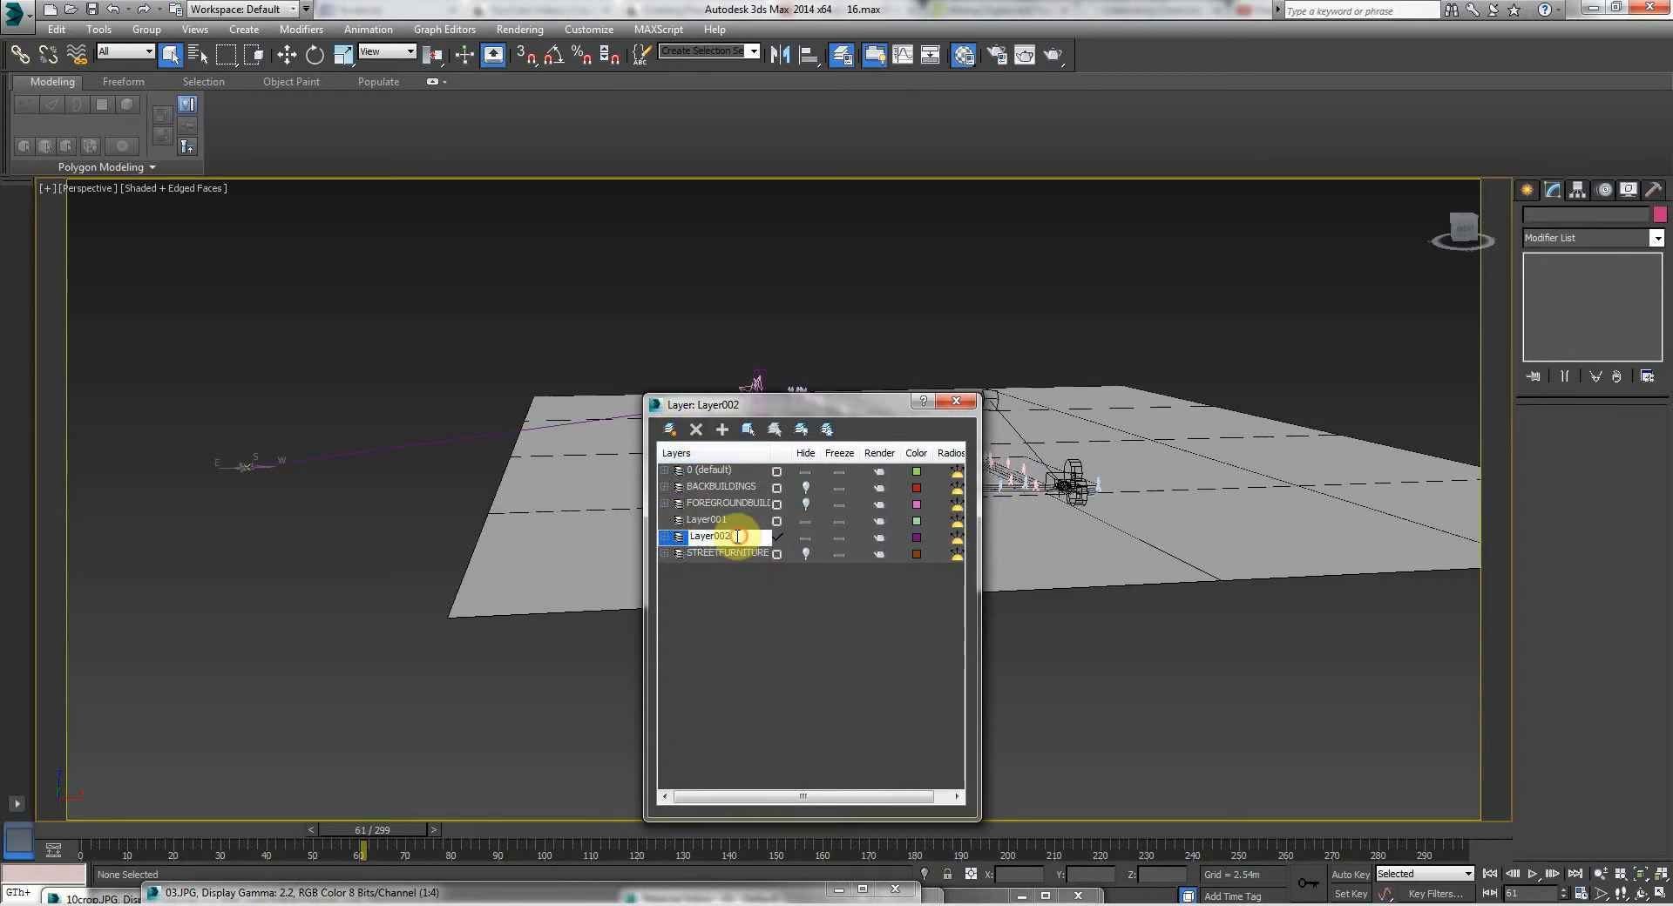
text(SUNANDCAM)
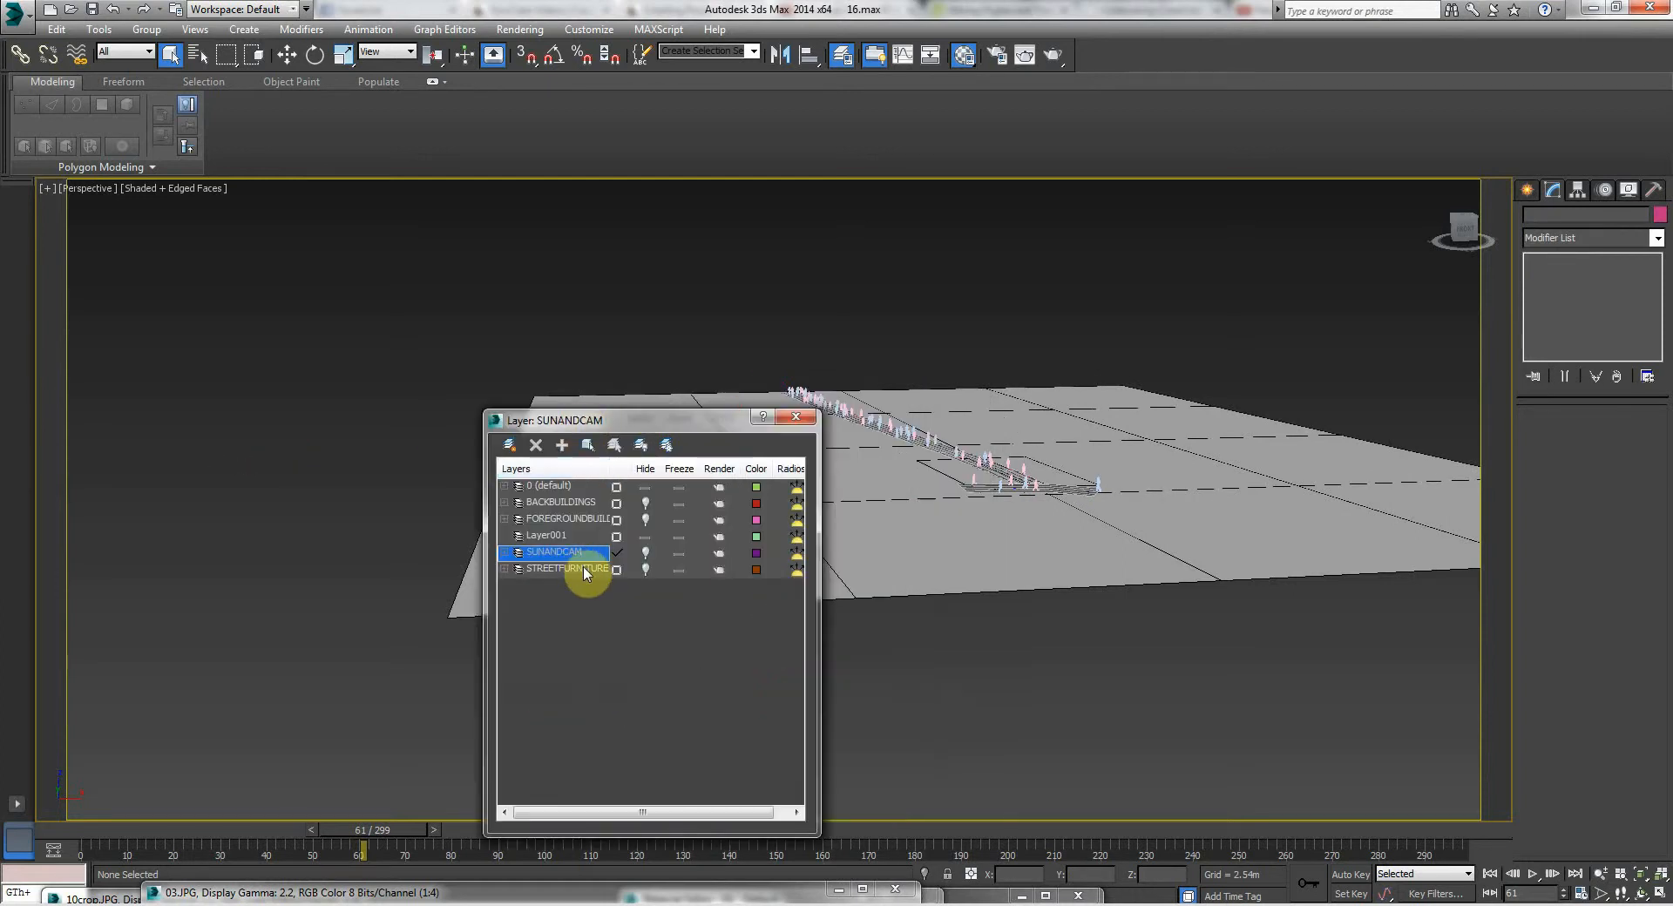
- Select the 0 and BACKBUILDINGS layers and bring up the layer list's sort options
drag(640, 419, 664, 398)
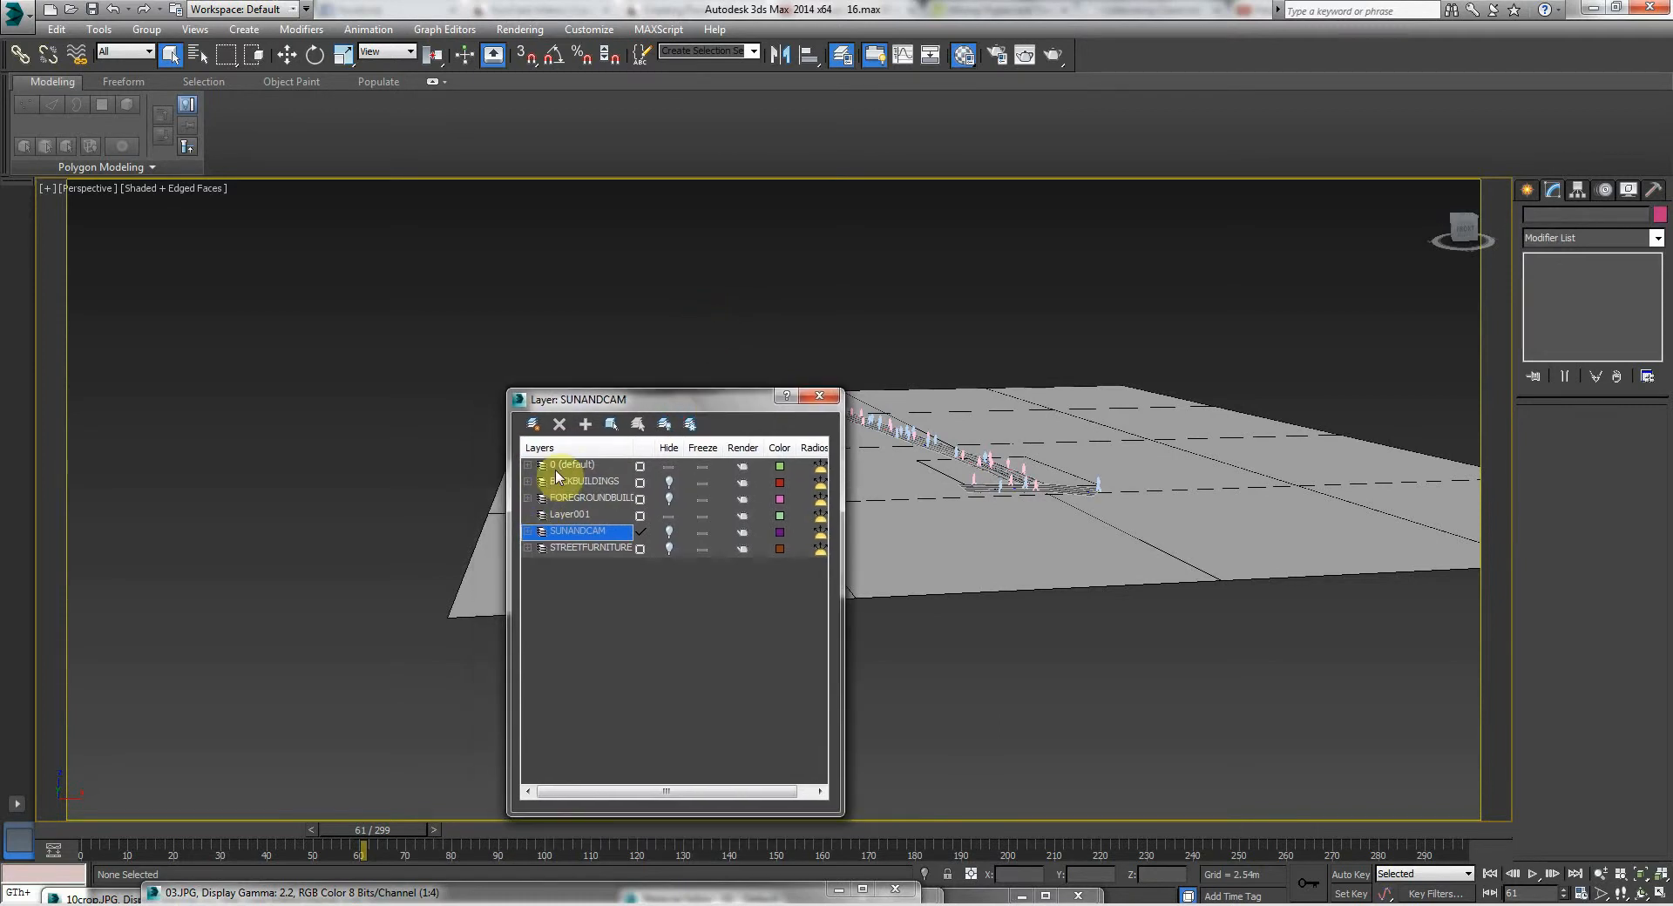
click(574, 465)
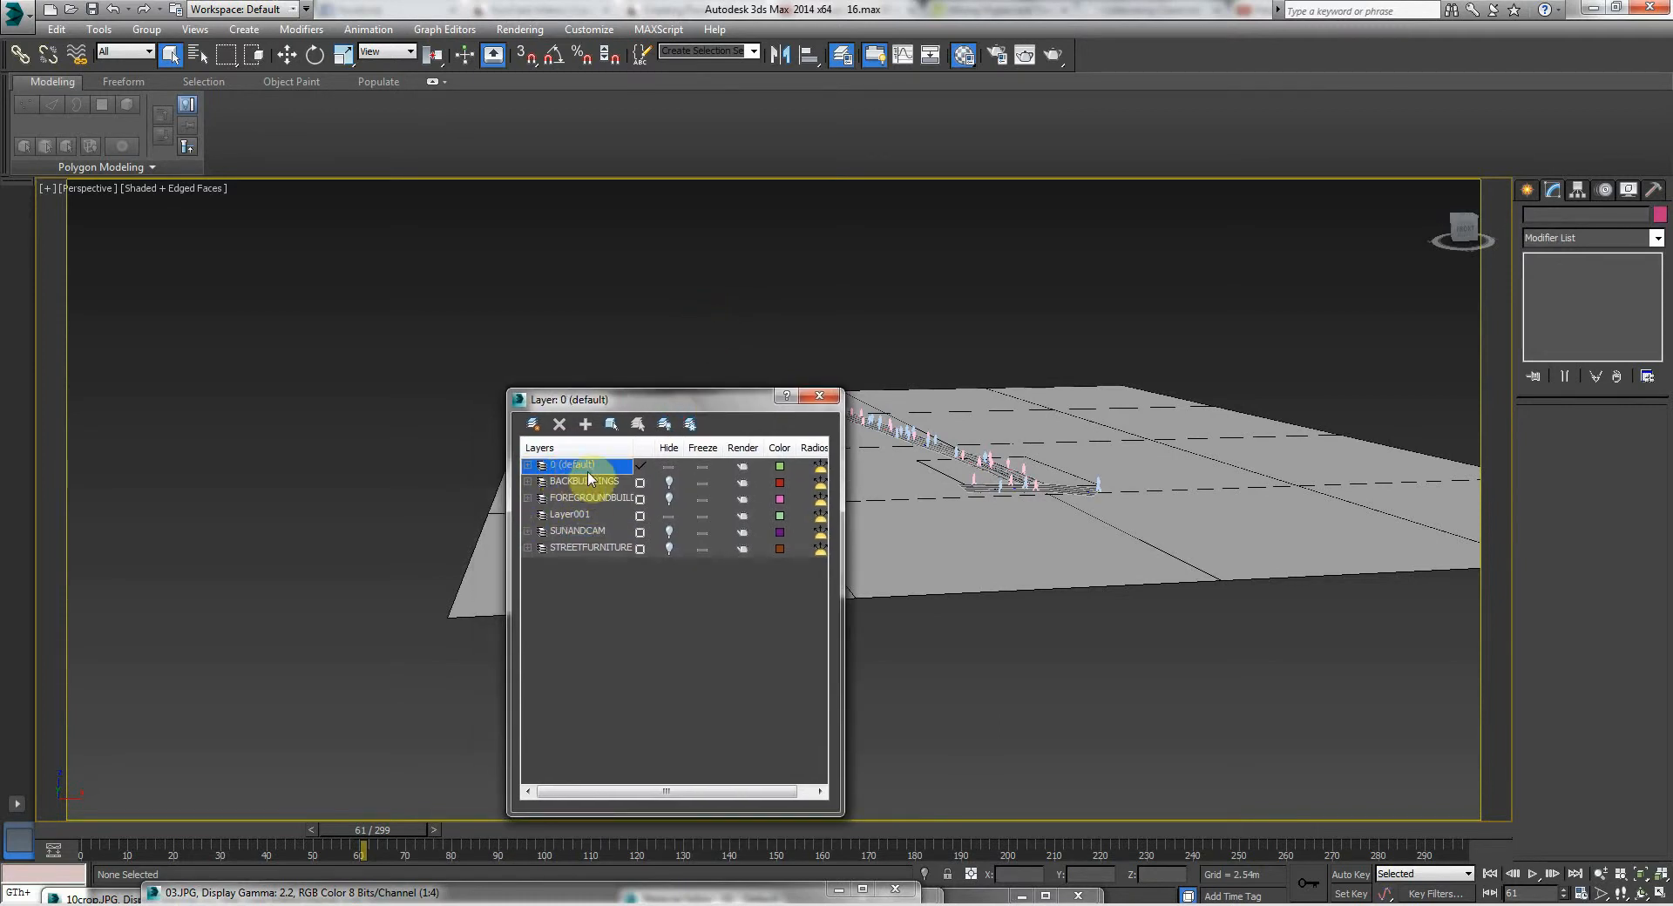
click(585, 481)
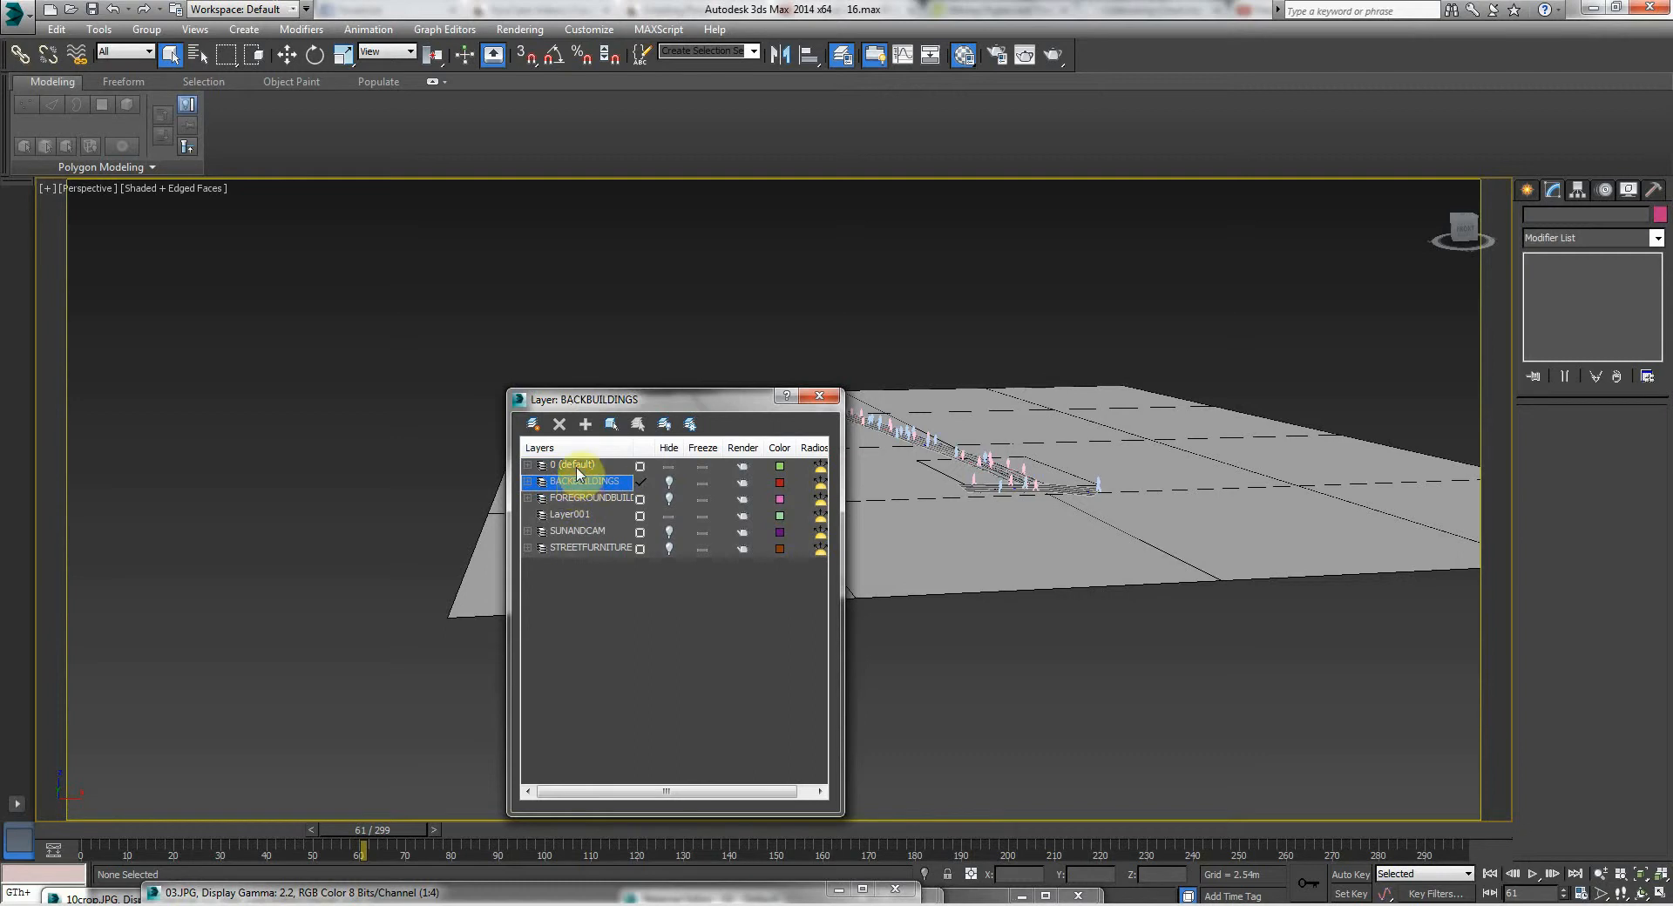
right_click(576, 479)
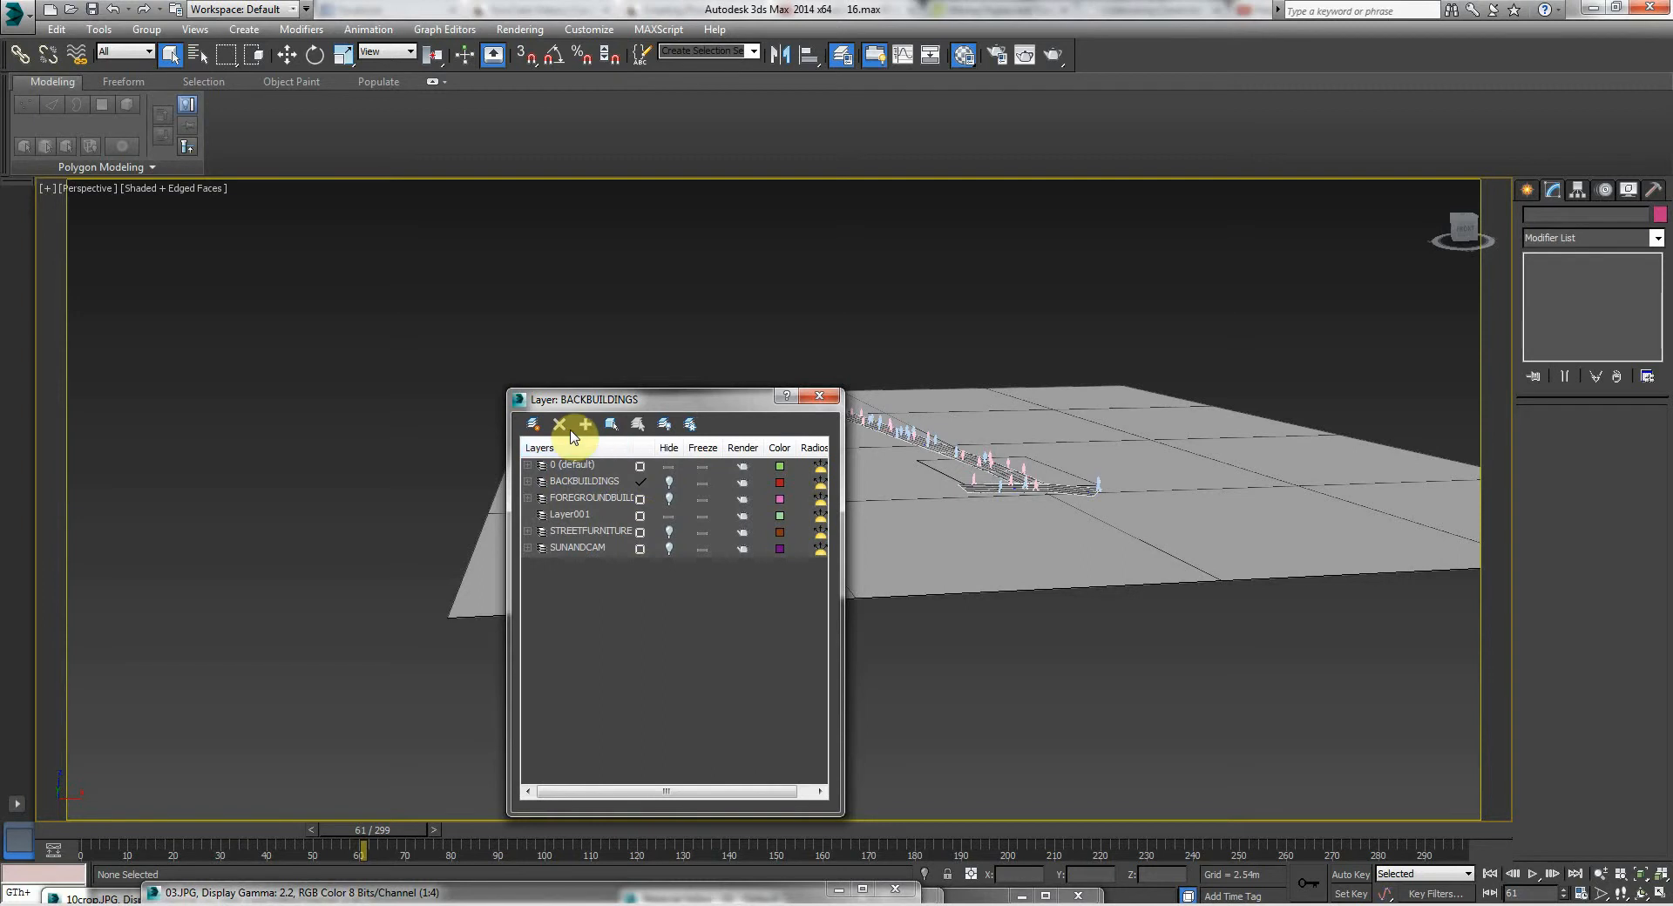
- Create a new layer and name it GROUNDPLANE
click(585, 425)
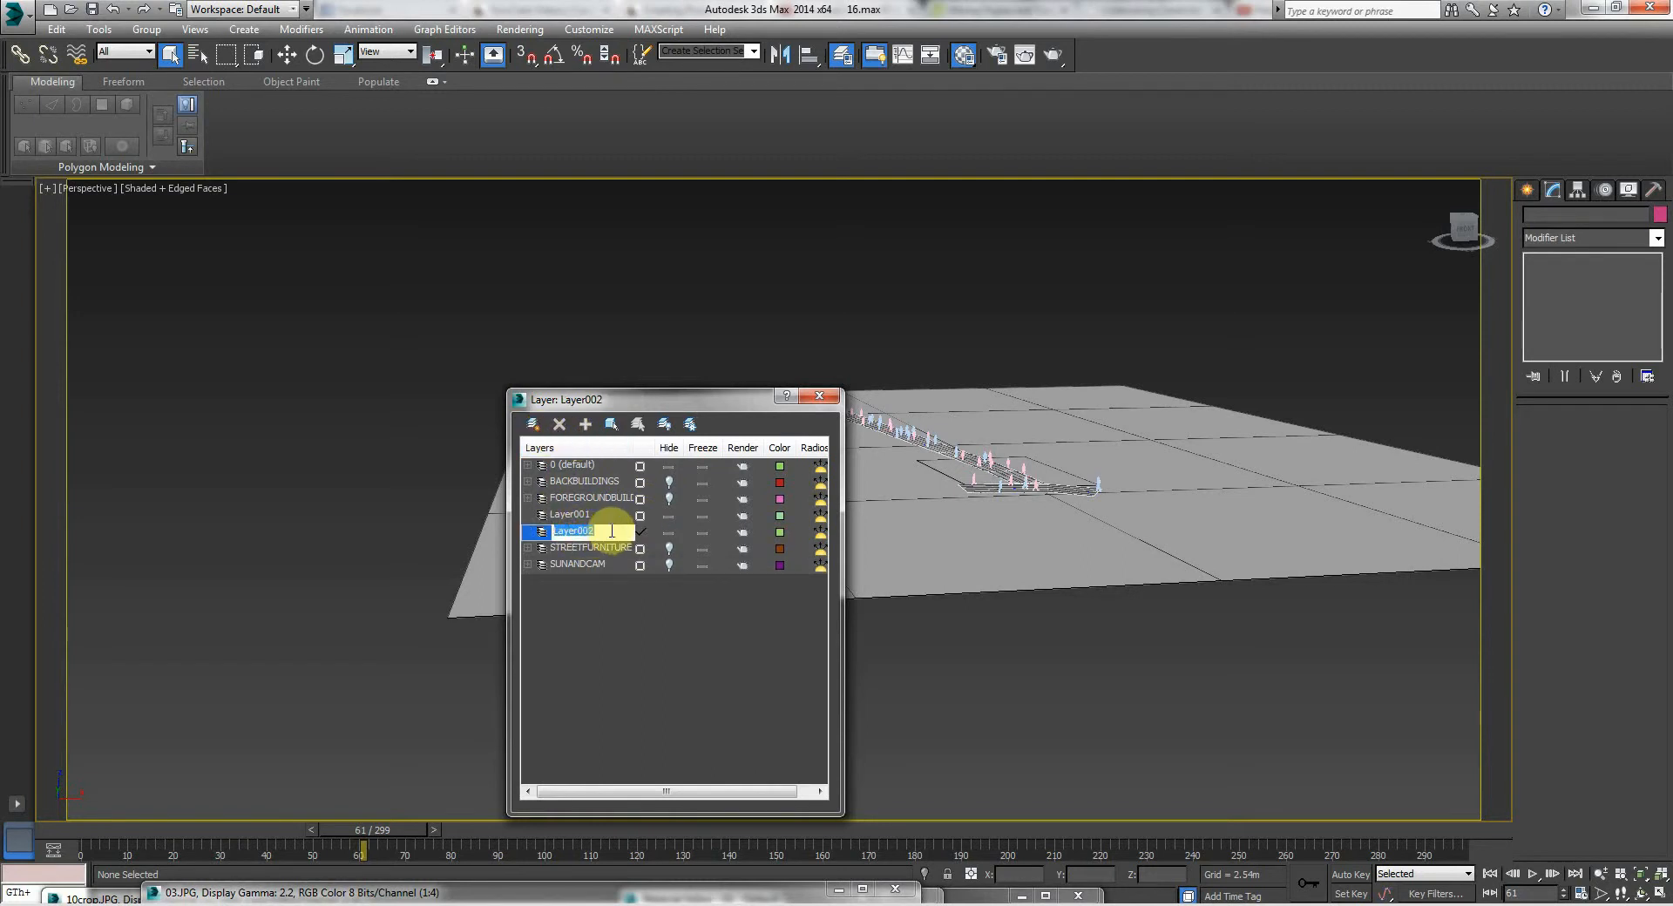
text(GROUNDPLANE)
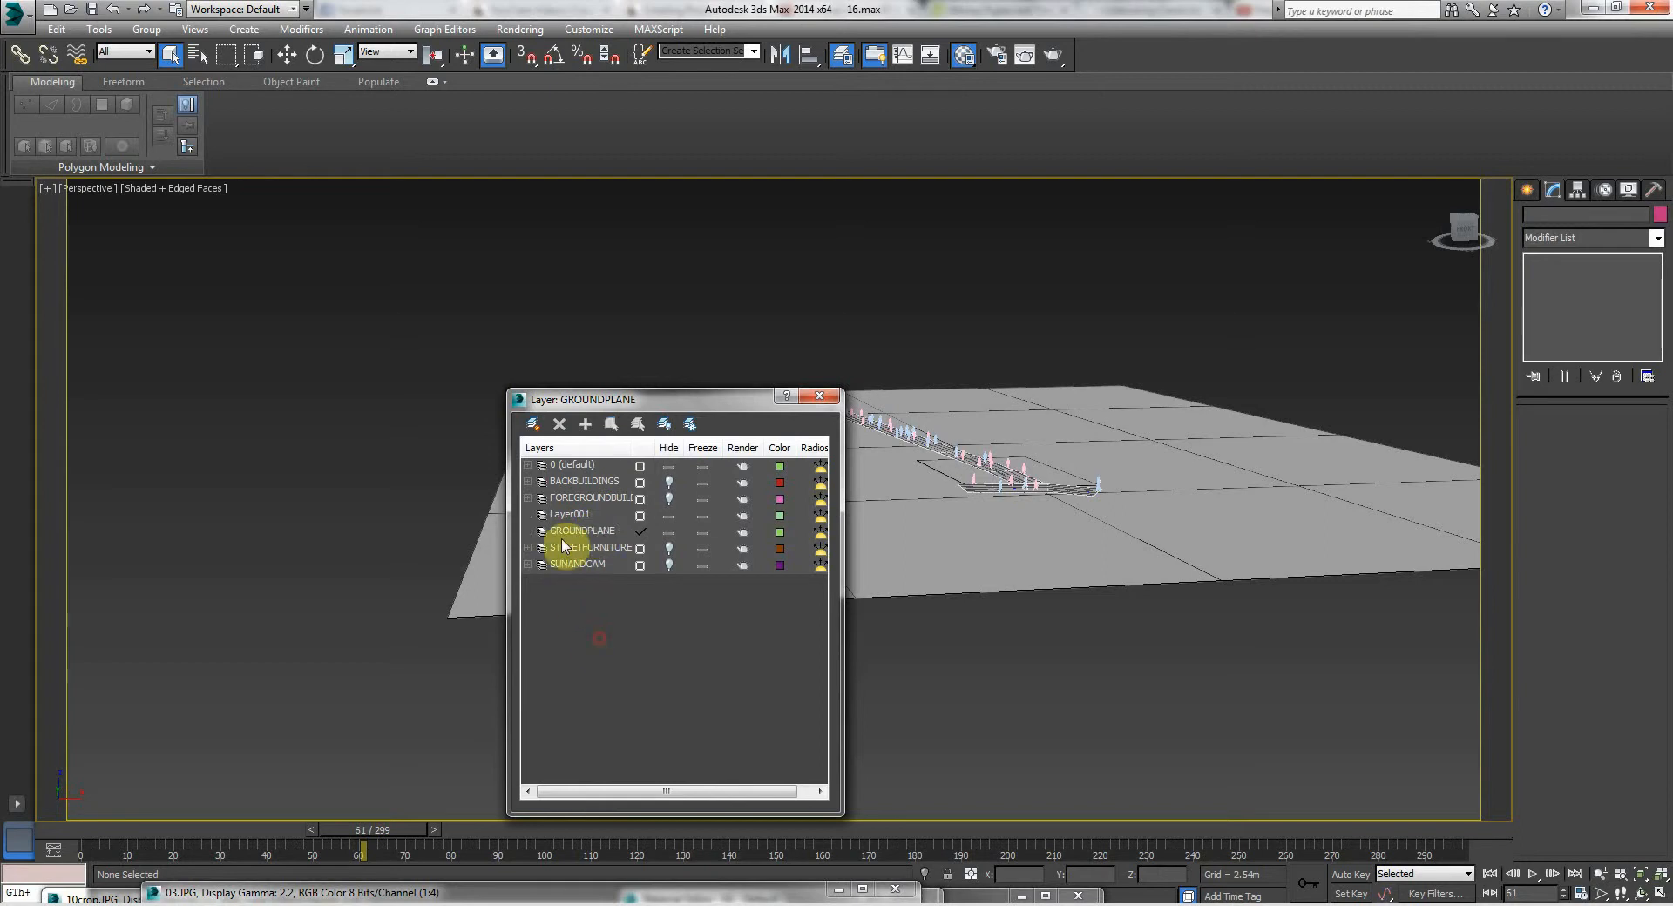
click(581, 531)
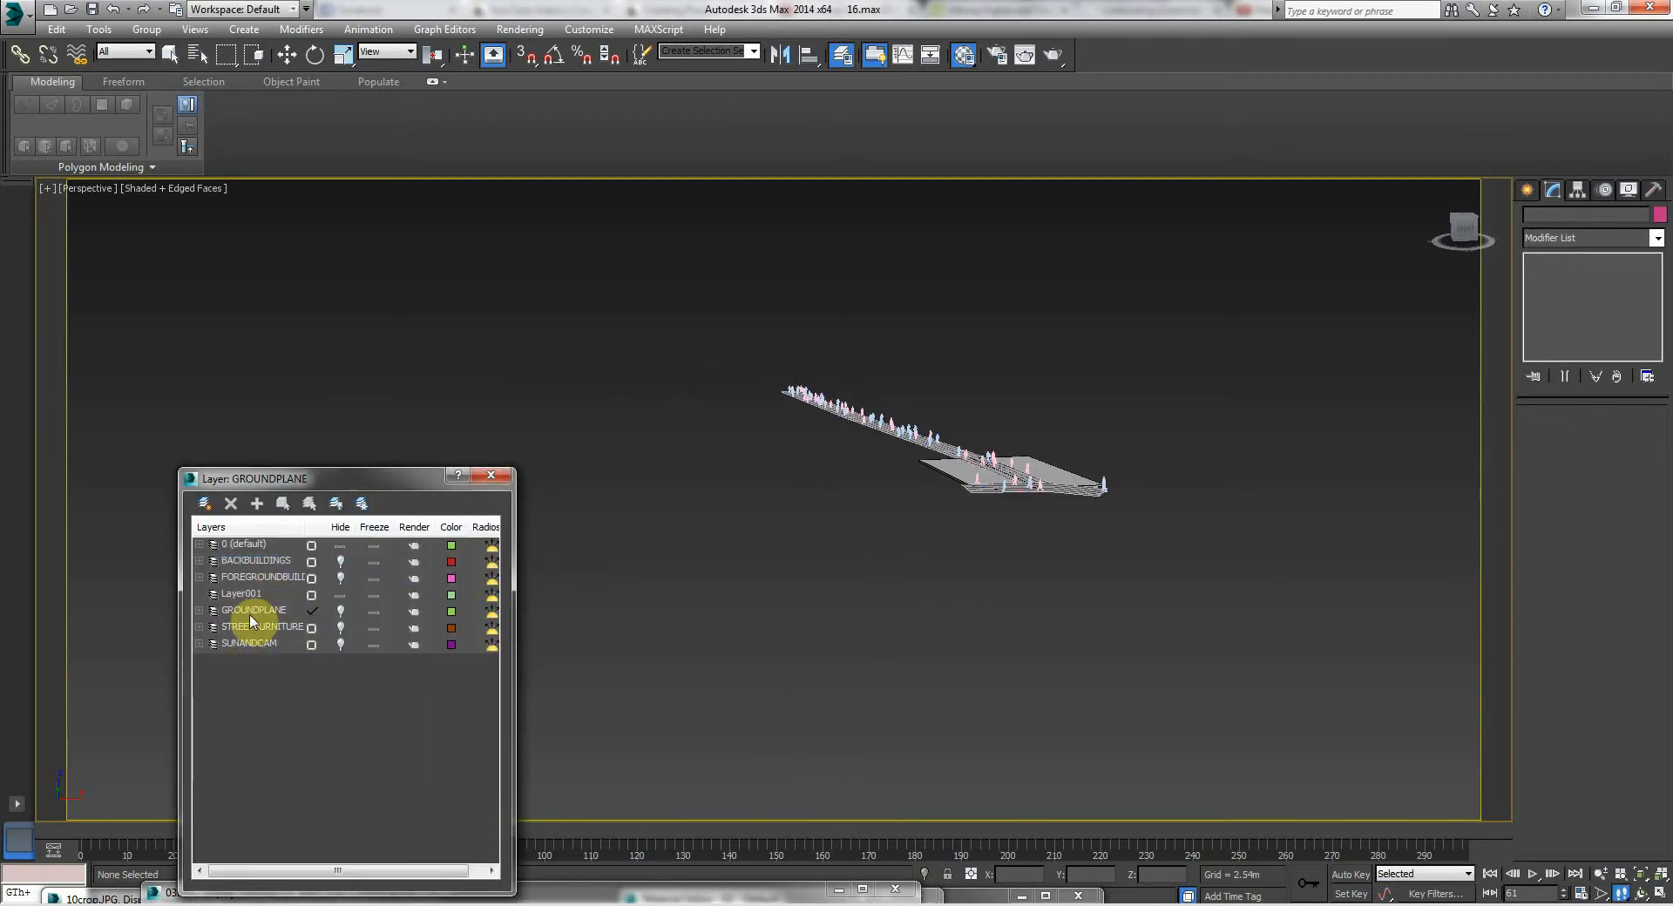
- Create another new layer named POPULATE and make it current
click(253, 609)
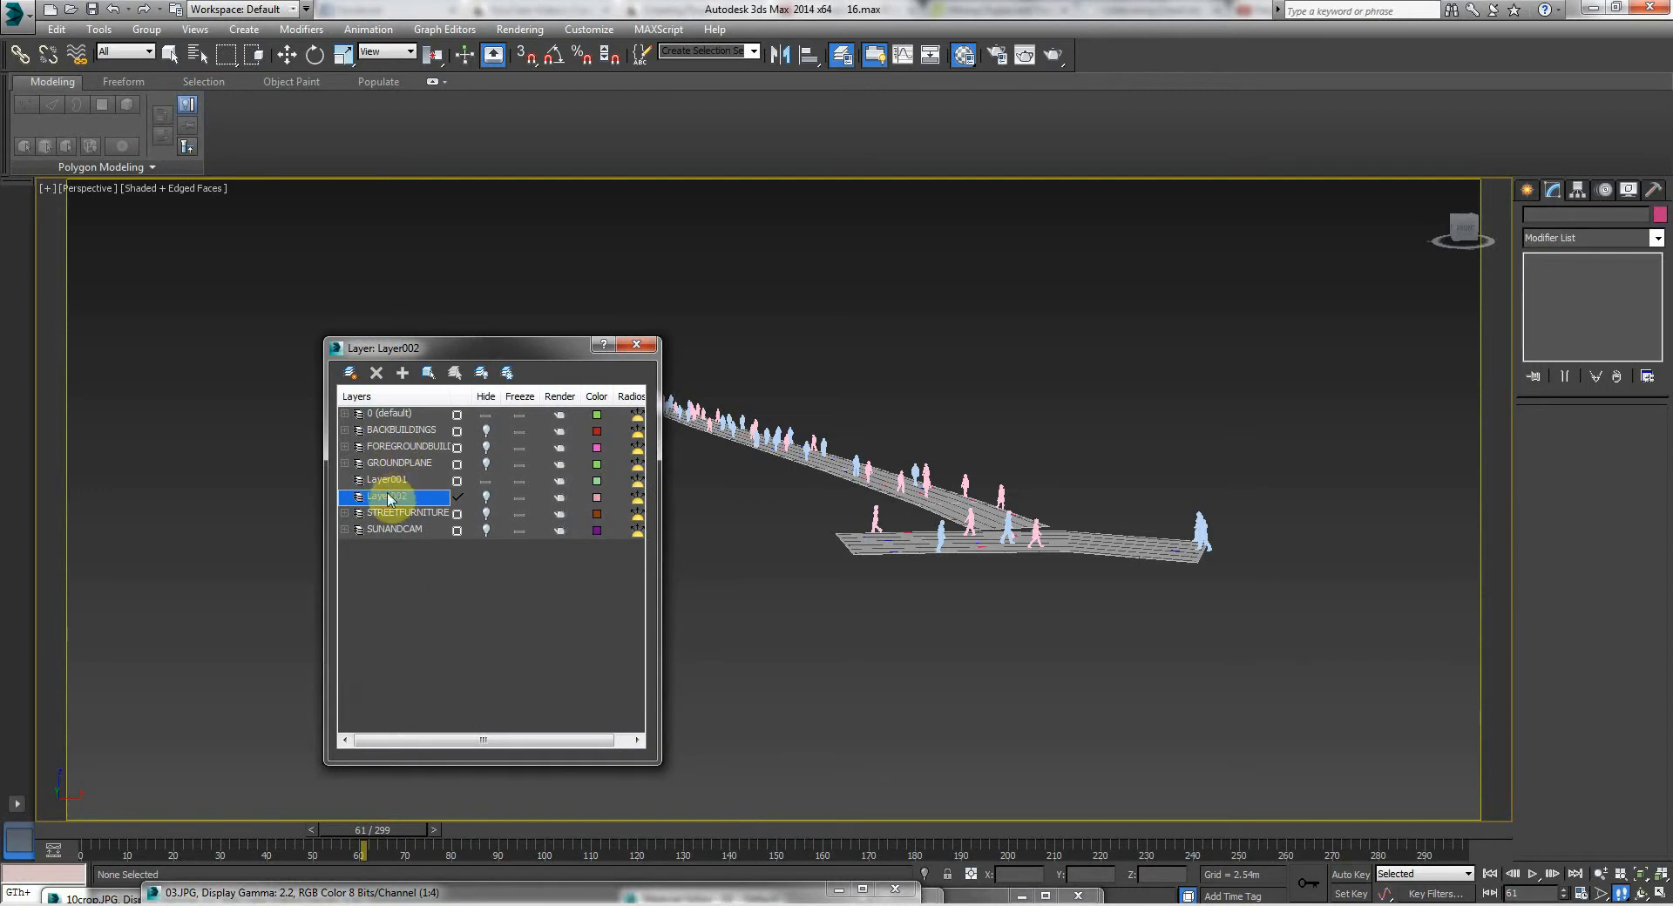
text(POPULATE)
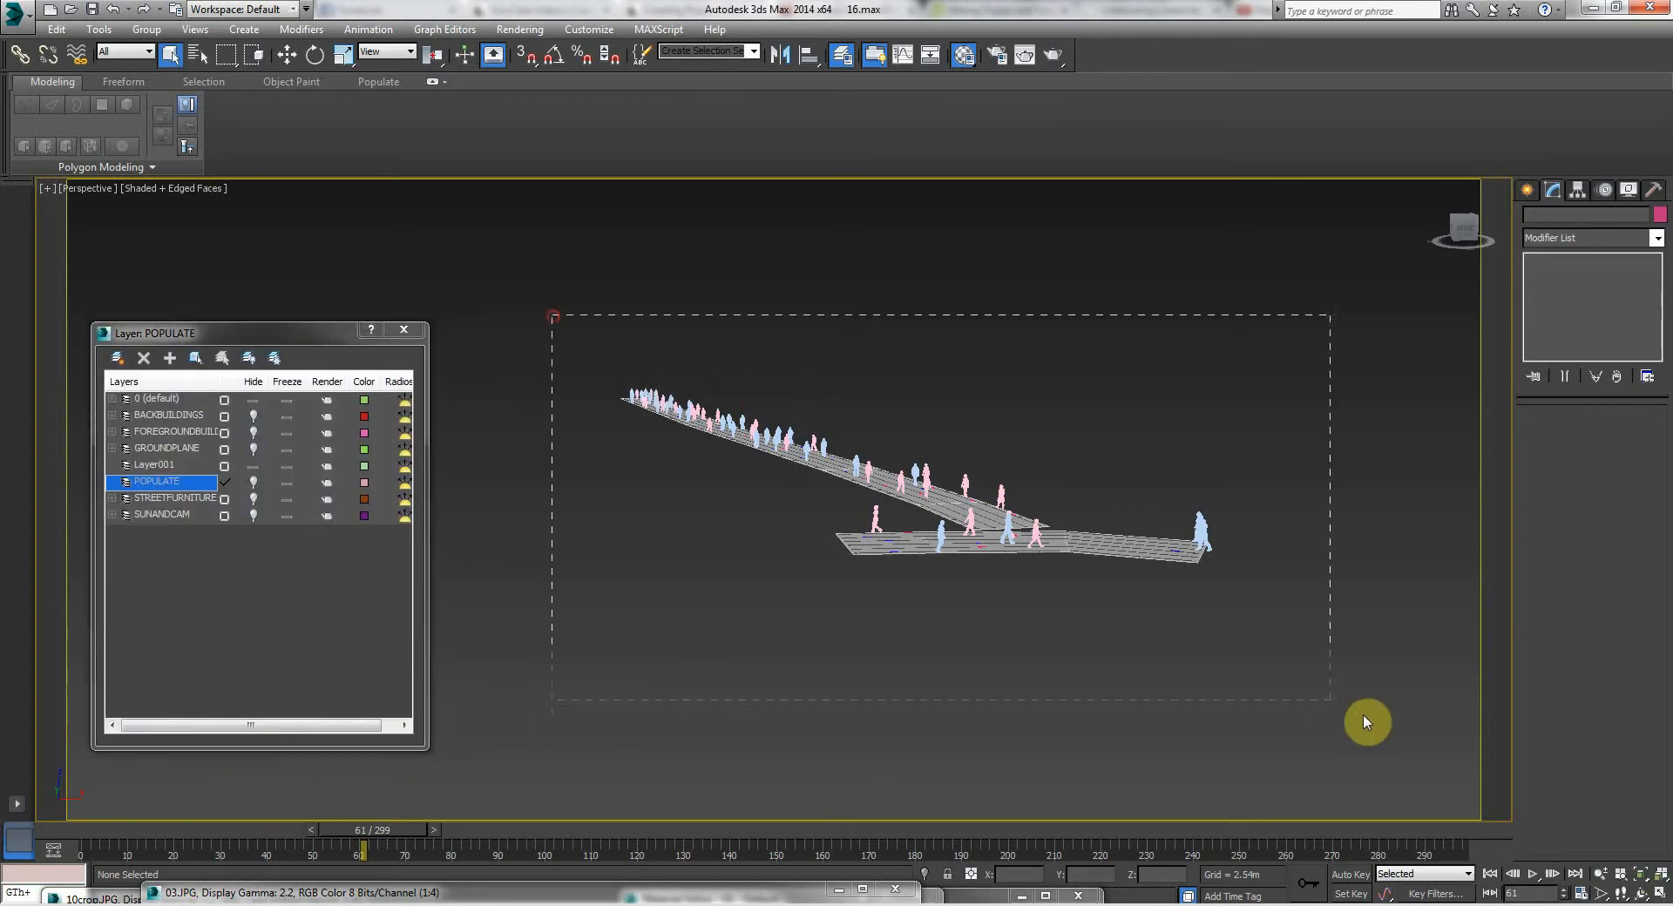
click(168, 357)
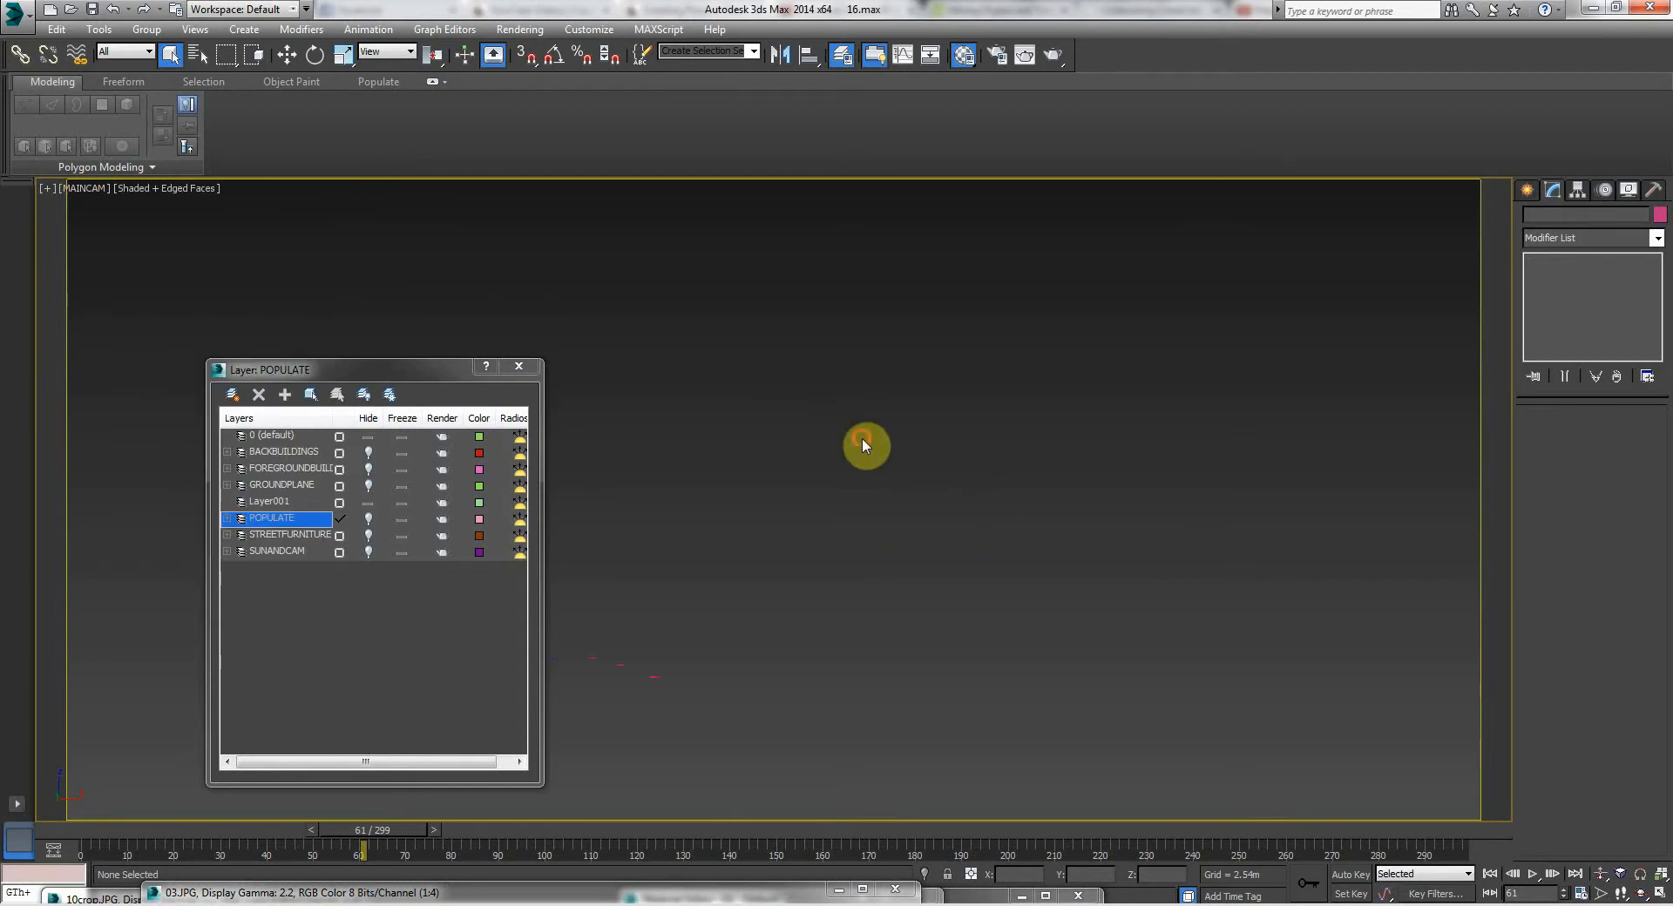
- Select the empty Layer001, move the layer list aside, and delete it
click(282, 451)
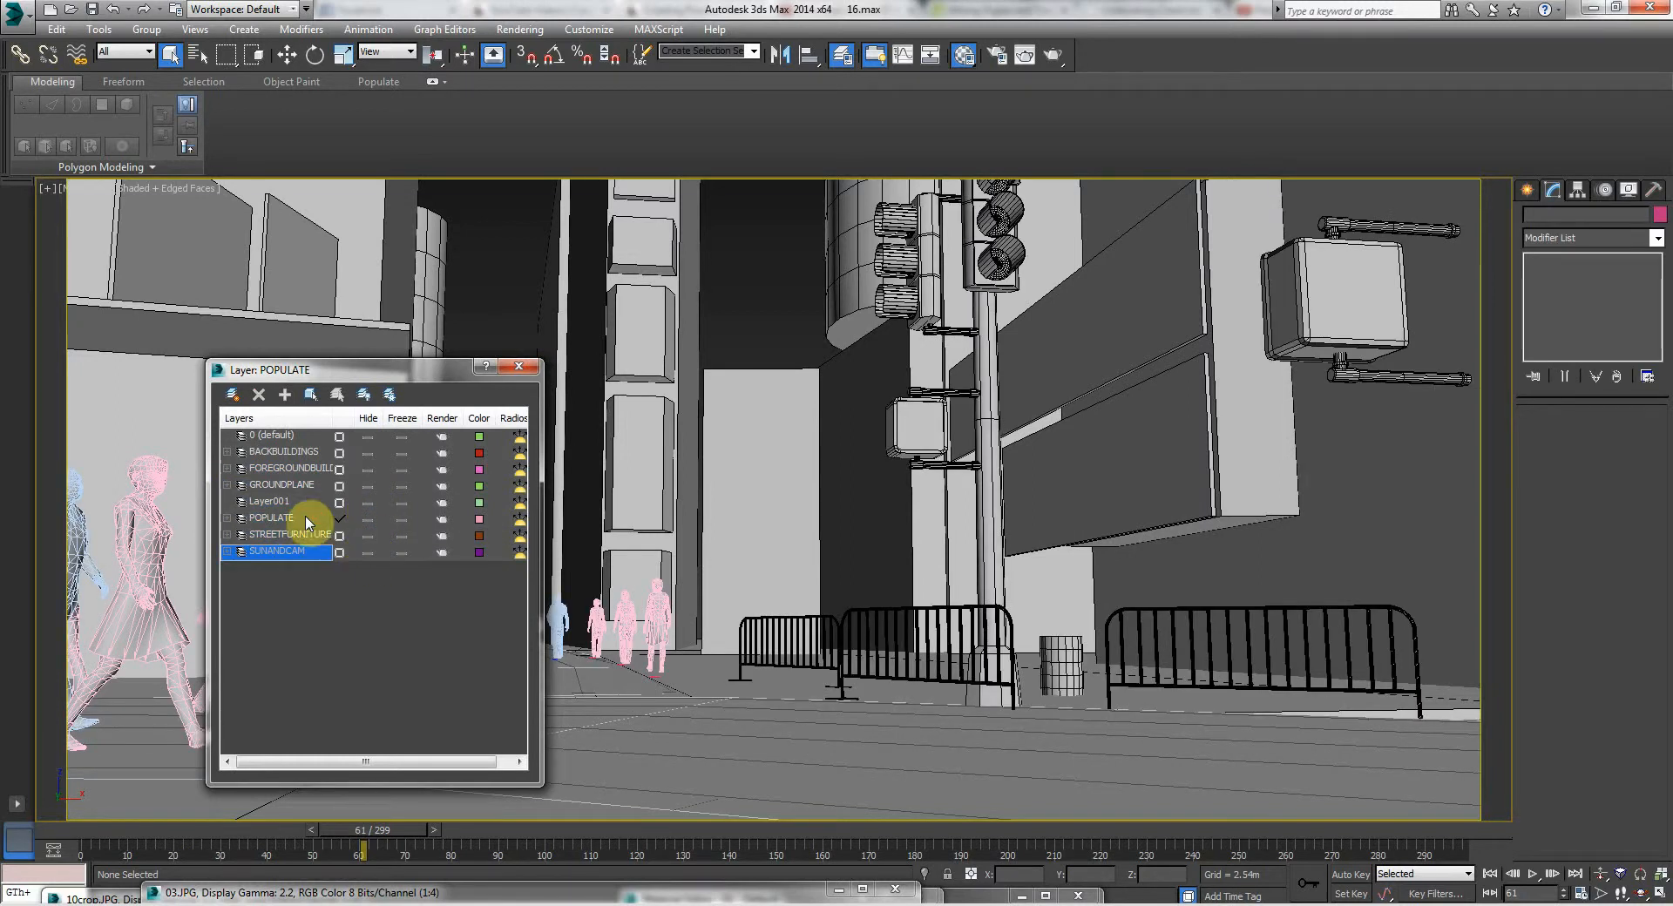
click(270, 502)
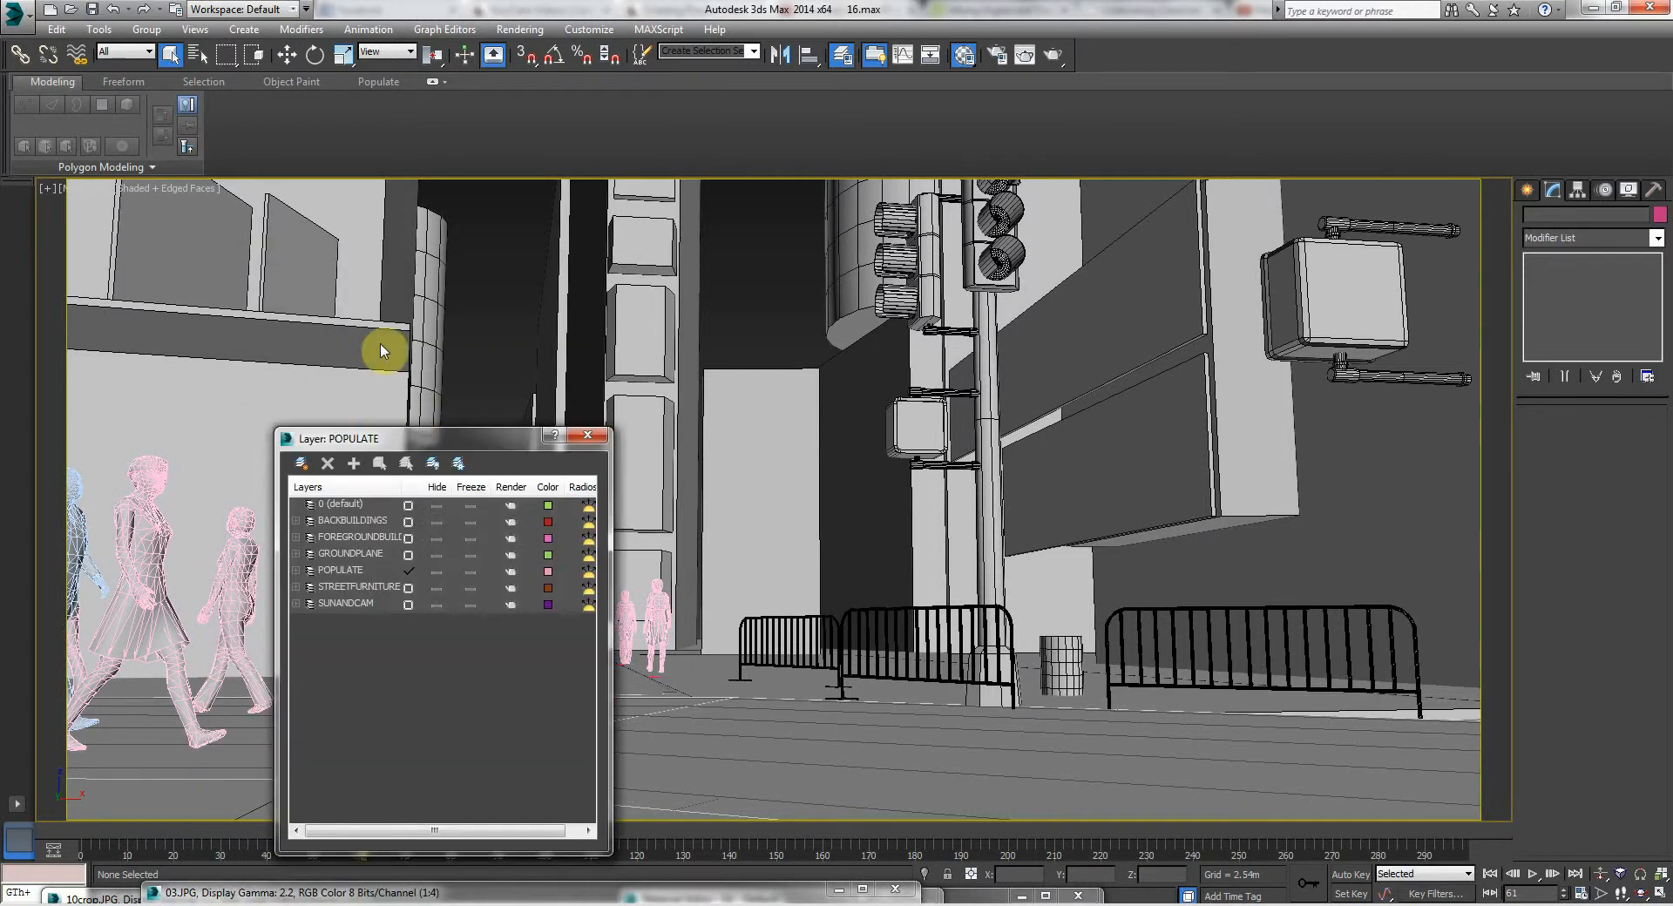
drag(427, 438, 352, 323)
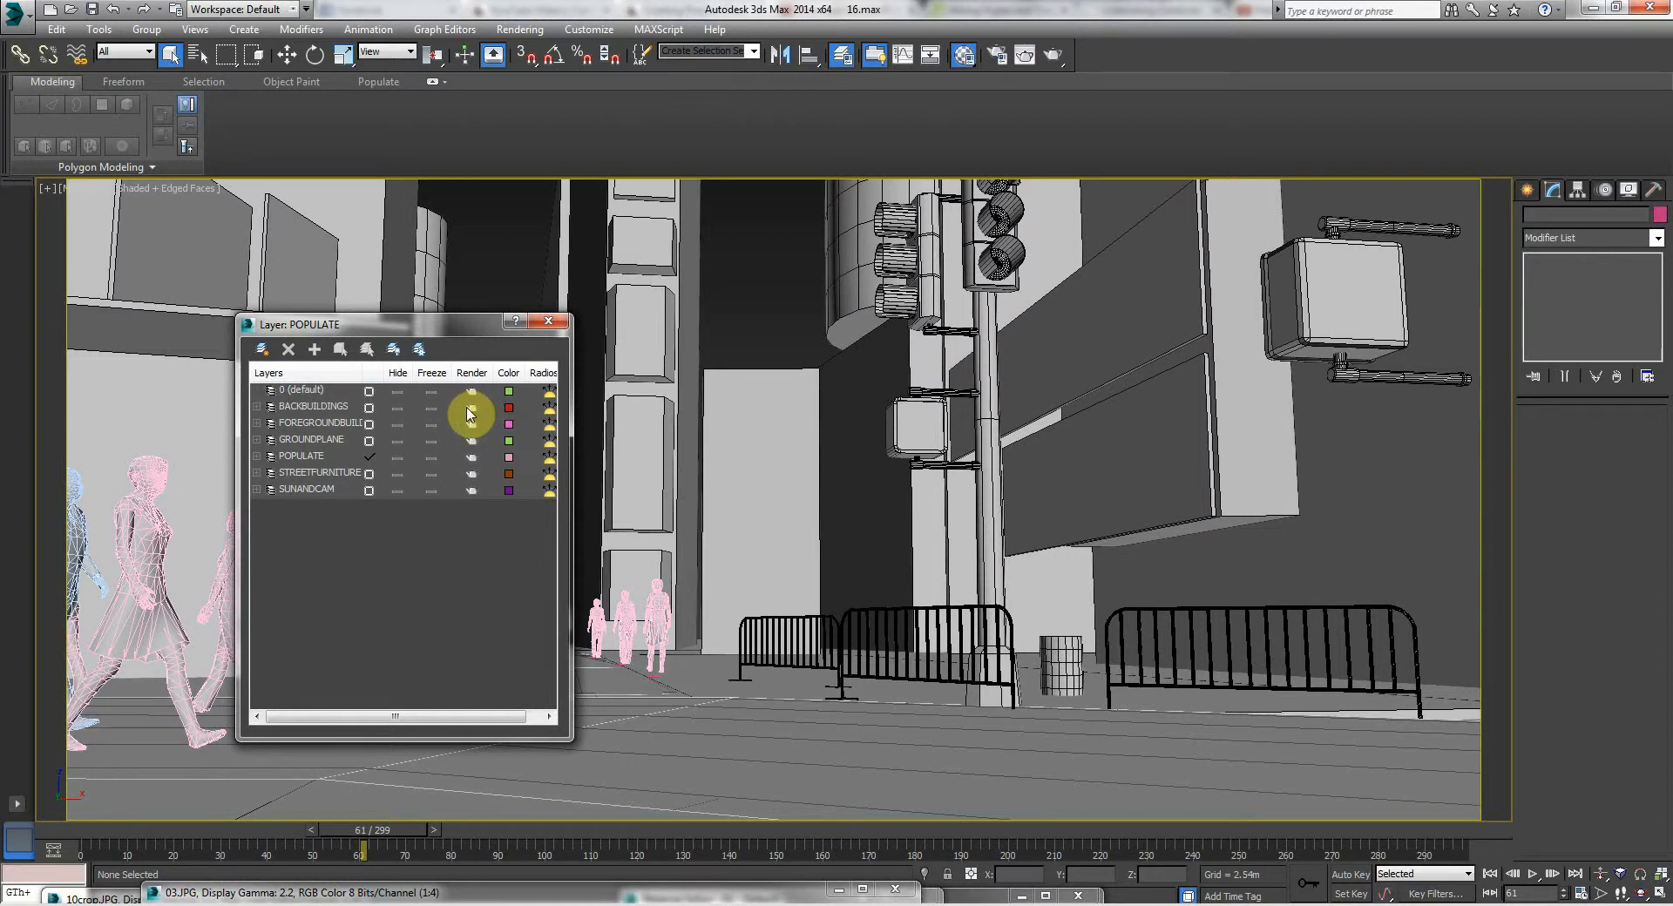
mouse_move(427, 408)
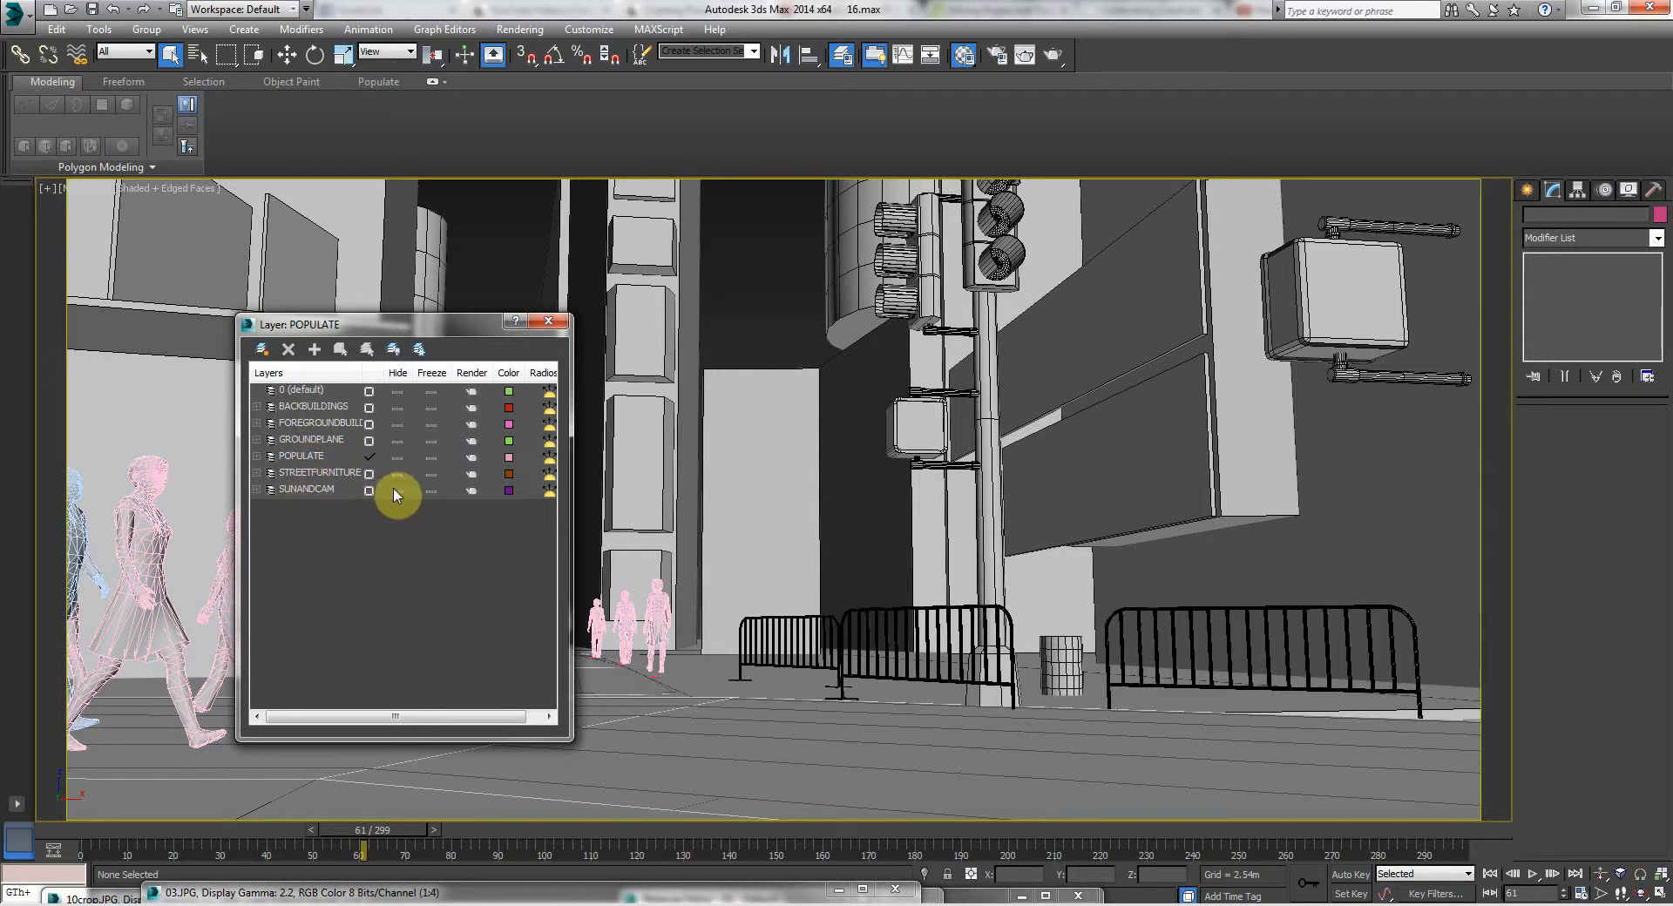
click(313, 440)
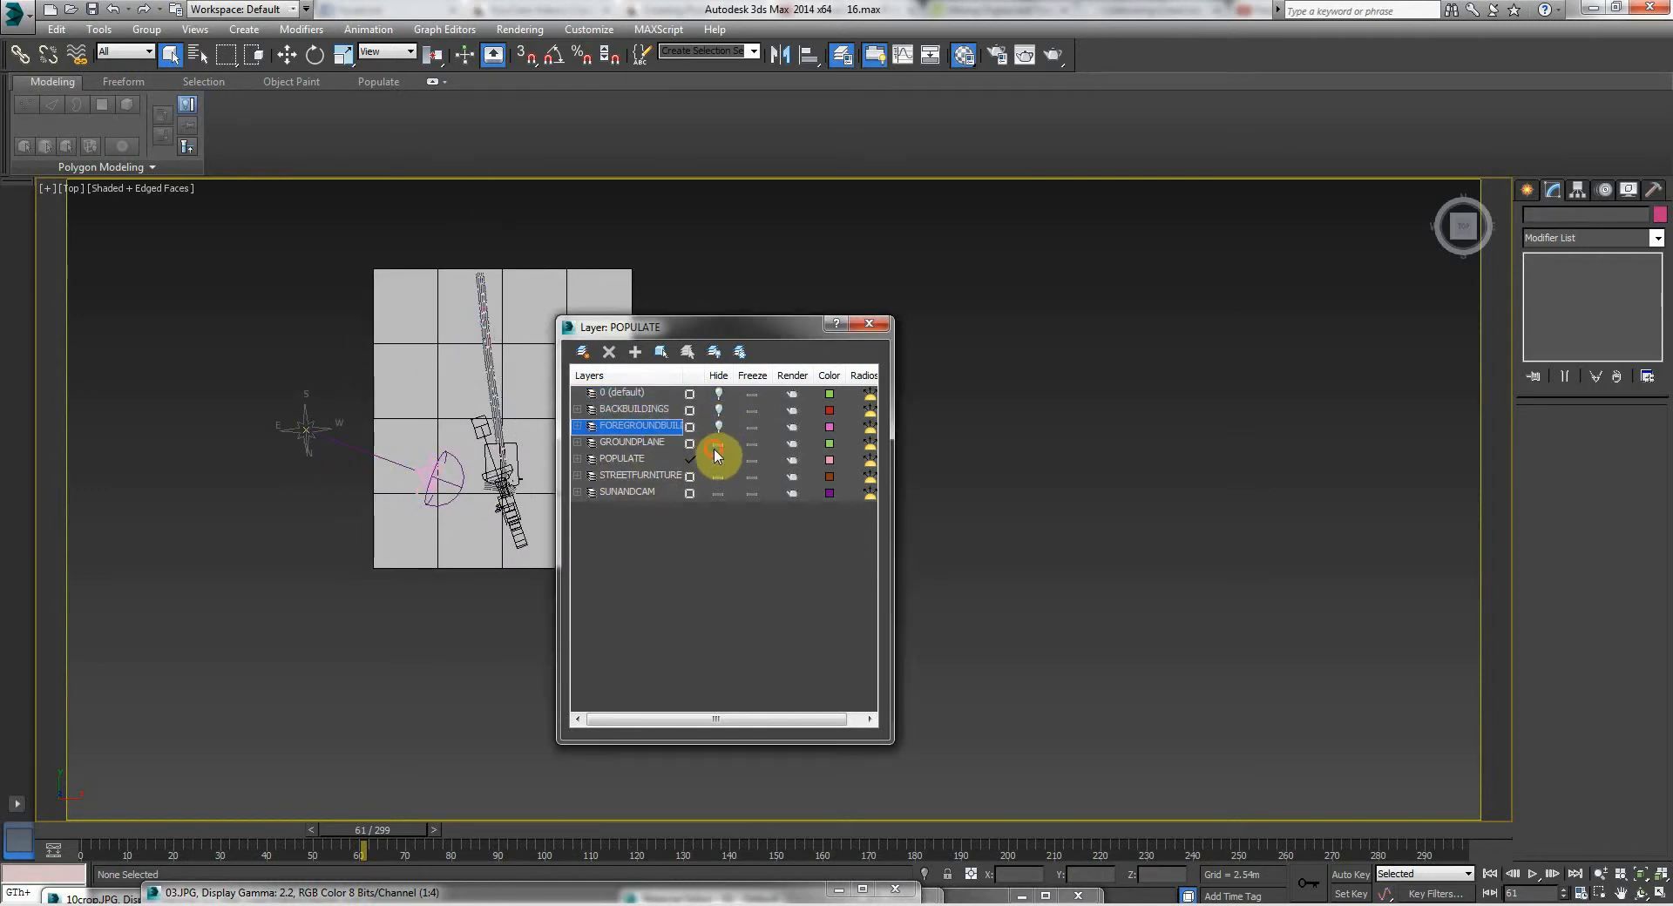
- Hide the GROUNDPLANE and STREETFURNITURE layers
click(640, 475)
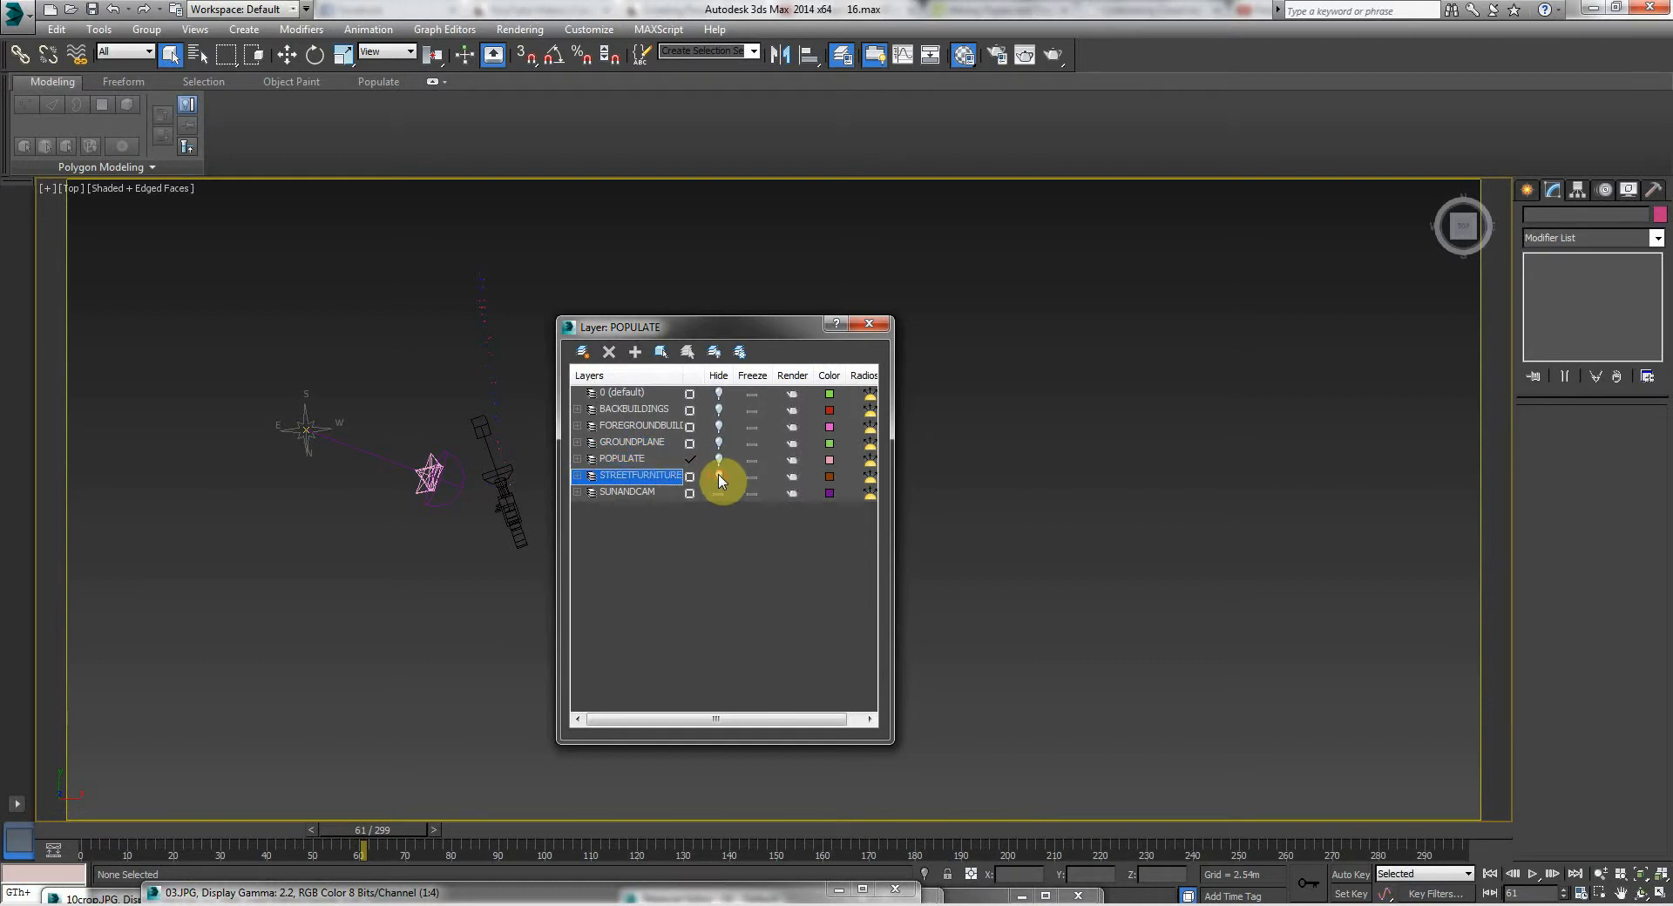
click(627, 492)
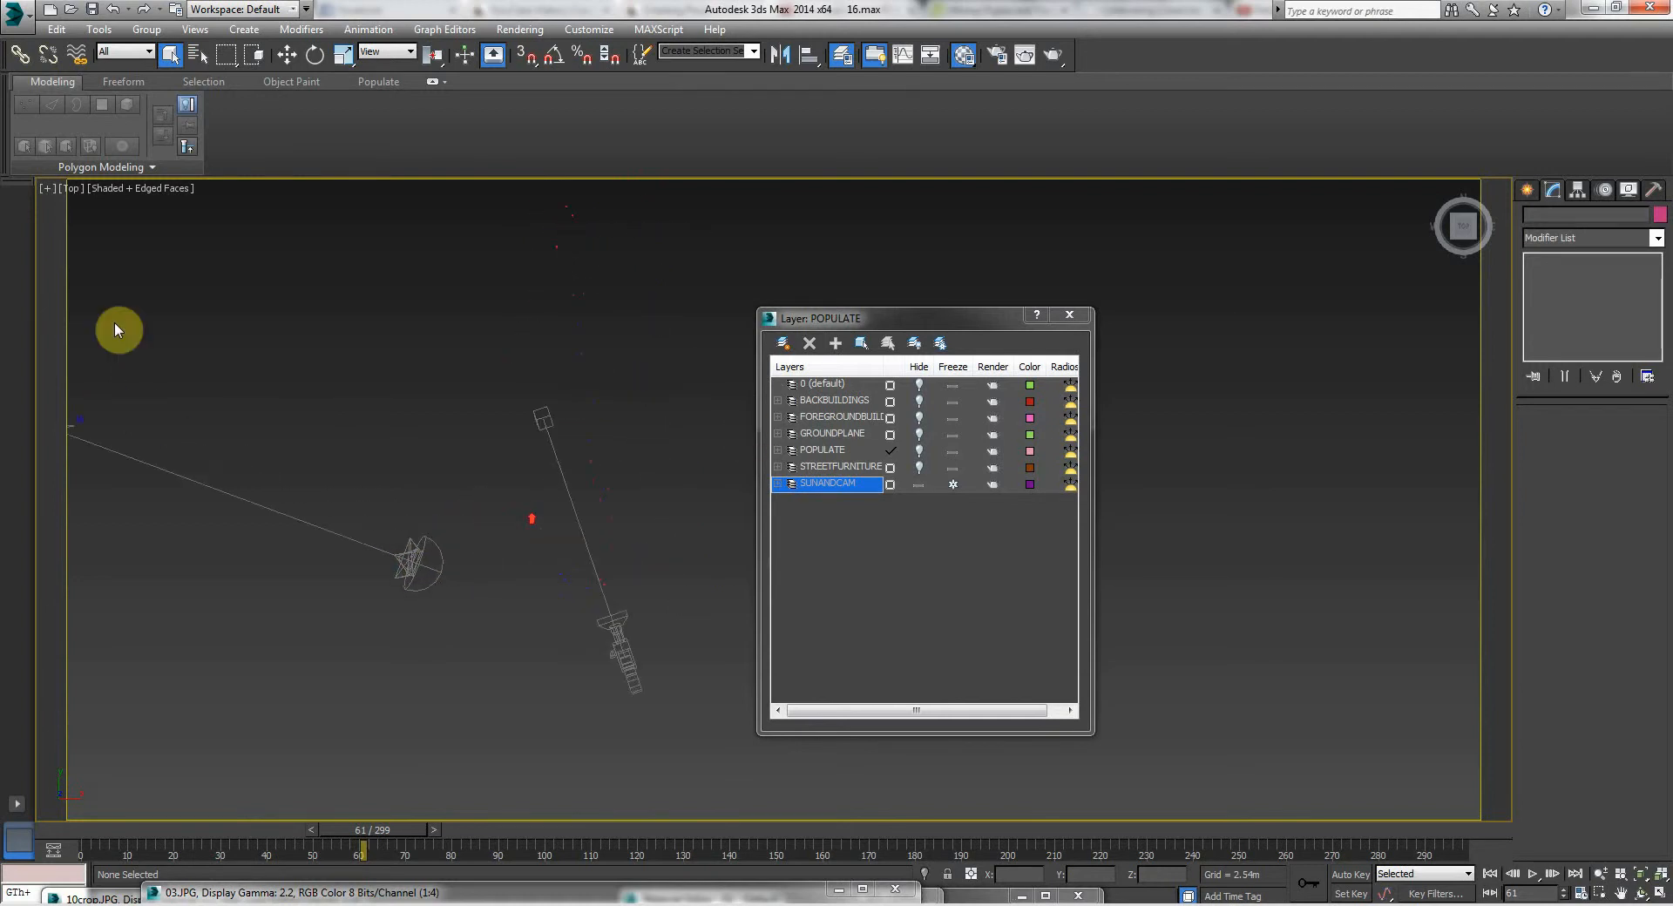
- Select the GROUNDPLANE layer in the Layer Manager to restore the street view
click(138, 188)
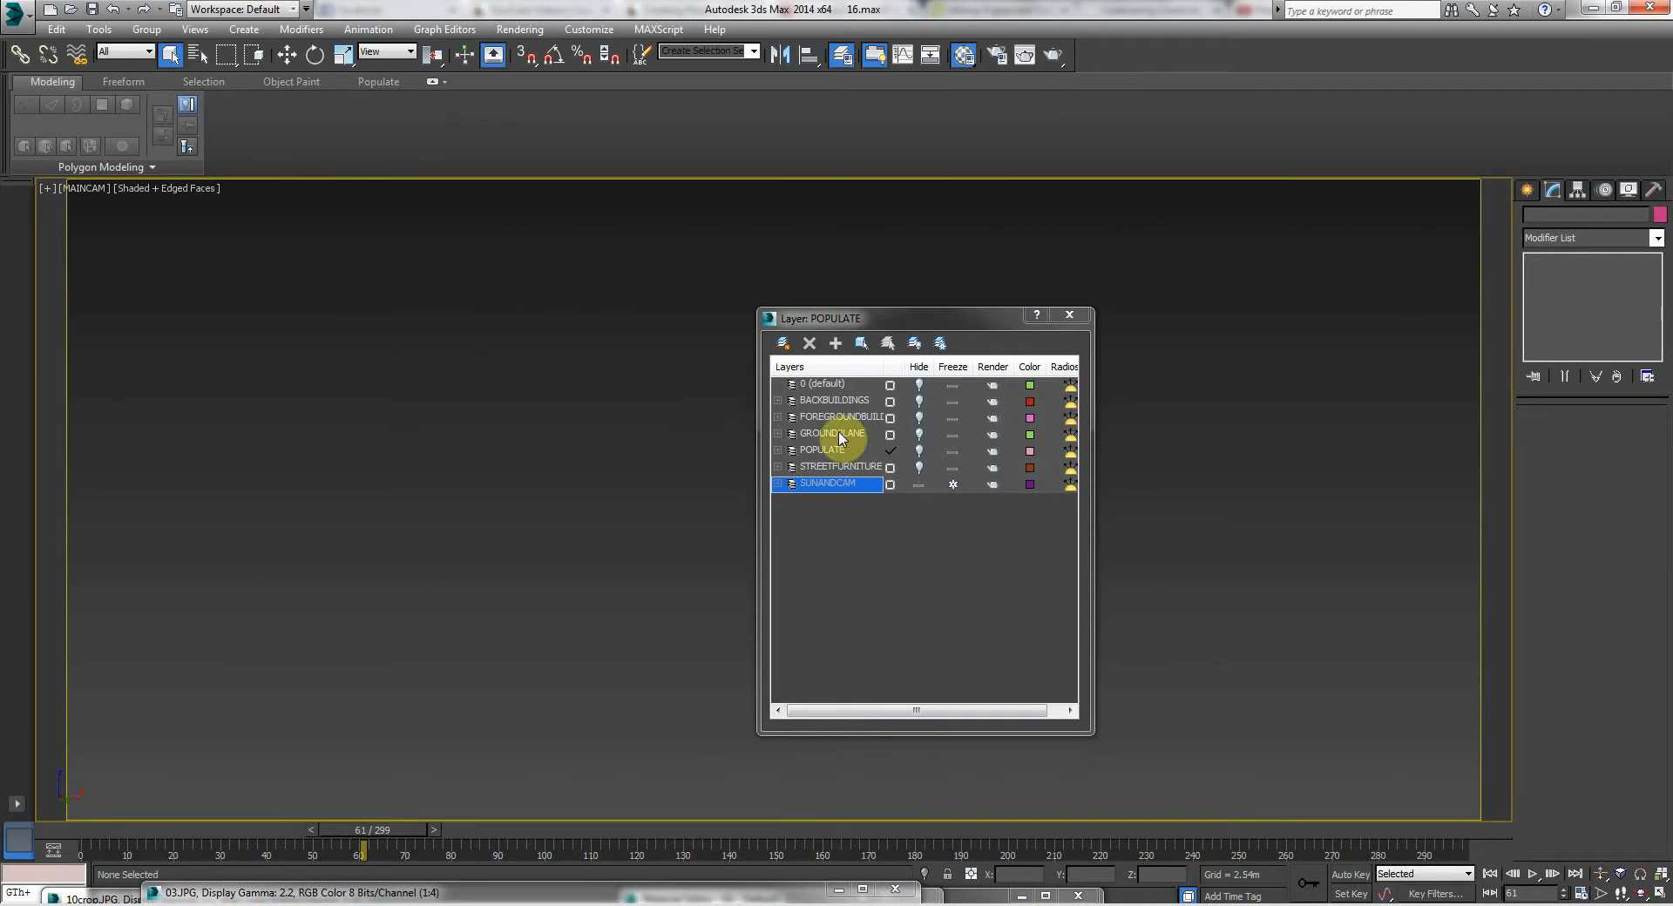
click(822, 450)
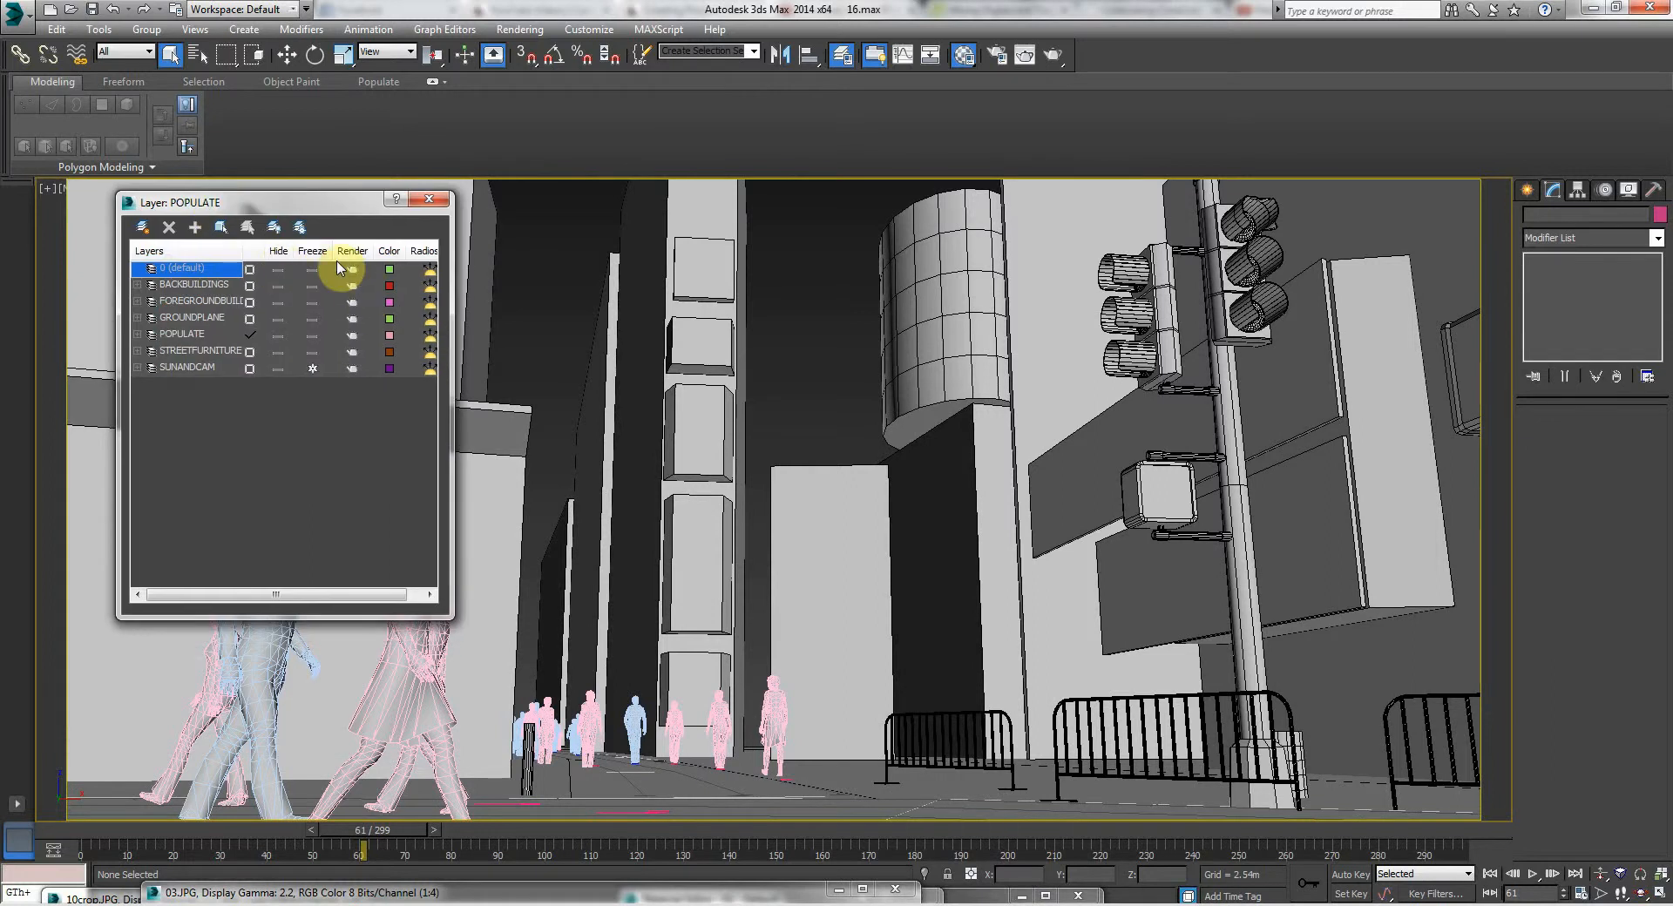
mouse_move(352, 288)
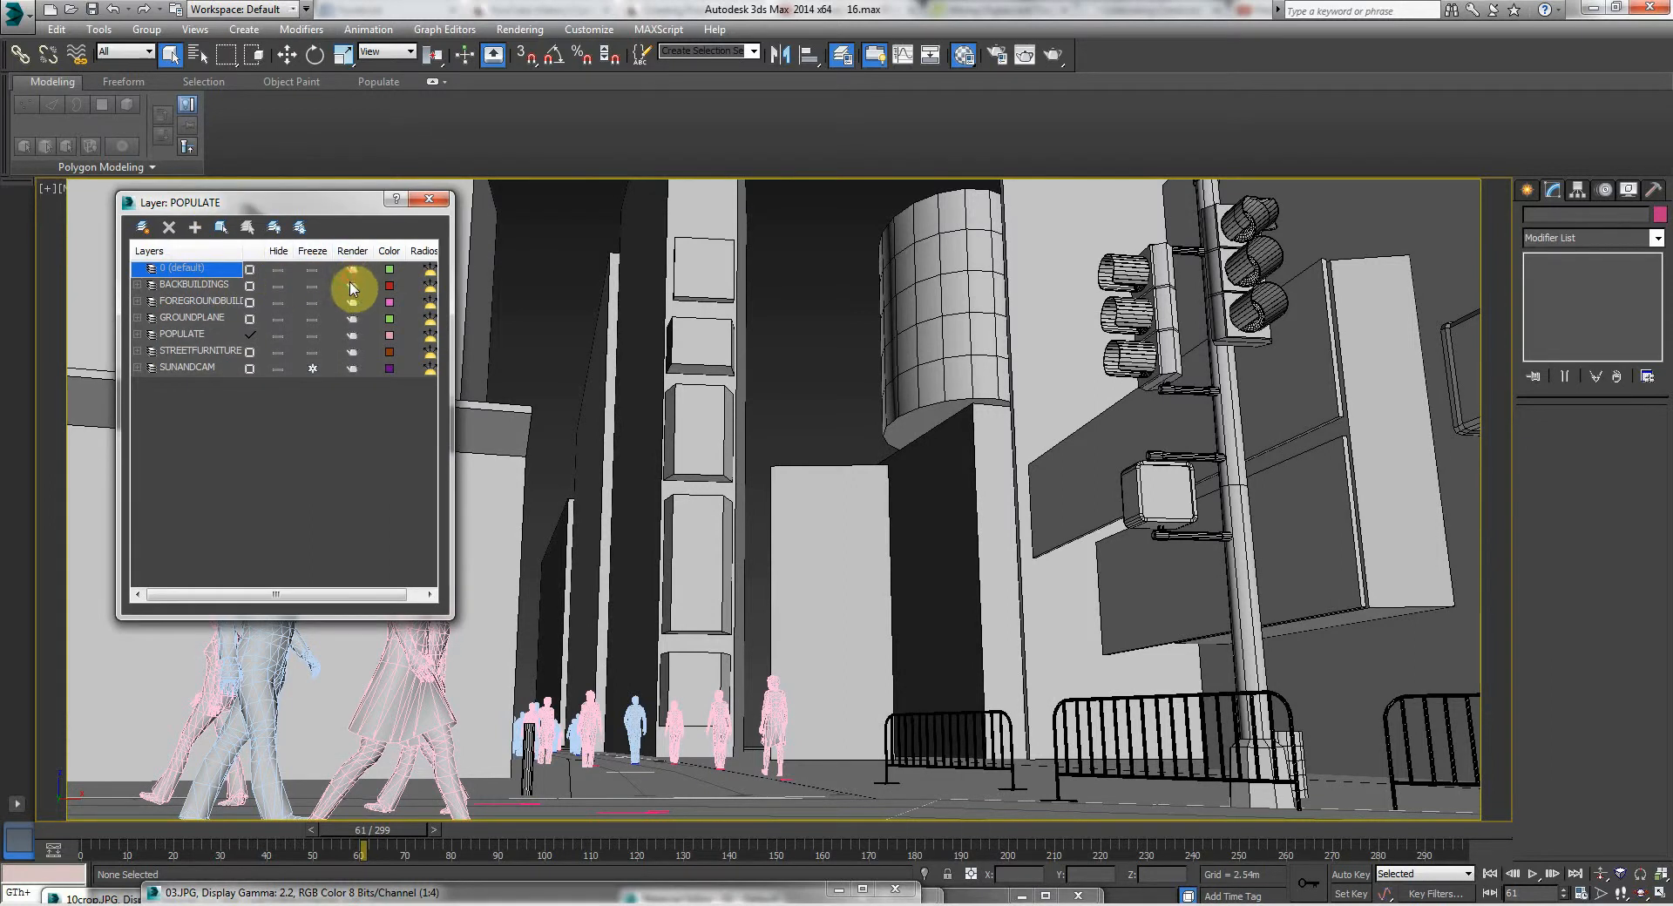
click(195, 300)
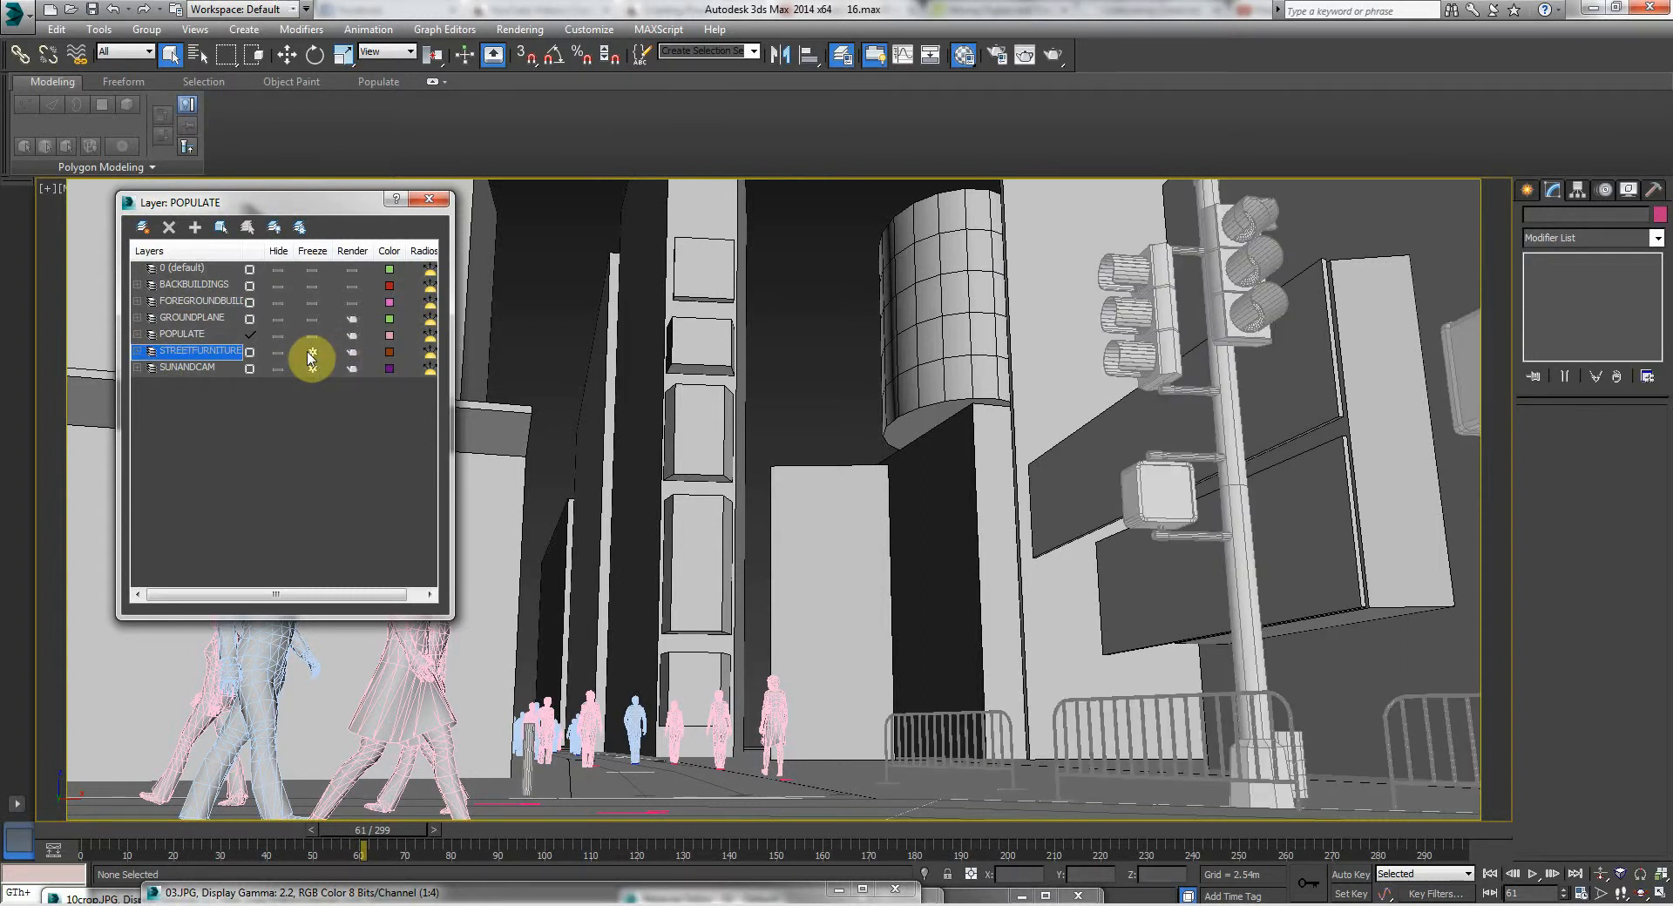
click(250, 351)
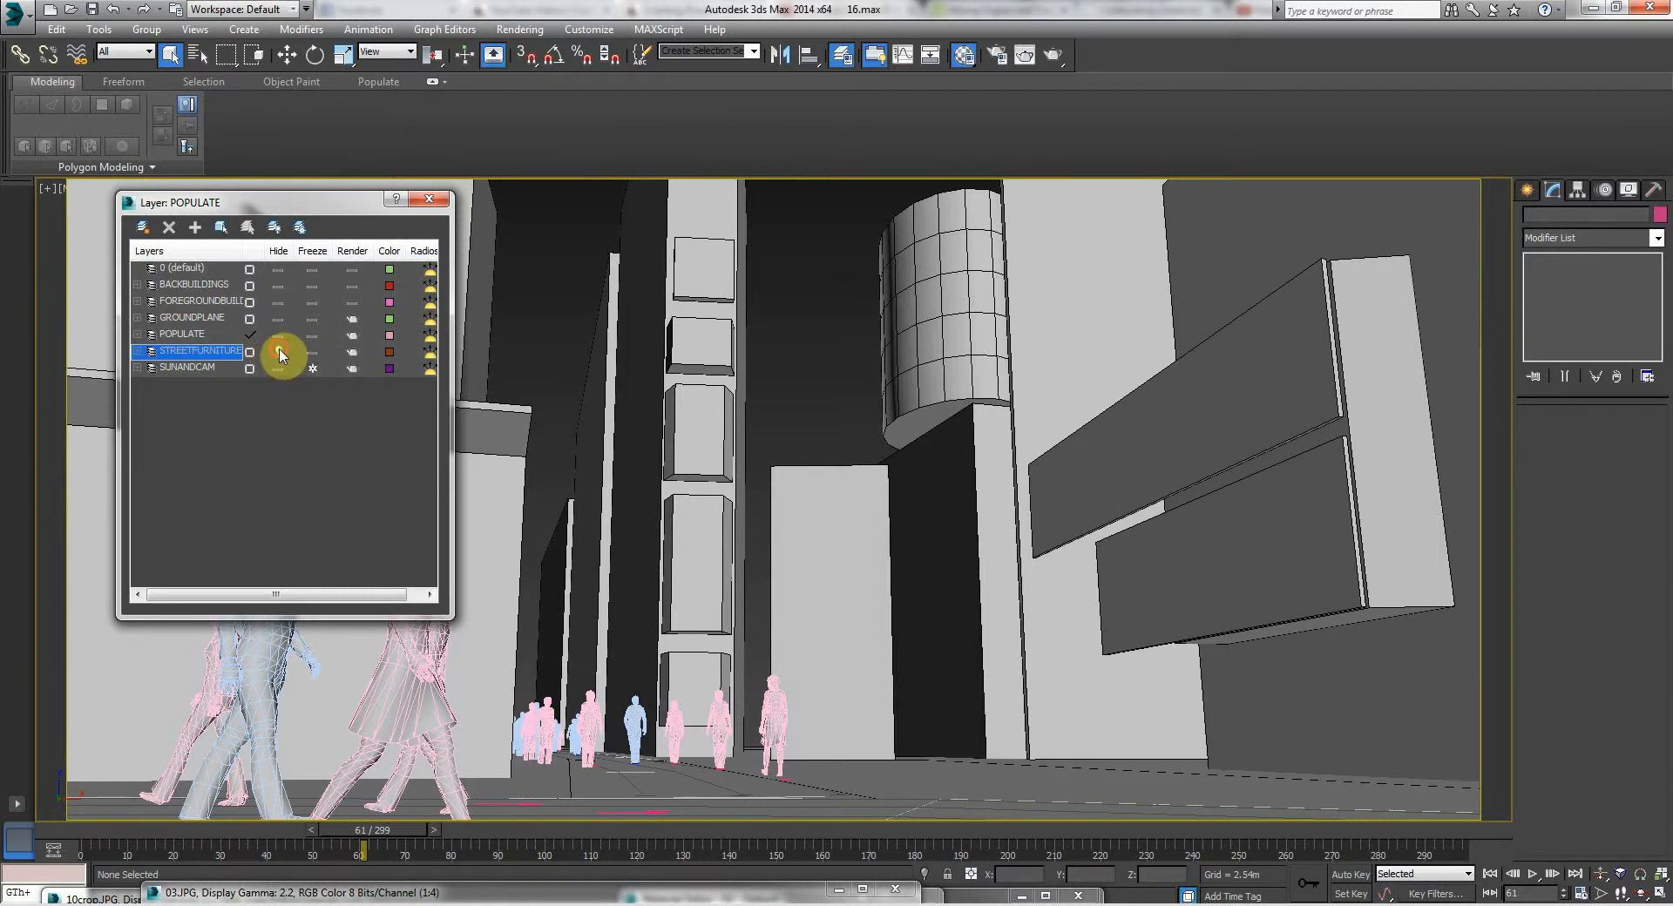
click(250, 352)
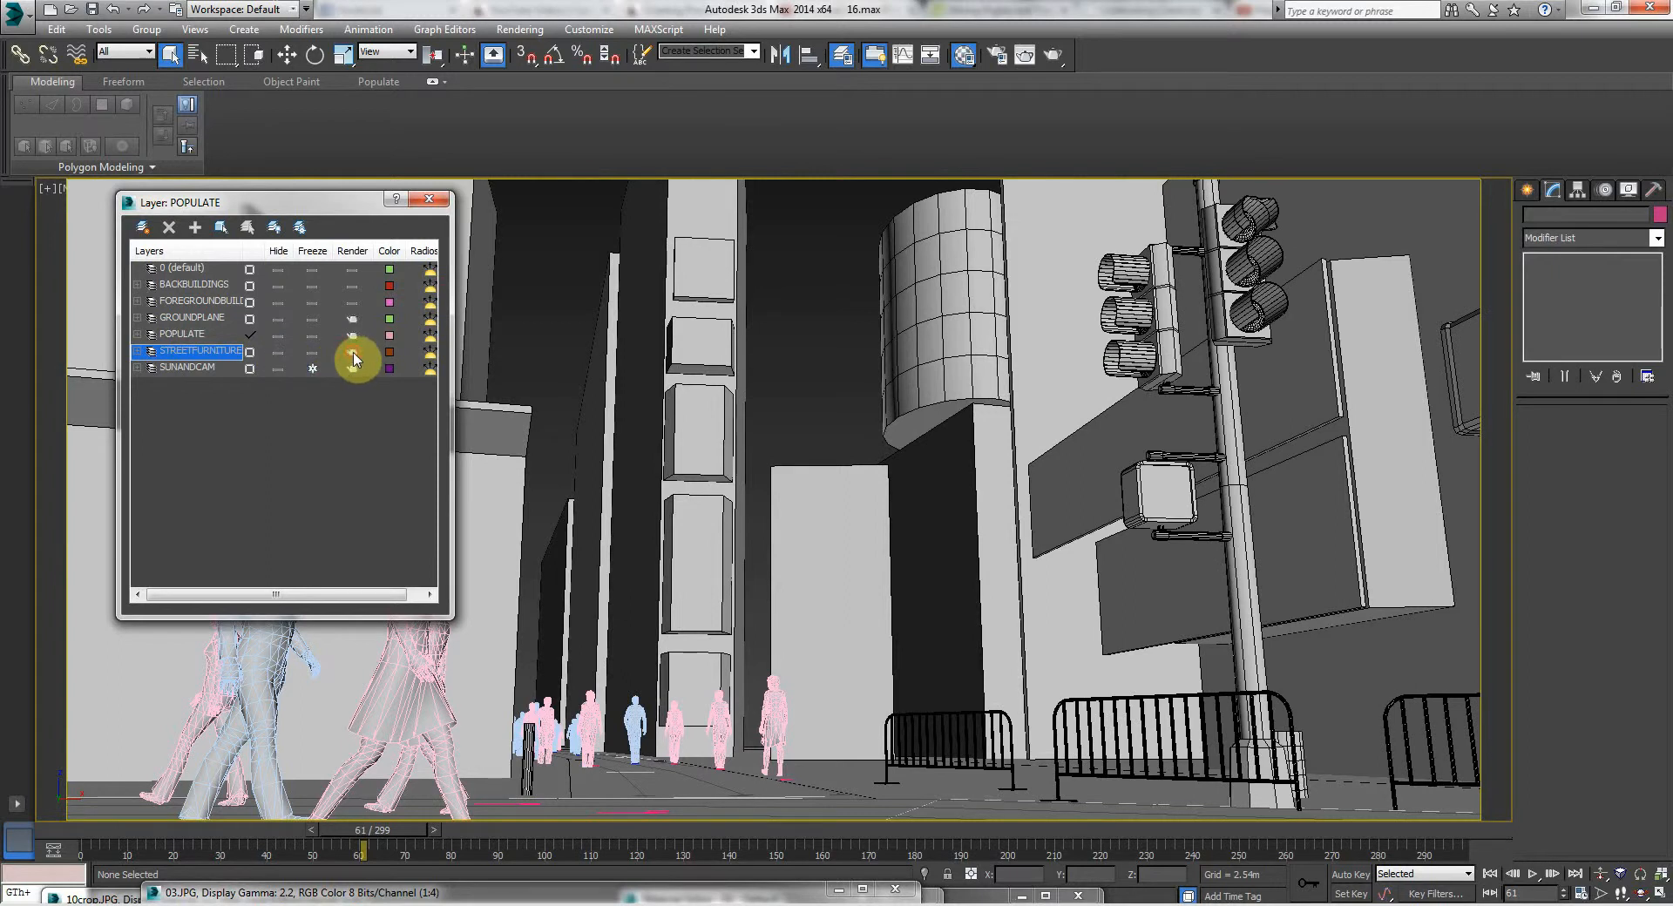
click(187, 268)
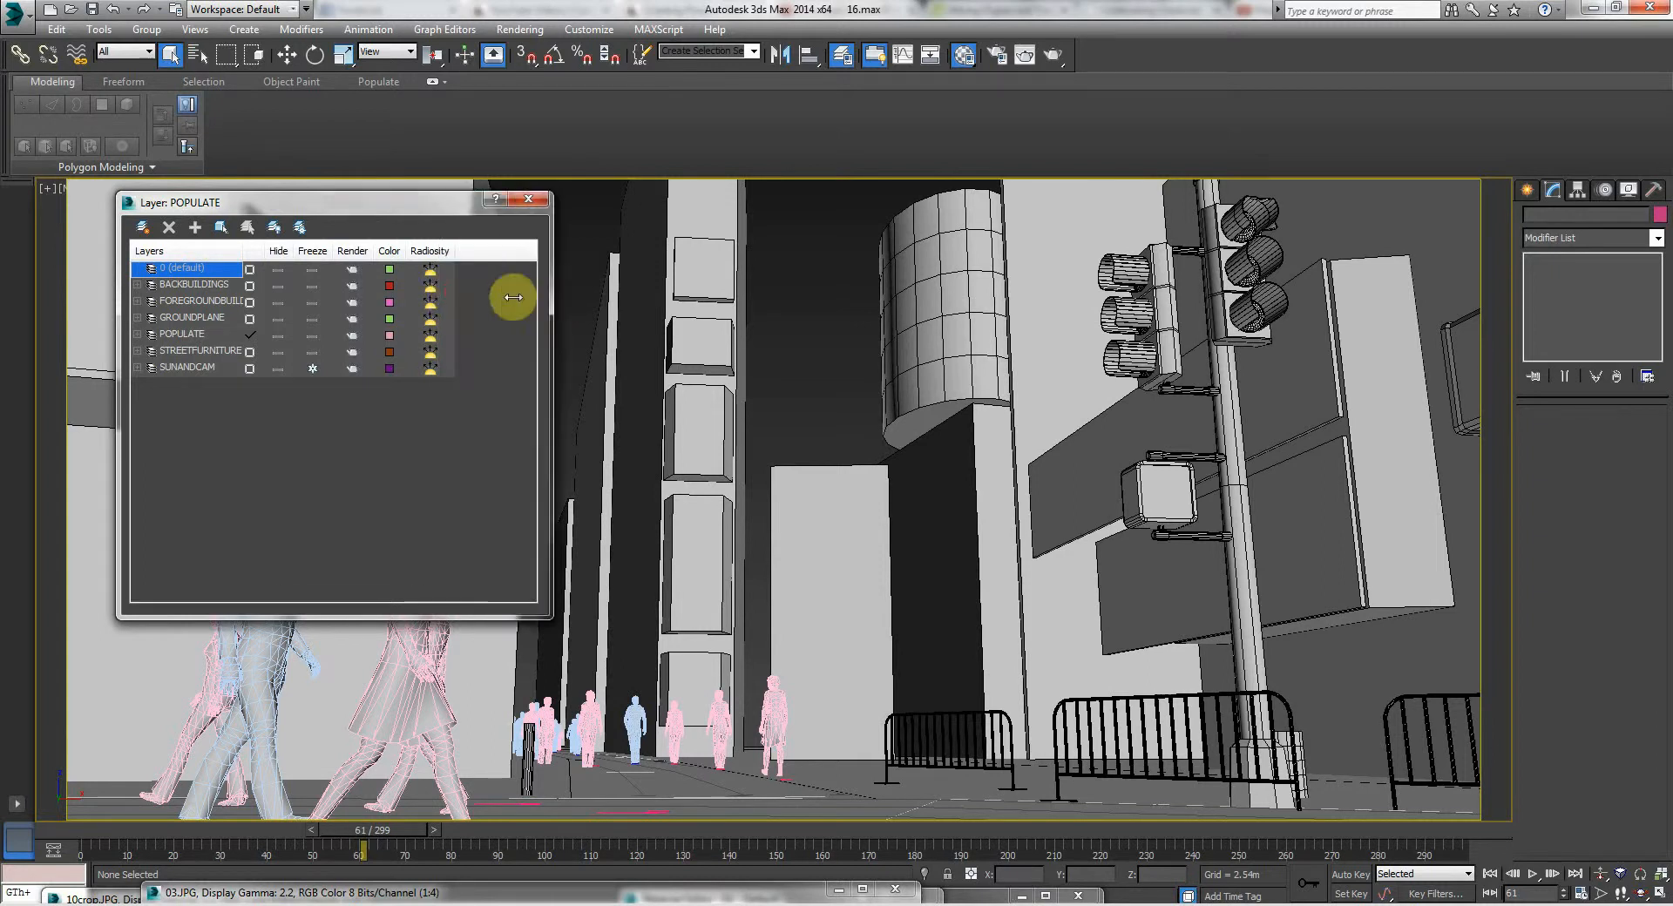
mouse_move(429, 297)
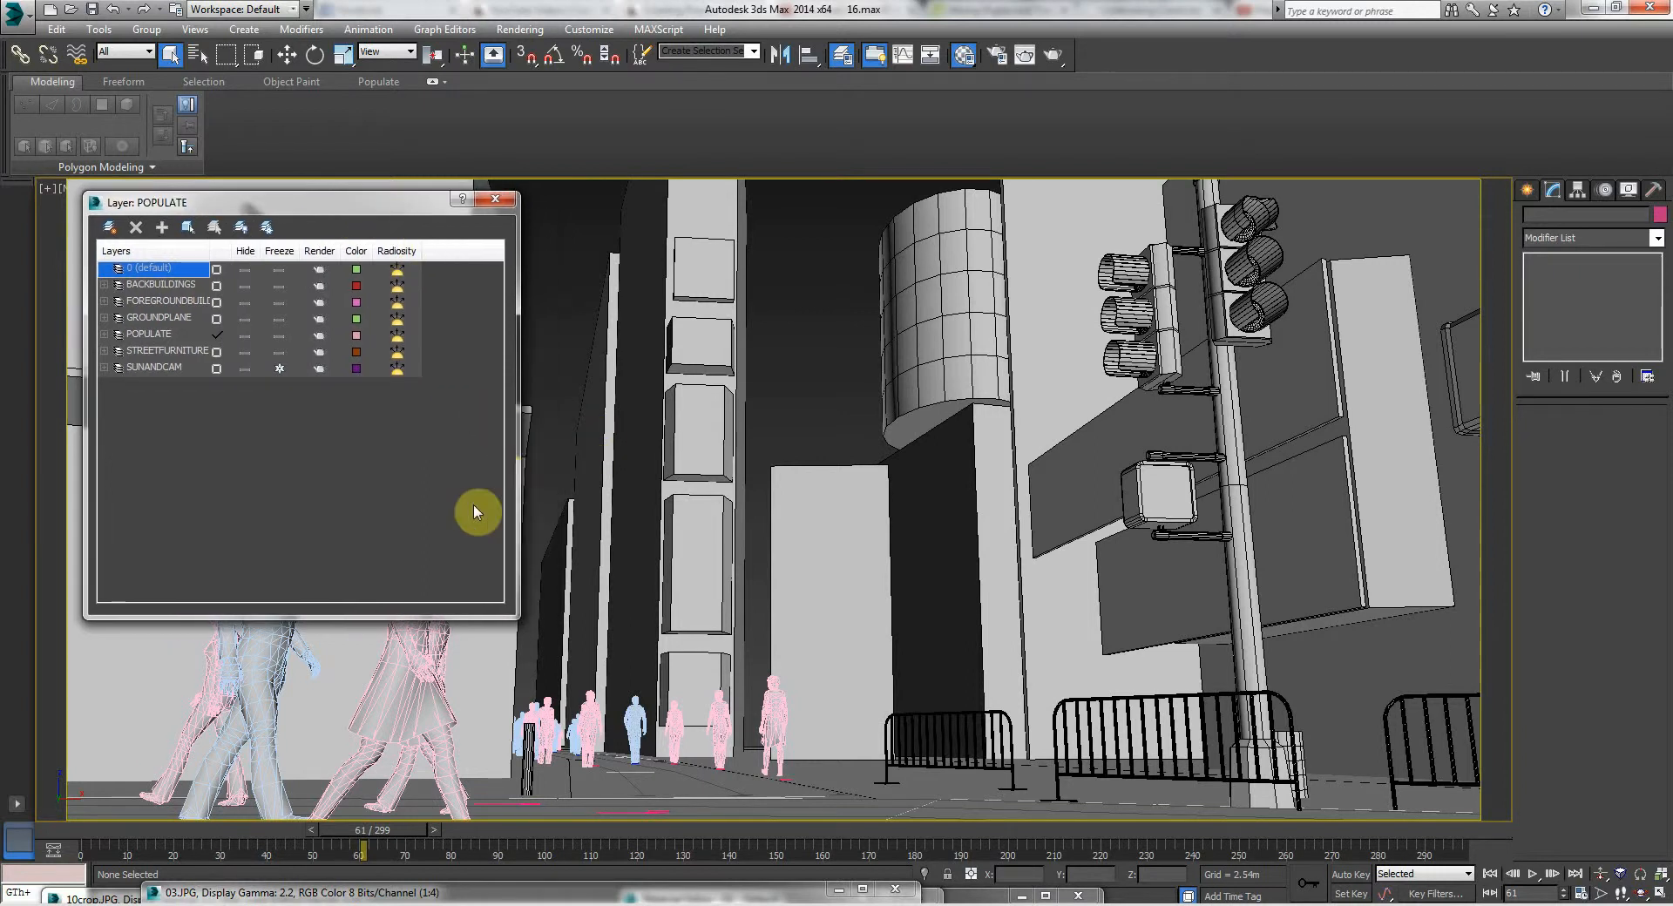
mouse_move(403, 277)
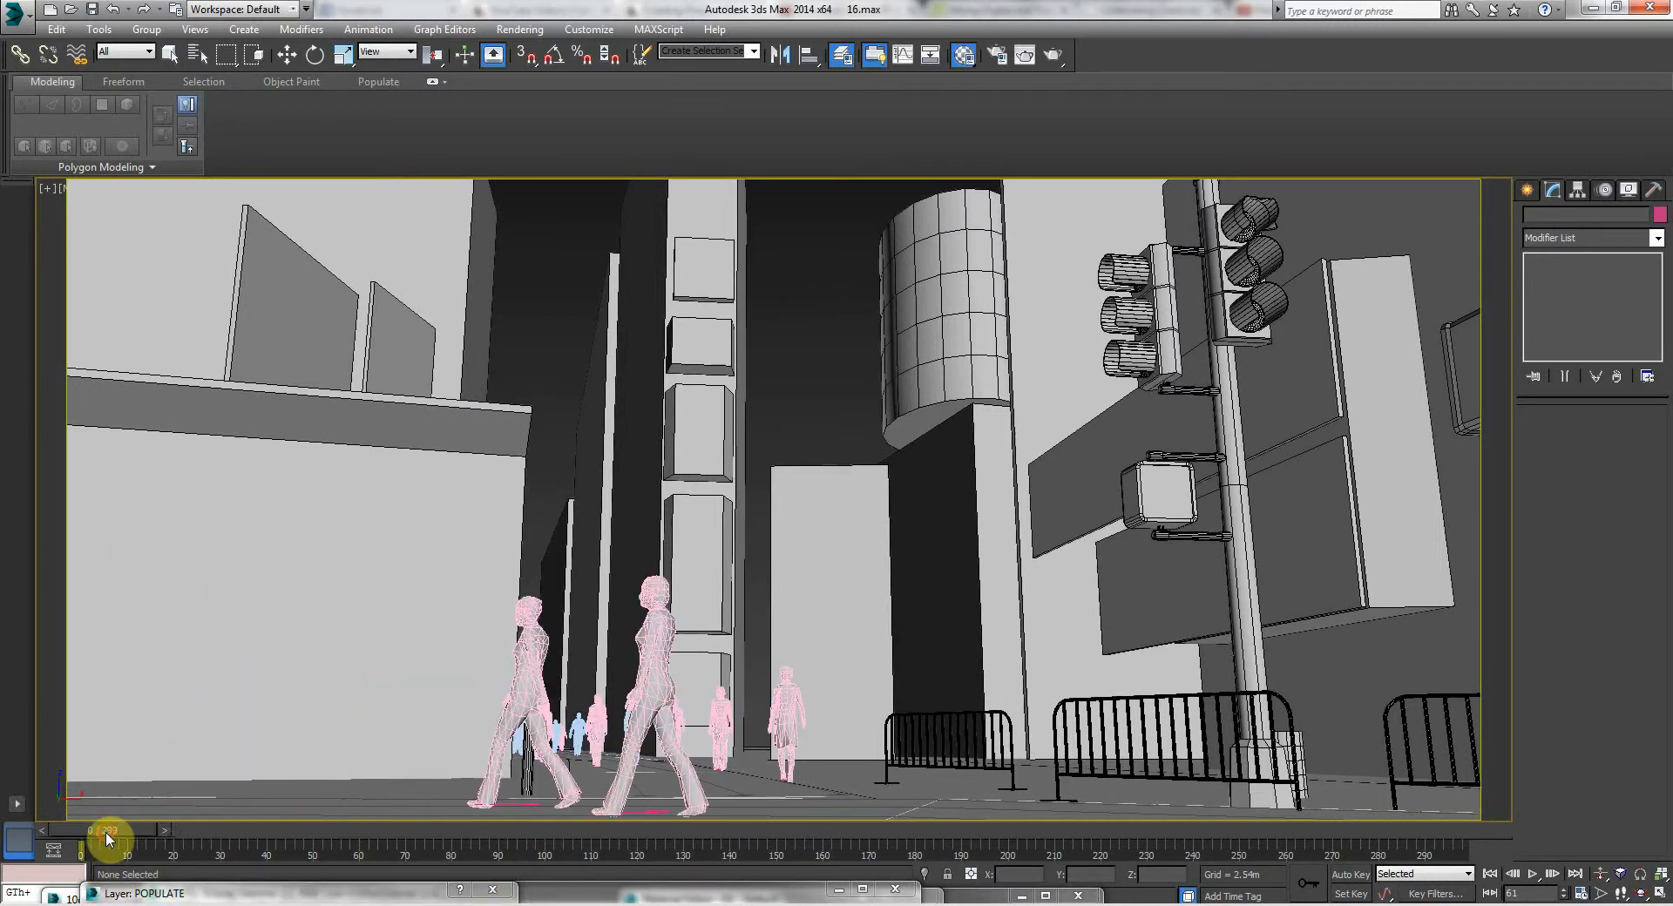
- Scrub the time slider back and forth through the pedestrian animation, ending at frame 151
drag(107, 832, 865, 820)
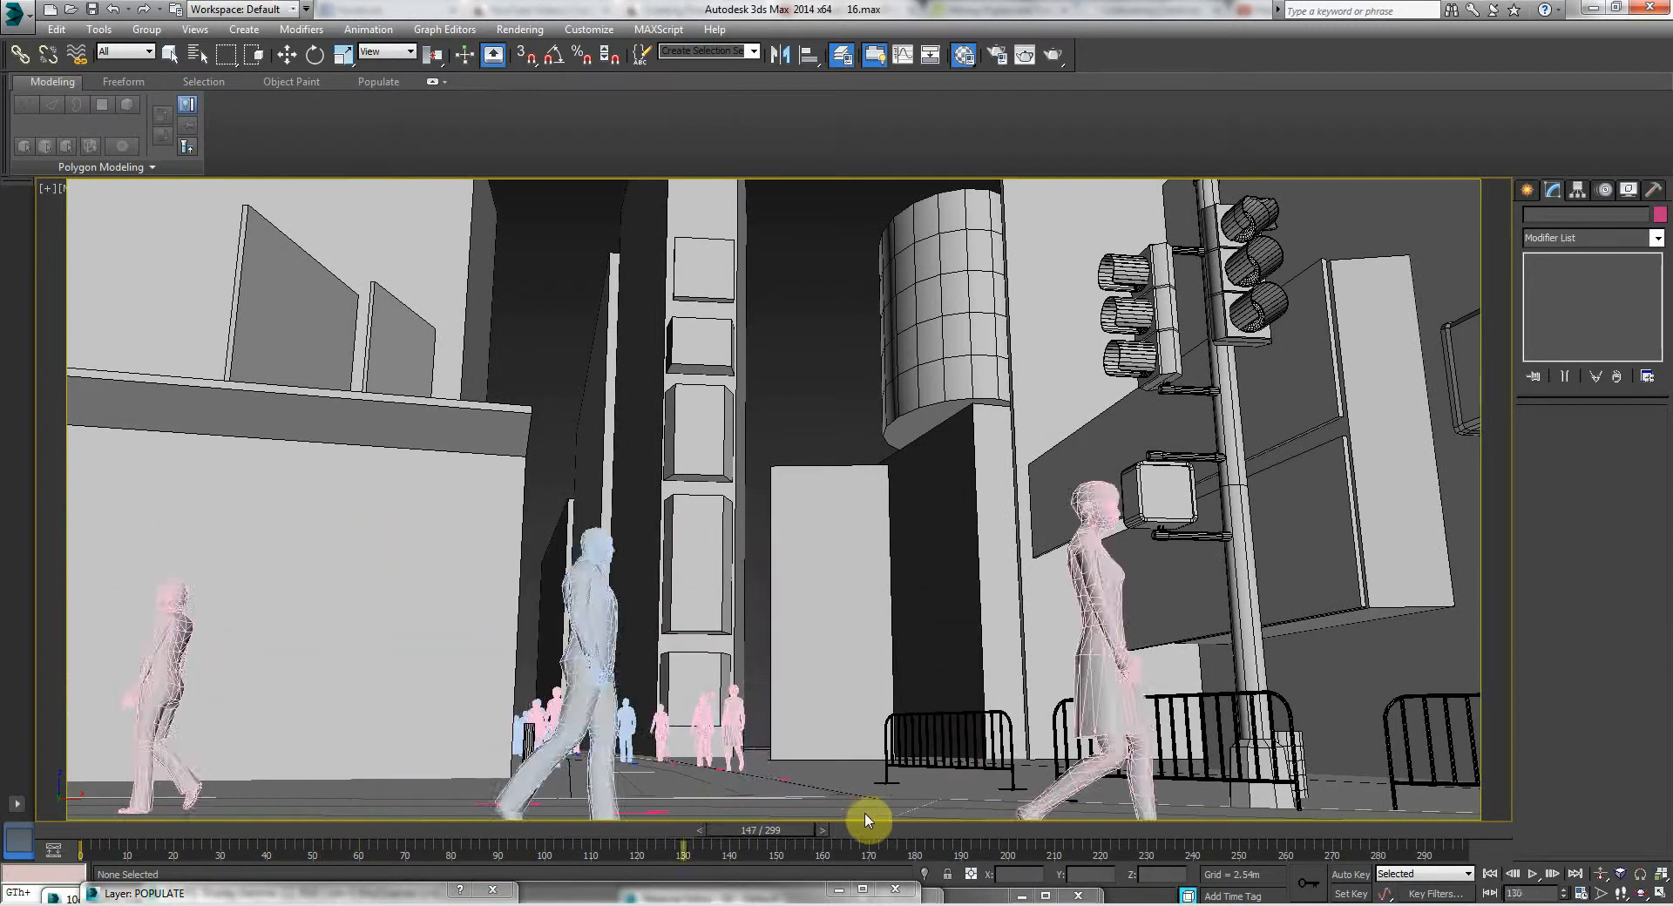
drag(865, 820, 1334, 820)
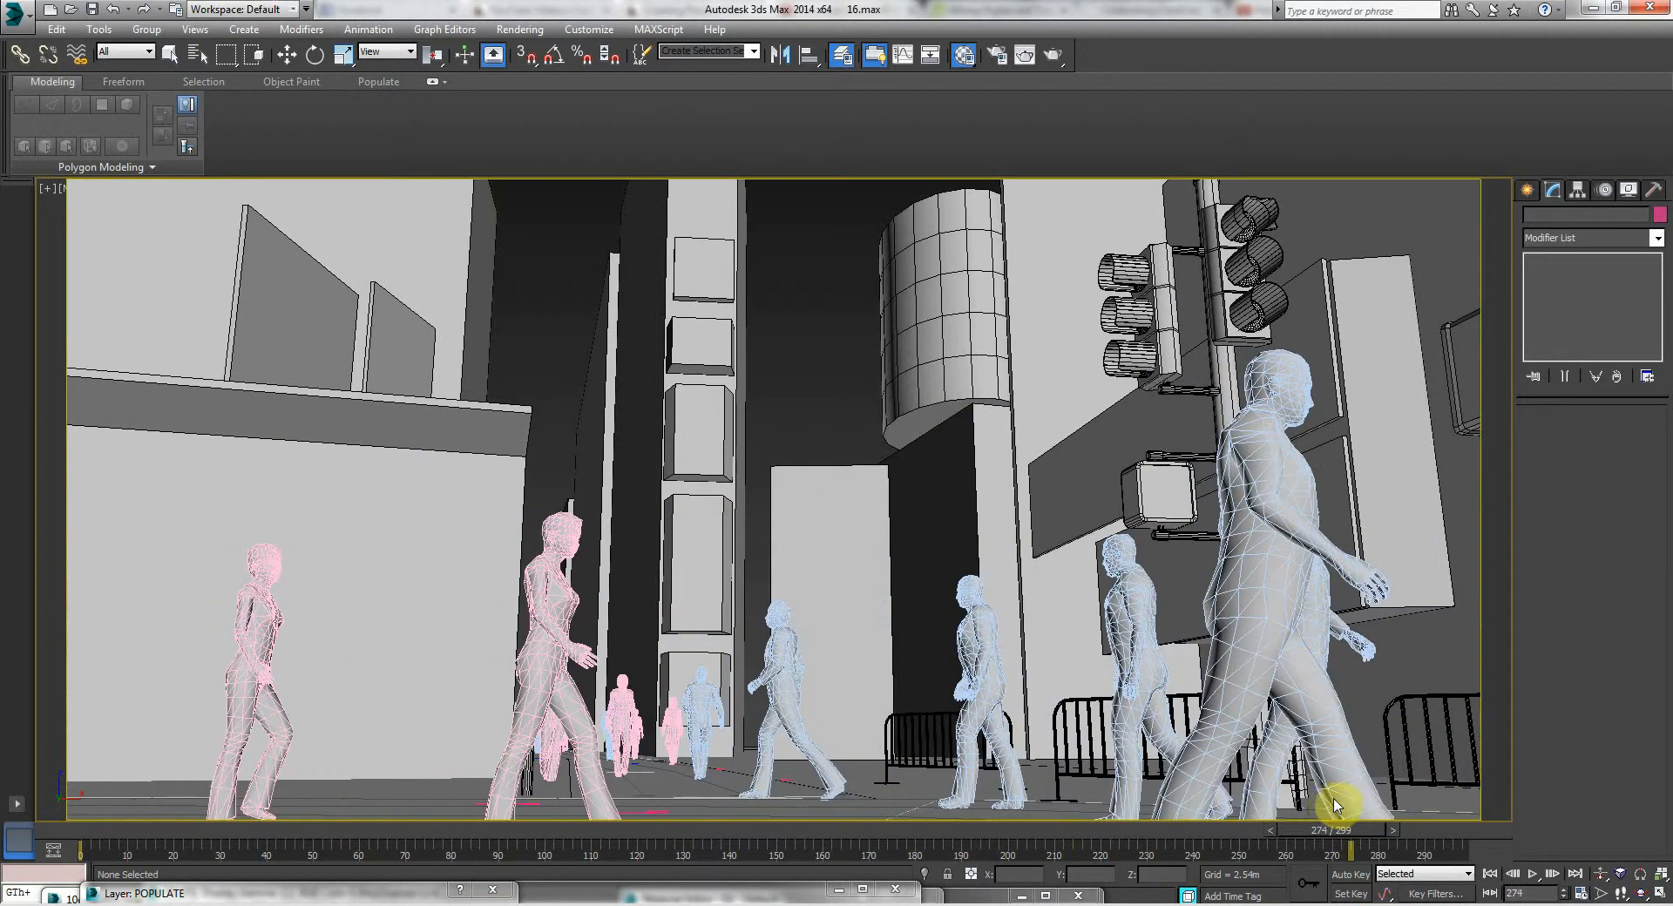
drag(1336, 830, 1152, 829)
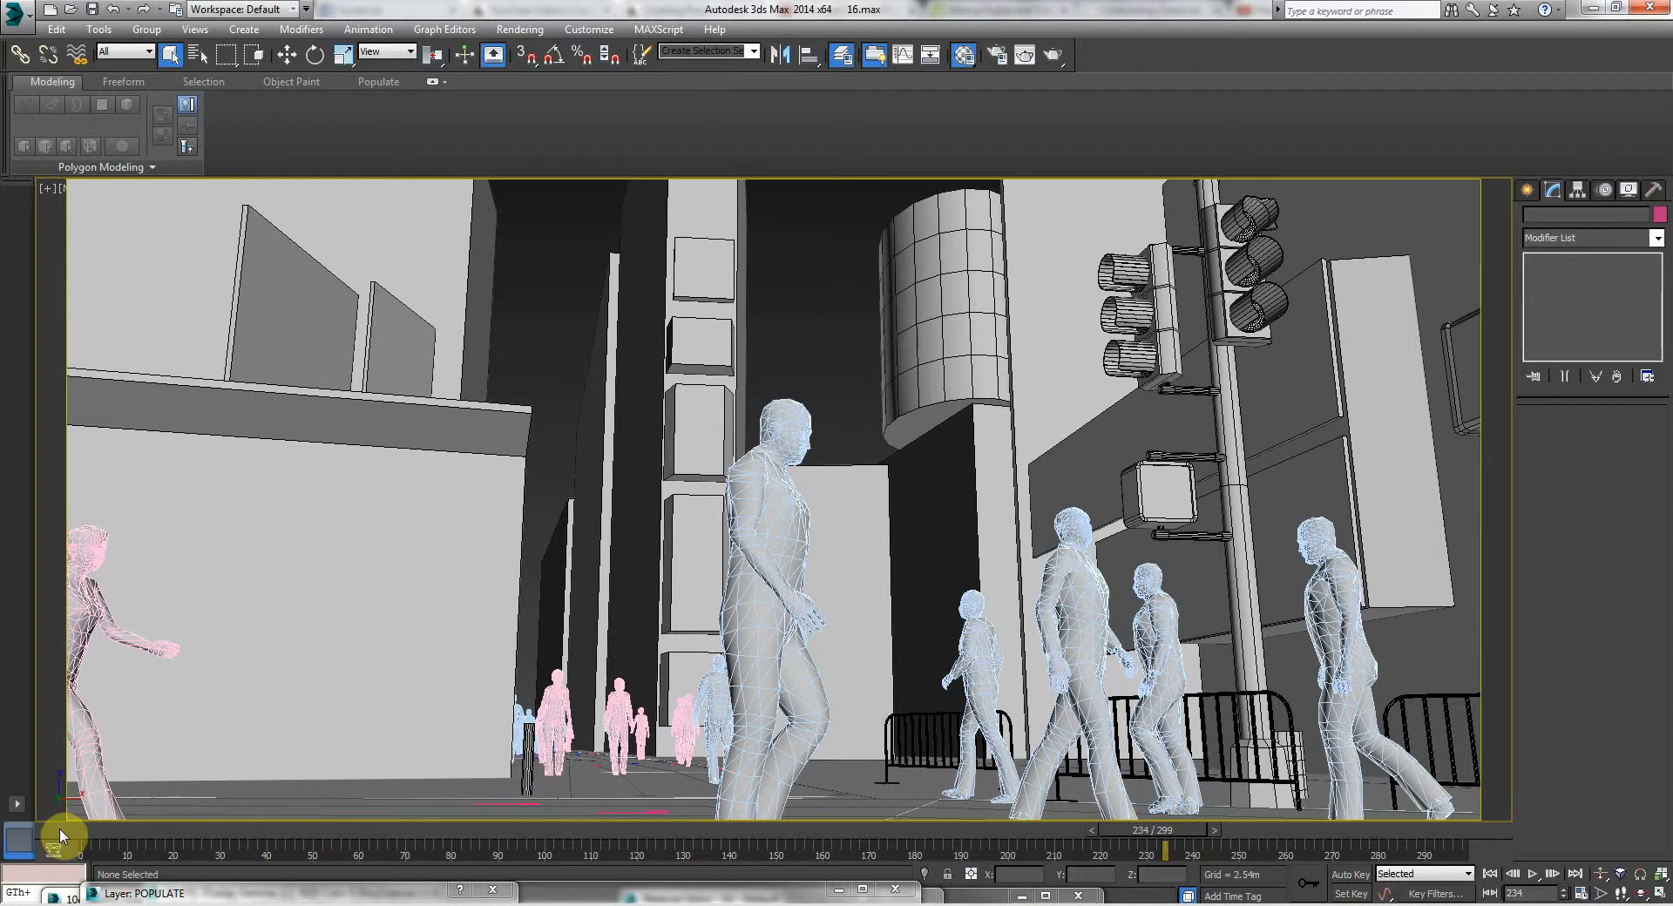
drag(1146, 831, 913, 838)
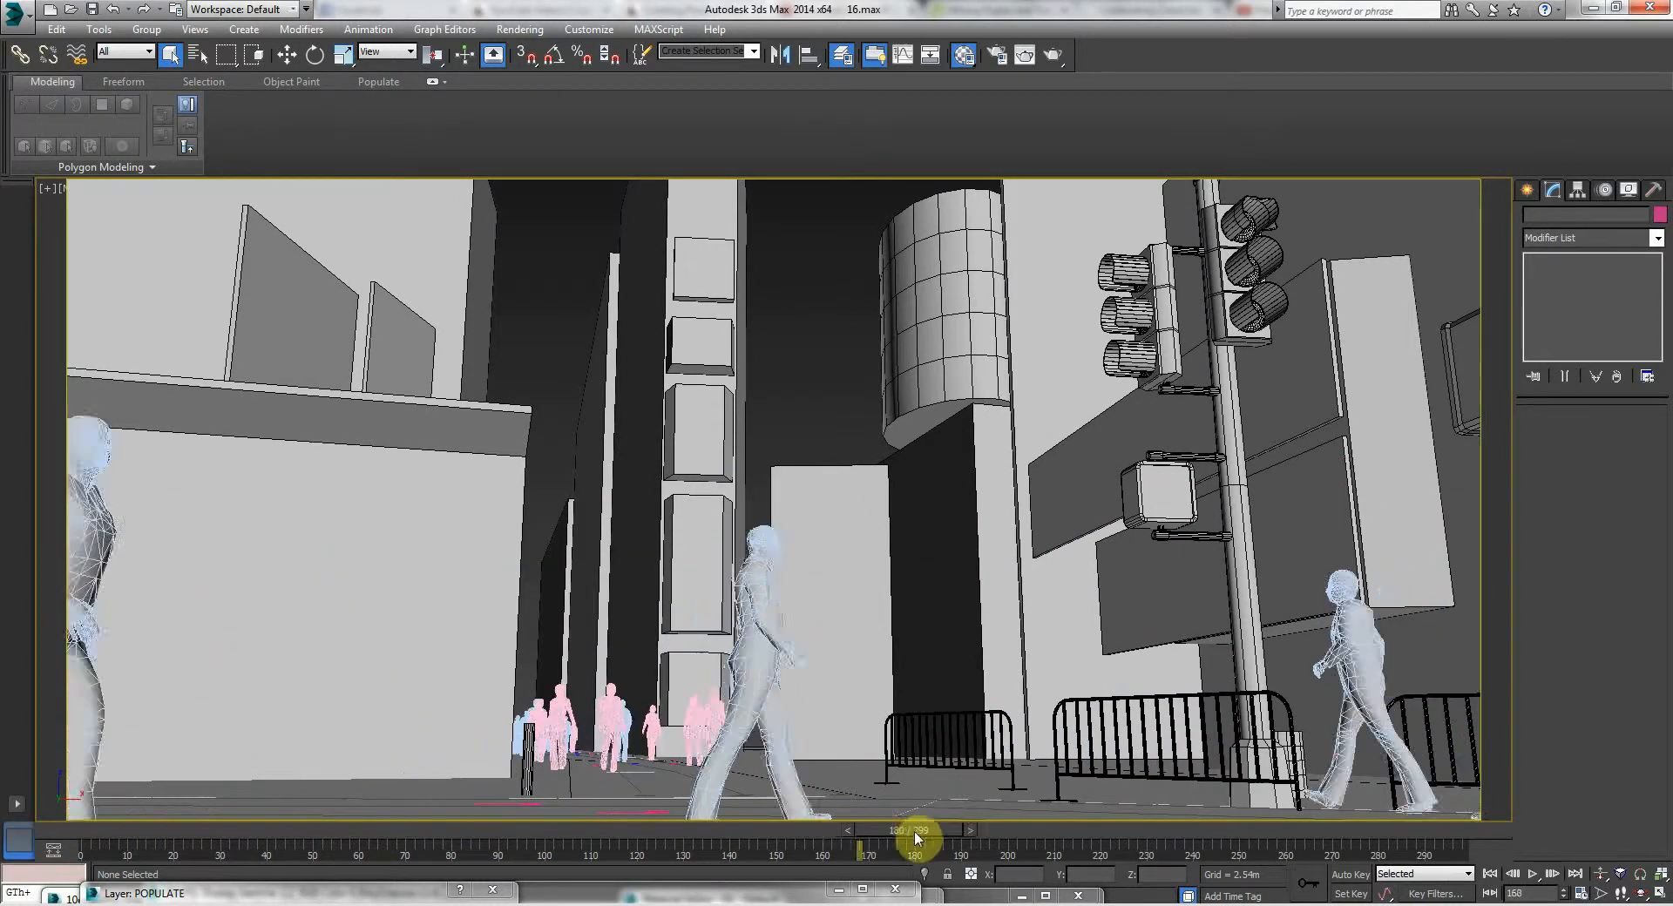
drag(916, 830, 1003, 829)
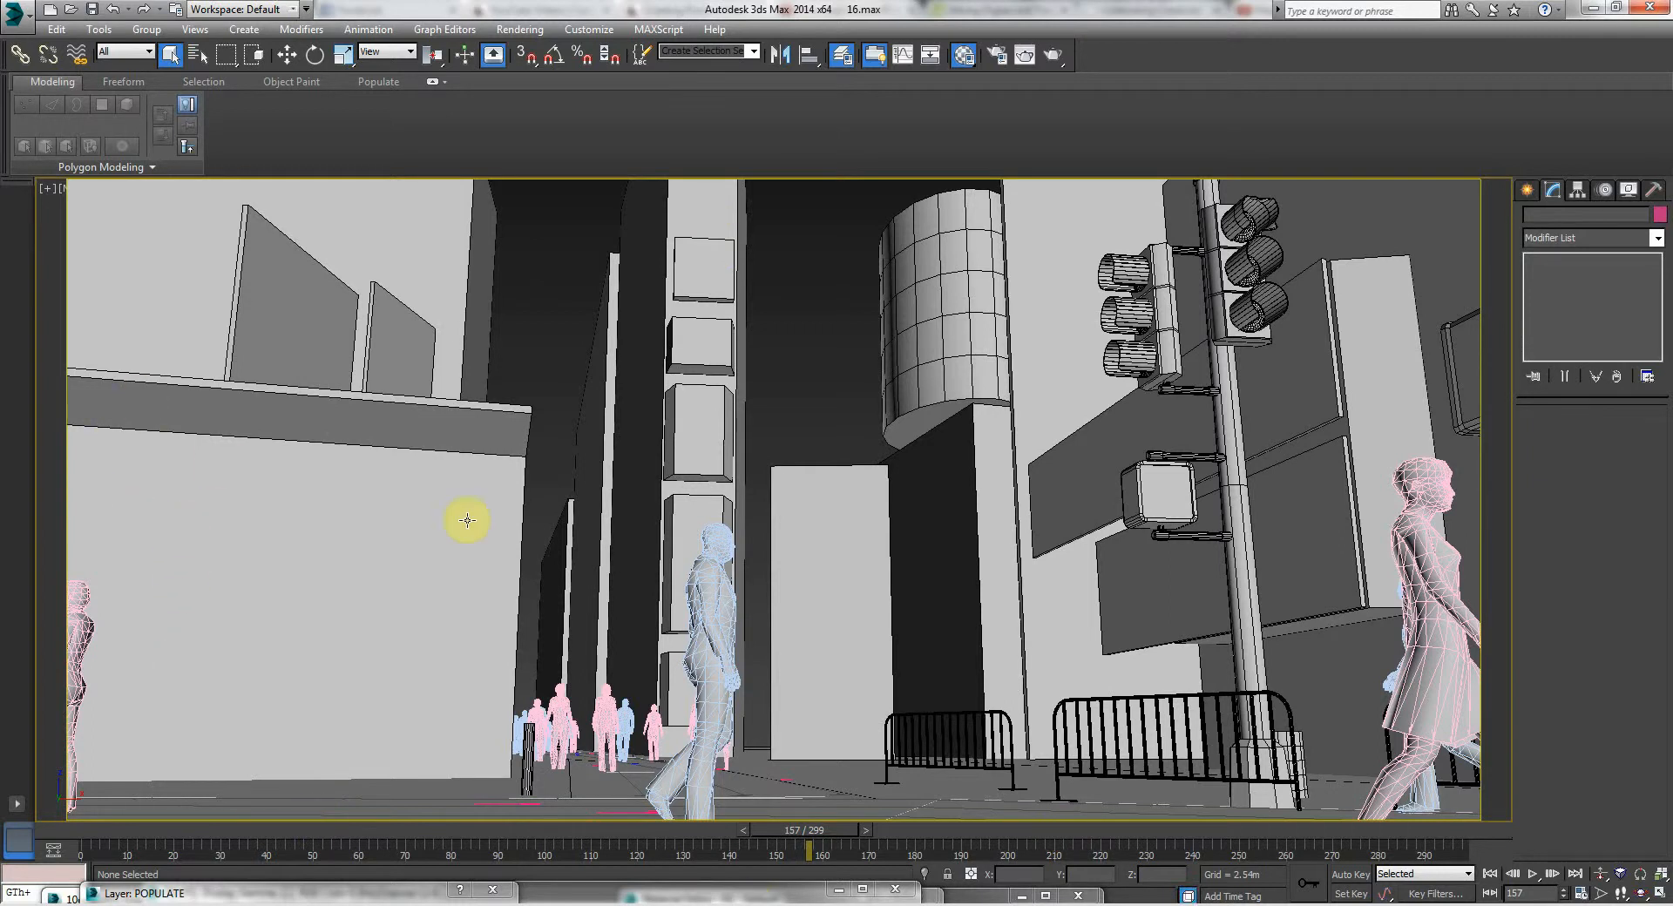
mouse_move(903, 389)
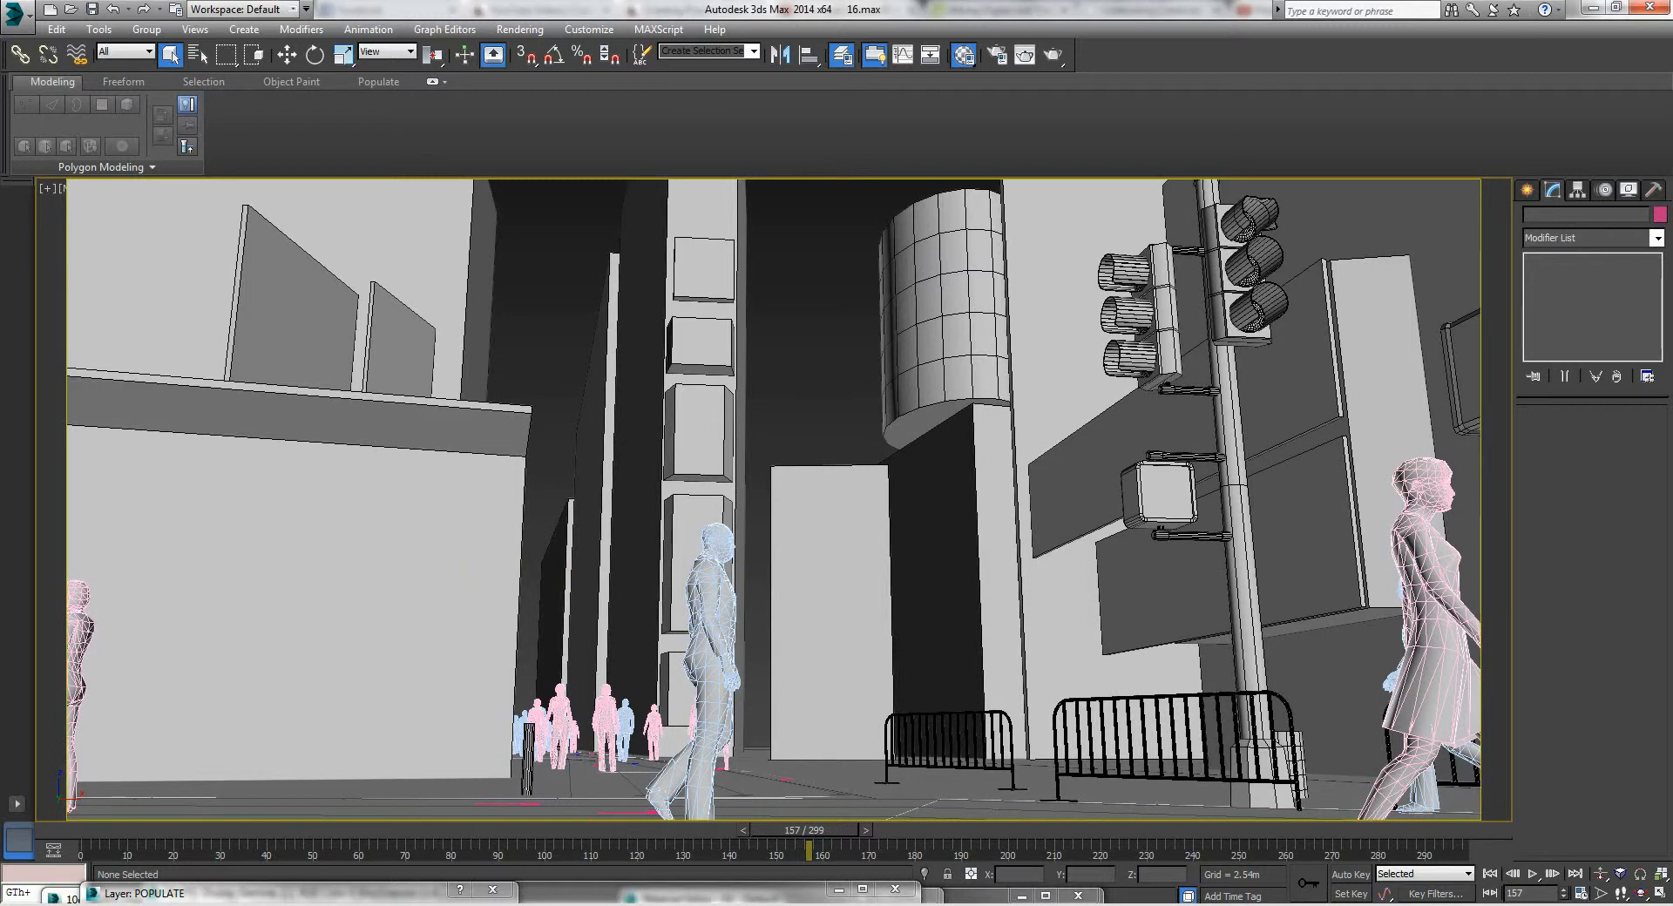
drag(802, 829, 192, 830)
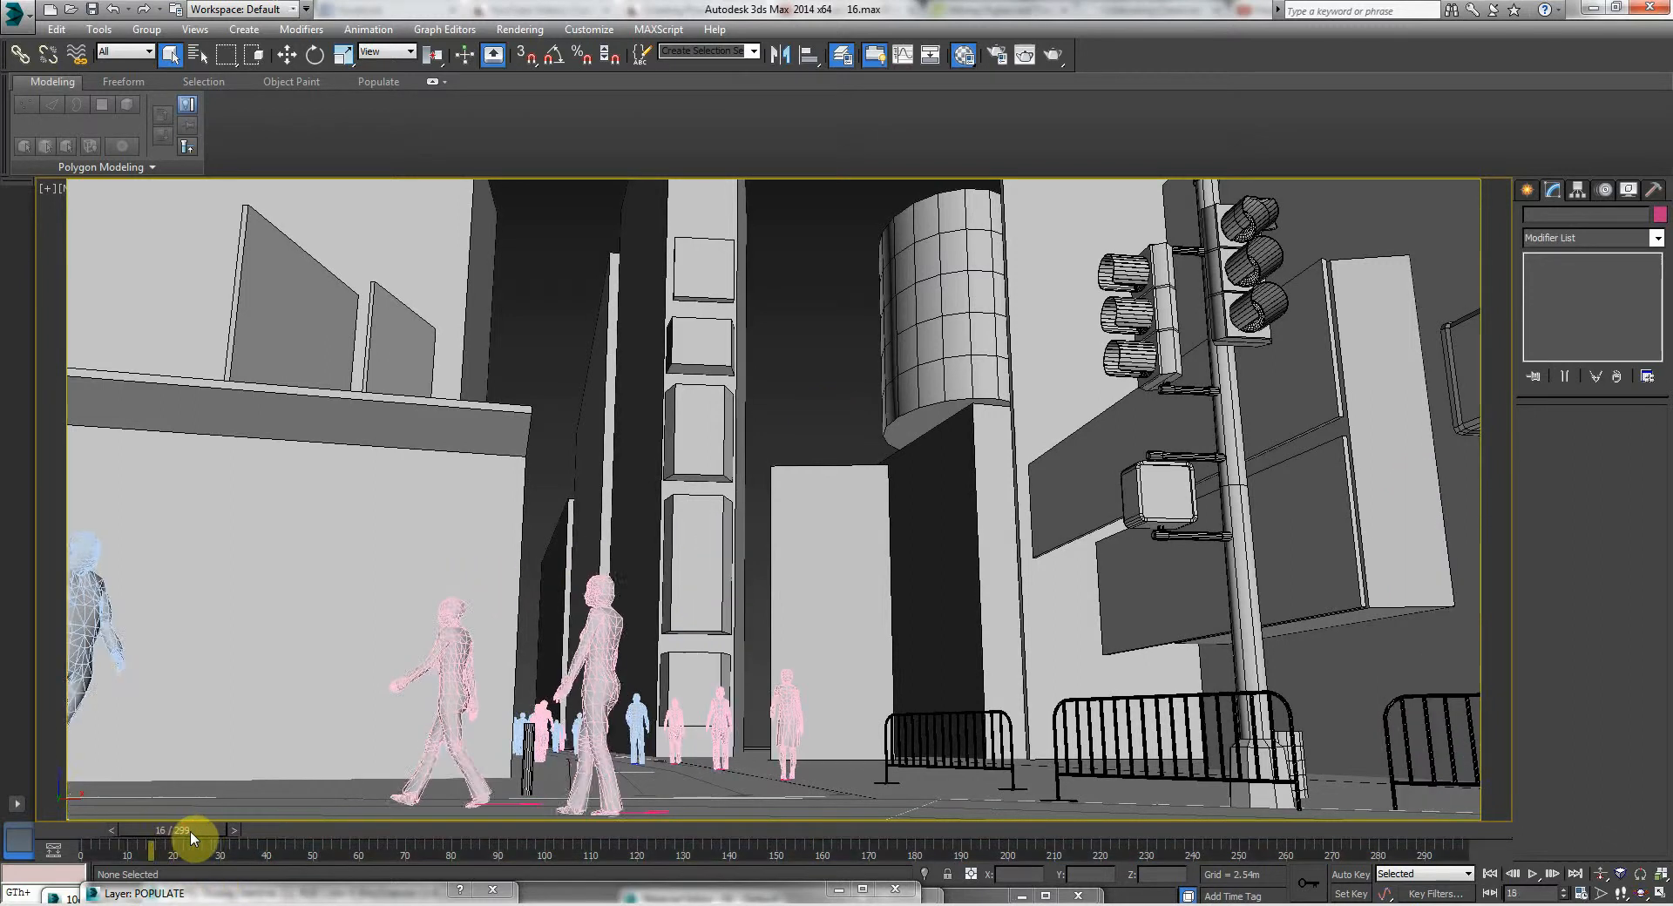
drag(190, 831, 779, 844)
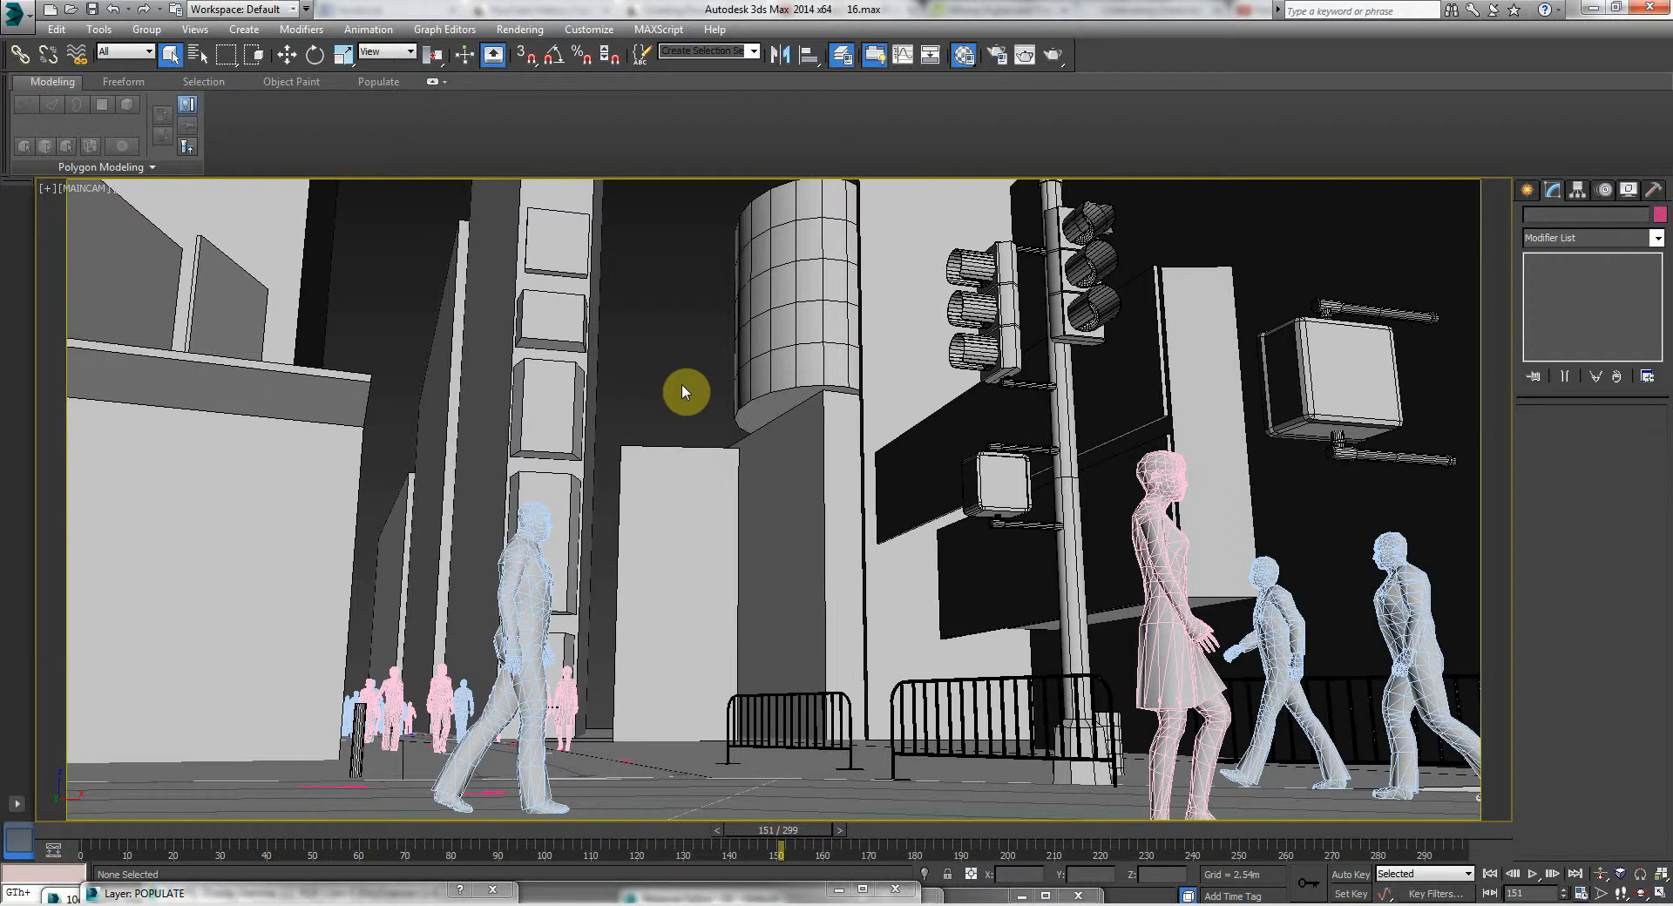
mouse_move(670, 349)
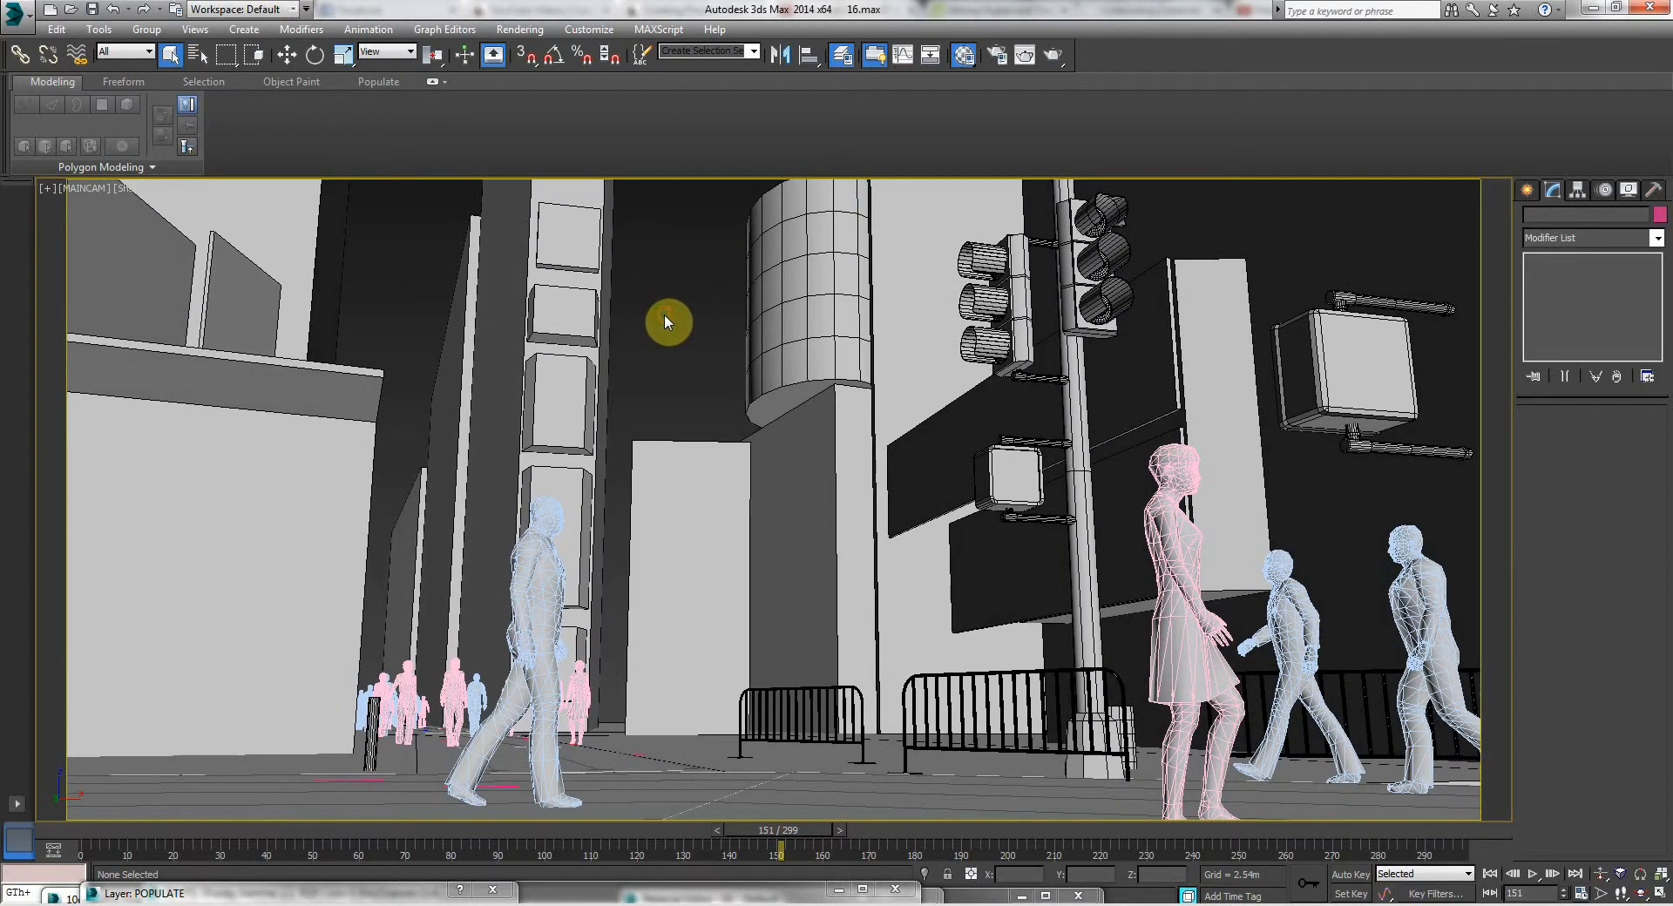
mouse_move(904, 267)
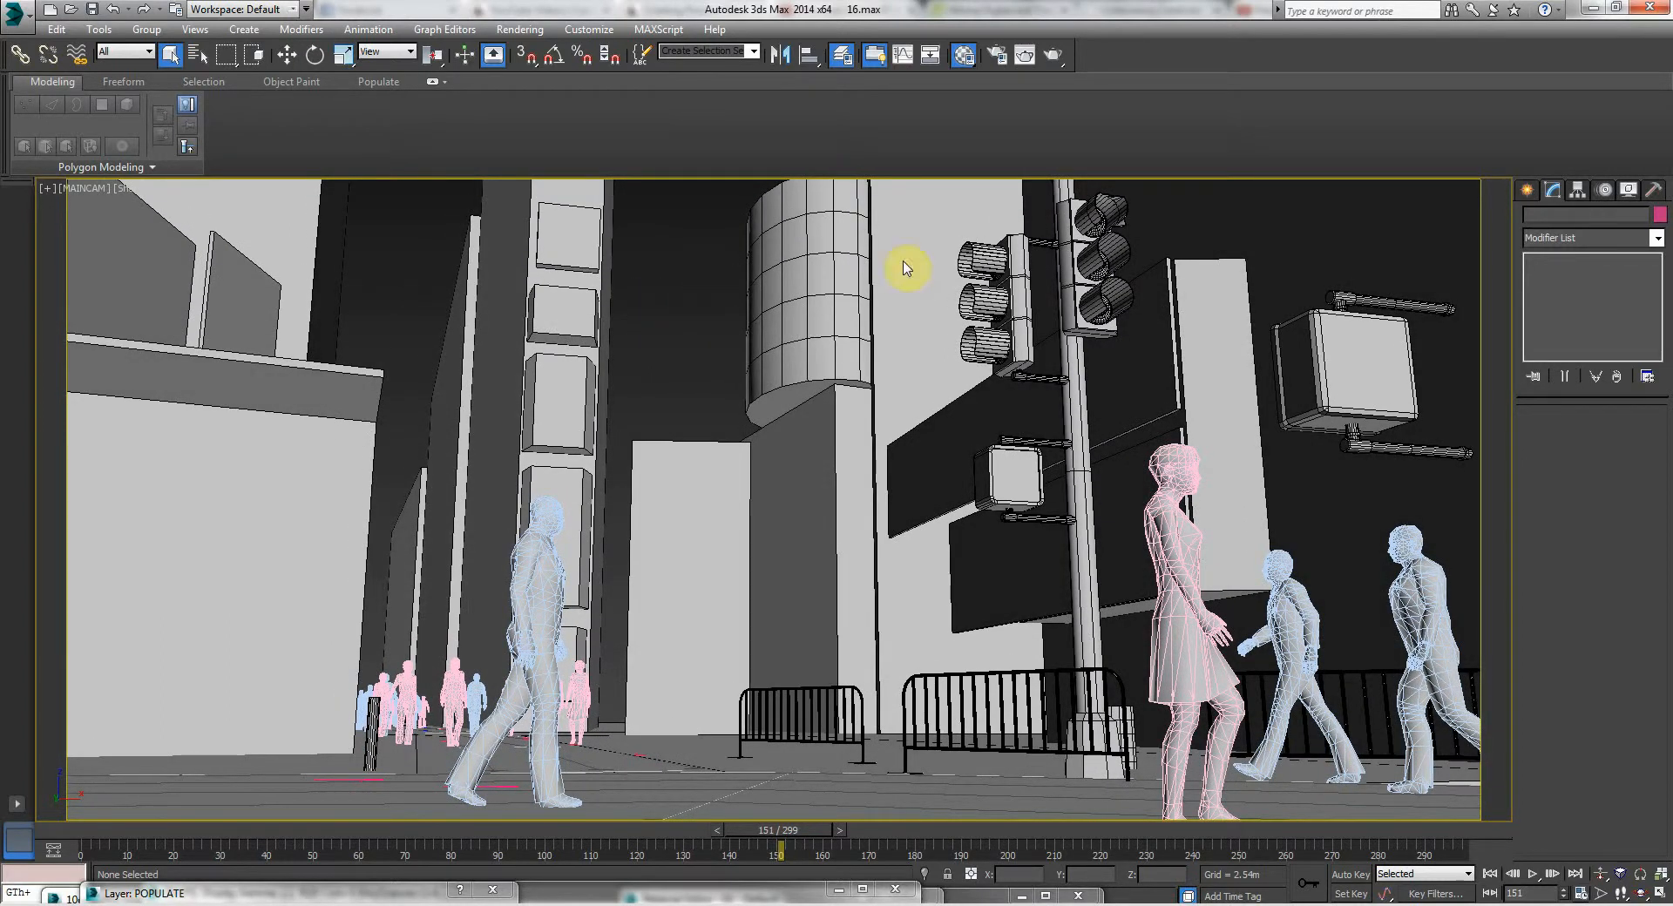